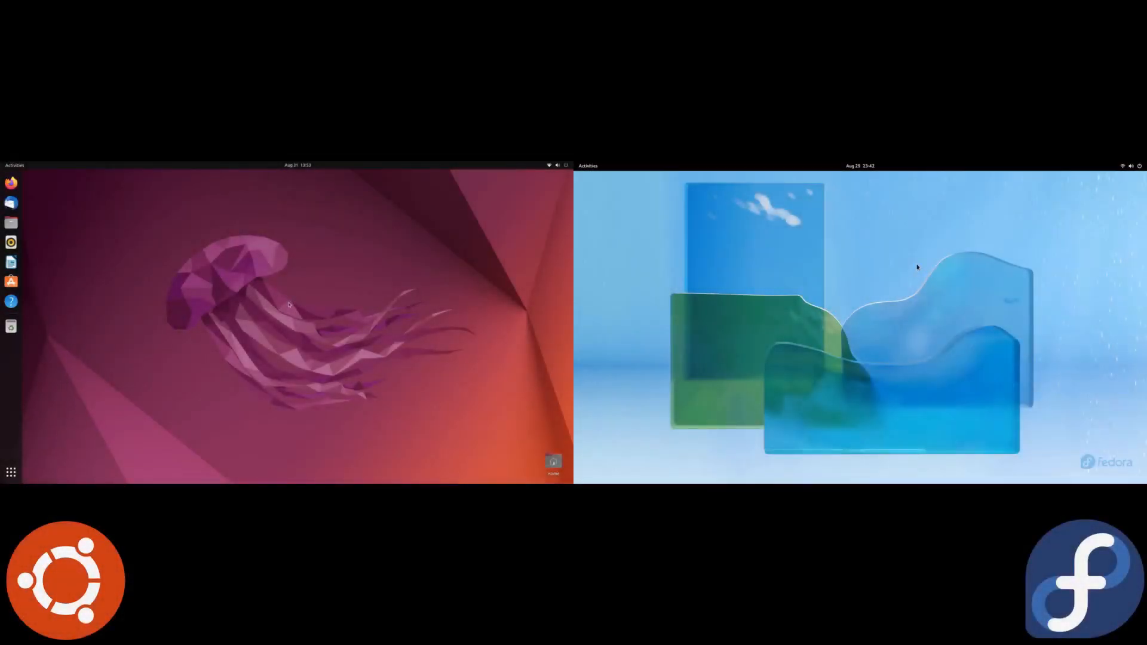
# - Boot once from UEFI: Patriot Memory PMAP, Partition 2 through the BIOS Boot Override
pyautogui.click(588, 166)
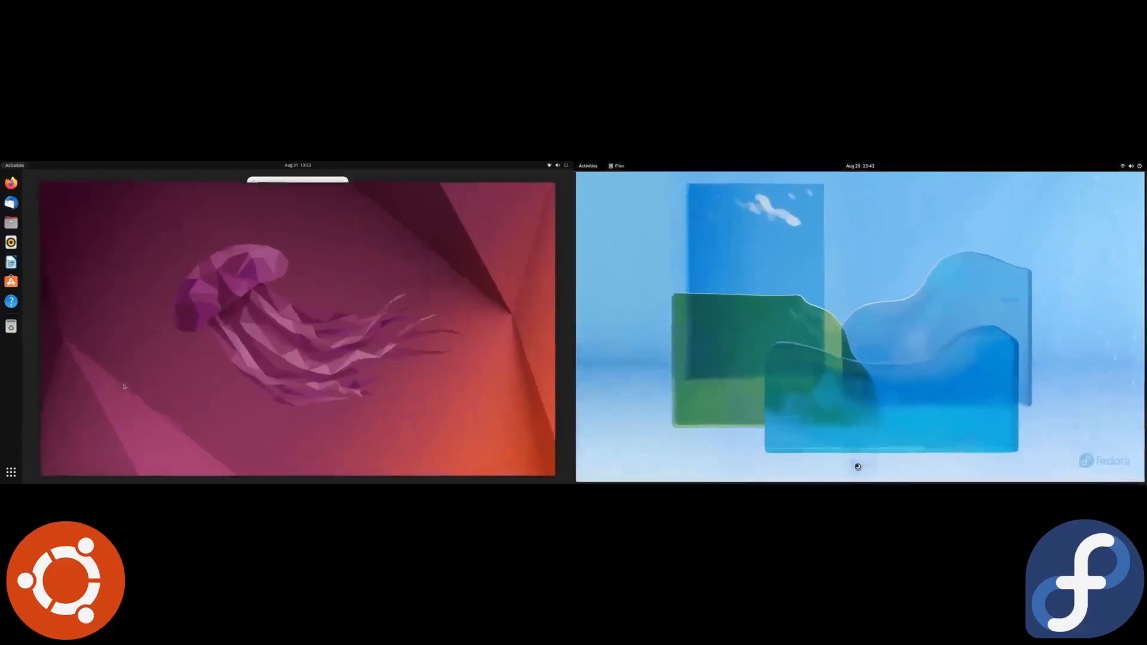
pyautogui.click(587, 166)
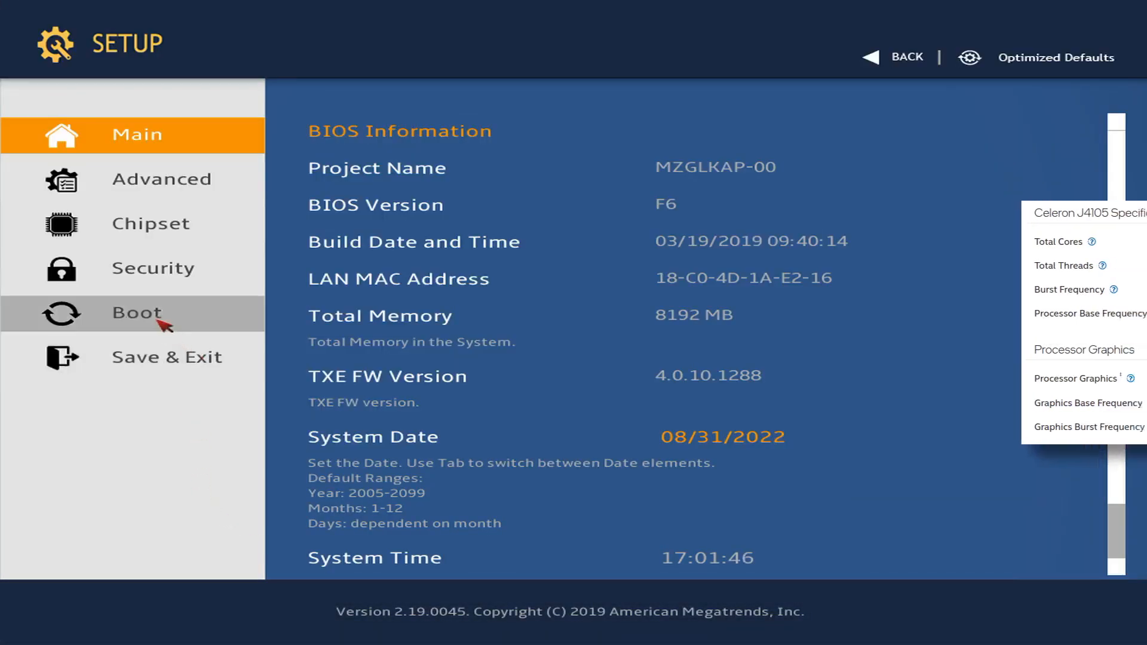
pyautogui.click(134, 313)
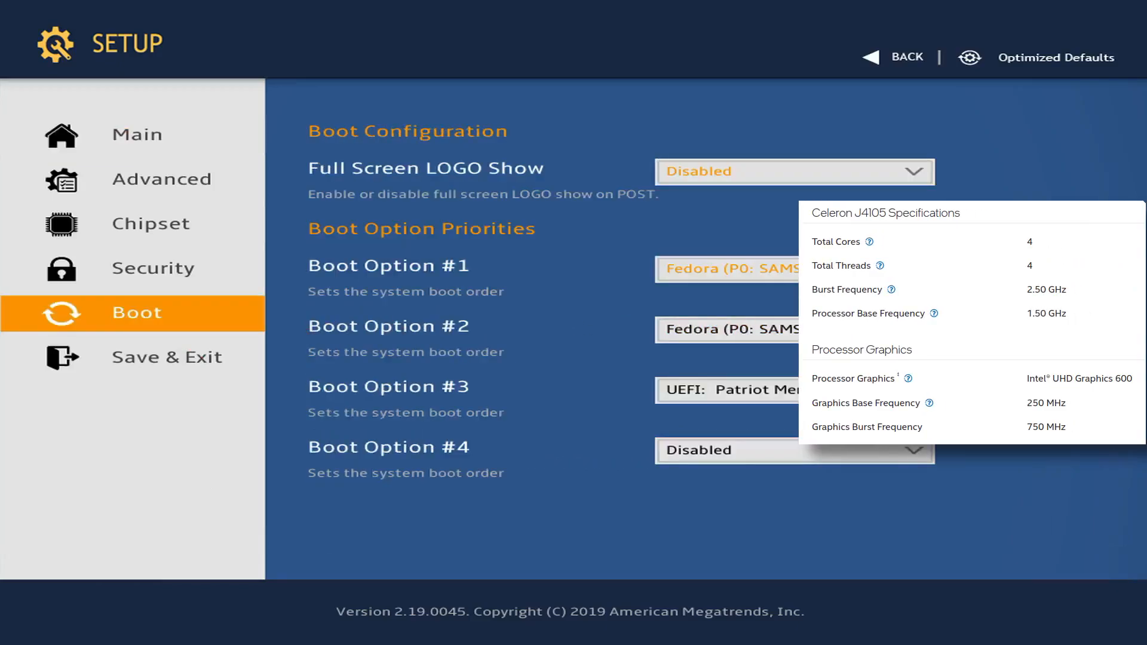
pyautogui.click(166, 358)
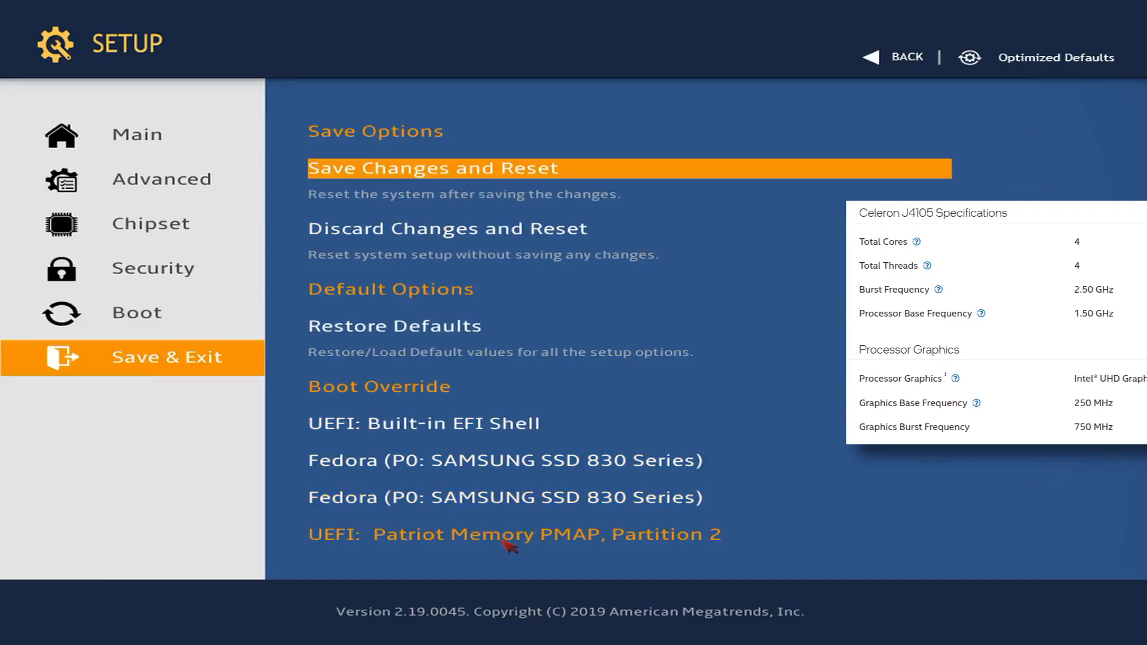
pyautogui.click(514, 534)
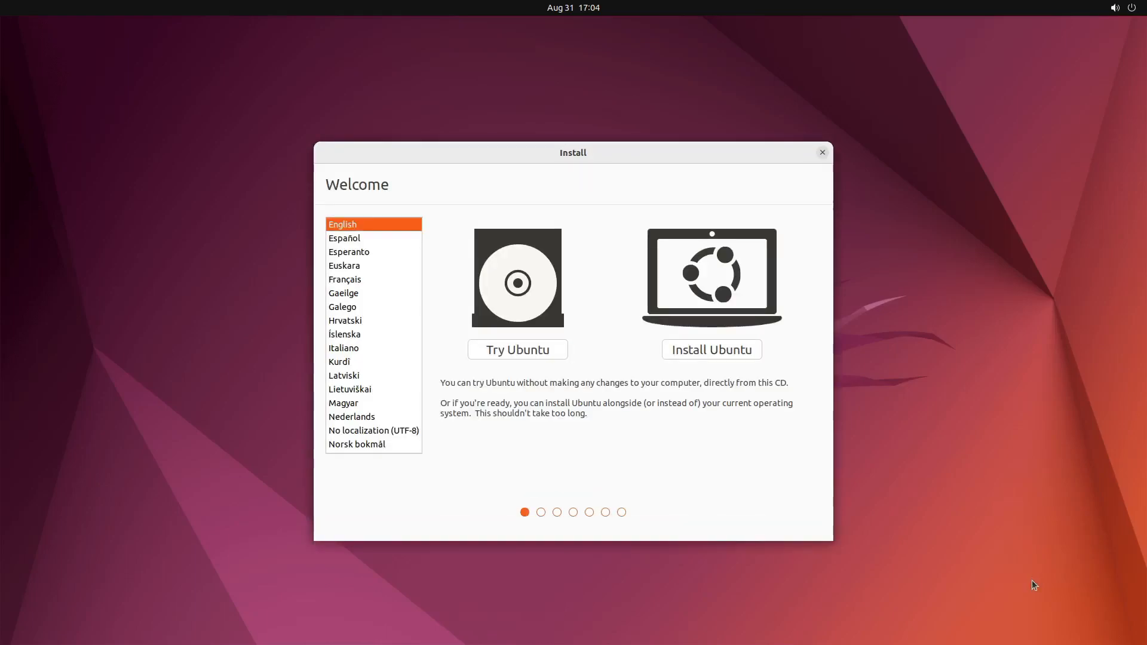
pyautogui.moveTo(740, 375)
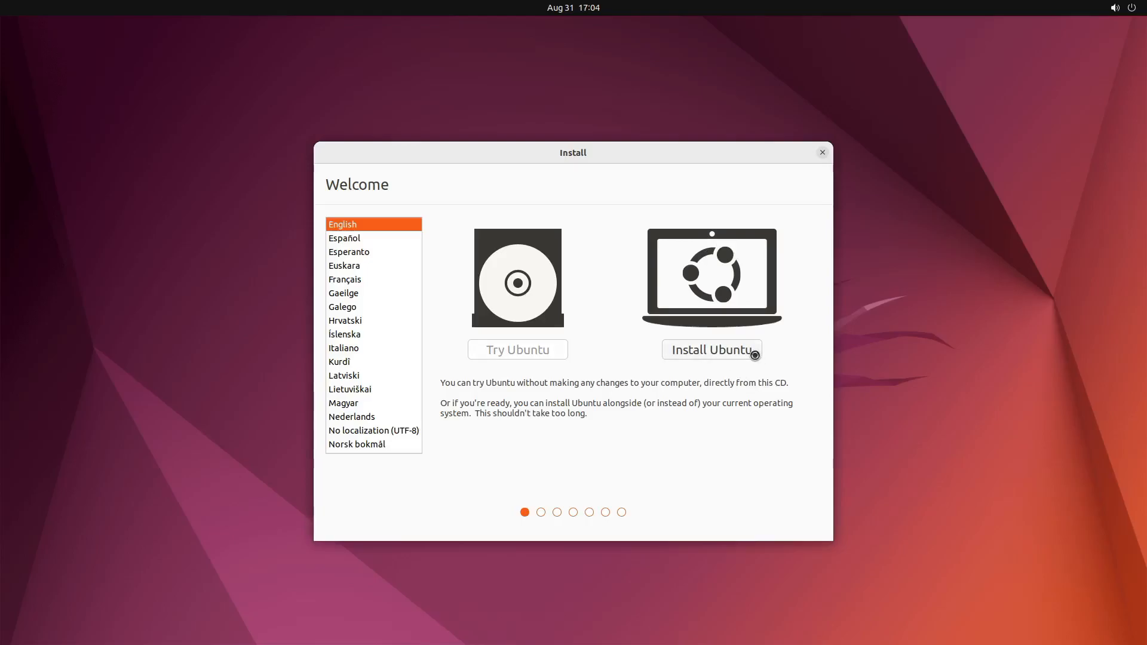
# - Choose Install Ubuntu with English (US) keyboard, enabling updates and third-party software
pyautogui.click(710, 348)
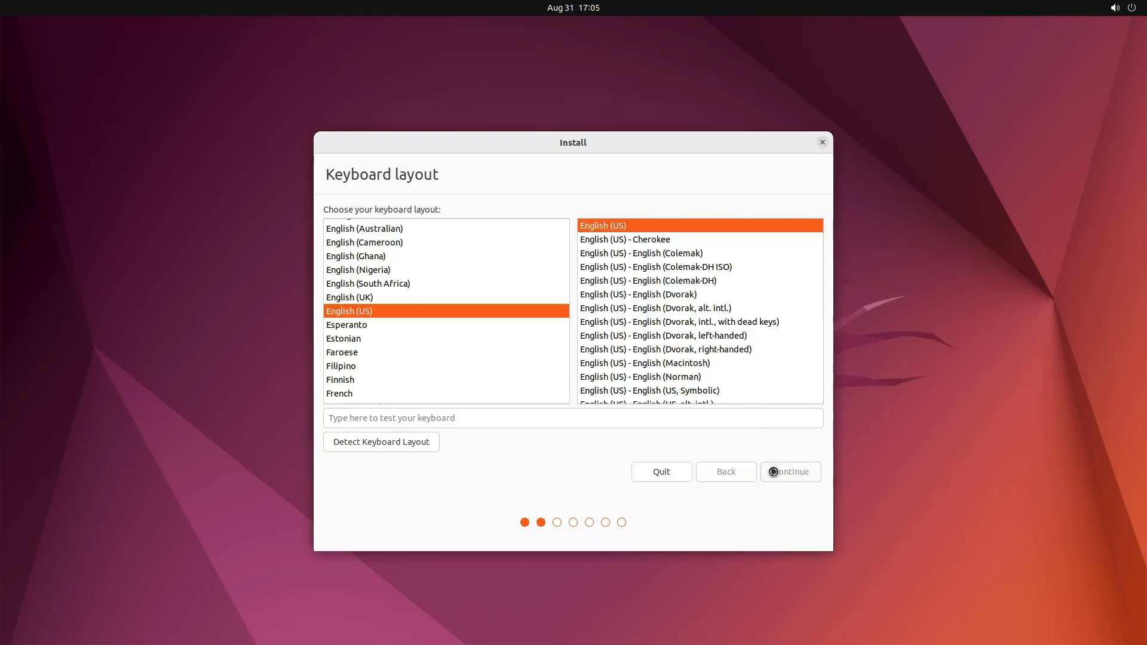
pyautogui.click(789, 471)
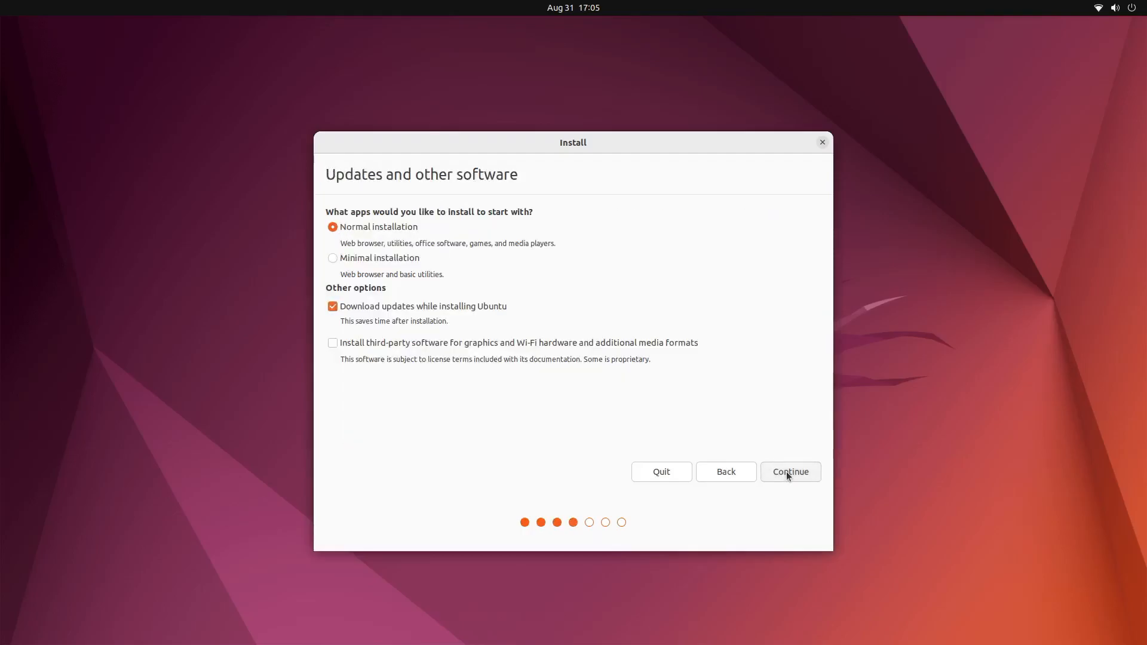
pyautogui.moveTo(374, 260)
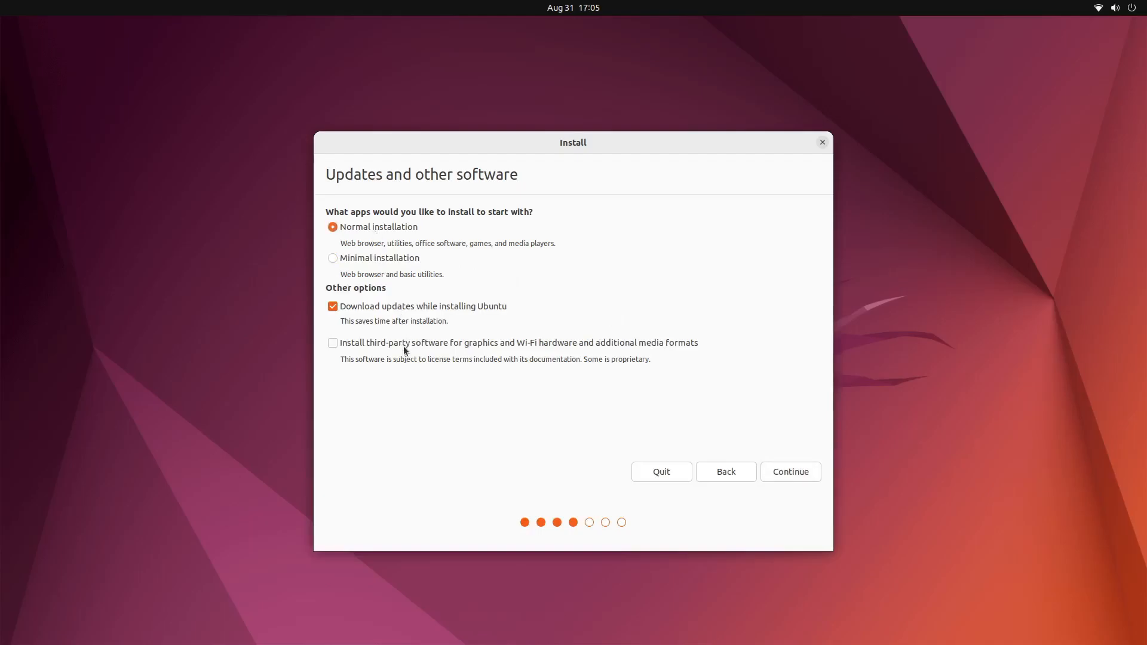
pyautogui.click(332, 307)
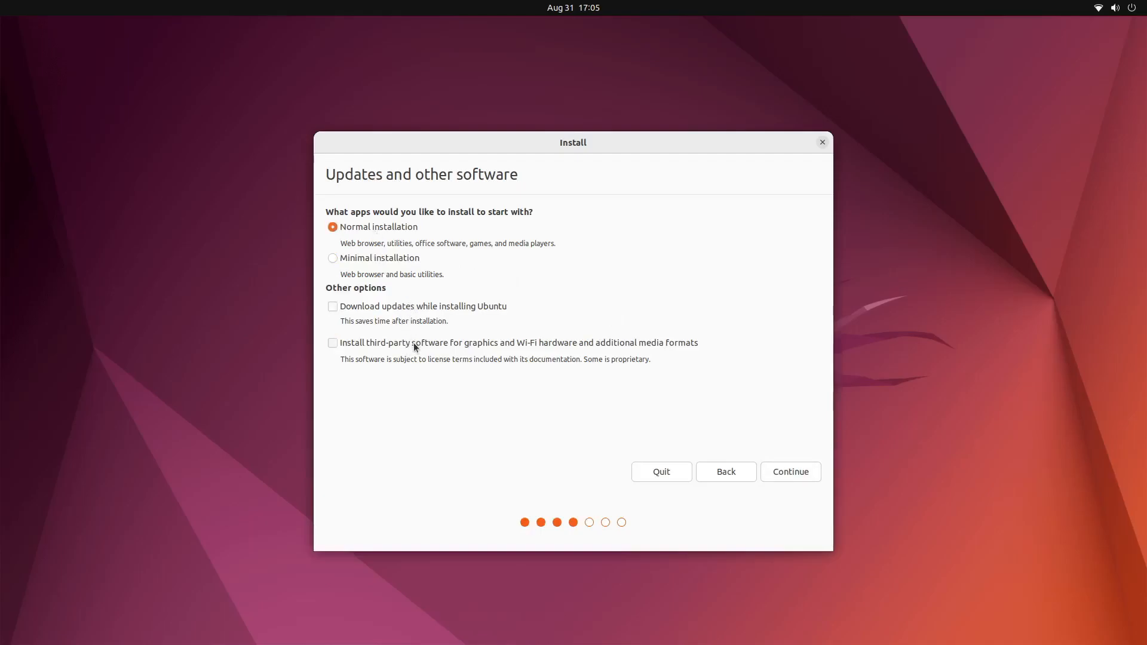
pyautogui.click(332, 306)
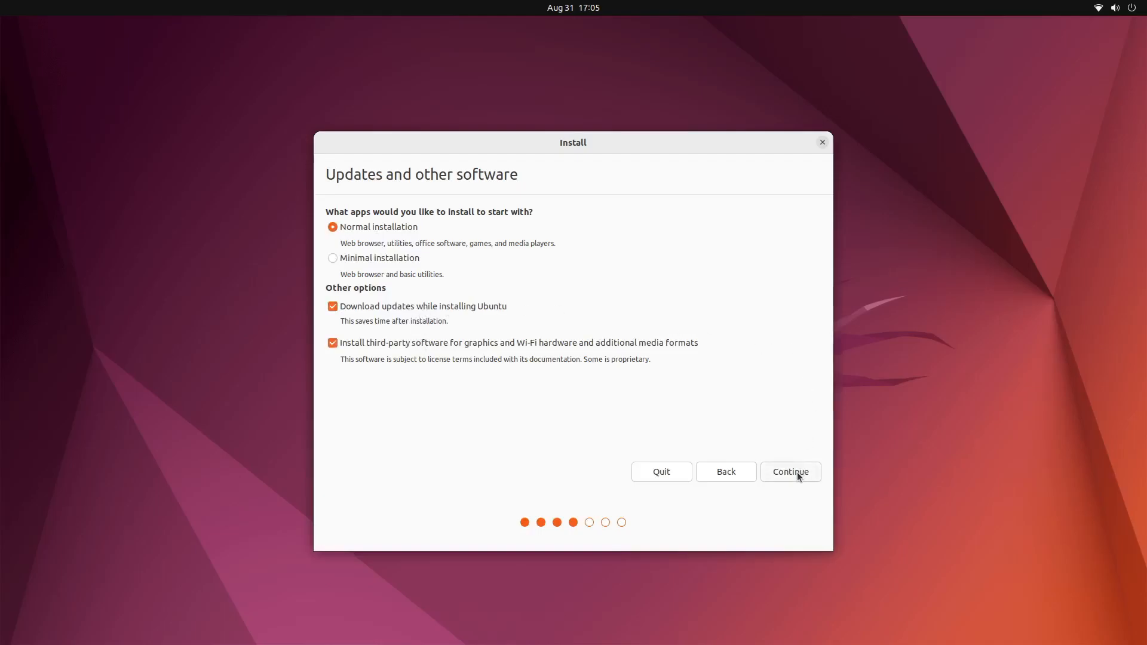
pyautogui.click(790, 471)
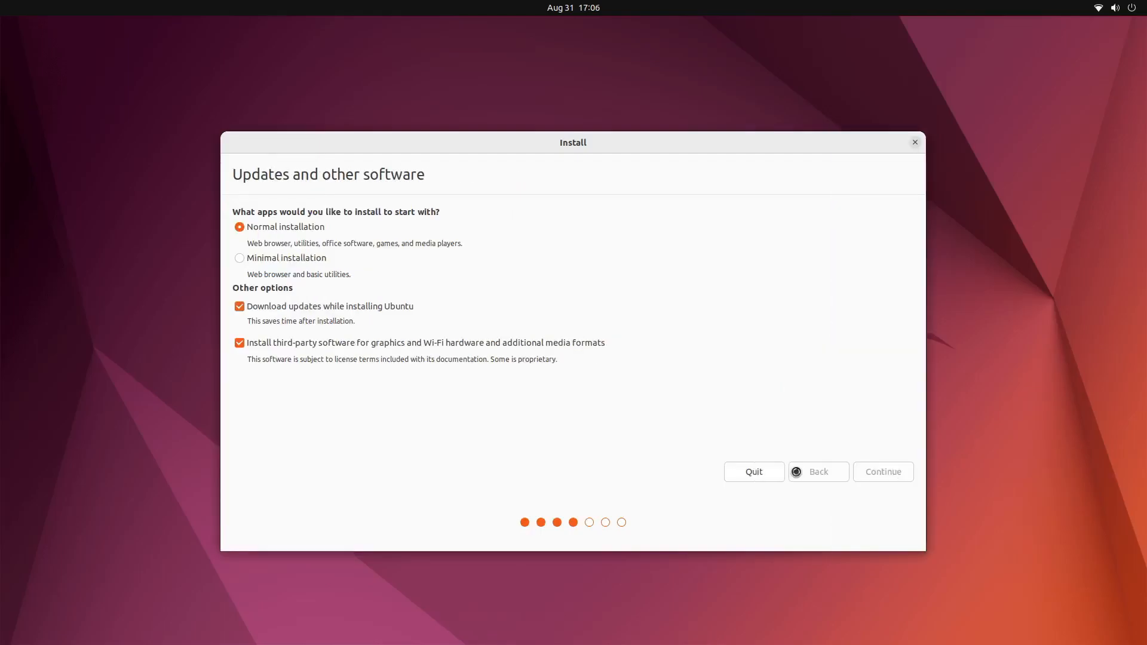
# - Choose Erase disk and install Ubuntu, with advanced disk features set to None
pyautogui.click(881, 472)
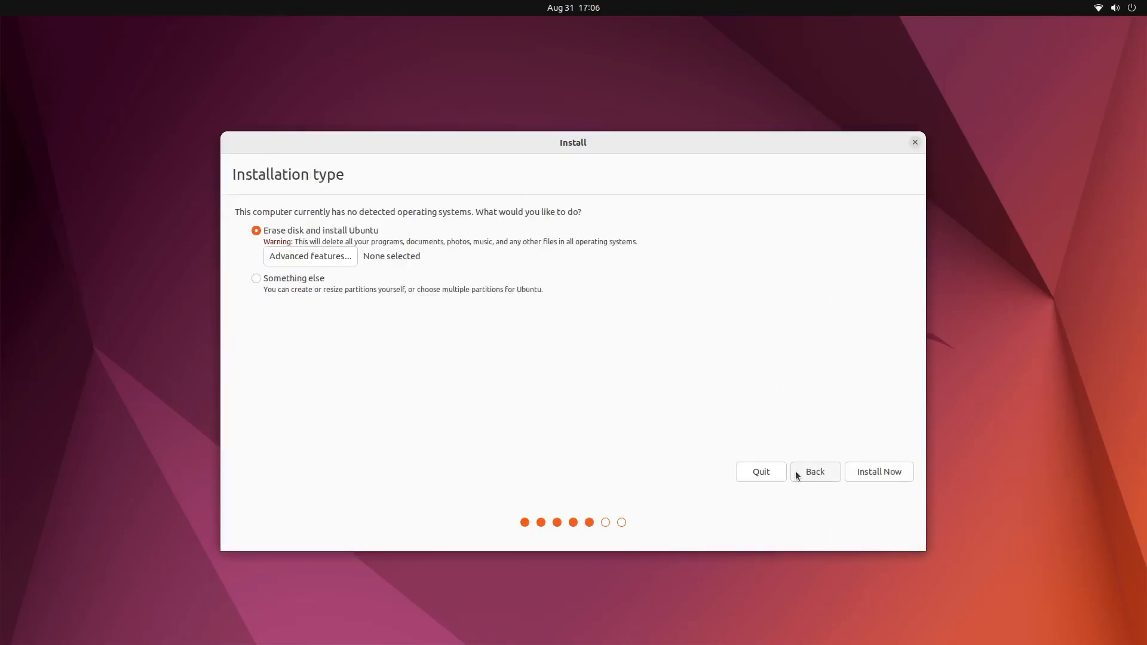
pyautogui.moveTo(870, 479)
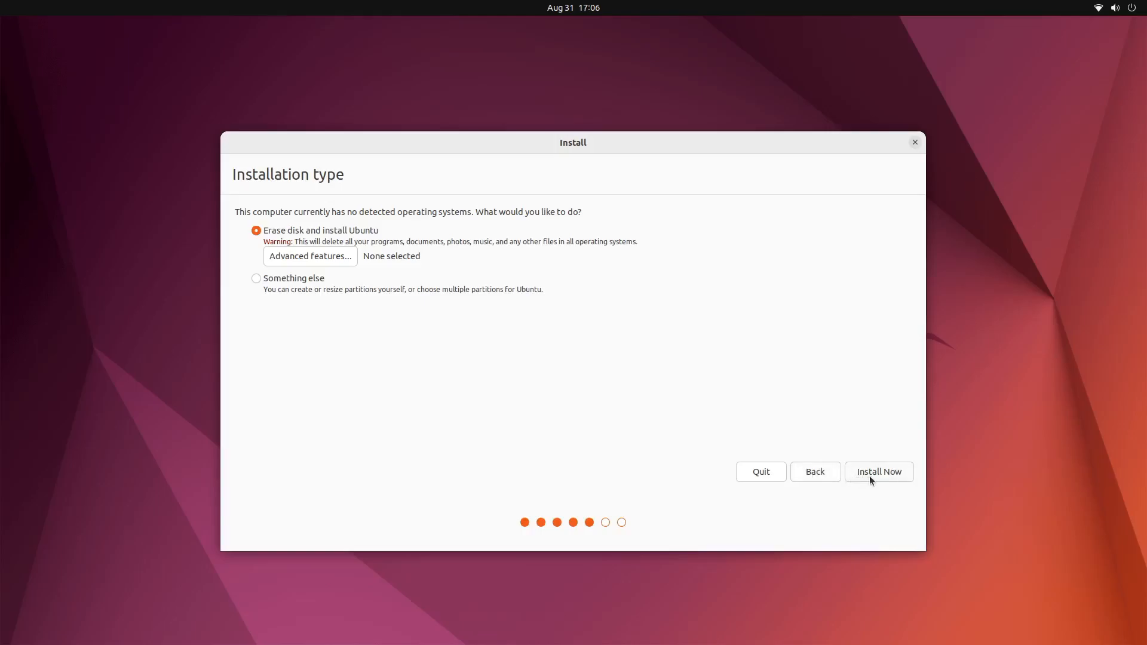
pyautogui.moveTo(310, 256)
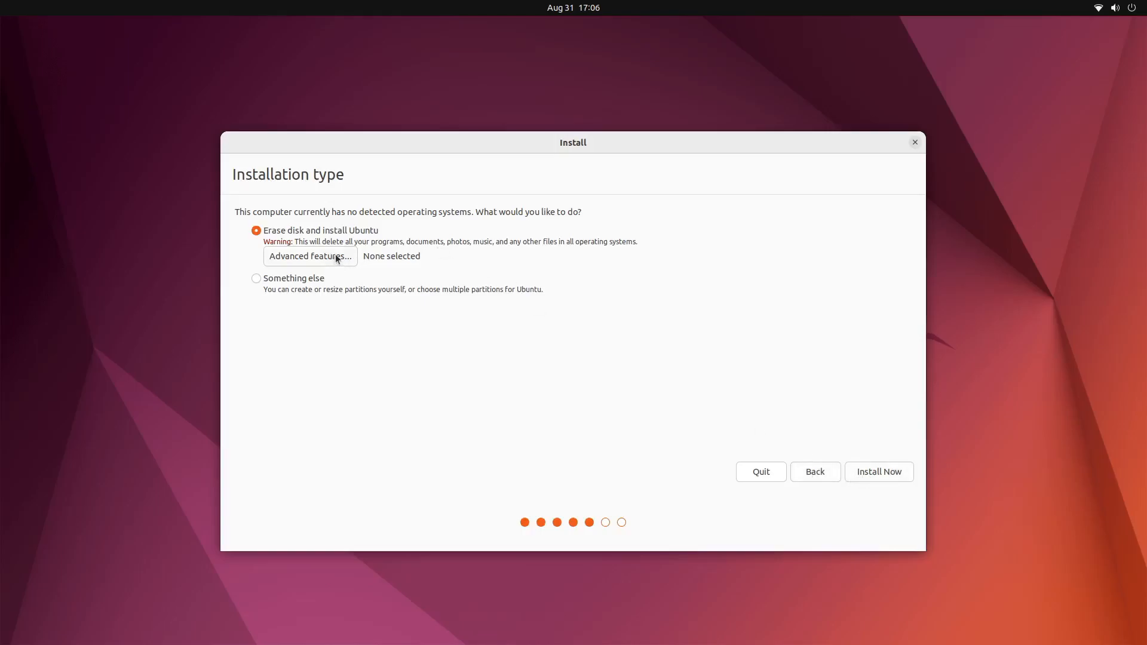
pyautogui.click(310, 257)
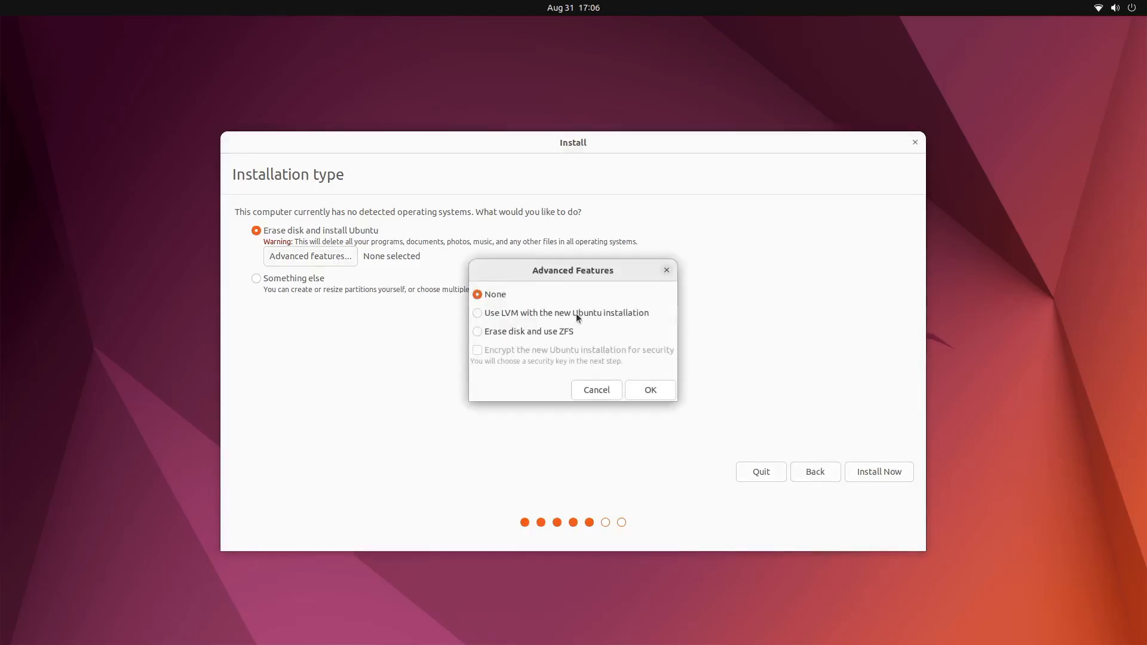
pyautogui.click(477, 330)
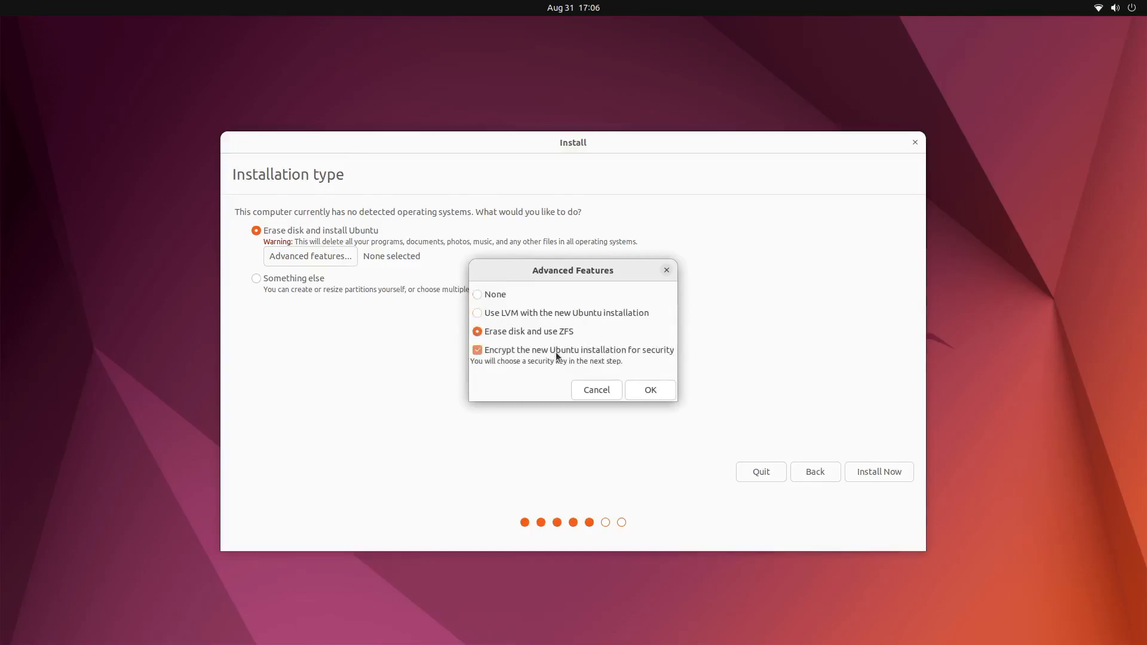
pyautogui.click(477, 294)
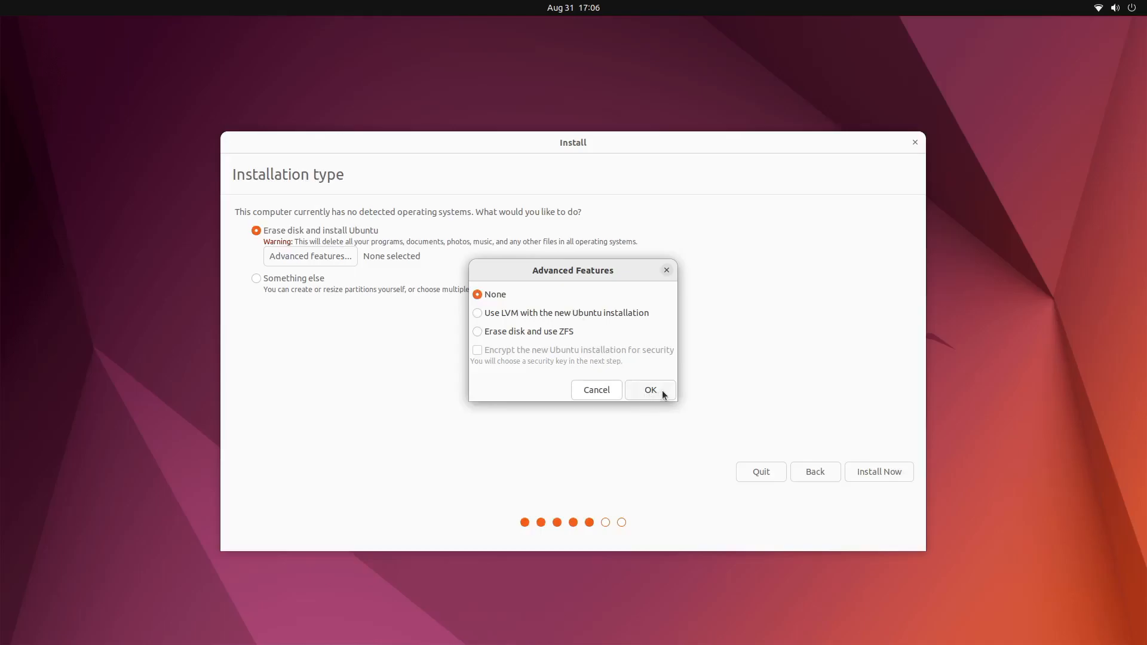
pyautogui.click(649, 389)
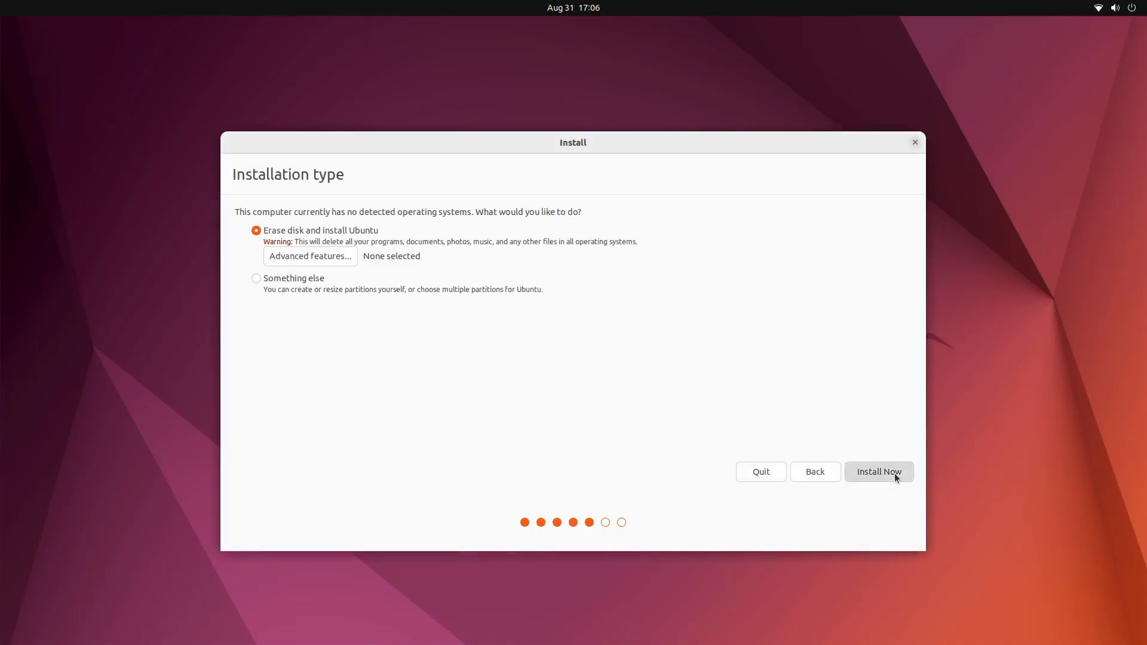
# - Confirm the disk changes, install Ubuntu, and restart when finished
pyautogui.click(878, 472)
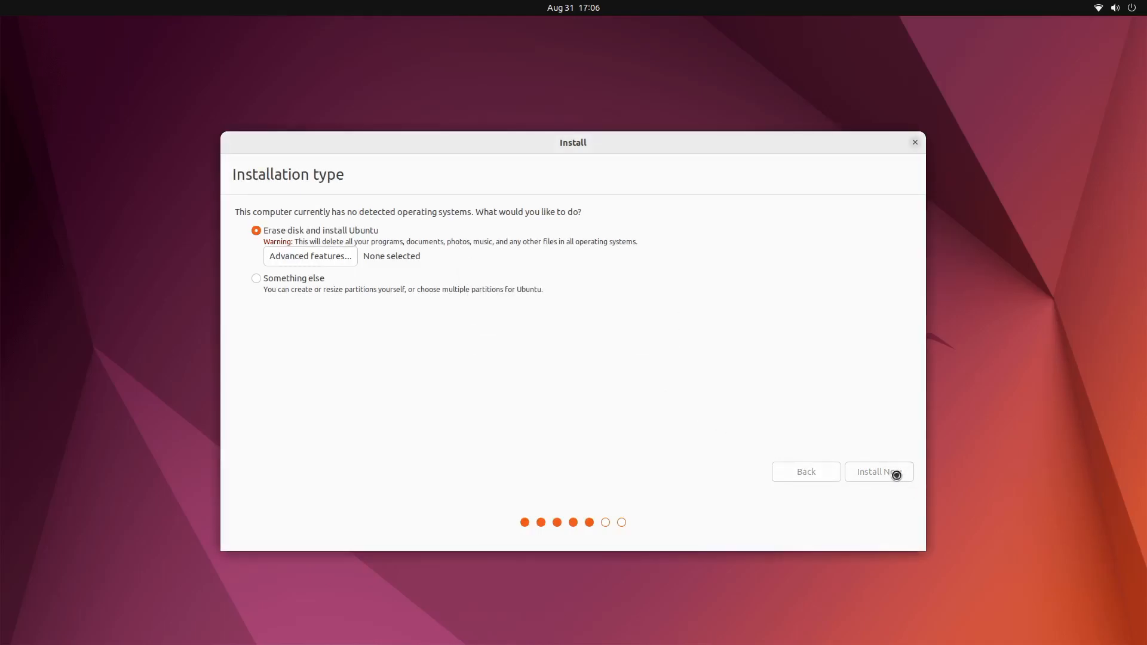
pyautogui.click(879, 471)
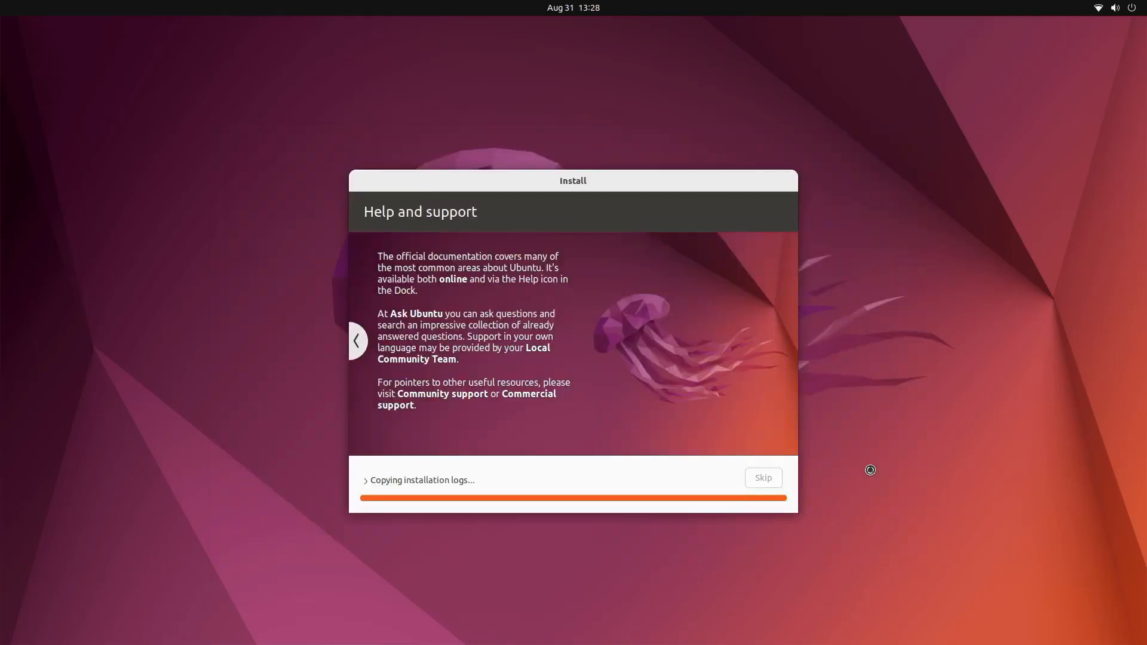
pyautogui.moveTo(870, 474)
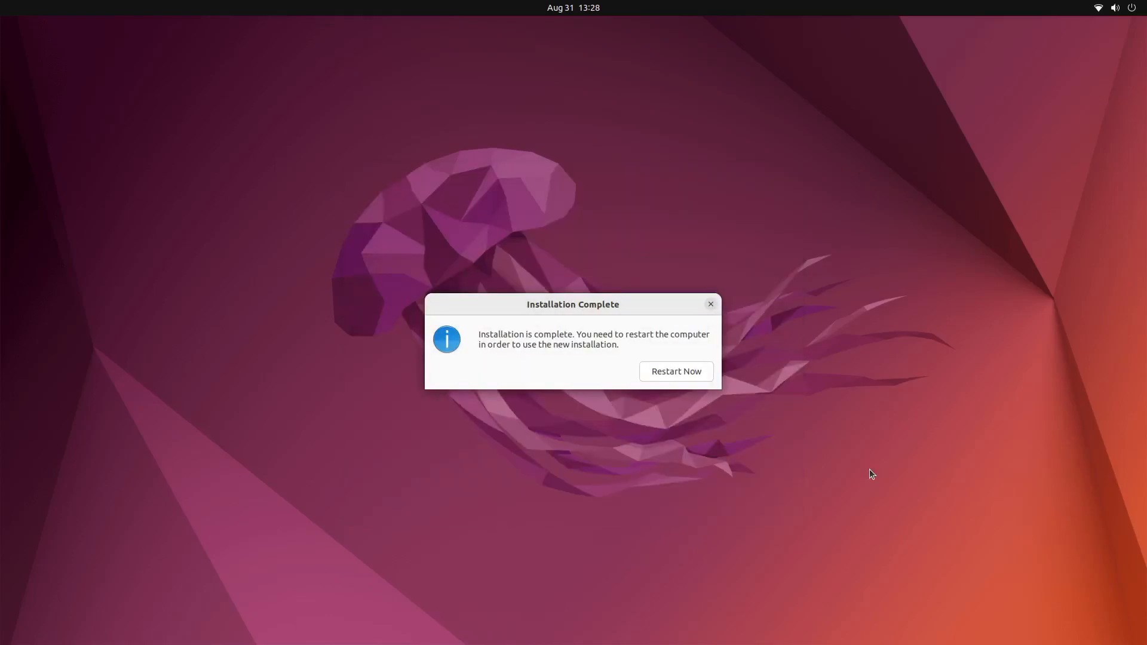
pyautogui.moveTo(674, 371)
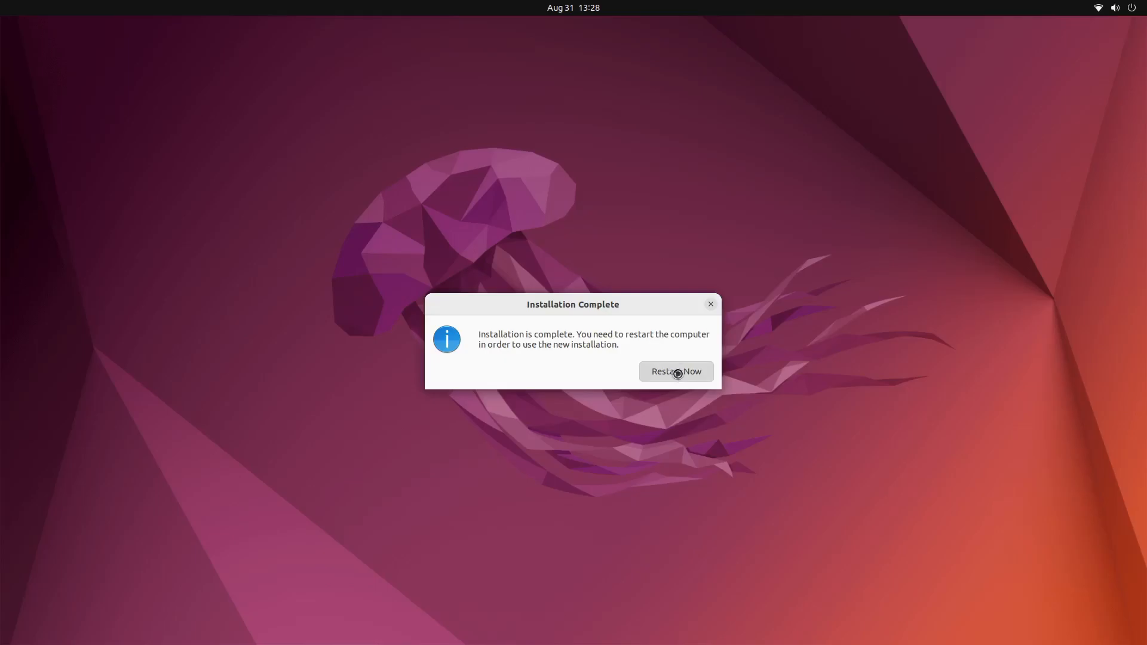
pyautogui.click(674, 371)
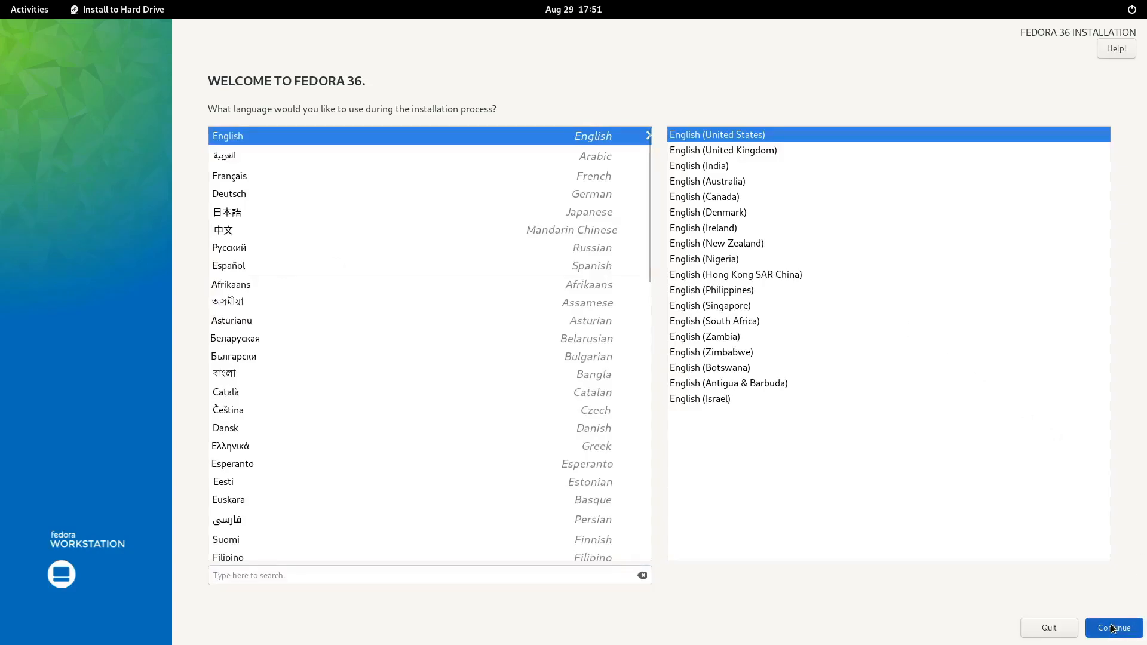
pyautogui.moveTo(1111, 628)
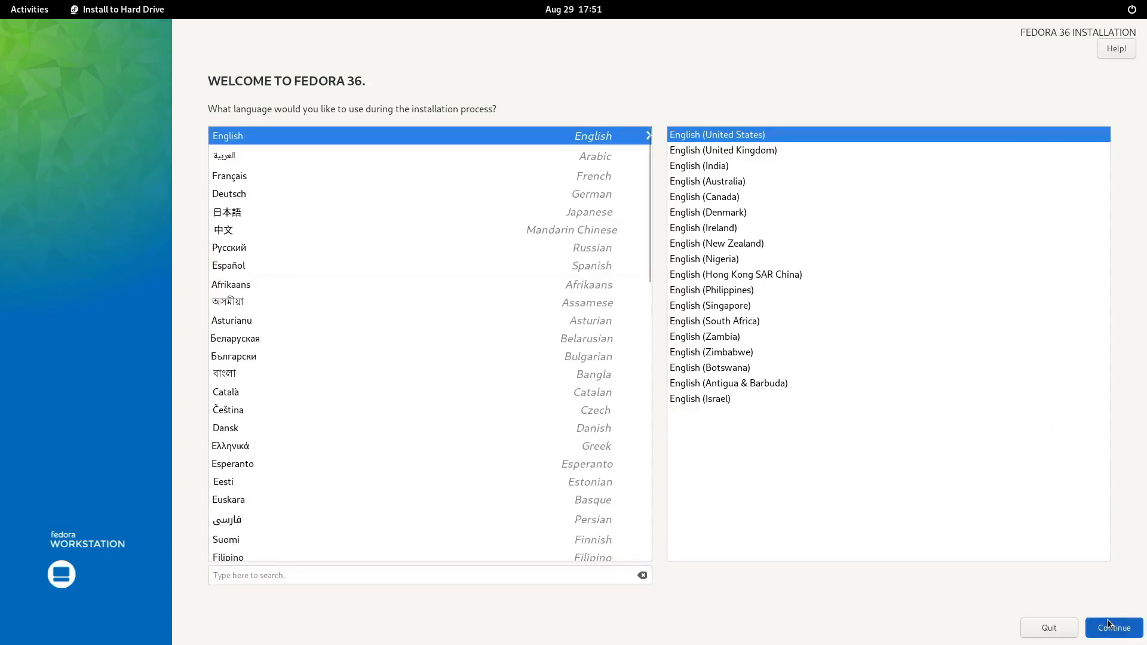
# - Accept English and select the ATA SAMSUNG SSD 830 as installation destination
pyautogui.click(1112, 628)
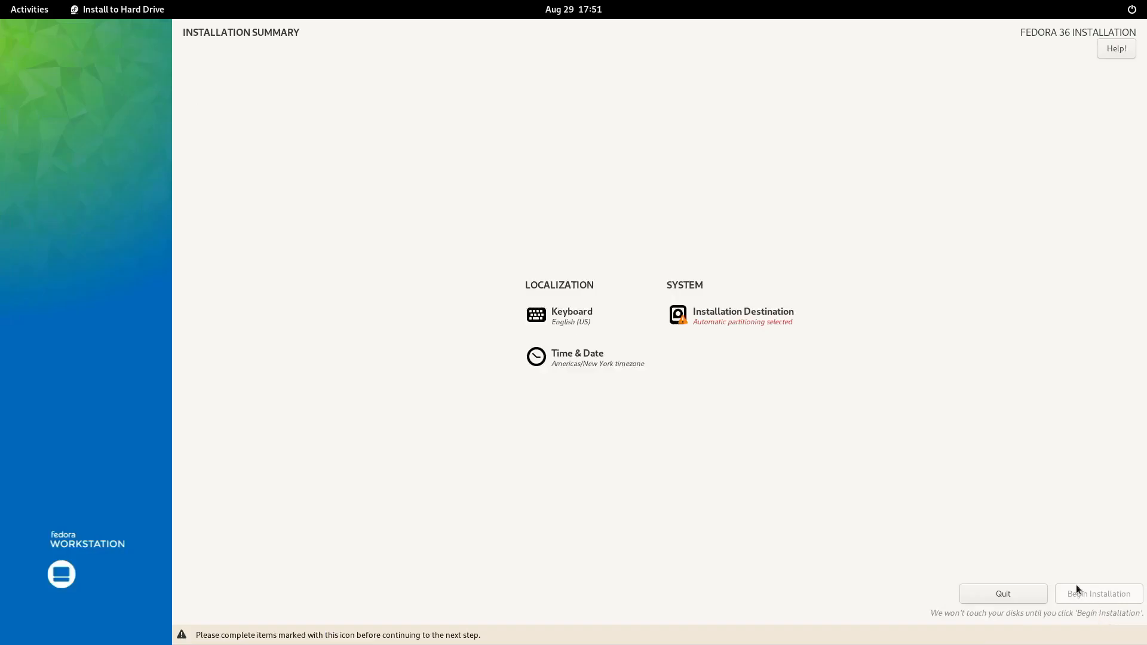
pyautogui.click(742, 316)
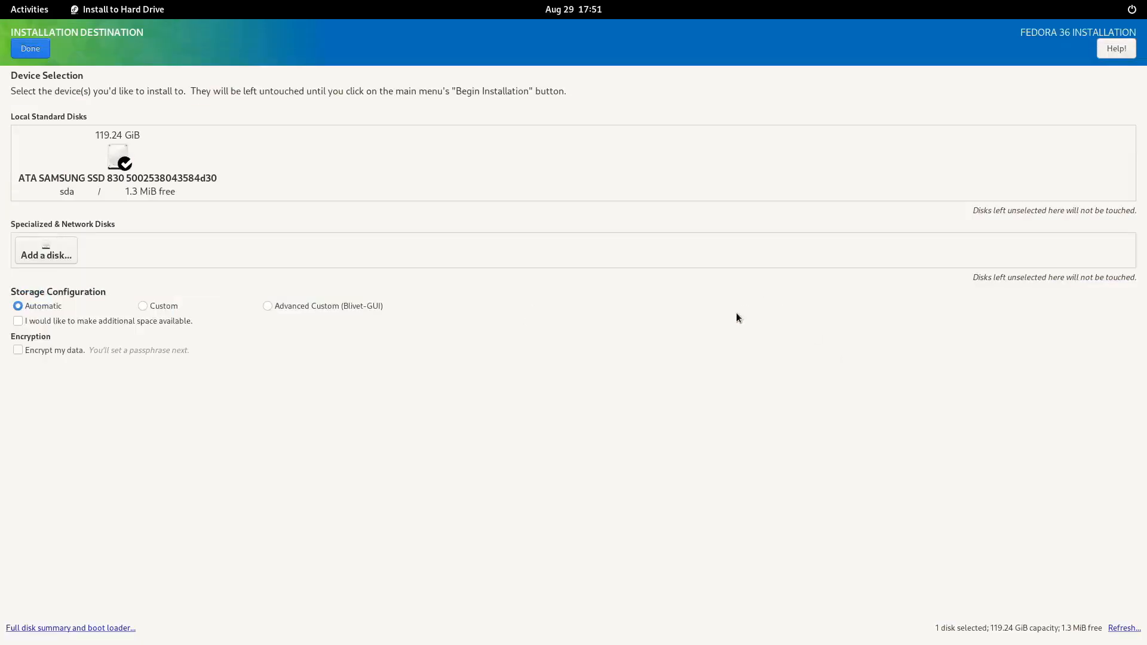
pyautogui.click(117, 157)
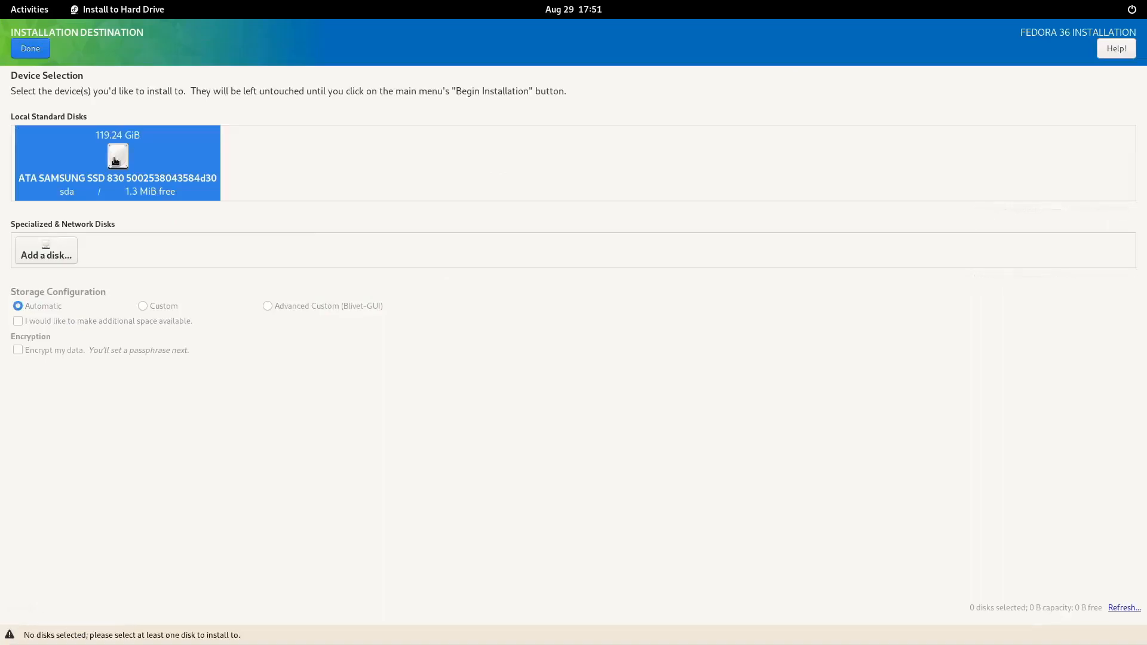
pyautogui.click(117, 162)
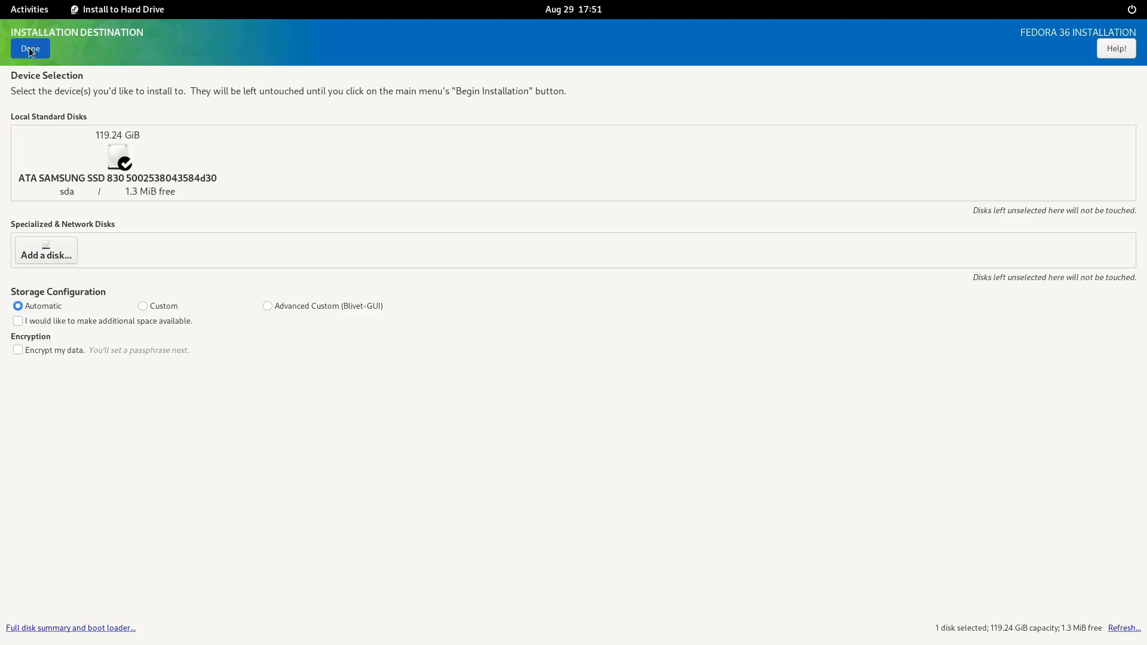
# - Delete all Debian partitions, reclaim the 119.24 GiB disk, and begin installing Fedora 36
pyautogui.click(30, 49)
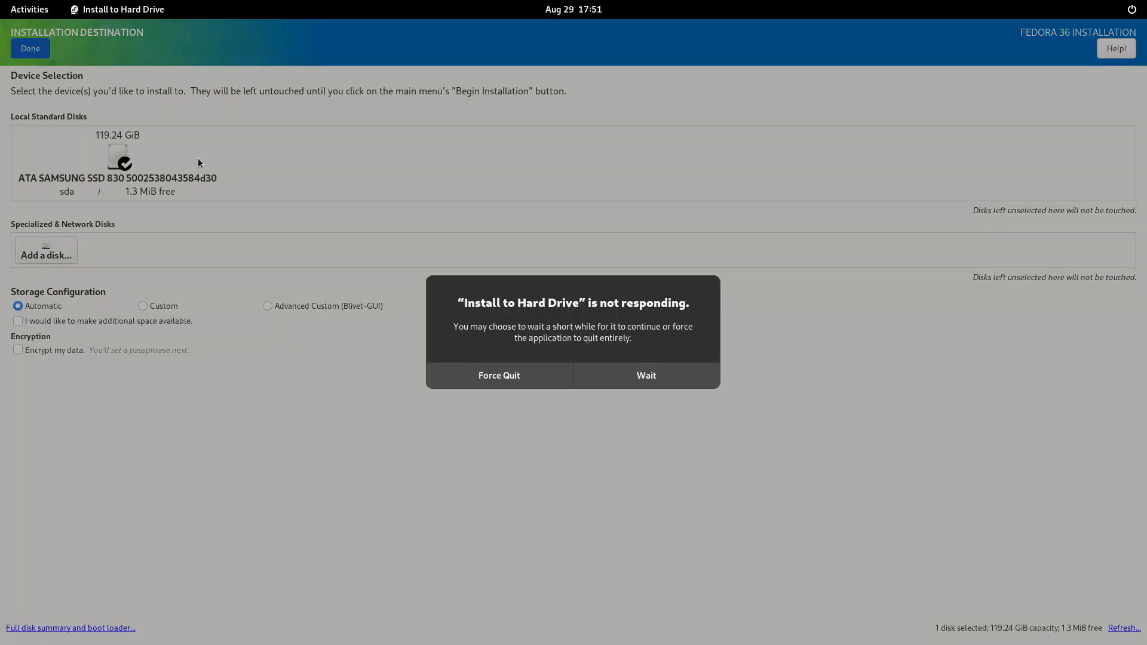
pyautogui.click(645, 376)
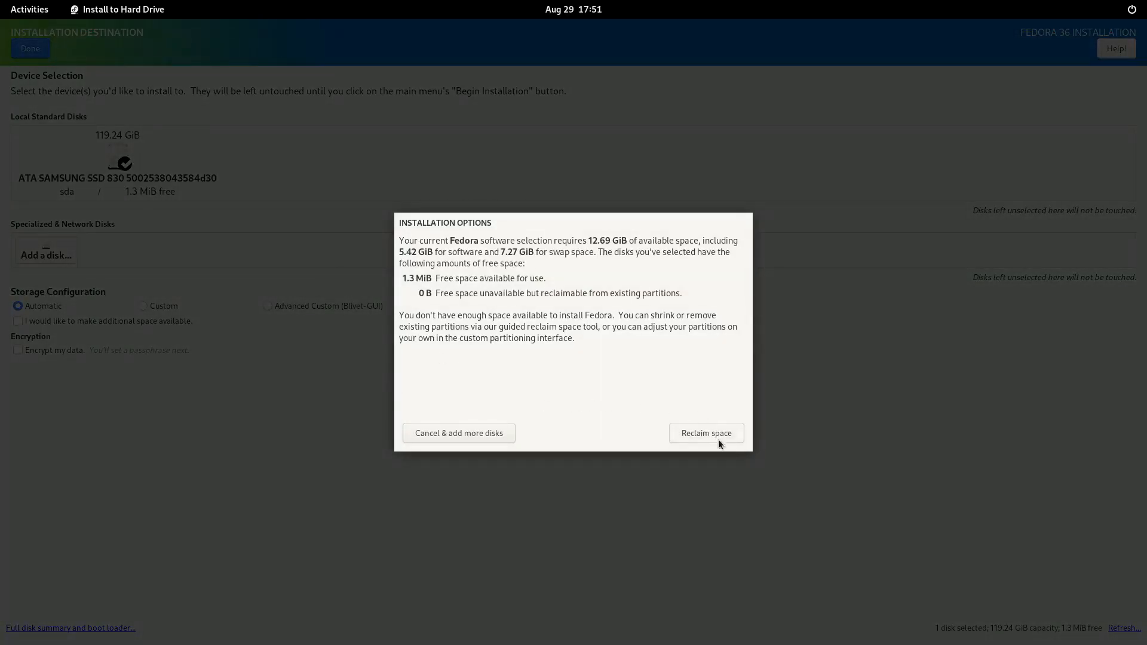
pyautogui.moveTo(637, 310)
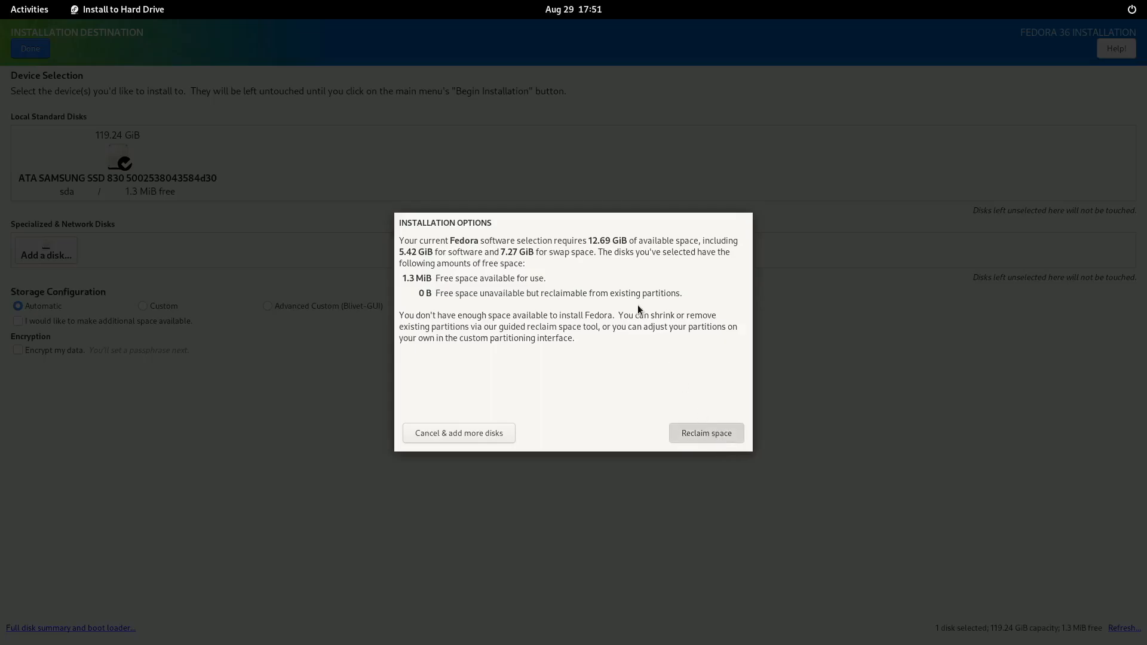
pyautogui.moveTo(615, 368)
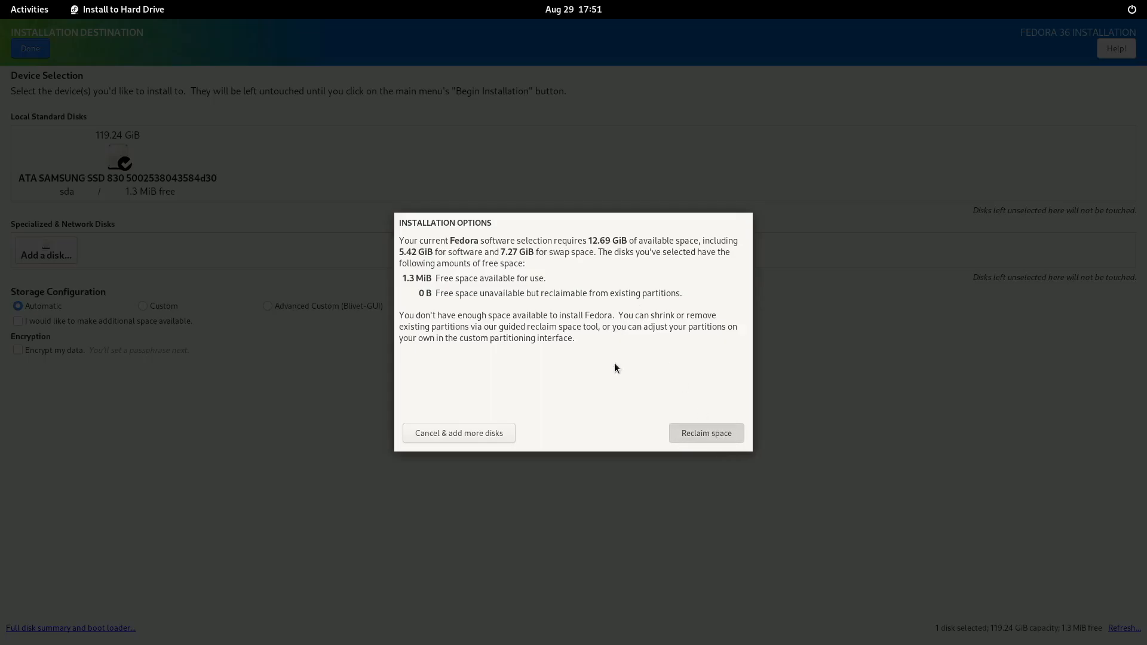
pyautogui.click(704, 433)
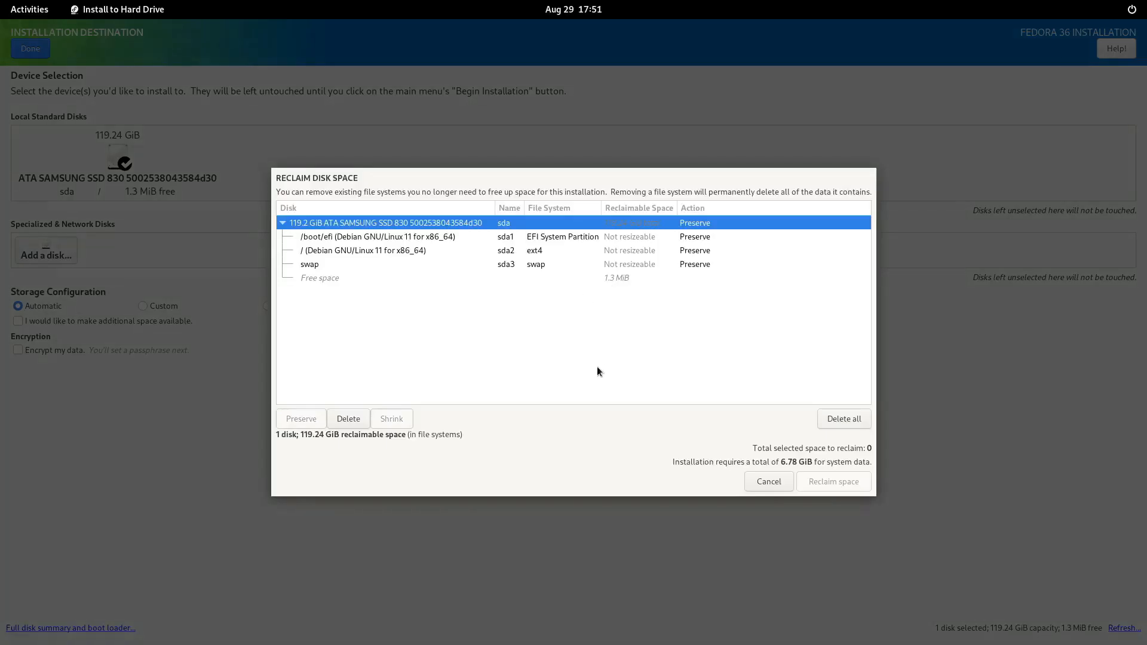
pyautogui.click(842, 419)
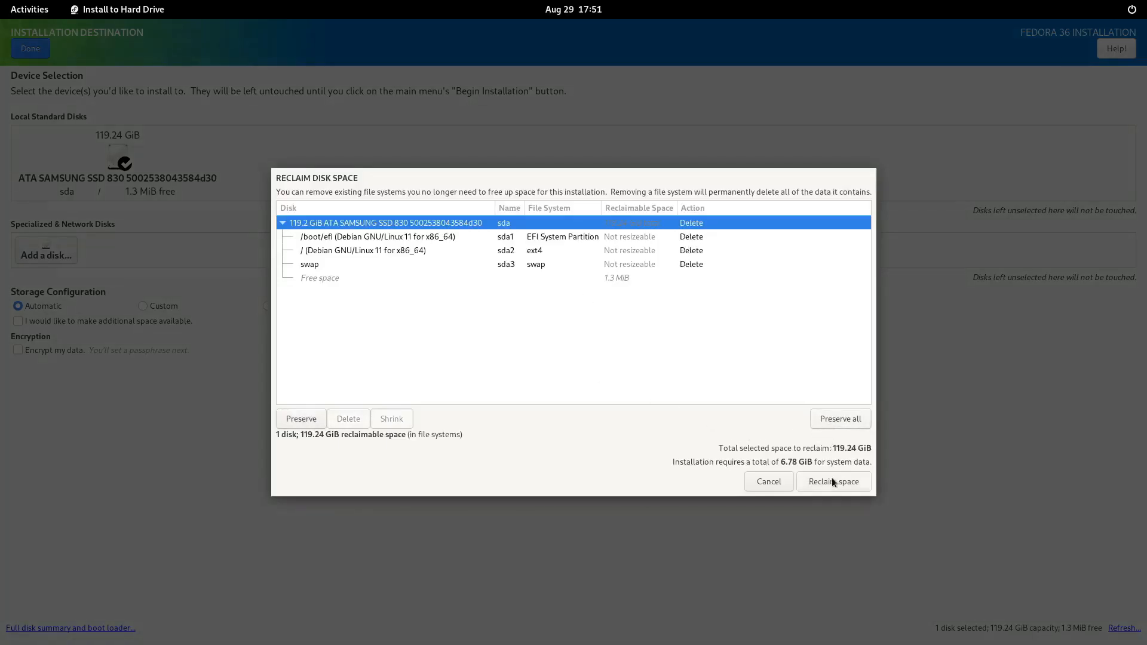
pyautogui.click(833, 481)
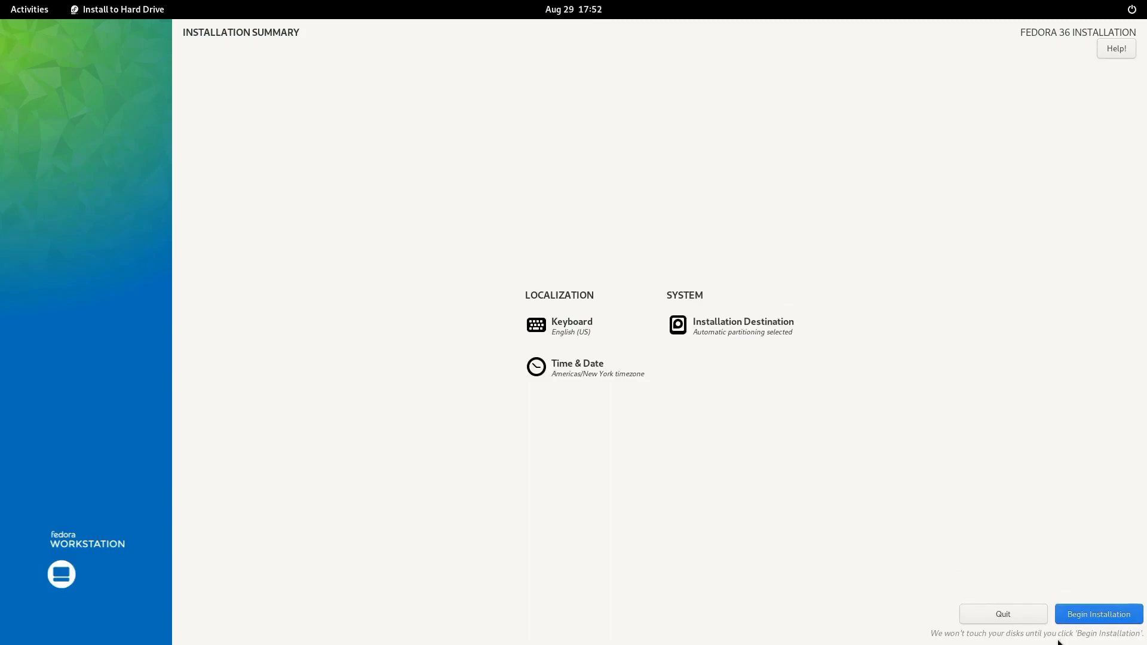
pyautogui.click(1098, 614)
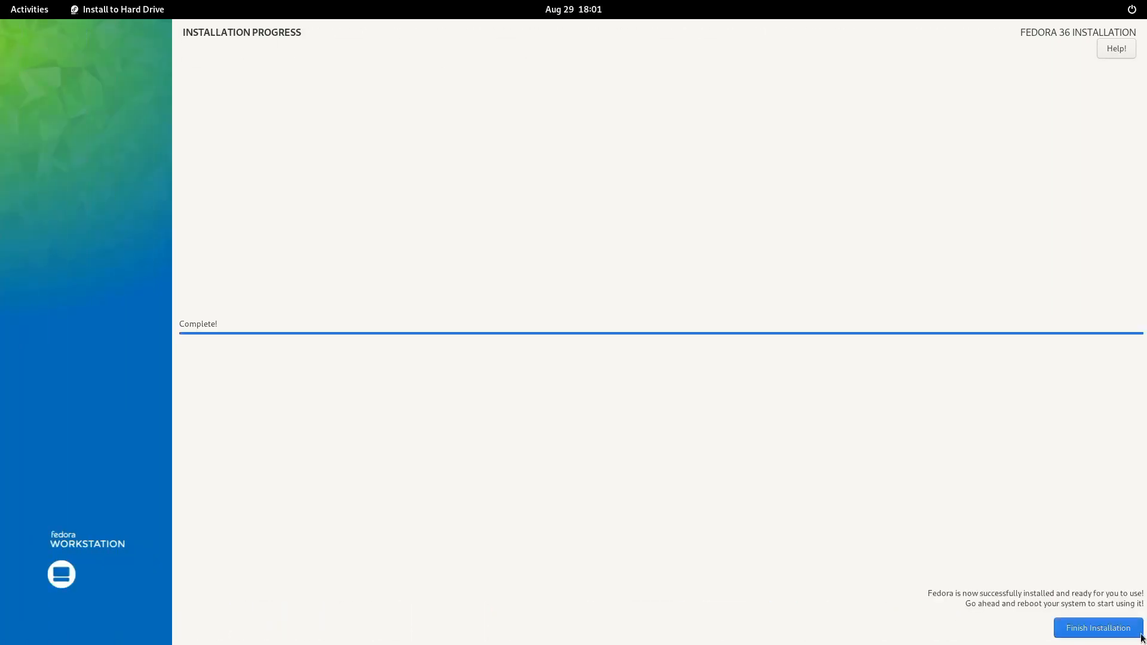
# - Finish installing, start first-boot setup, accept privacy, and enable third-party repositories
pyautogui.click(1097, 628)
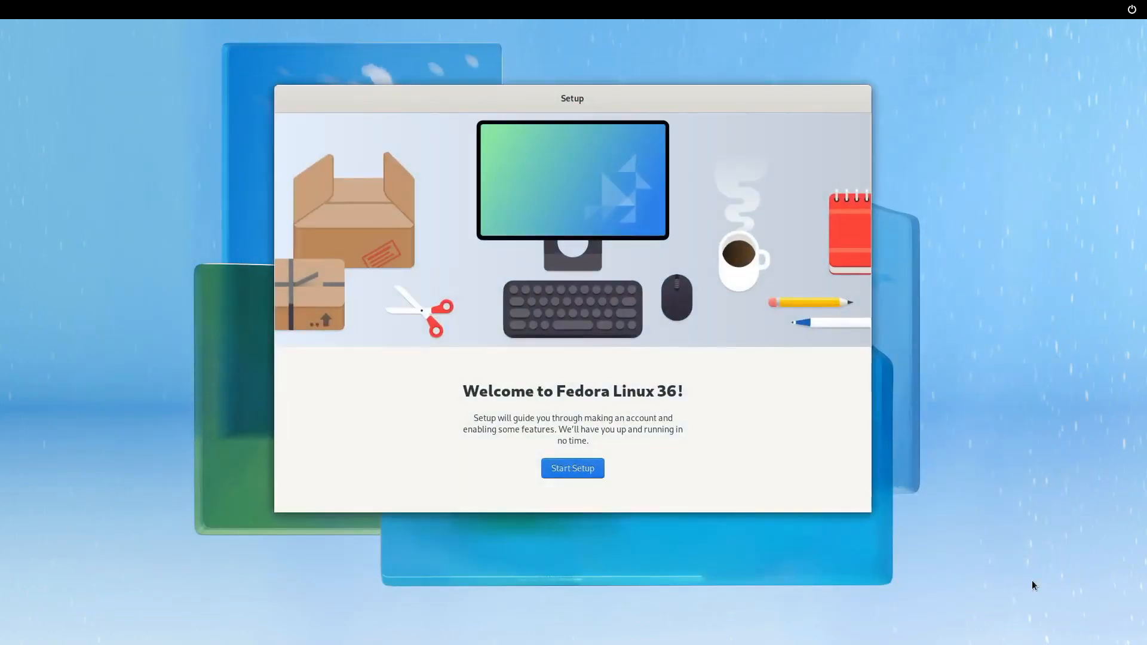
pyautogui.moveTo(487, 367)
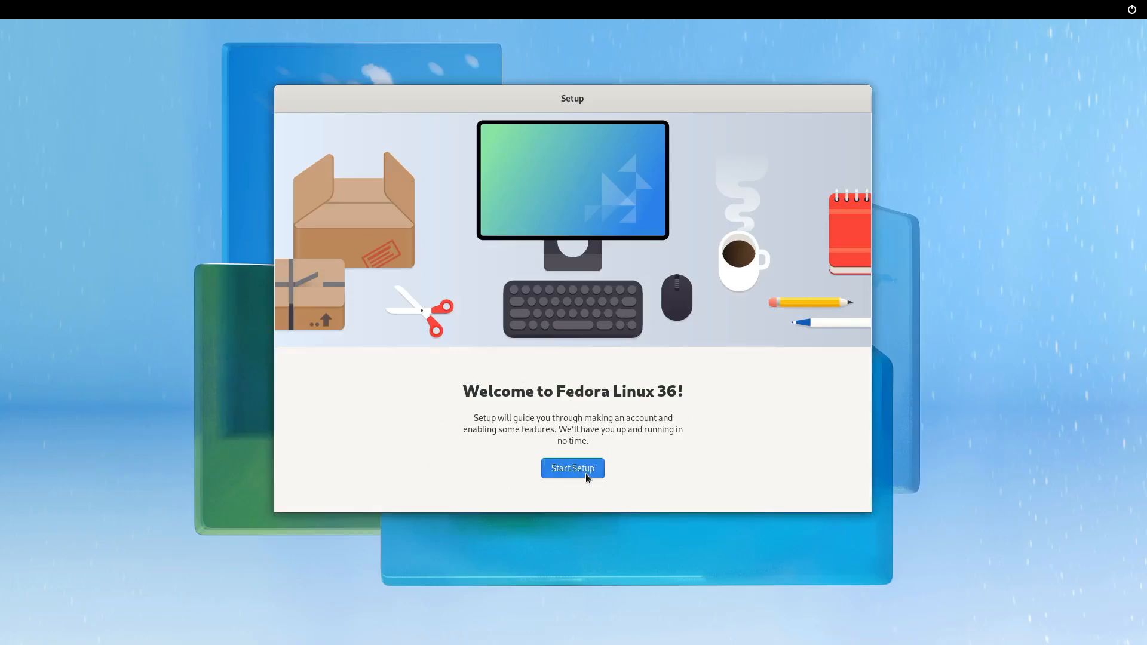
pyautogui.click(572, 468)
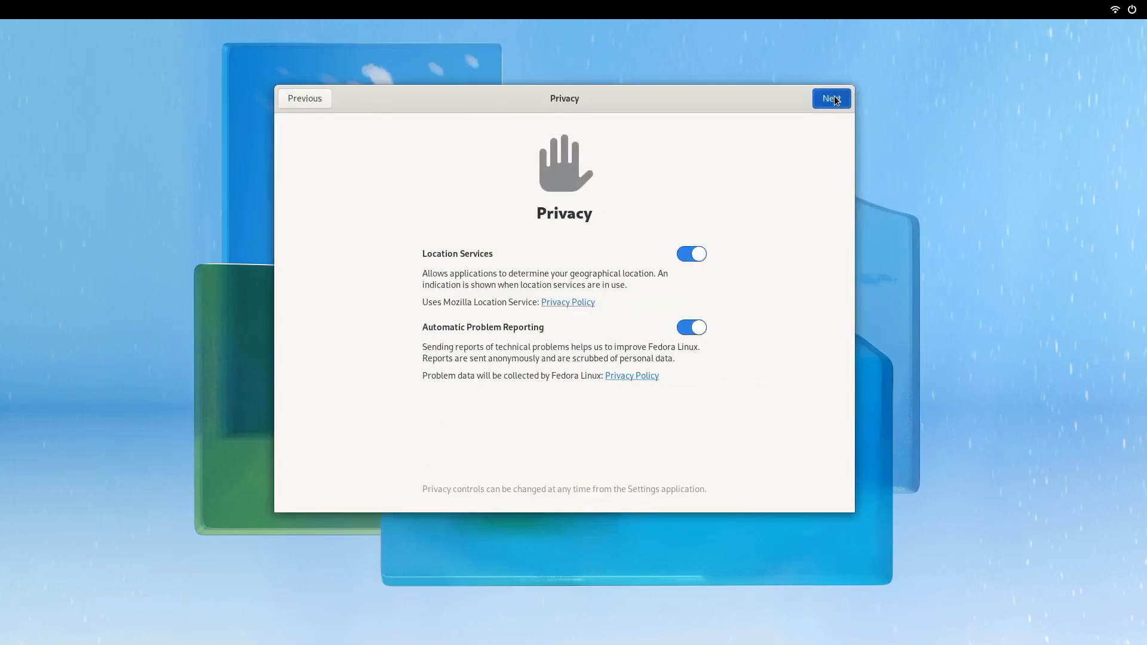
pyautogui.click(831, 98)
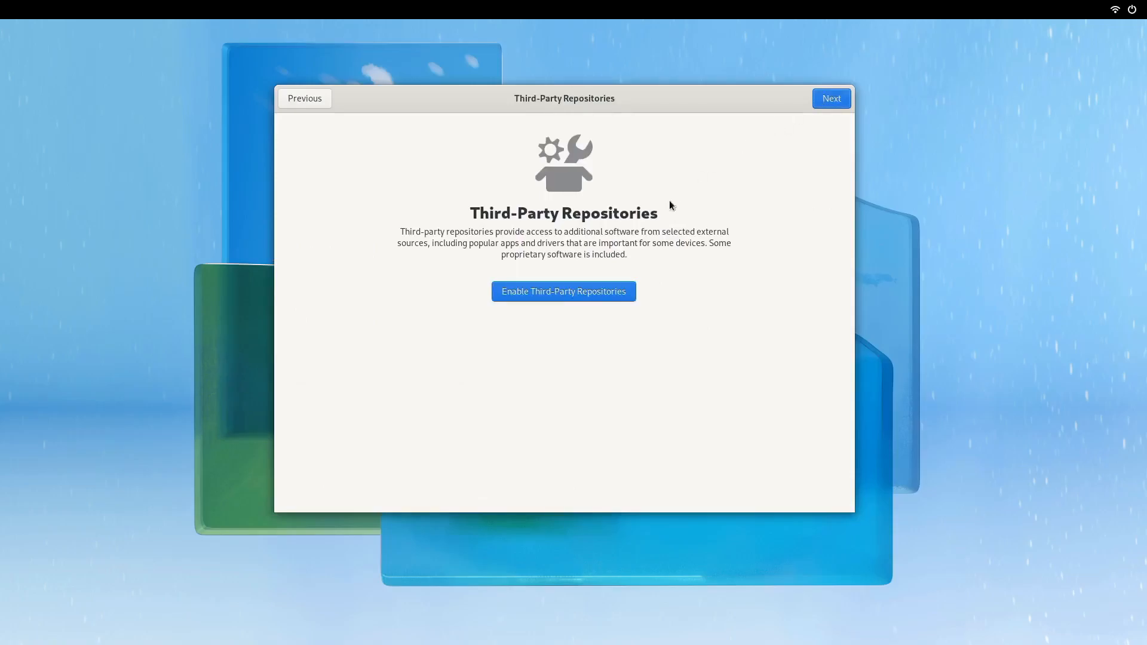
pyautogui.click(562, 291)
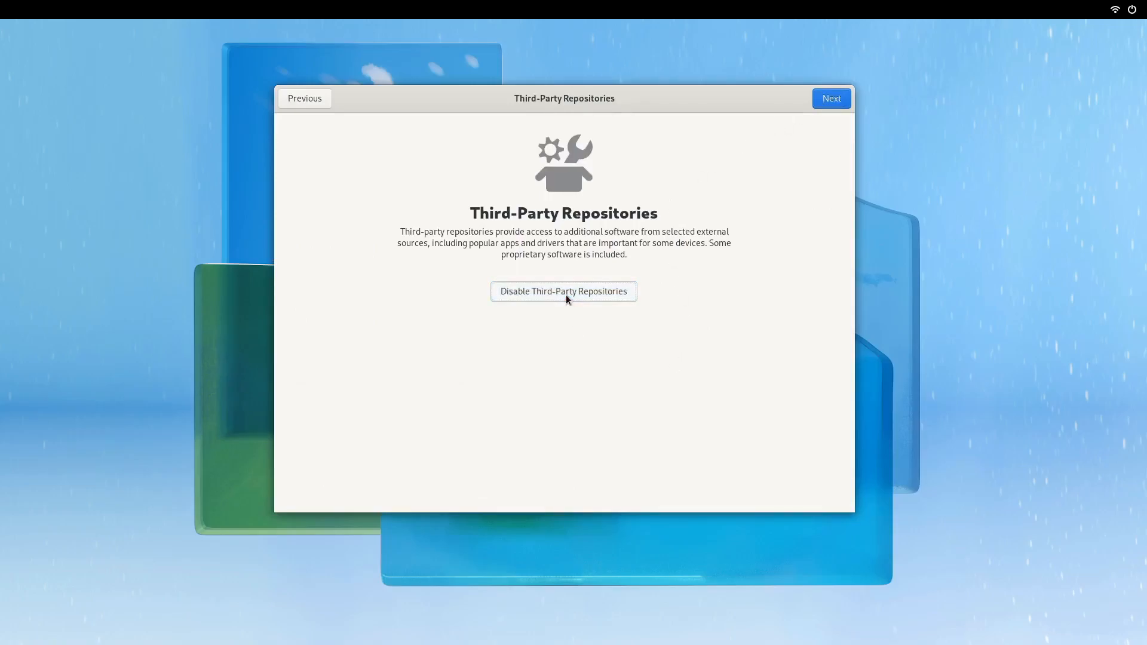
pyautogui.click(562, 291)
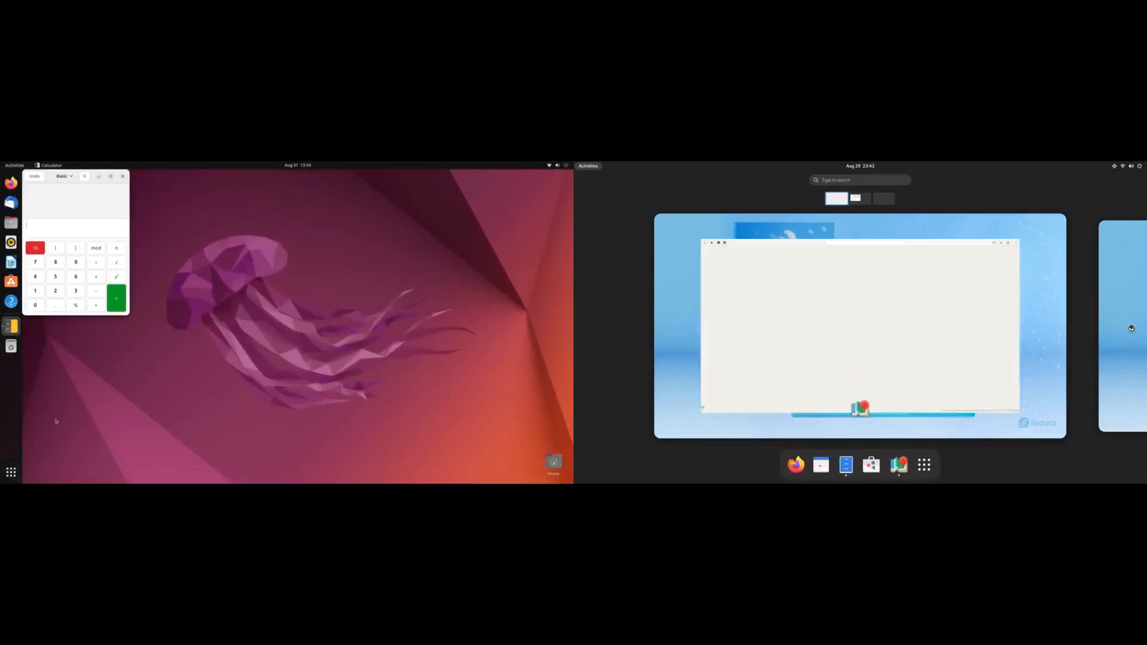
# - Click in Fedora's Activities overview beside the Ubuntu desktop
pyautogui.click(11, 472)
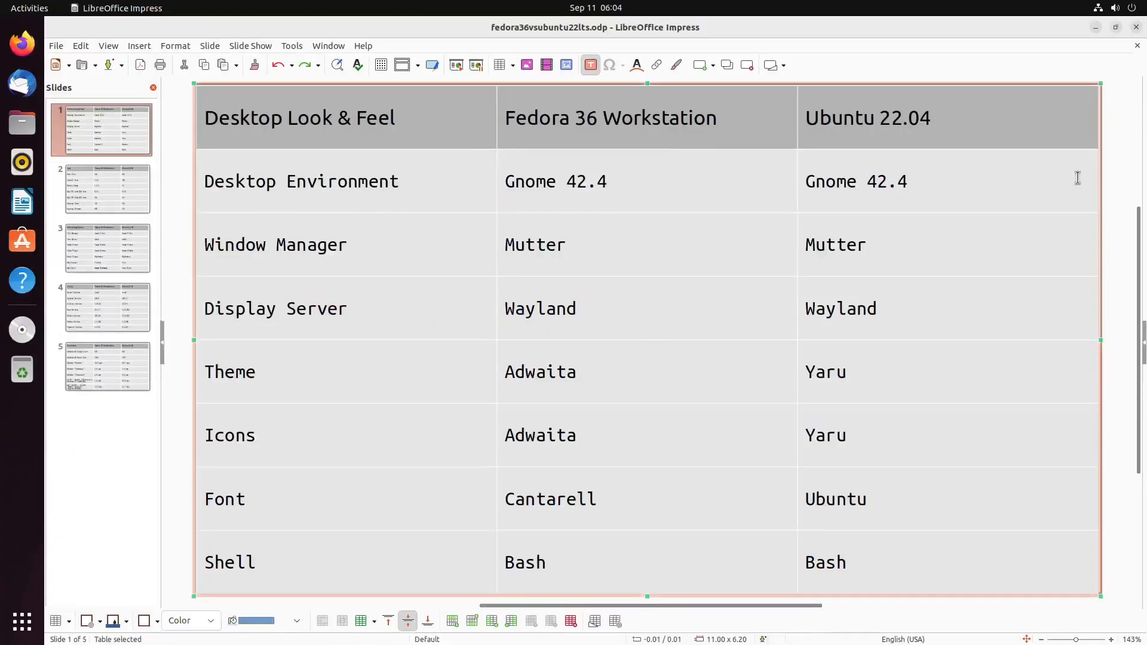
# - Select the Desktop Environment row in slide 1's Fedora 36 vs Ubuntu 22.04 table
pyautogui.doubleClick(856, 181)
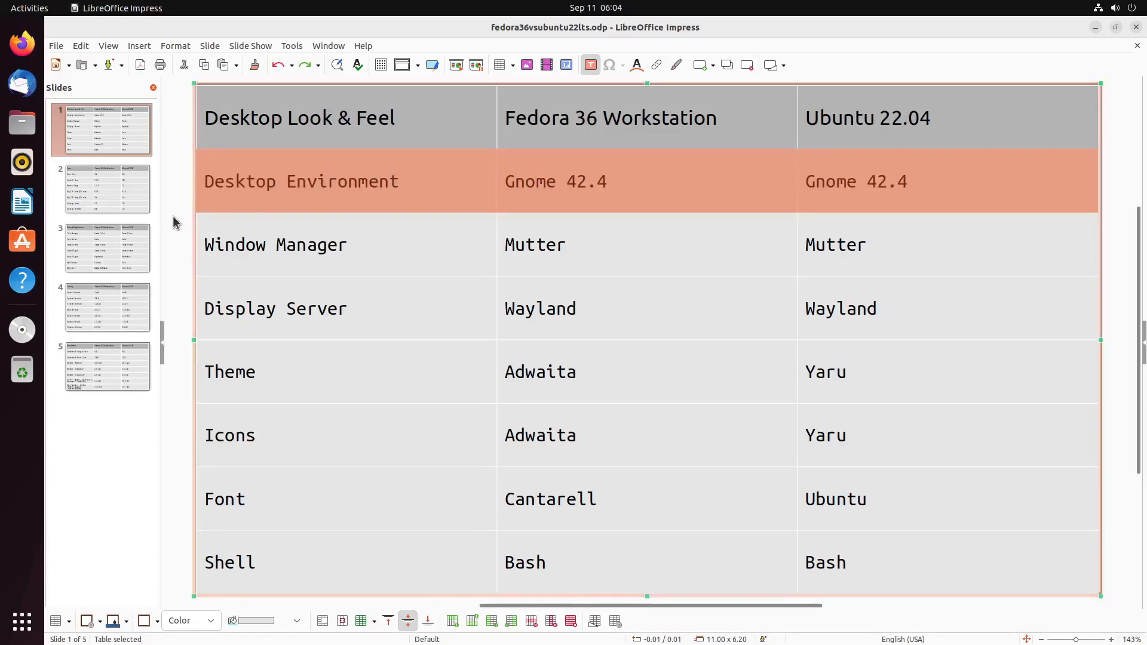
pyautogui.click(834, 244)
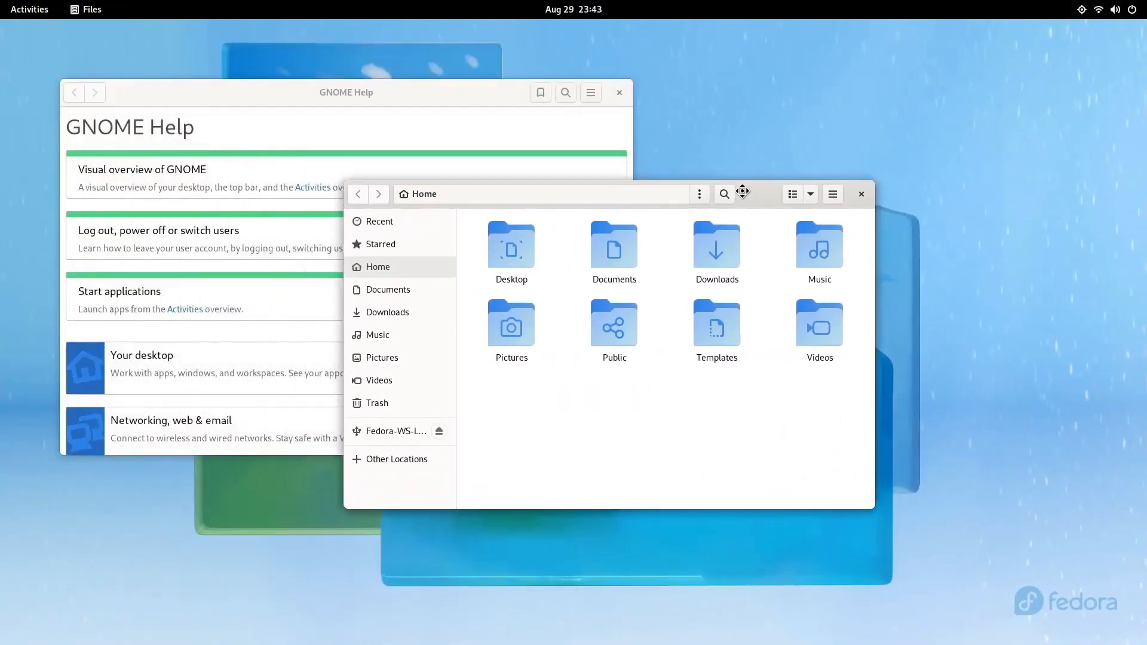
# - Browse and eject the Fedora-WS-Live drive, then view the August 2022 calendar
pyautogui.click(395, 431)
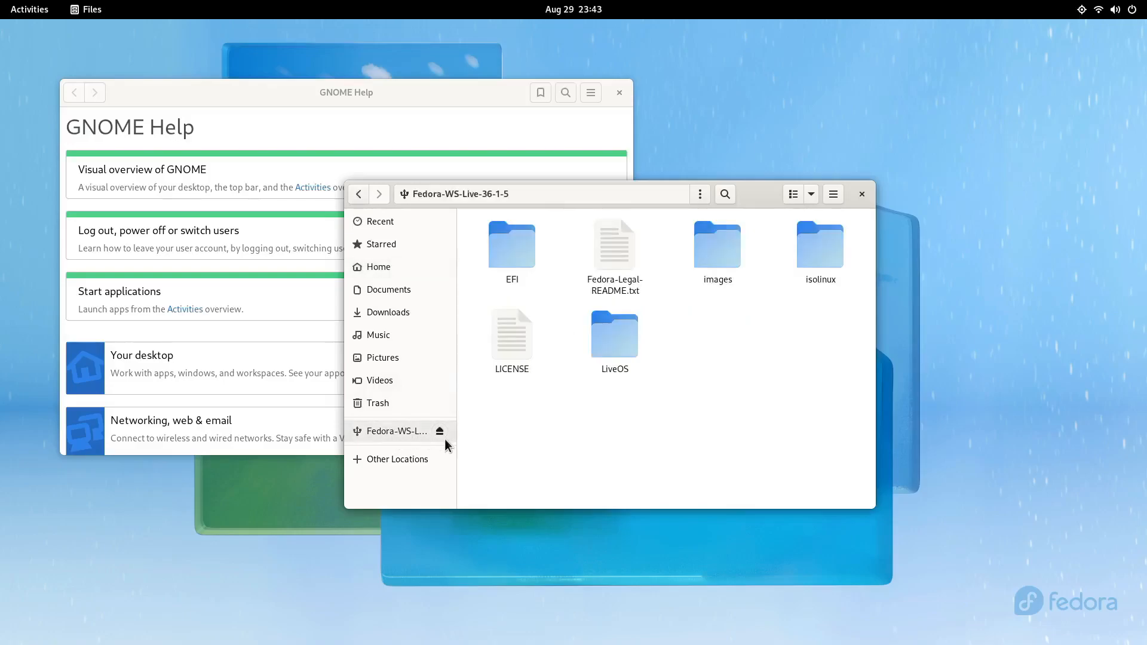
pyautogui.click(440, 430)
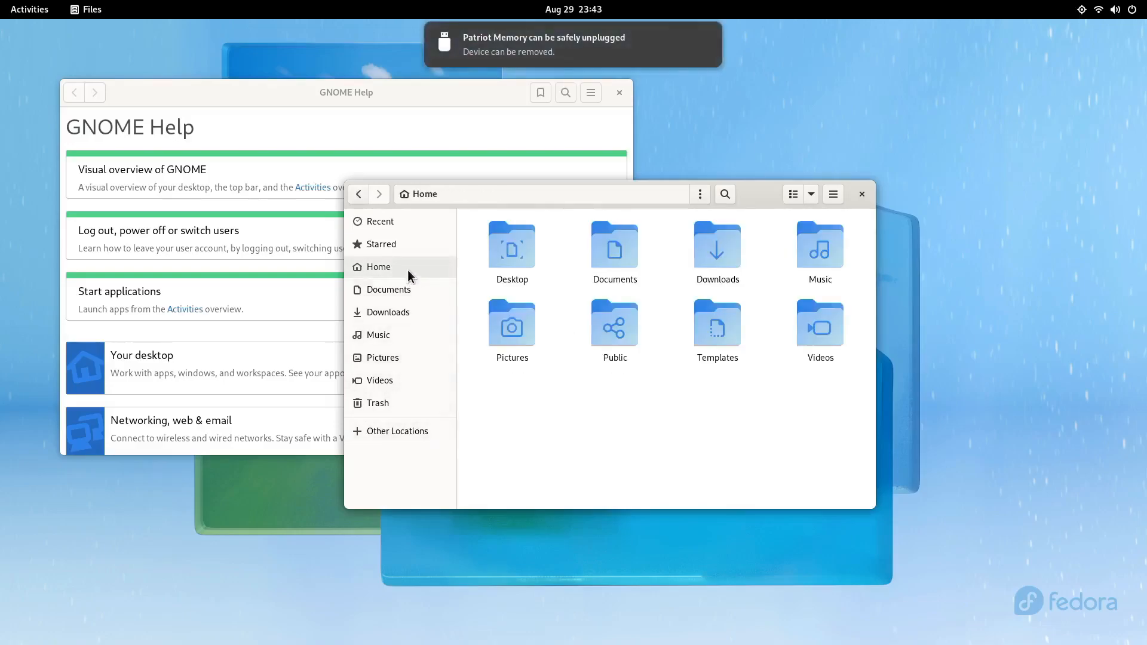
pyautogui.click(573, 8)
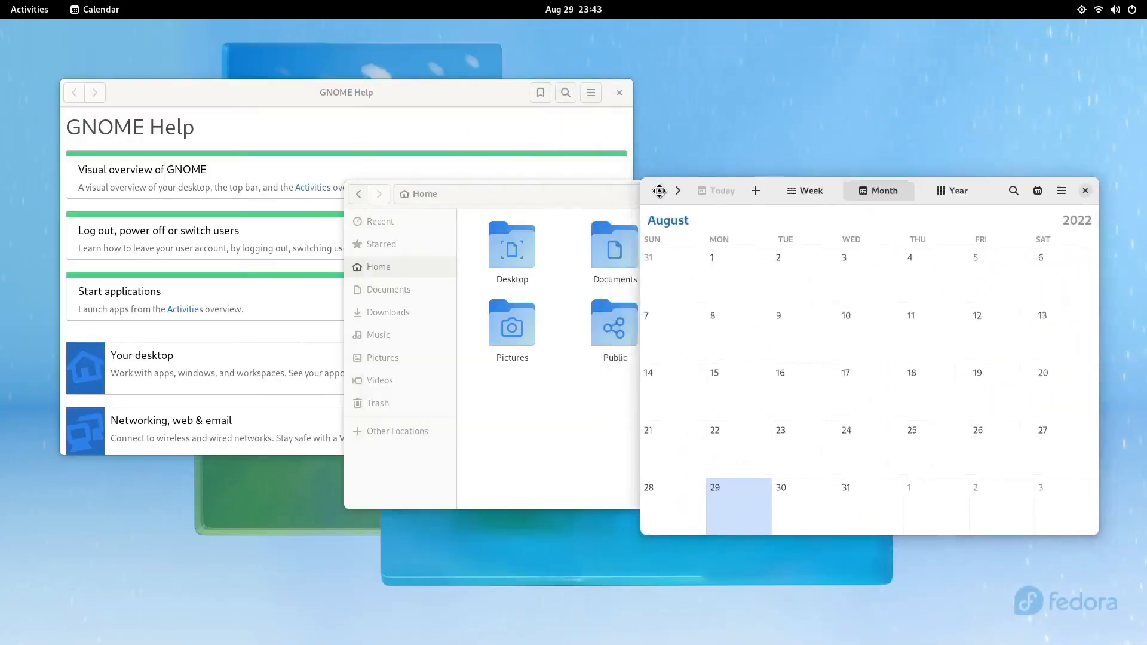
pyautogui.click(29, 9)
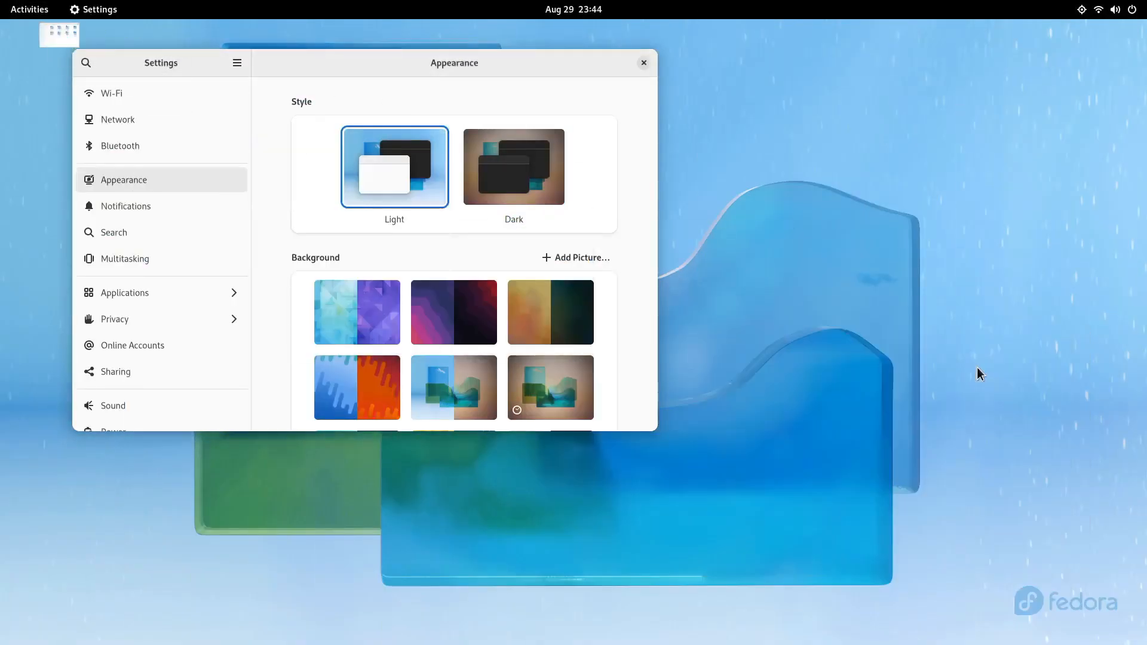
pyautogui.moveTo(524, 178)
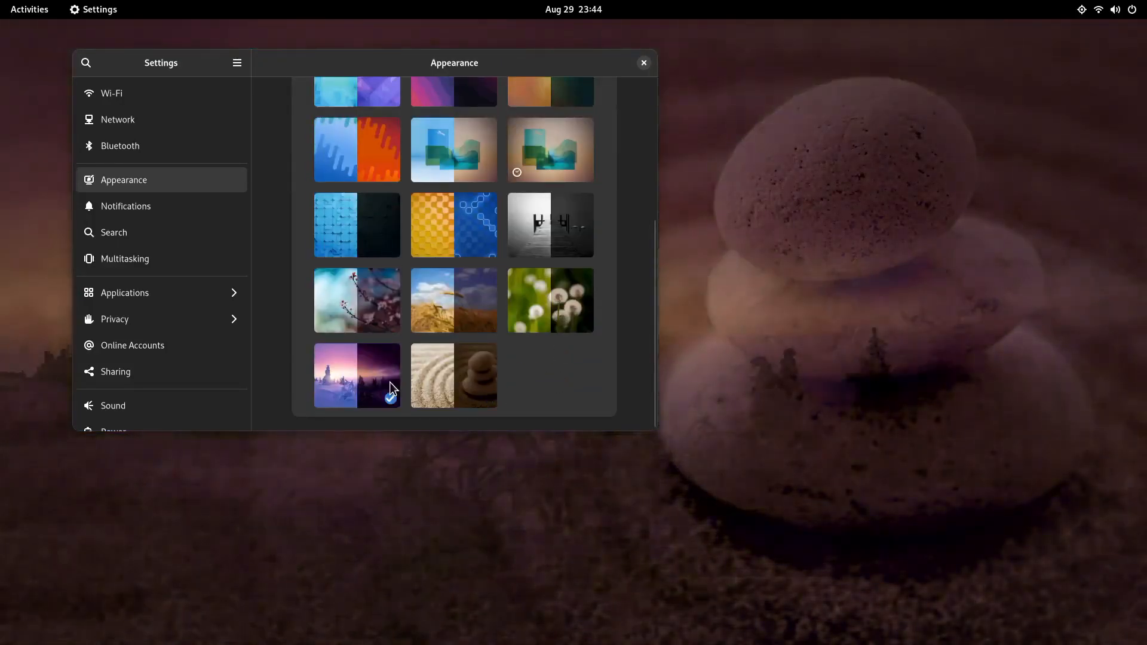
# - Set a new background, then pair the Galaxy S20 Ultra 5G and send files
pyautogui.click(356, 375)
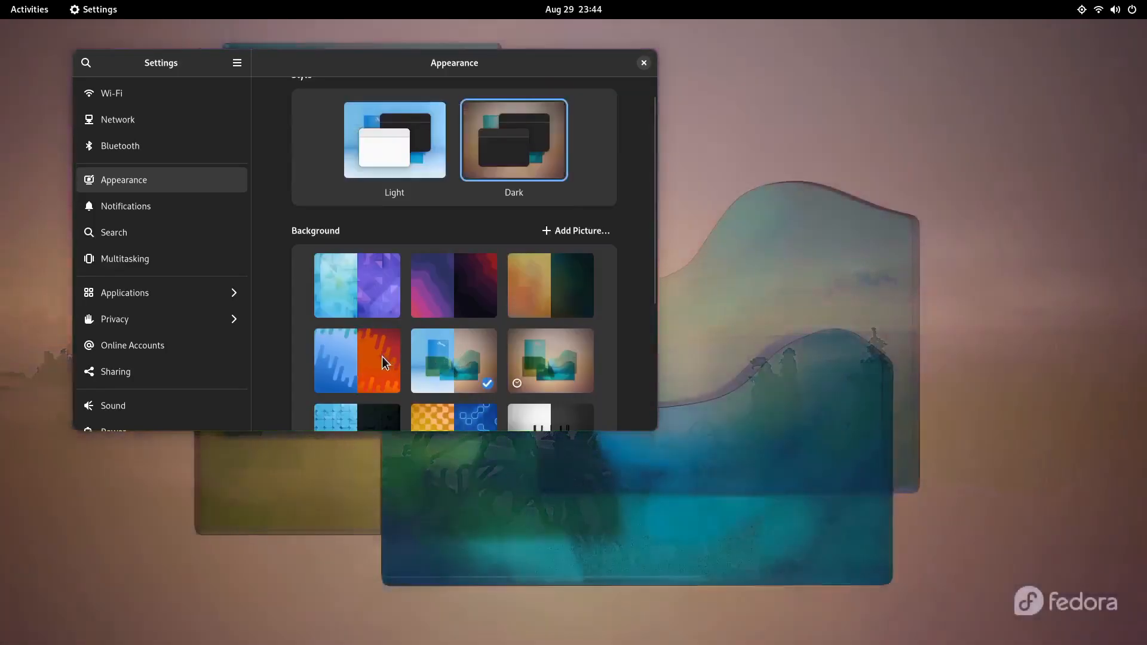
pyautogui.click(124, 258)
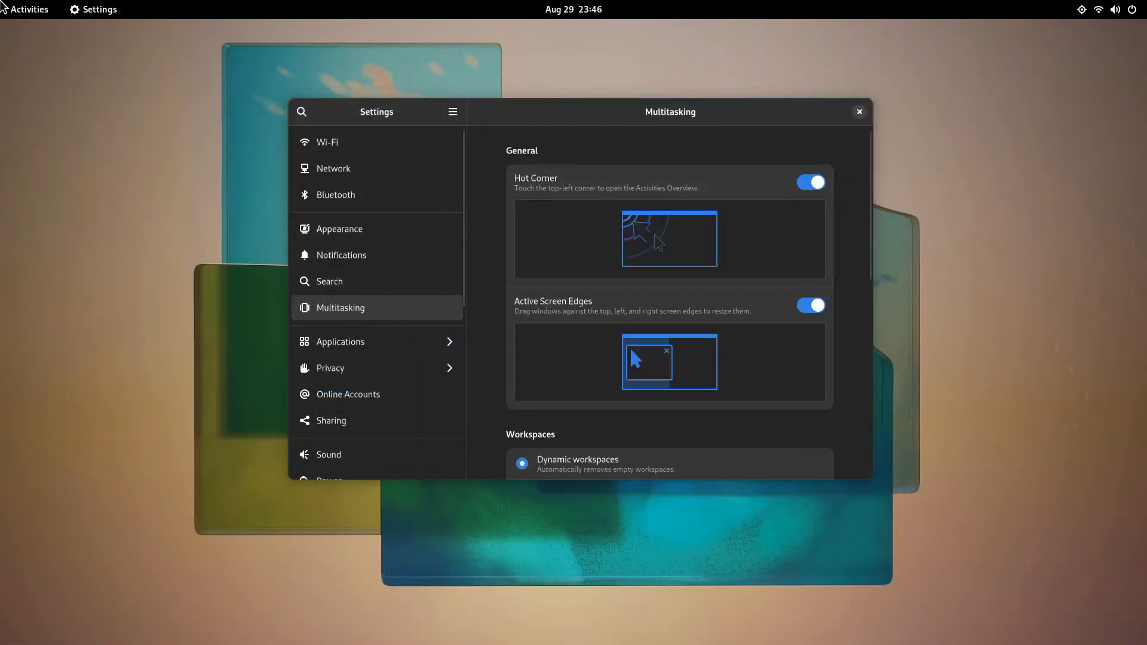
pyautogui.moveTo(794, 195)
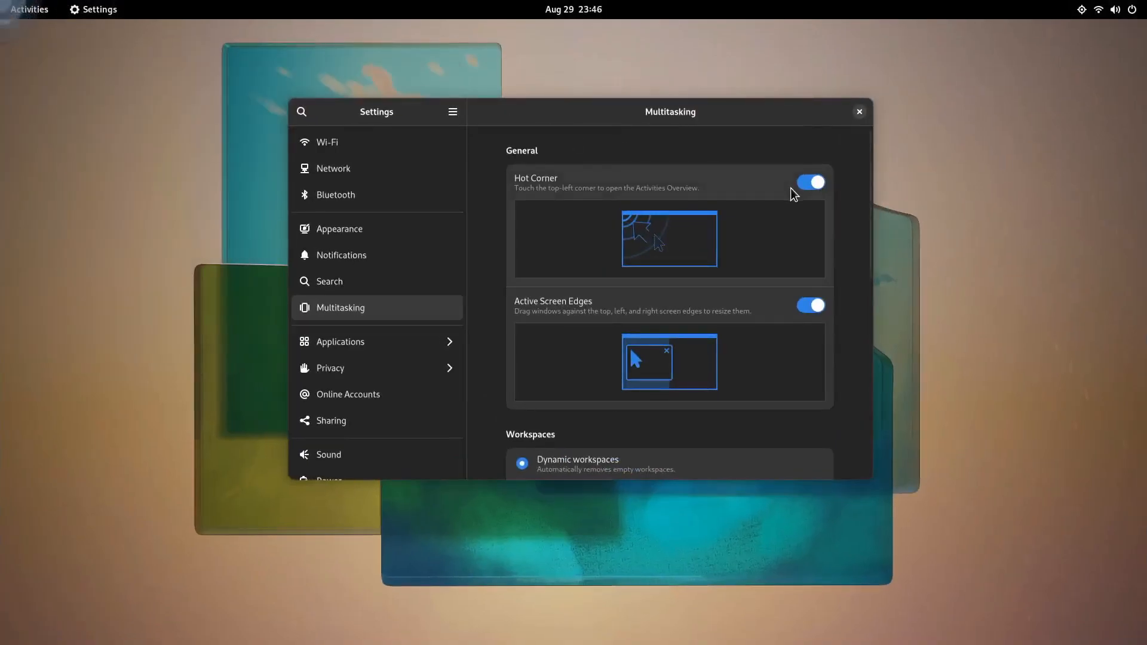
pyautogui.click(333, 195)
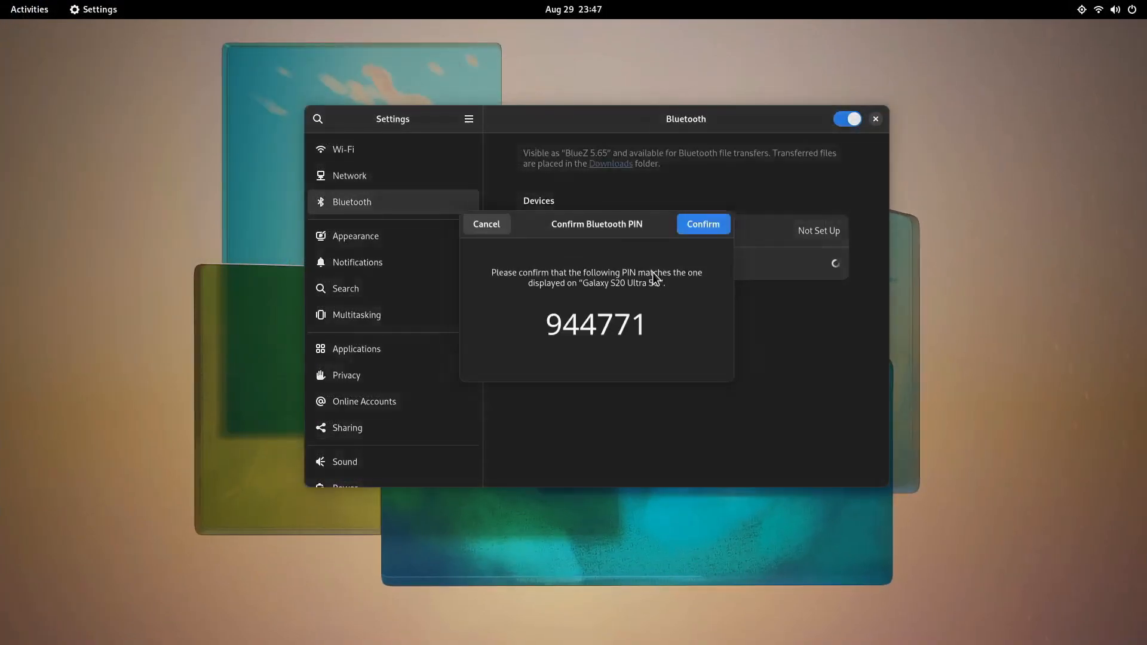
pyautogui.click(700, 224)
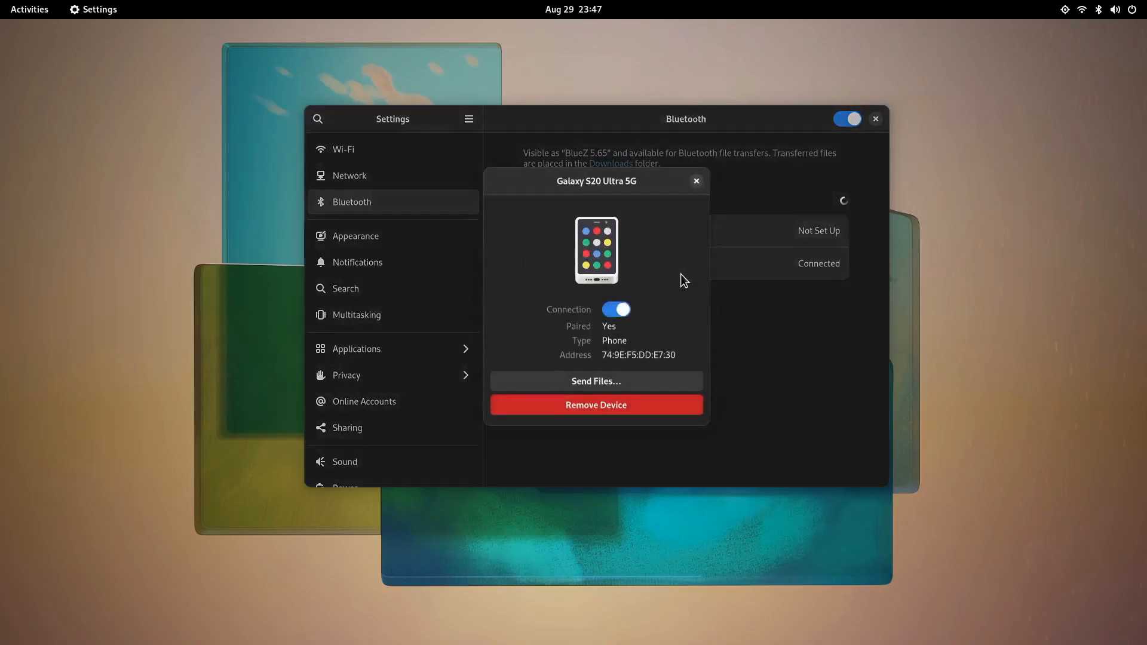
pyautogui.moveTo(595, 381)
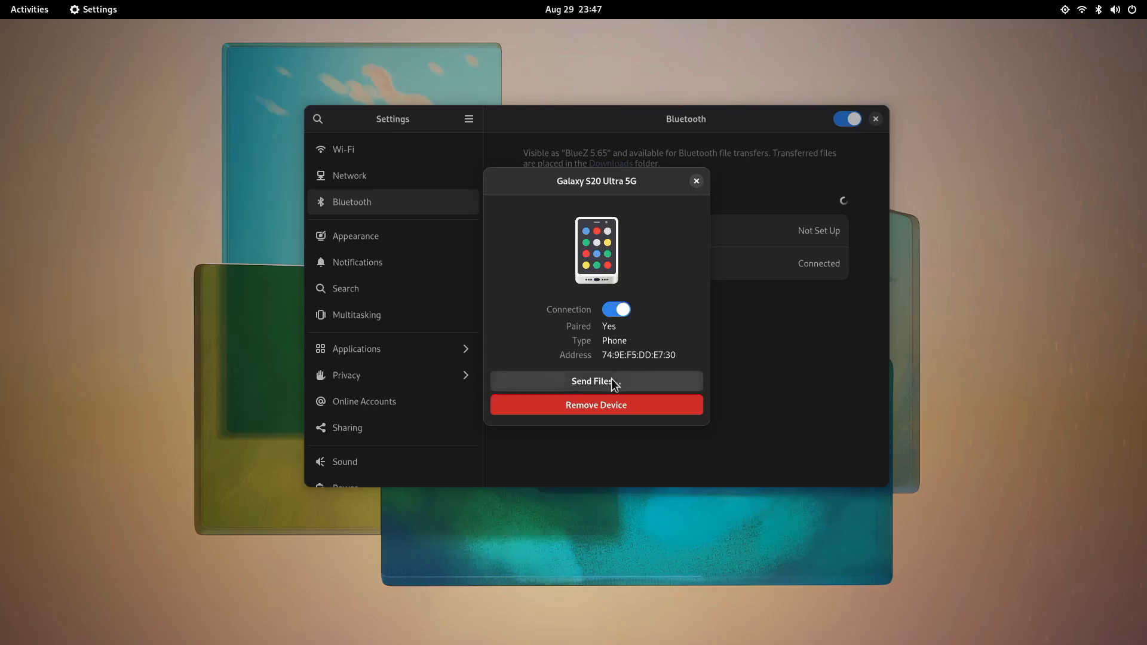
pyautogui.click(596, 381)
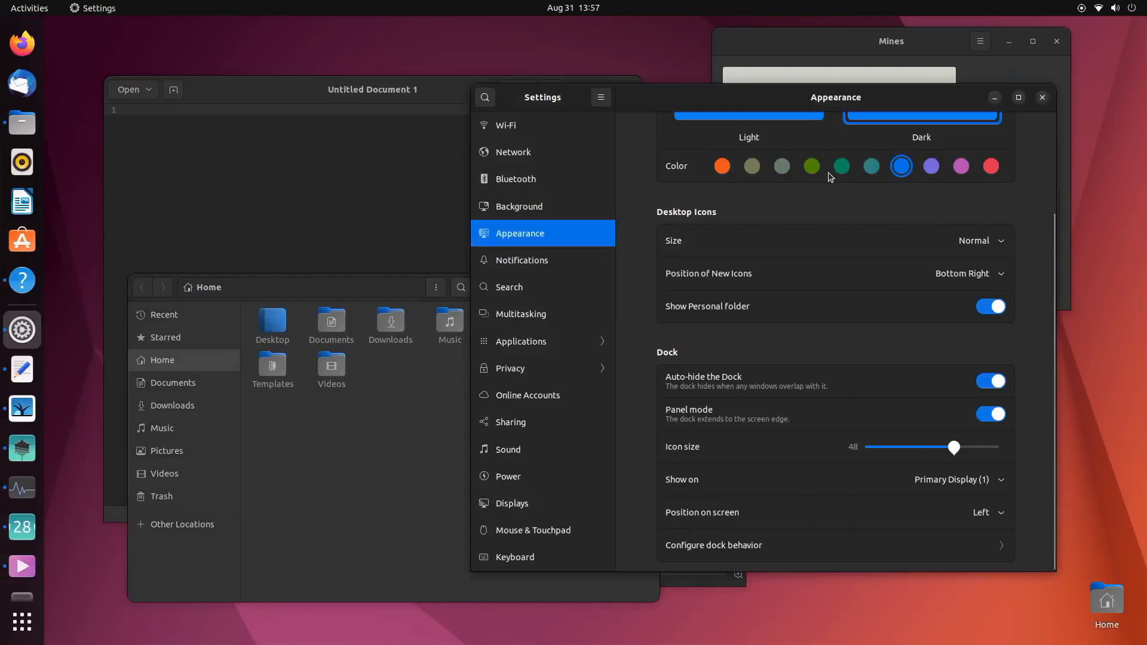
# - Pick the teal accent swatch and set the dock's Position on screen to Bottom
pyautogui.click(811, 166)
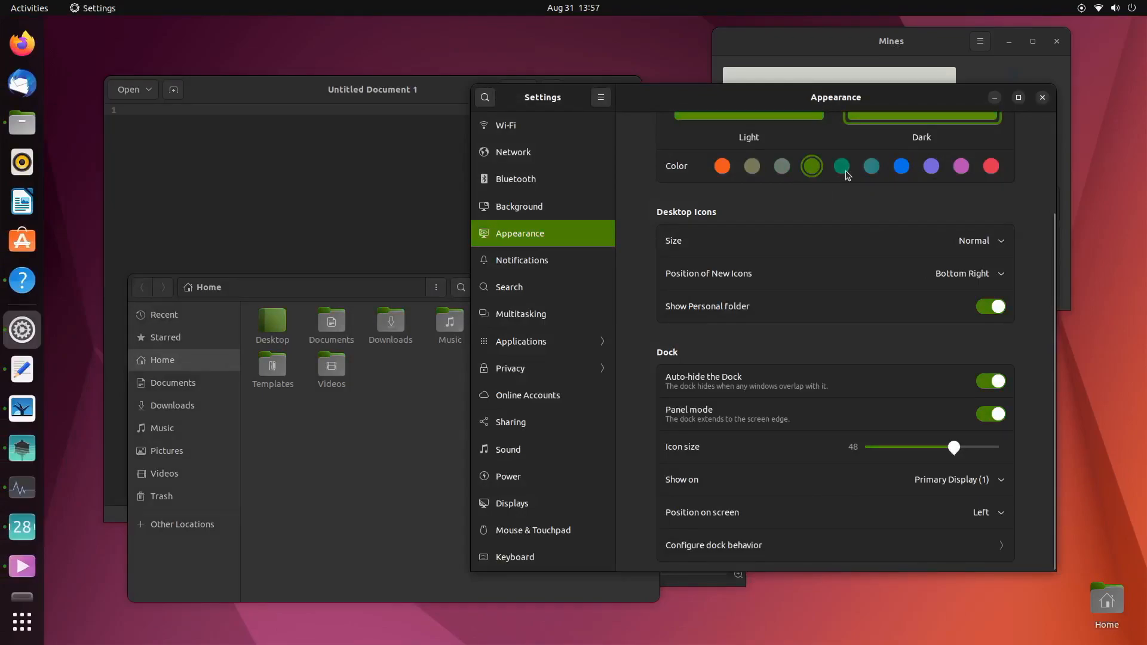
pyautogui.click(841, 166)
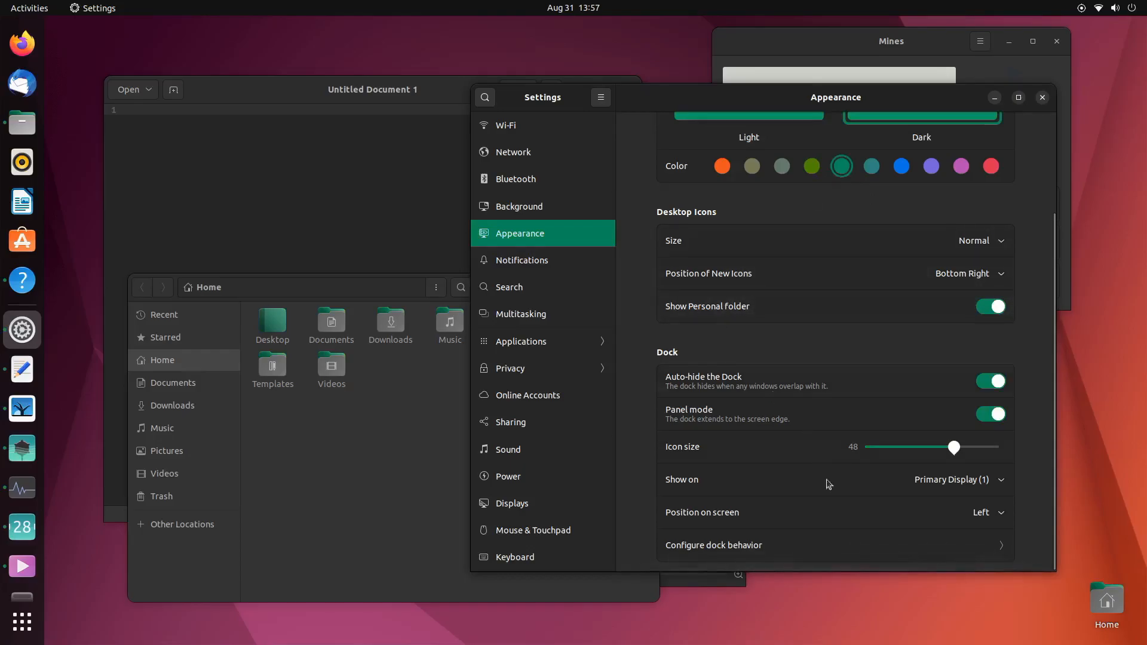
pyautogui.click(980, 512)
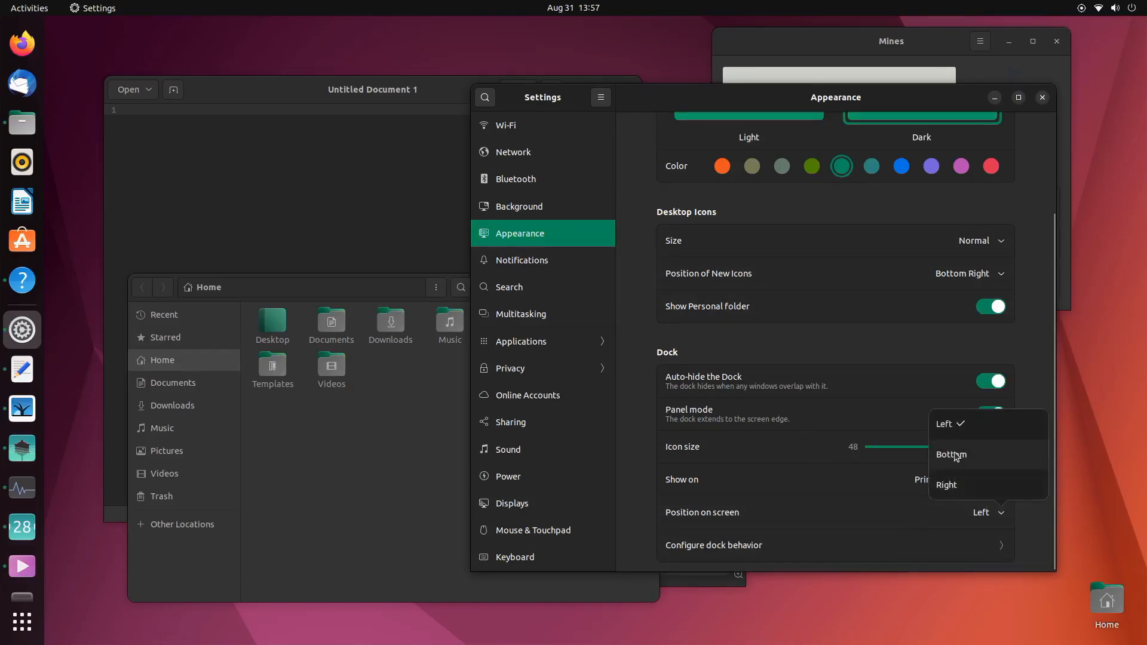
pyautogui.click(950, 454)
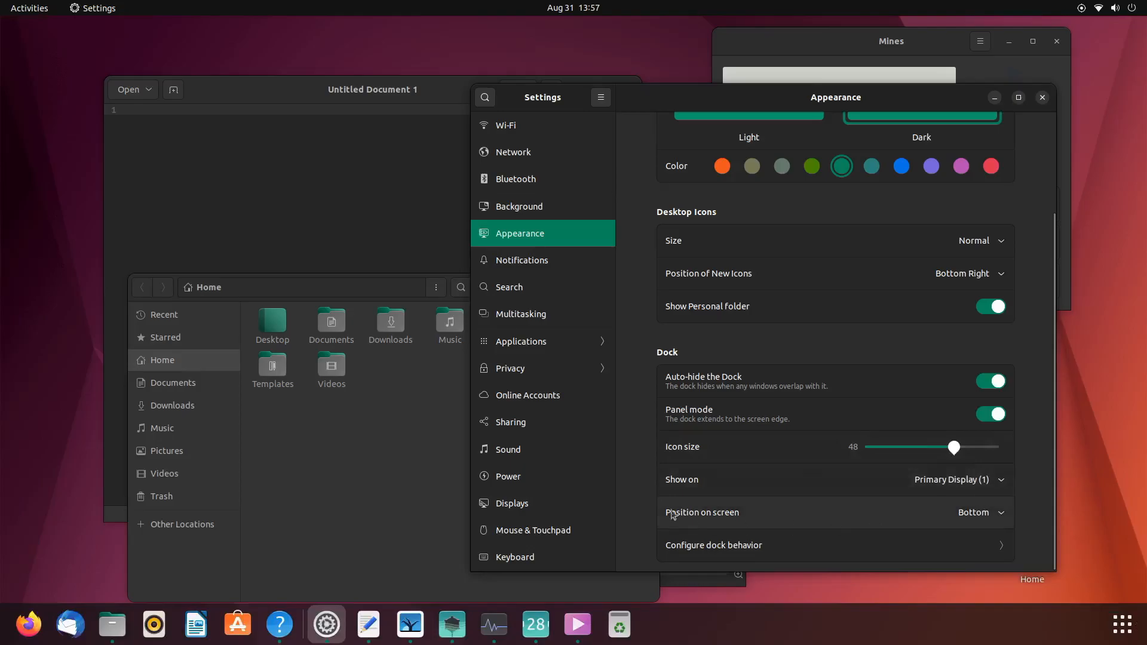
# - Launch Settings from the Fedora search results and open Appearance
pyautogui.click(29, 8)
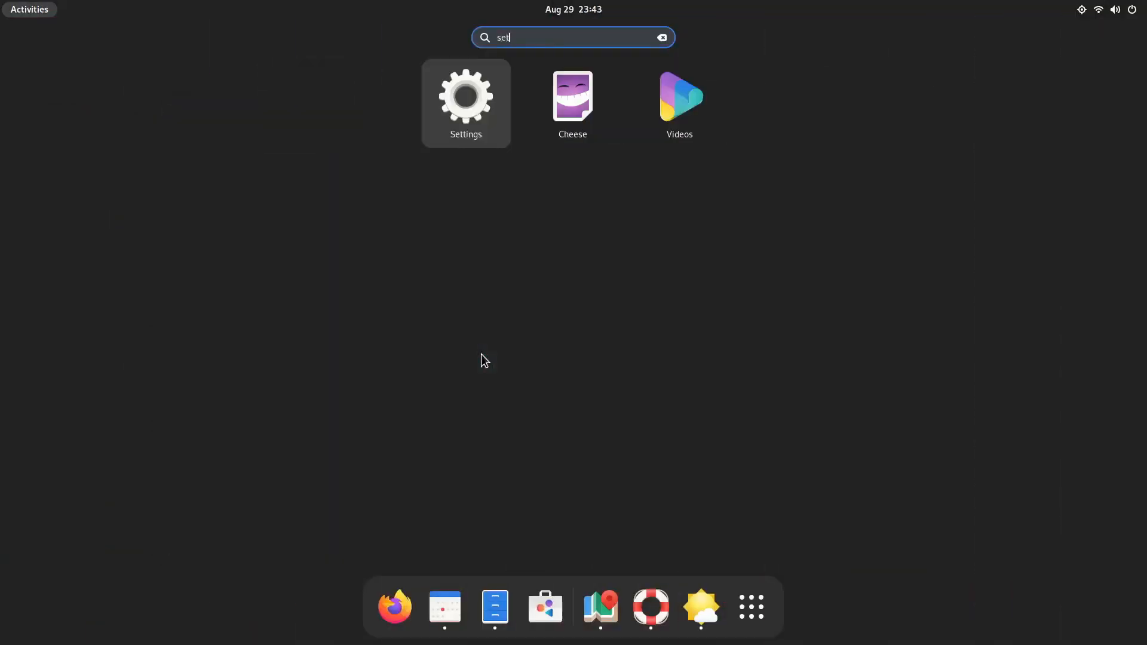
pyautogui.click(466, 96)
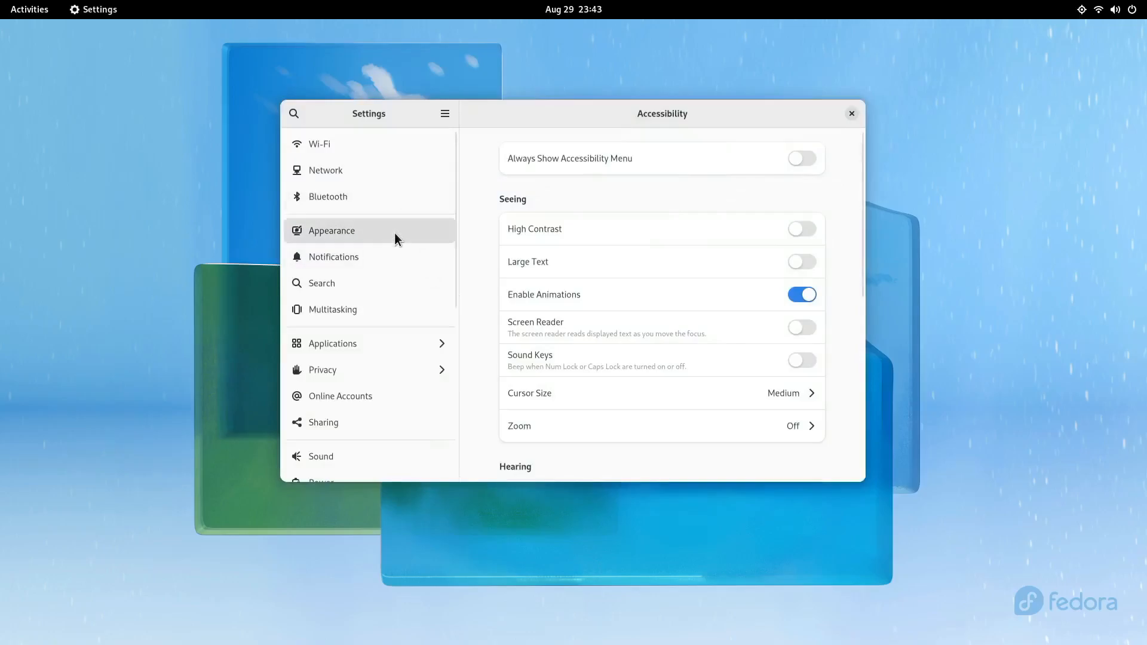
pyautogui.click(332, 231)
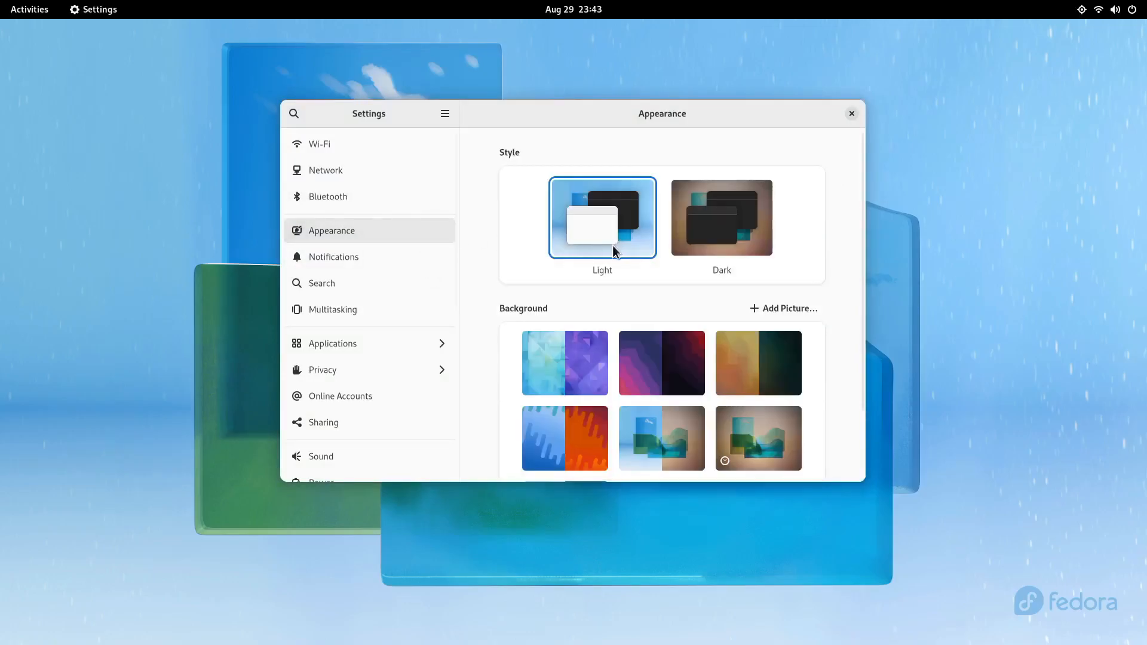
# - Switch the desktop style to Dark, then back to Light
pyautogui.click(30, 9)
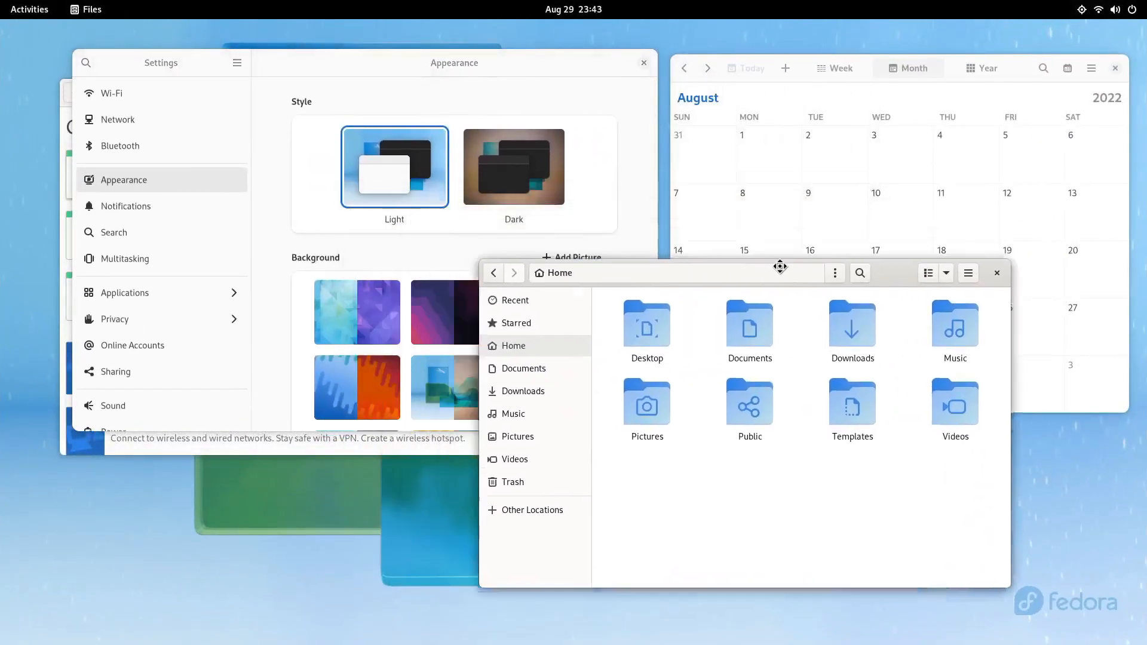
pyautogui.click(513, 166)
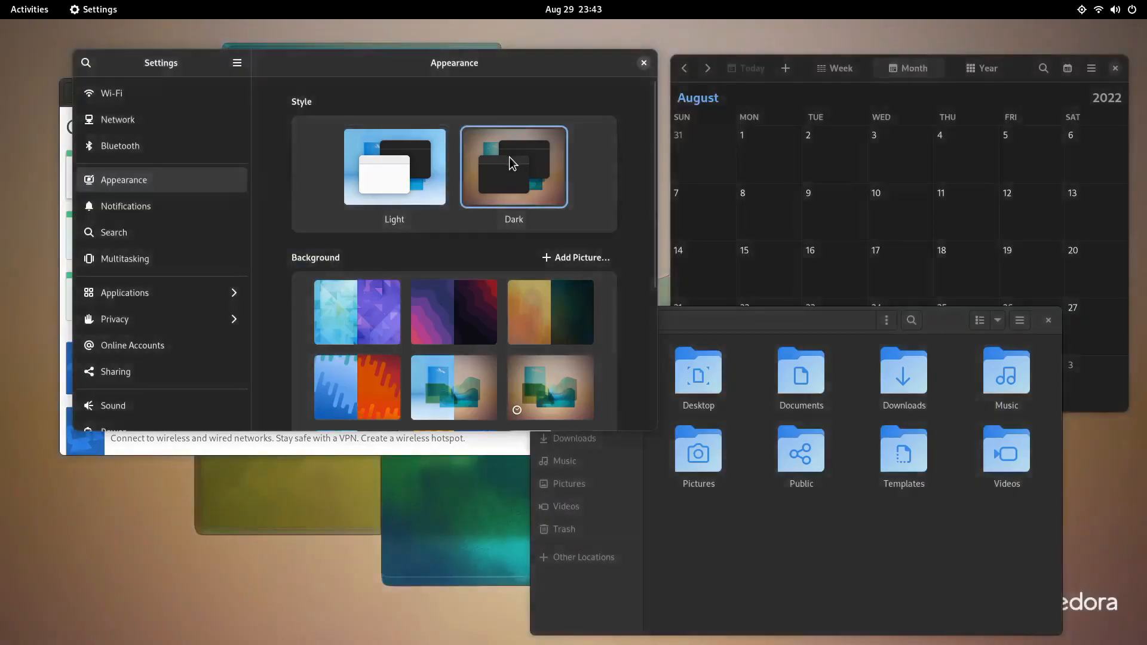
pyautogui.moveTo(375, 185)
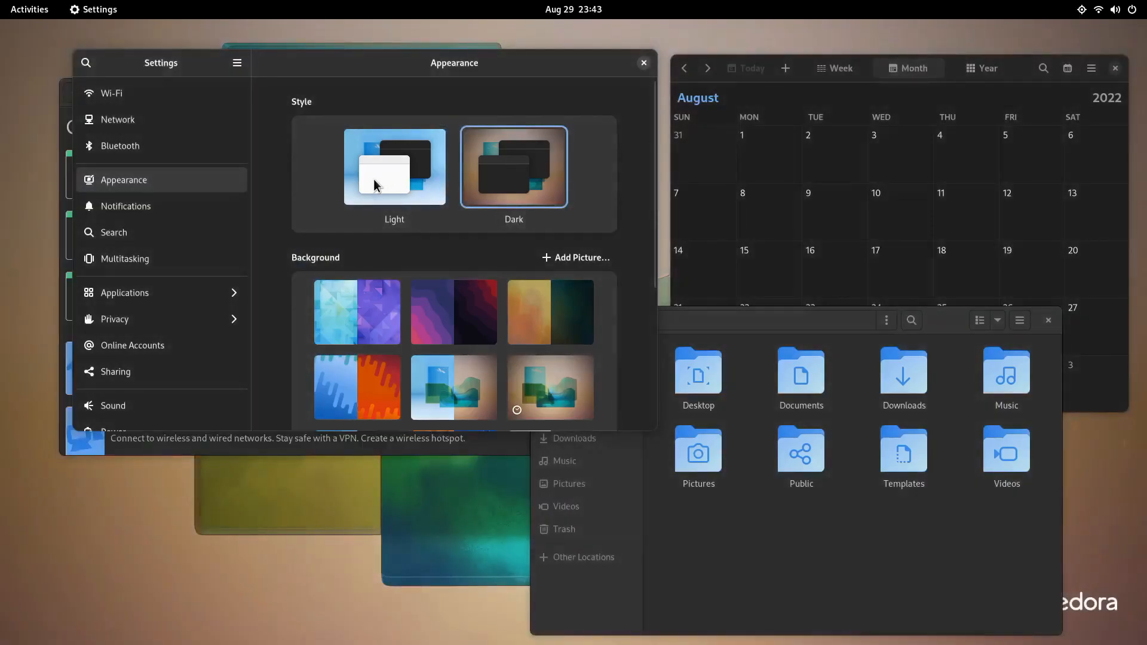
pyautogui.click(394, 166)
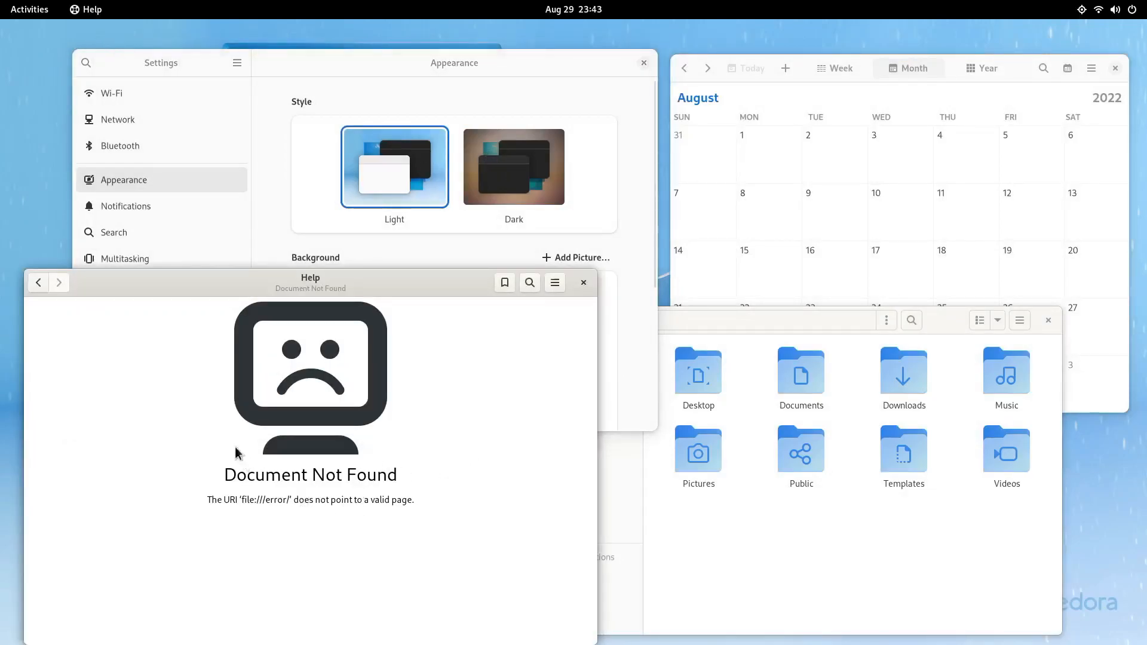
pyautogui.moveTo(310, 277); pyautogui.dragTo(381, 235)
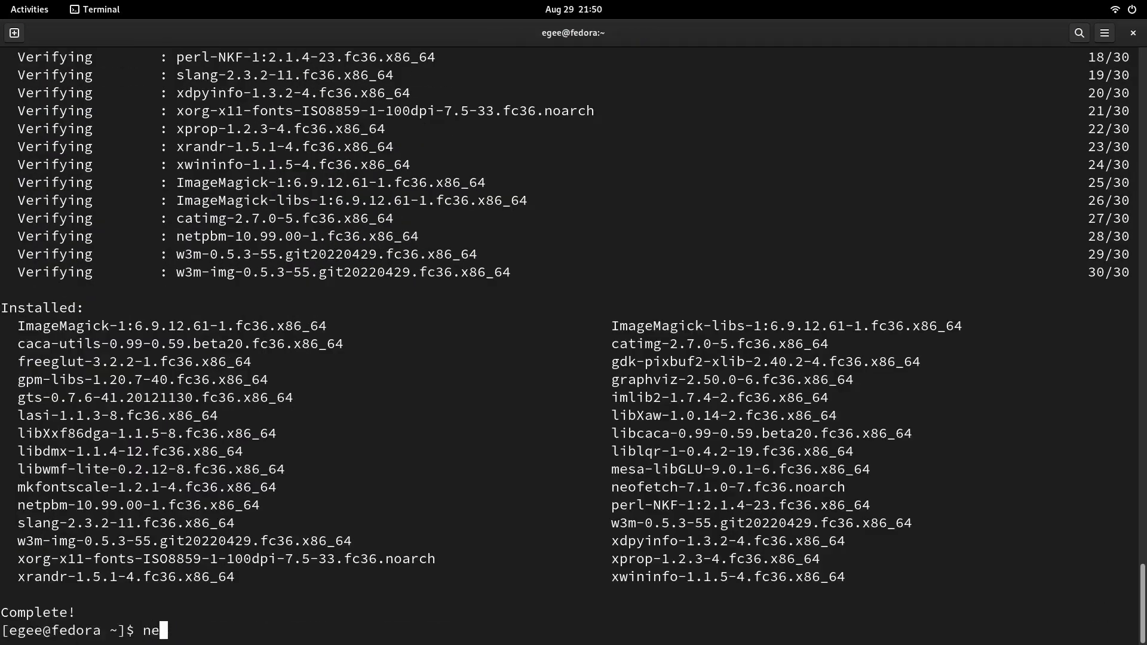
# - Run neofetch to show Ubuntu's system details, then close the terminal window
pyautogui.press('Return')
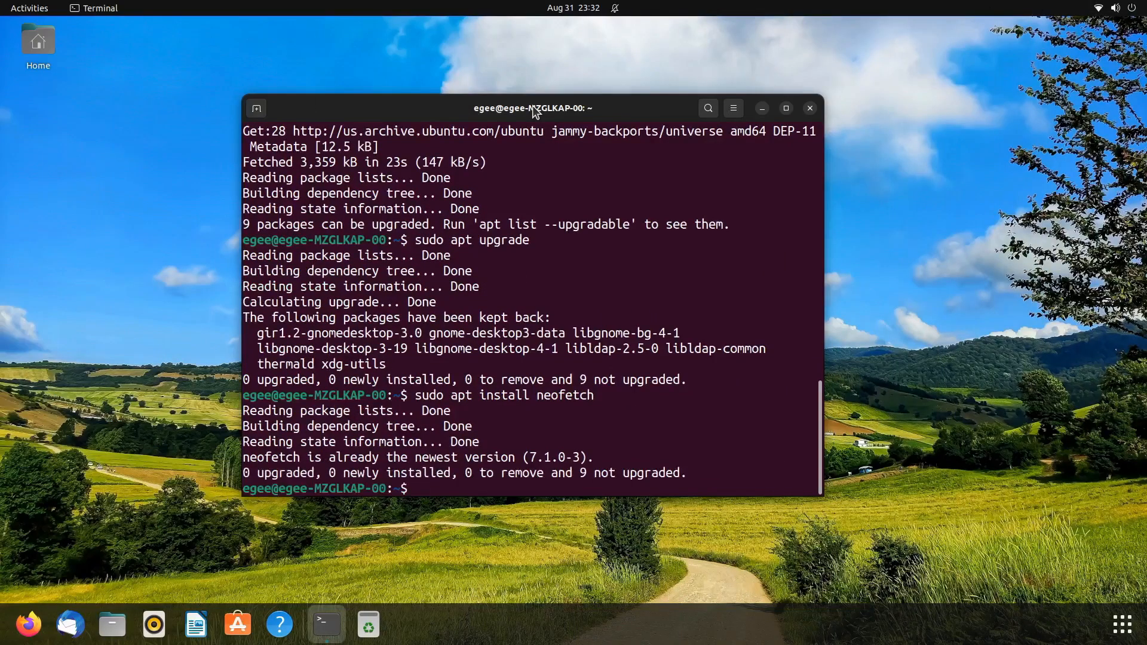
pyautogui.write('neofetch')
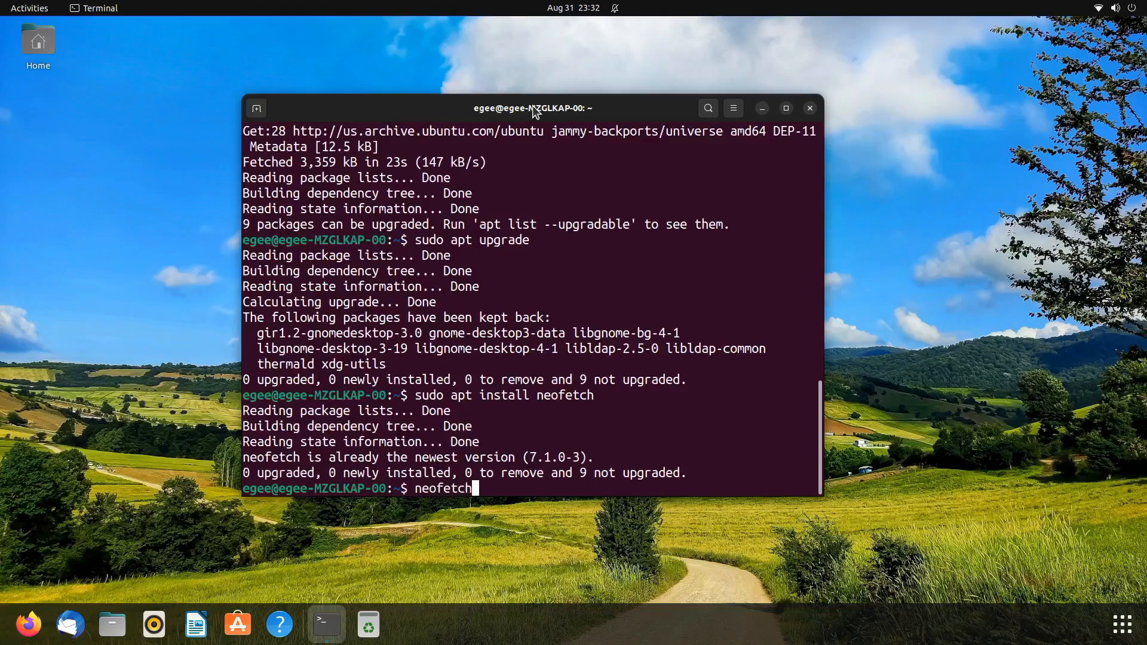
pyautogui.press('Return')
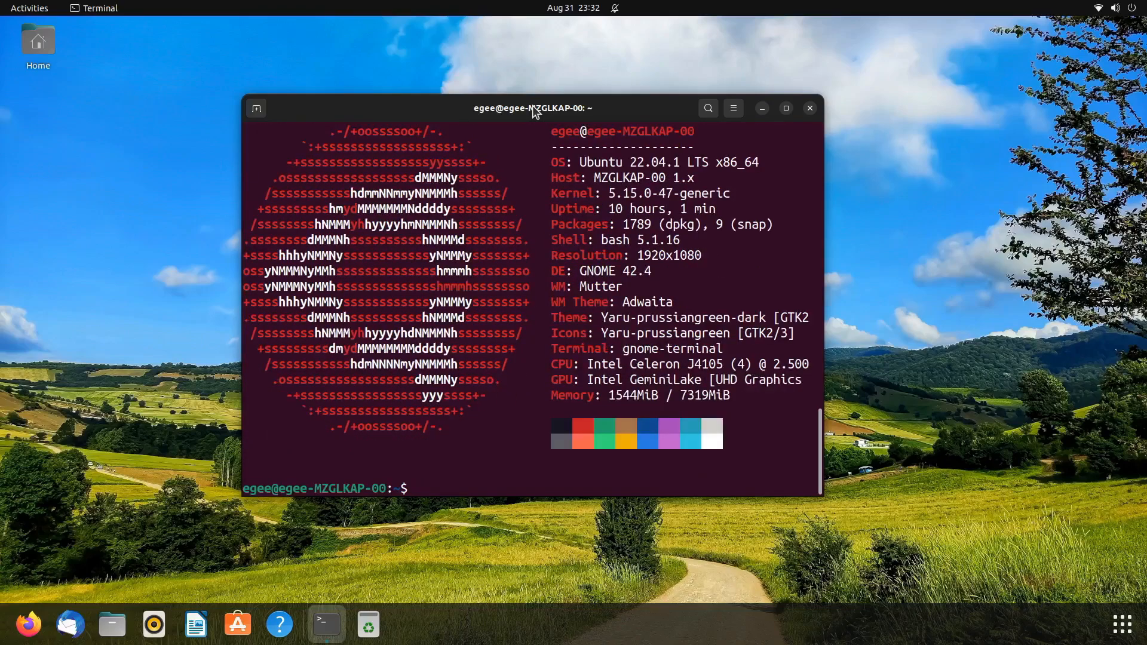
pyautogui.moveTo(574, 150)
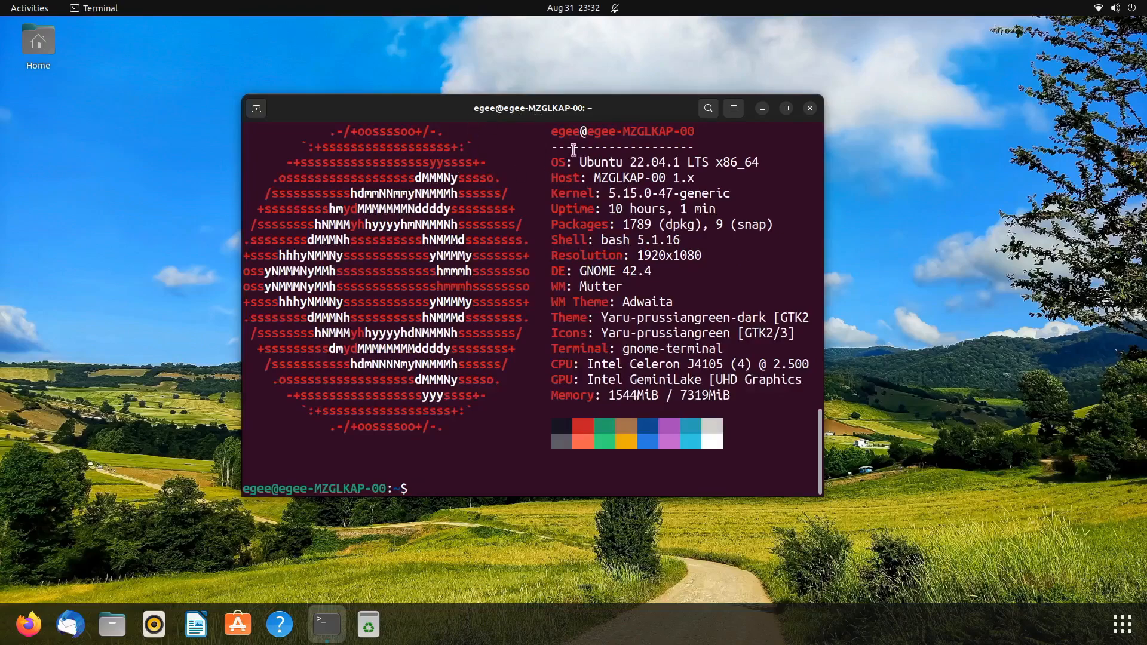
pyautogui.click(809, 108)
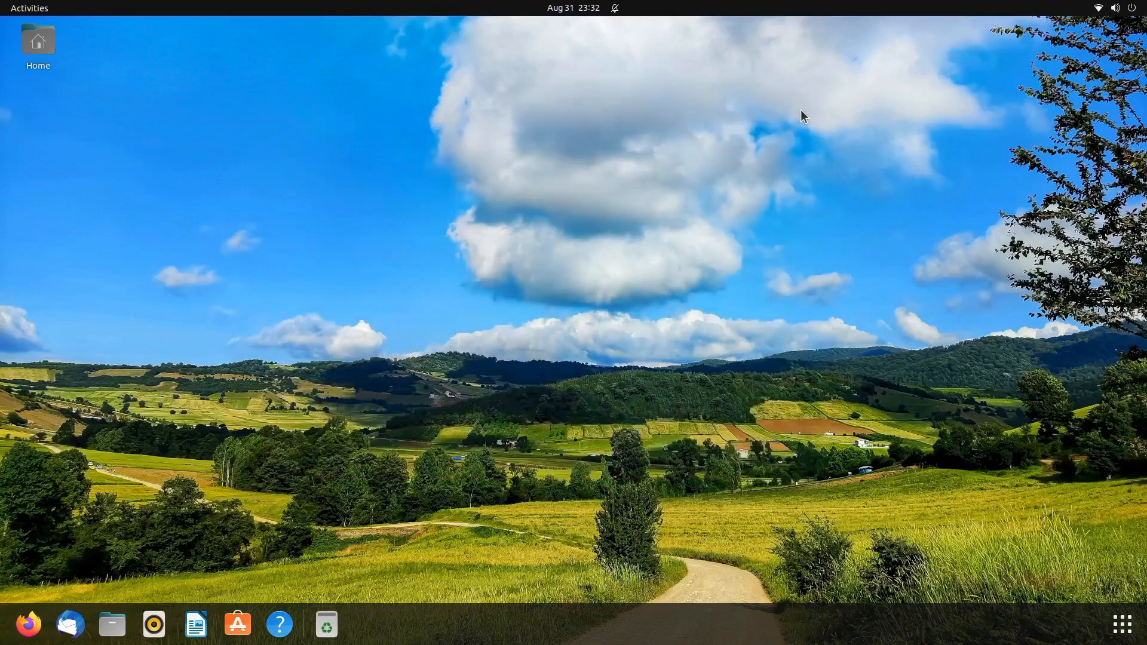
pyautogui.click(321, 624)
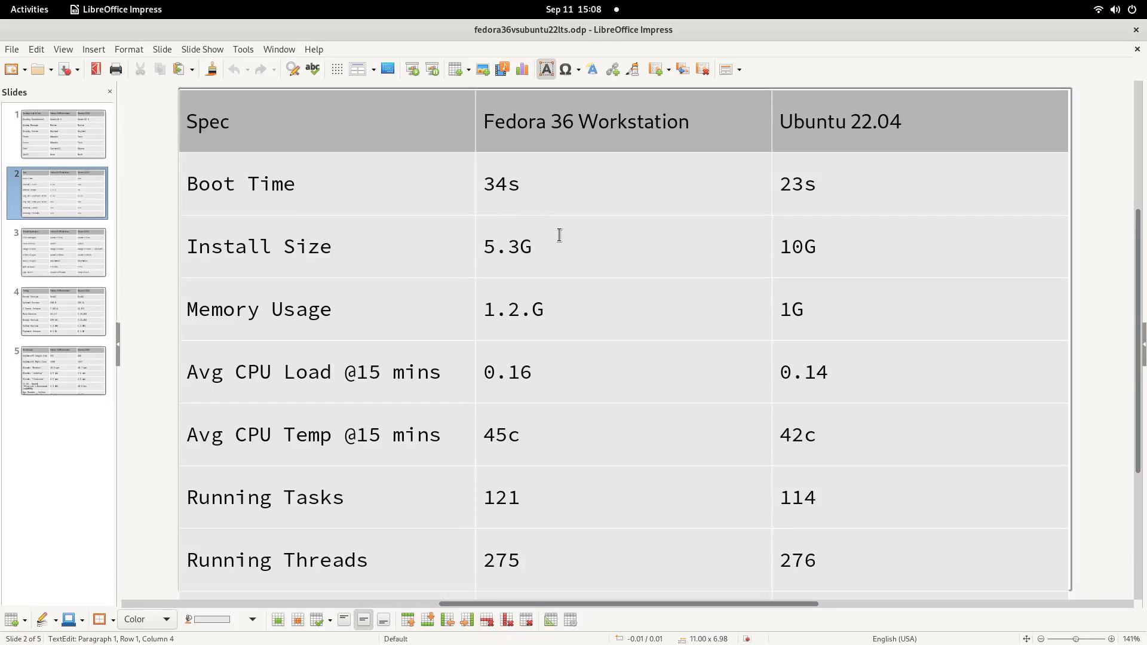
pyautogui.moveTo(747, 233)
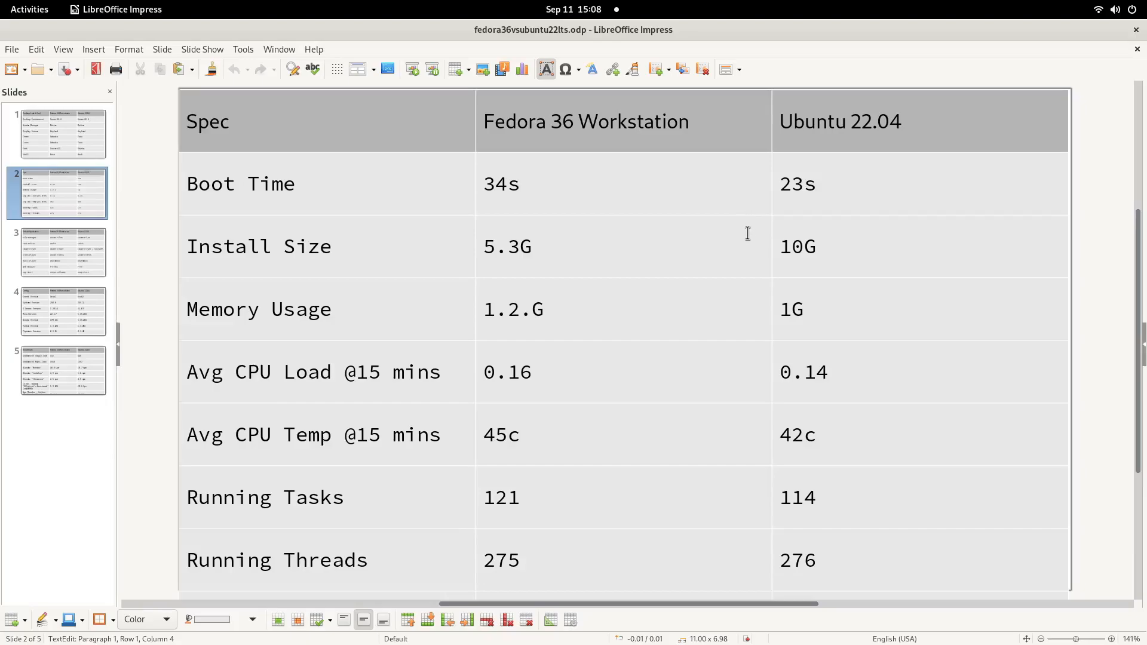
pyautogui.moveTo(798, 219)
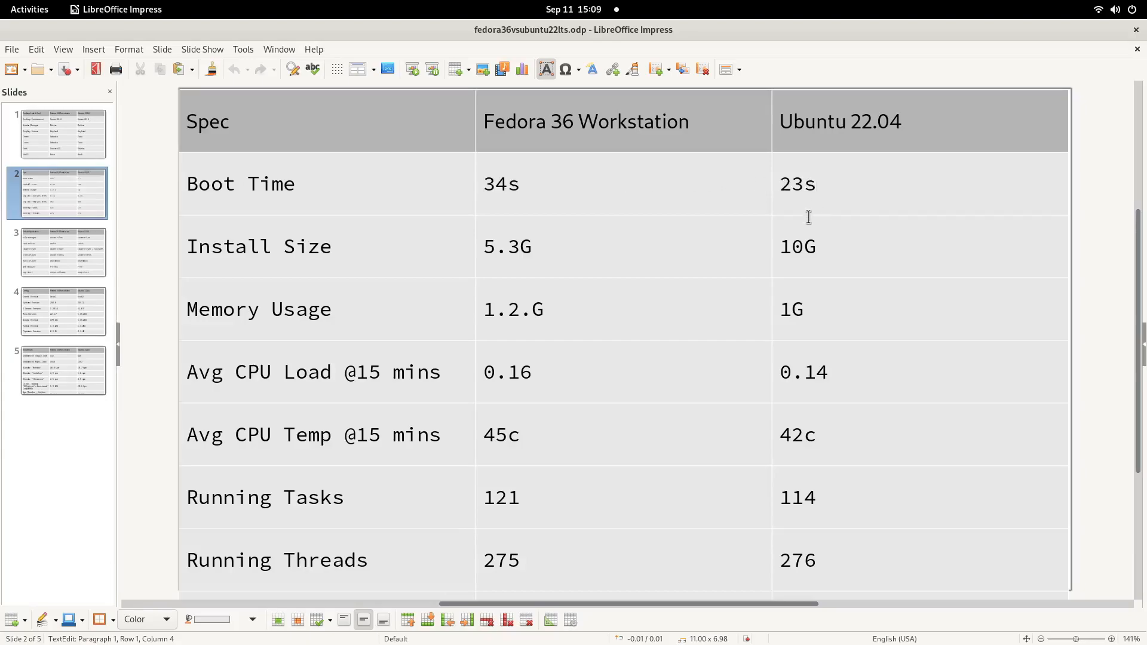
# - Highlight Ubuntu's 23s boot time in the slide 2 spec table
pyautogui.doubleClick(796, 183)
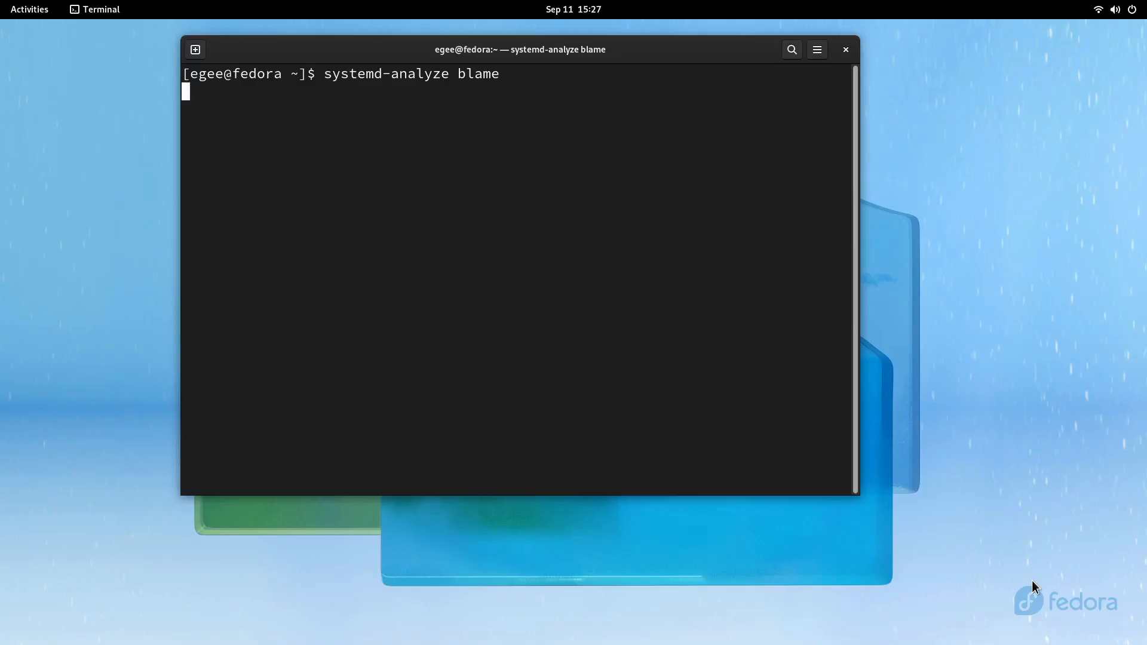
# - Run systemd-analyze blame, scroll its per-service times, and submit the login password
pyautogui.press('Return')
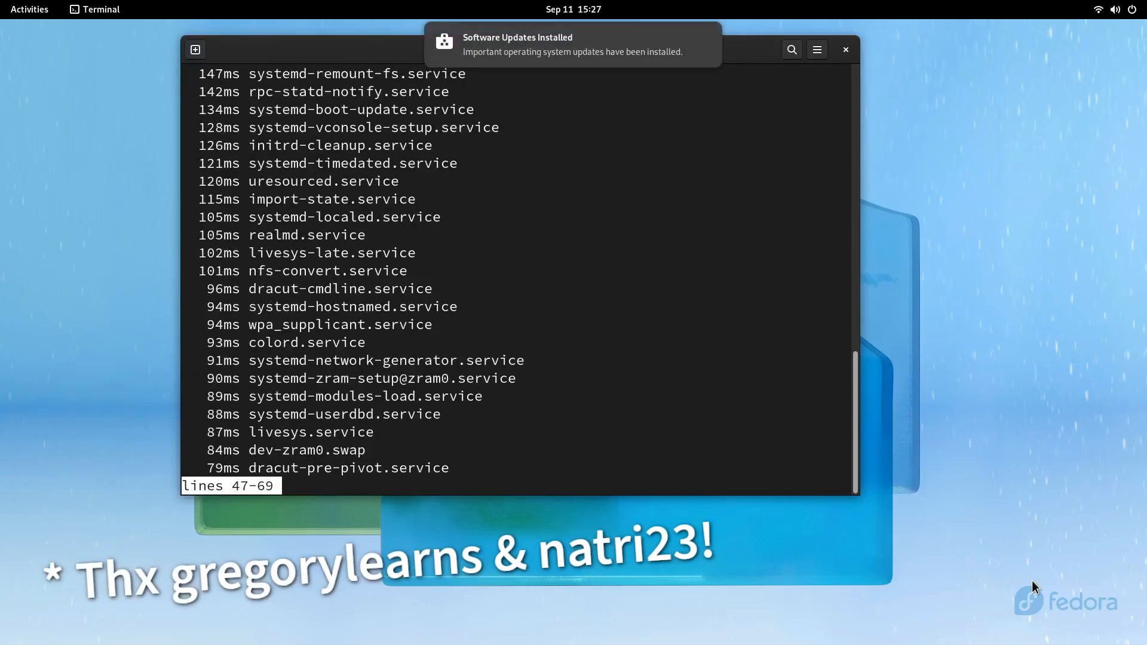
pyautogui.scroll(-3)
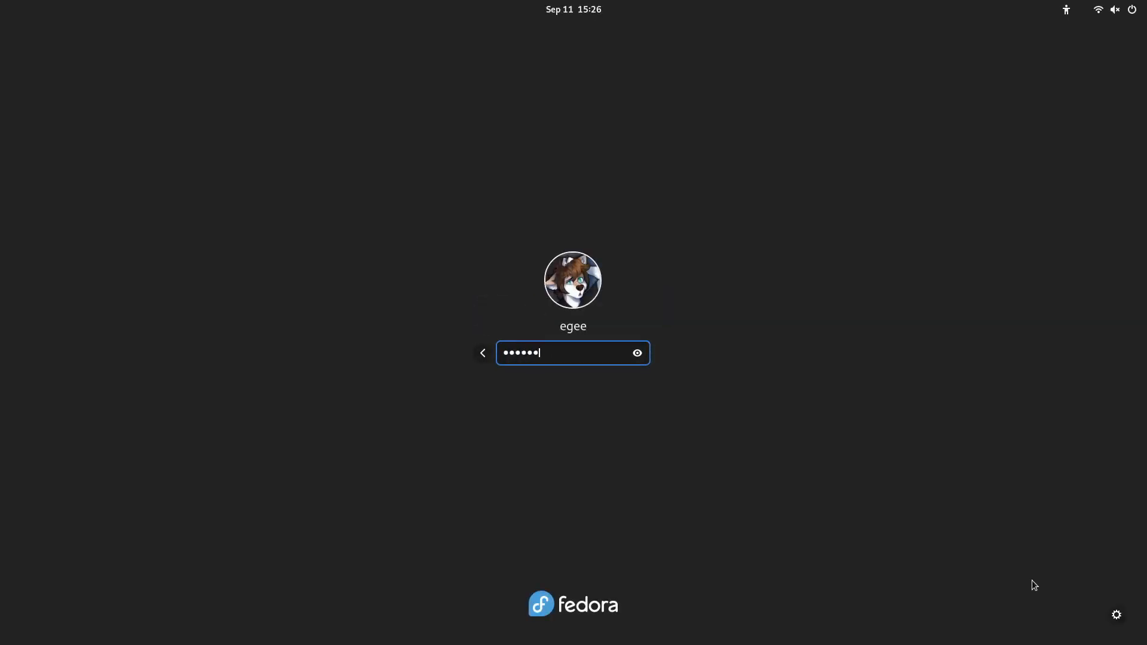
pyautogui.press('Return')
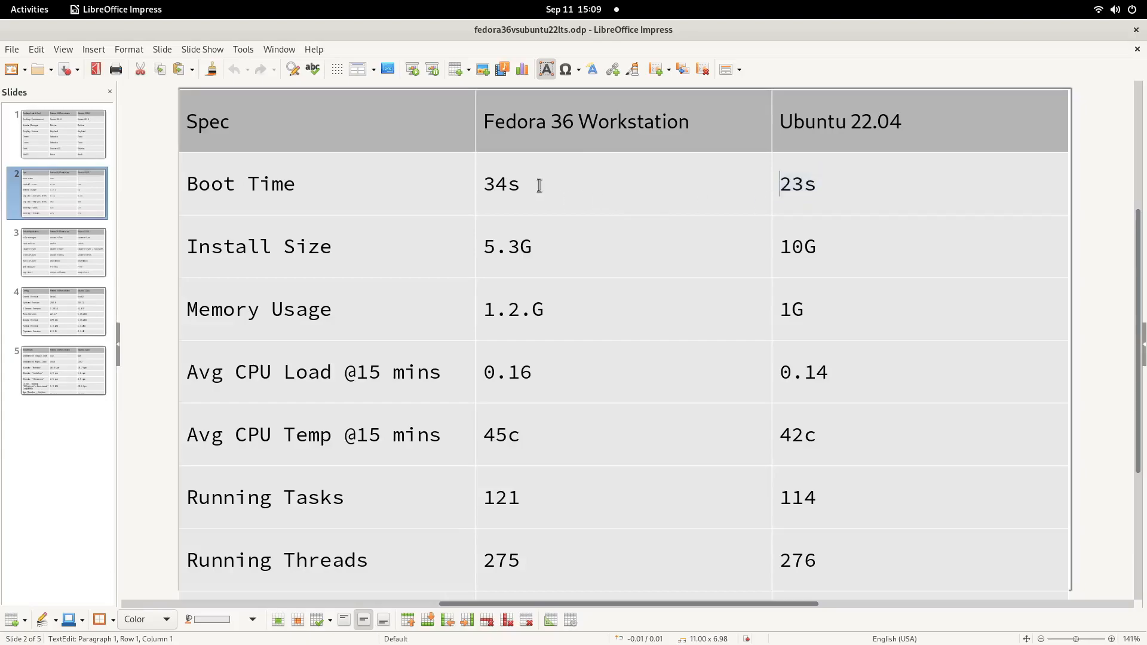
# - Point out the boot times (Fedora 34s) and install sizes (Fedora 5.3G, Ubuntu 10G)
pyautogui.doubleClick(501, 183)
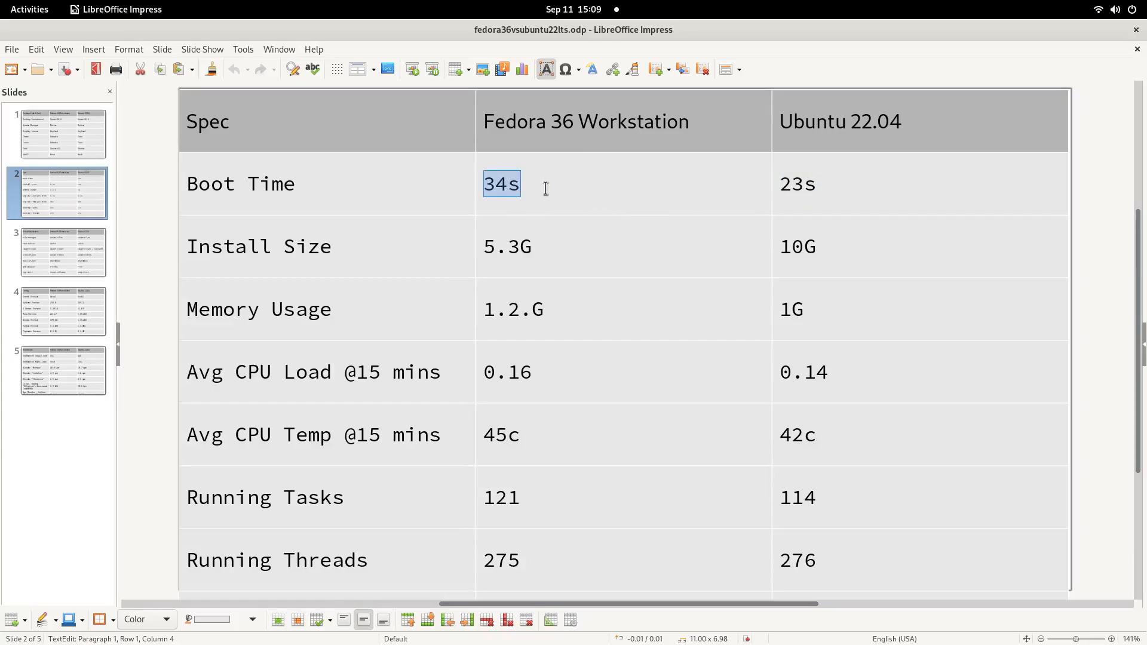
pyautogui.click(519, 183)
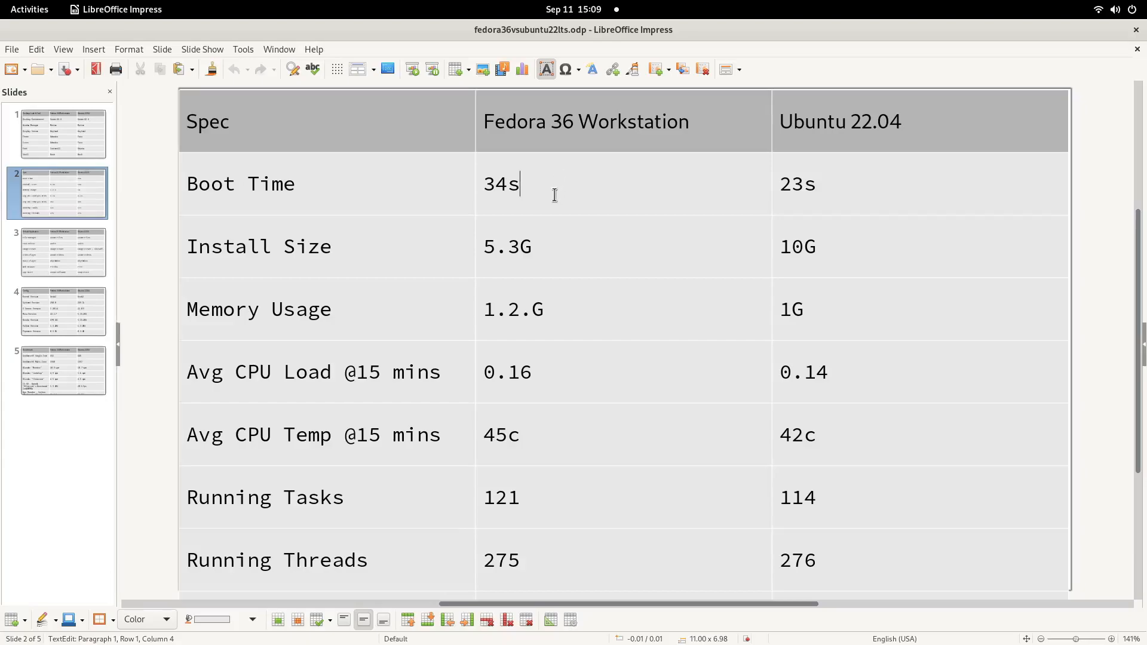
pyautogui.doubleClick(506, 246)
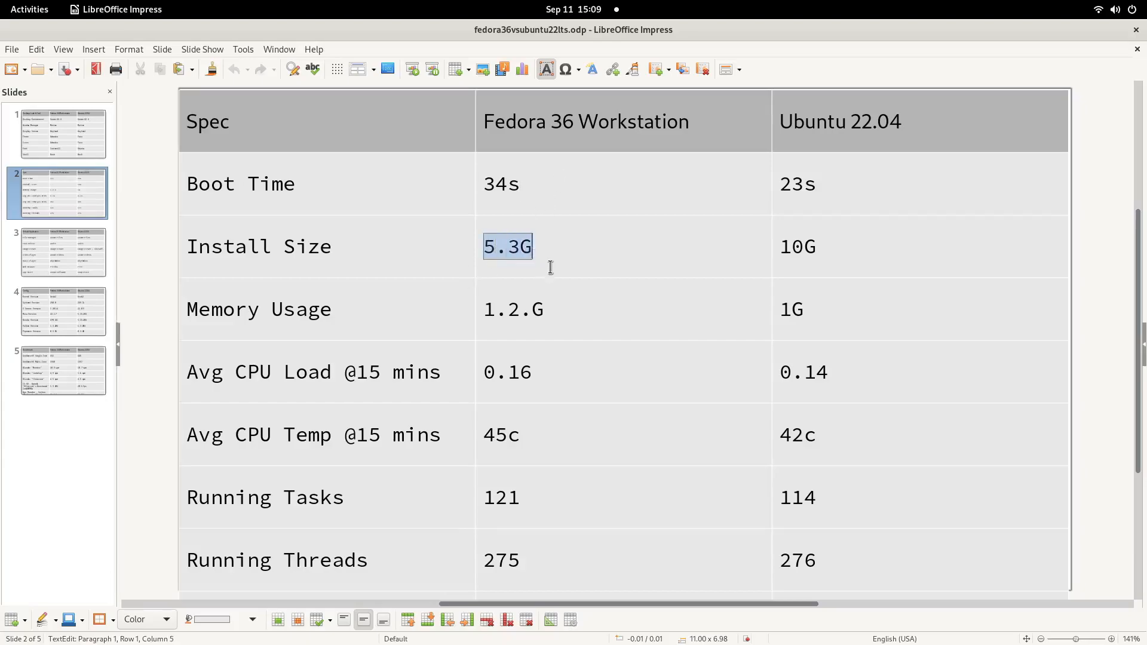
pyautogui.click(838, 247)
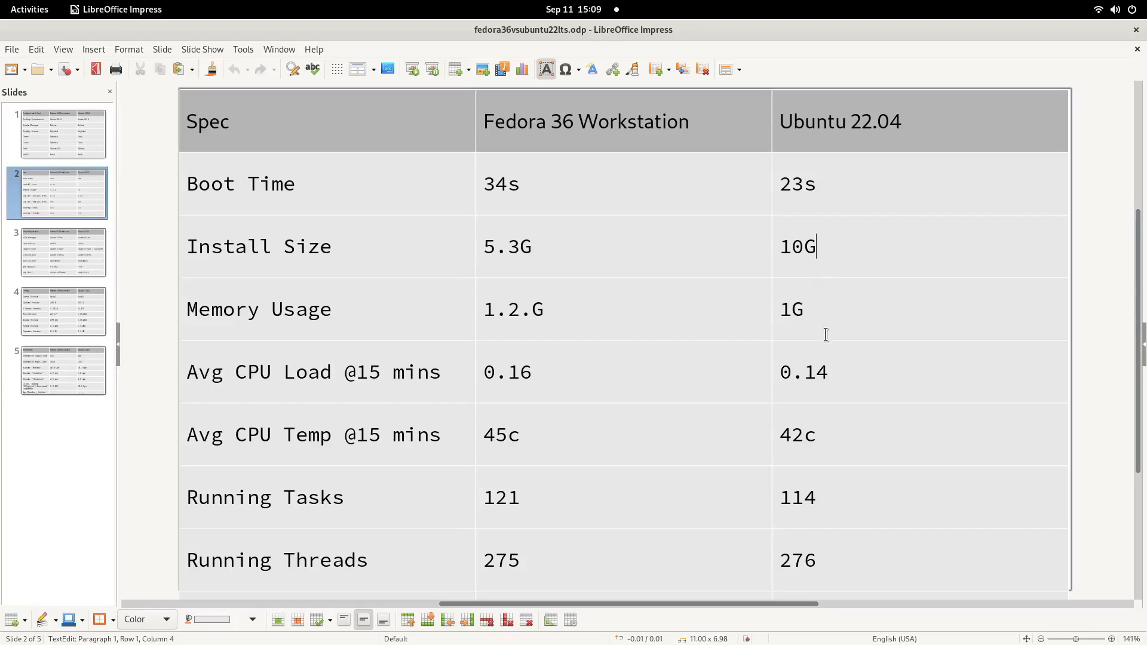
pyautogui.click(333, 308)
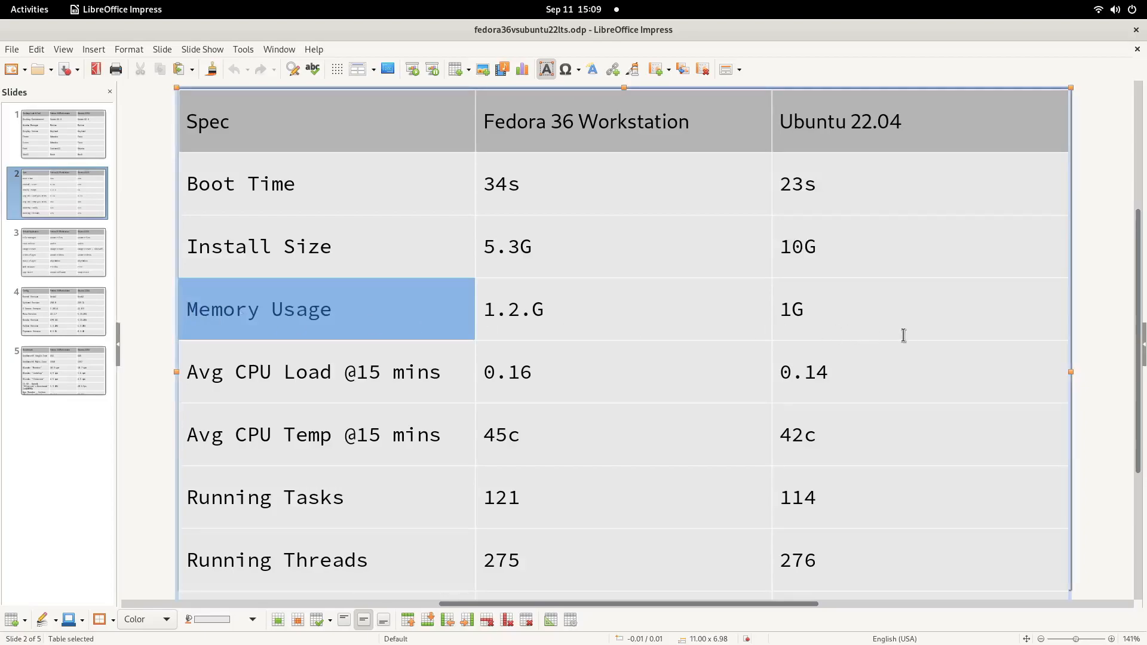
# - Point out Fedora's 1.2G memory usage and the CPU temperatures, 45c and 42c
pyautogui.scroll(-3)
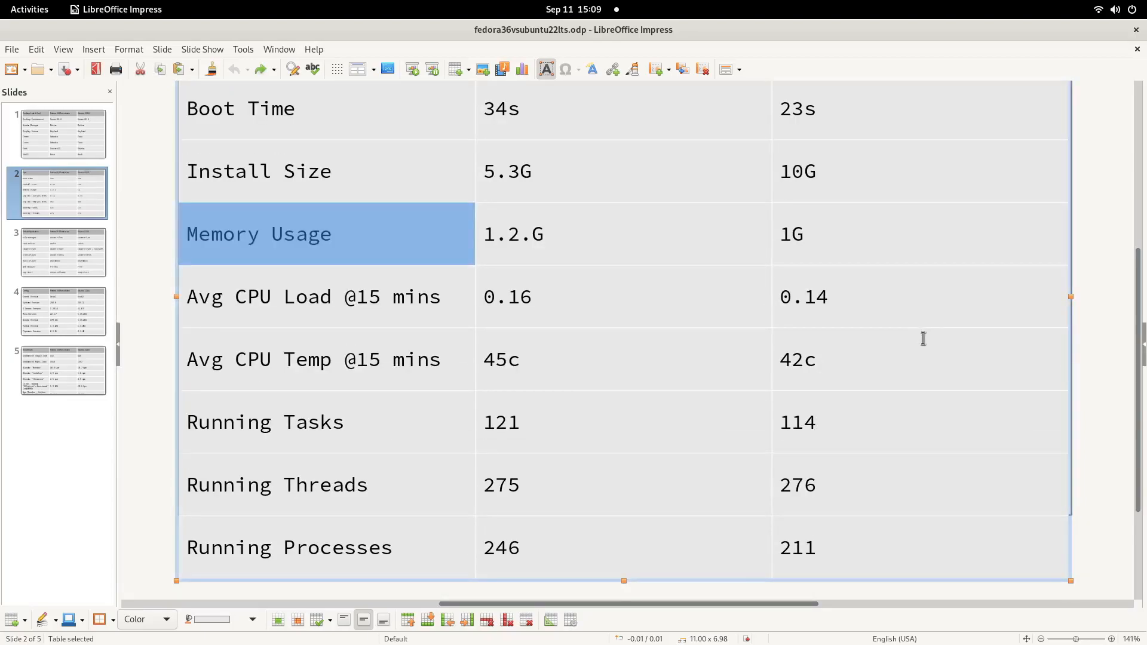
pyautogui.click(612, 242)
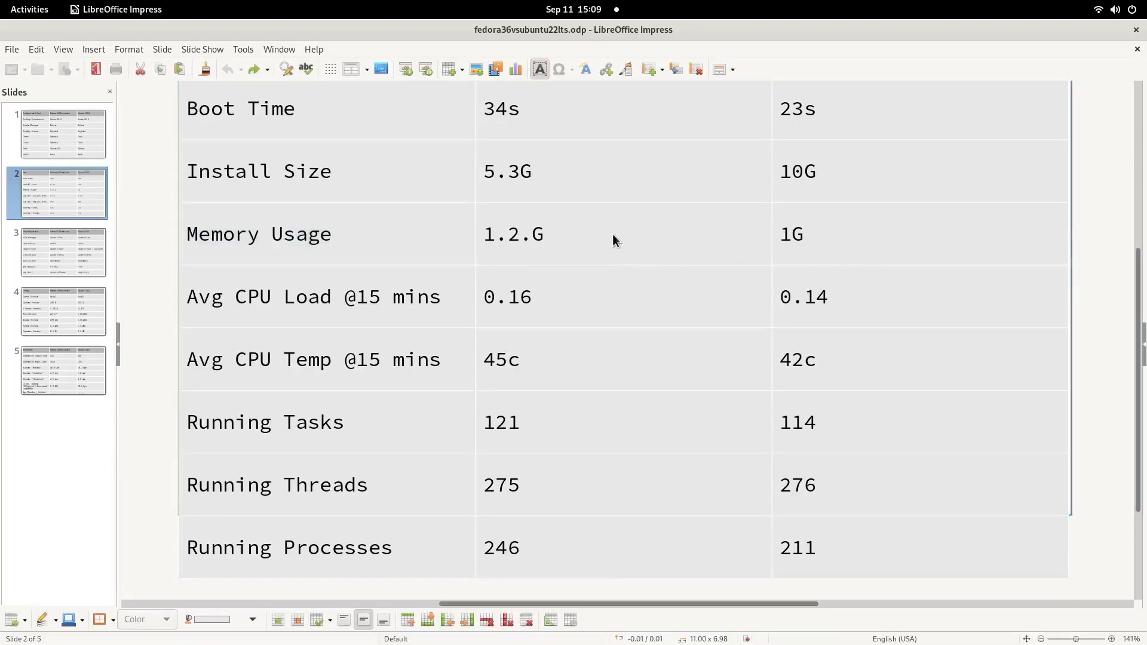
pyautogui.doubleClick(514, 234)
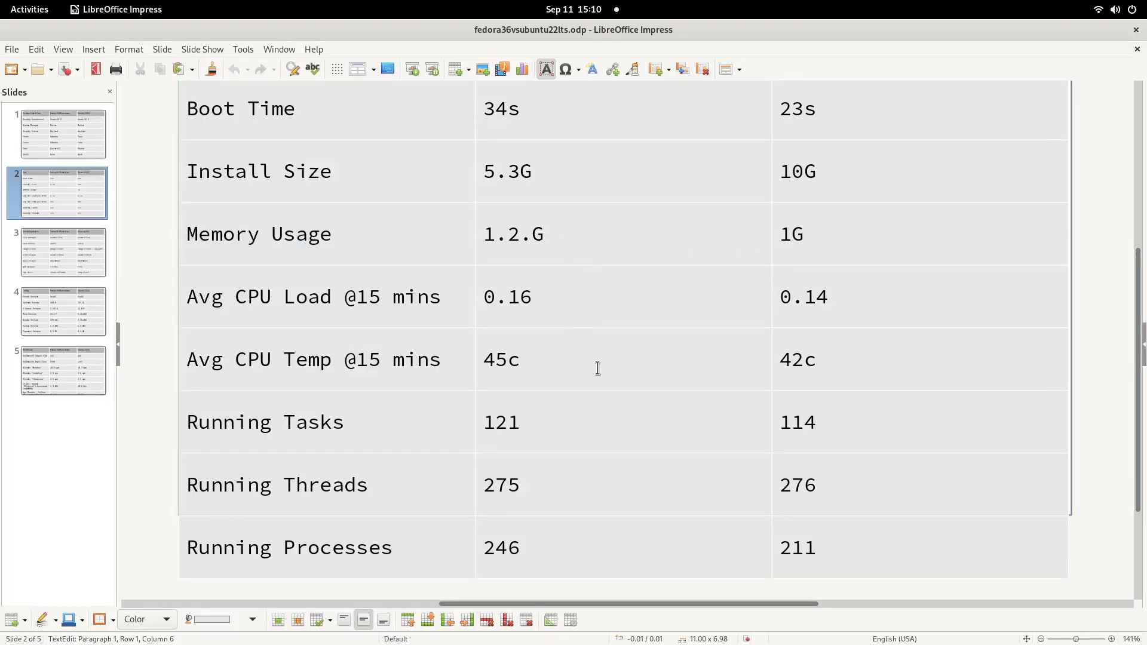
pyautogui.doubleClick(817, 296)
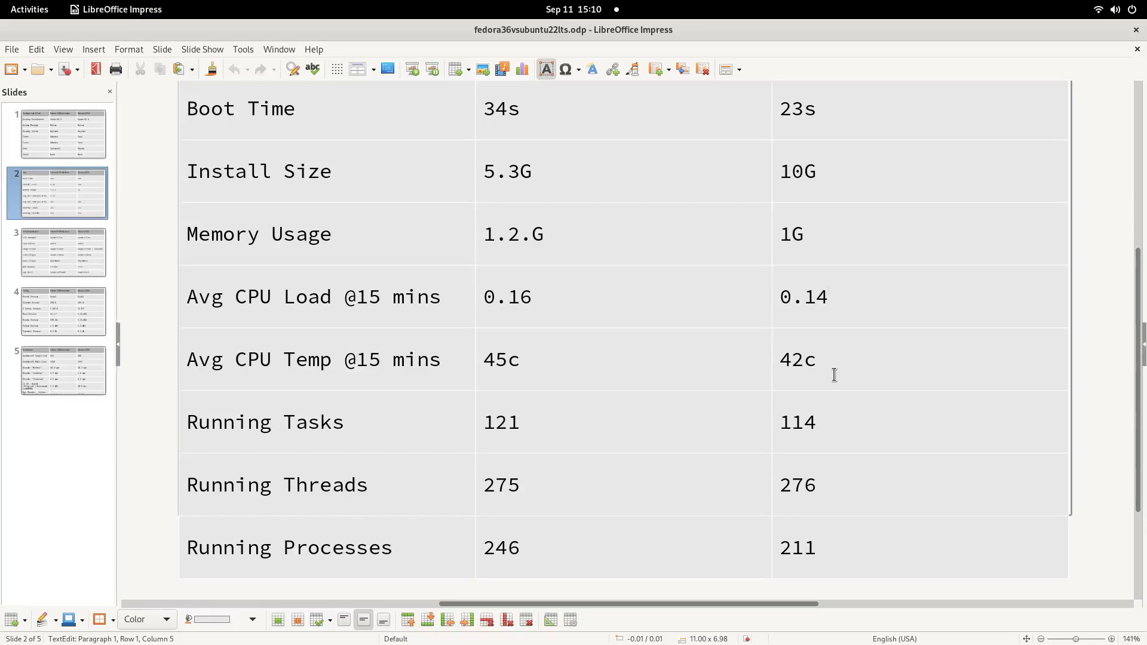
pyautogui.doubleClick(796, 359)
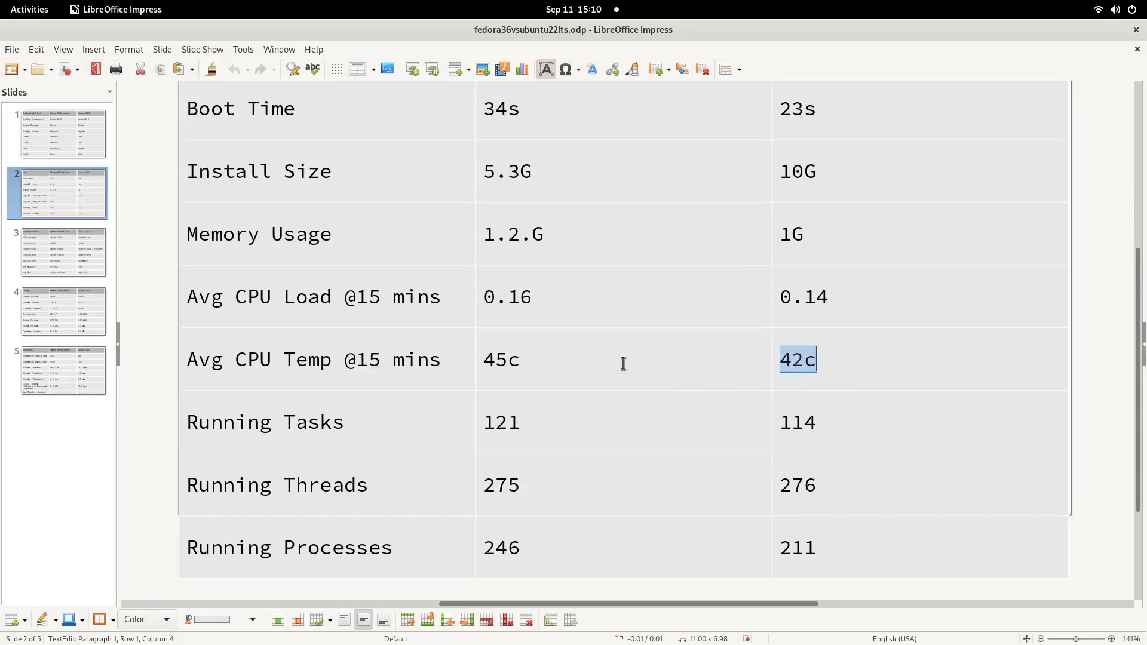
# - Point out the running counts: 275 threads, 114 tasks, 211 processes, then deselect
pyautogui.click(642, 414)
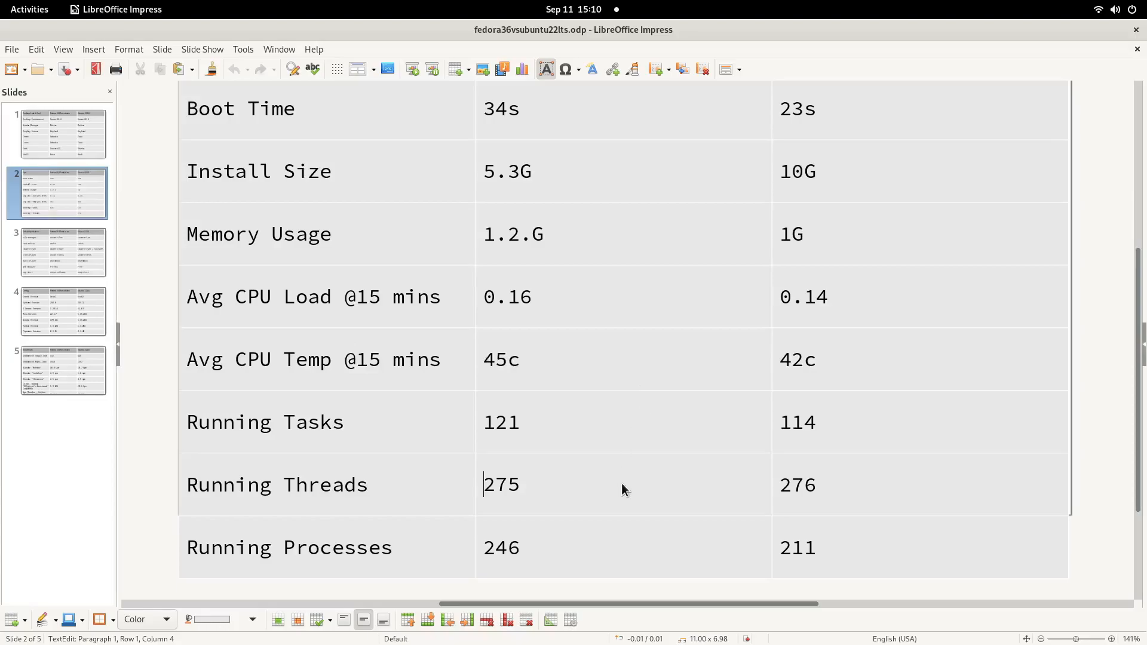
pyautogui.moveTo(850, 428)
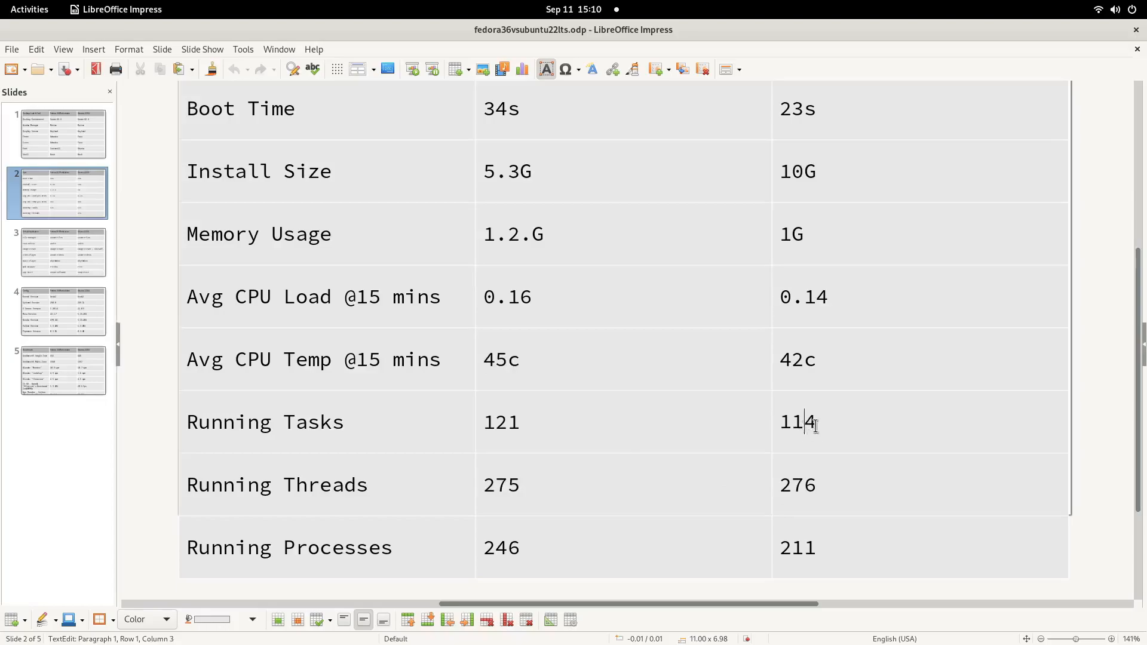
pyautogui.doubleClick(797, 422)
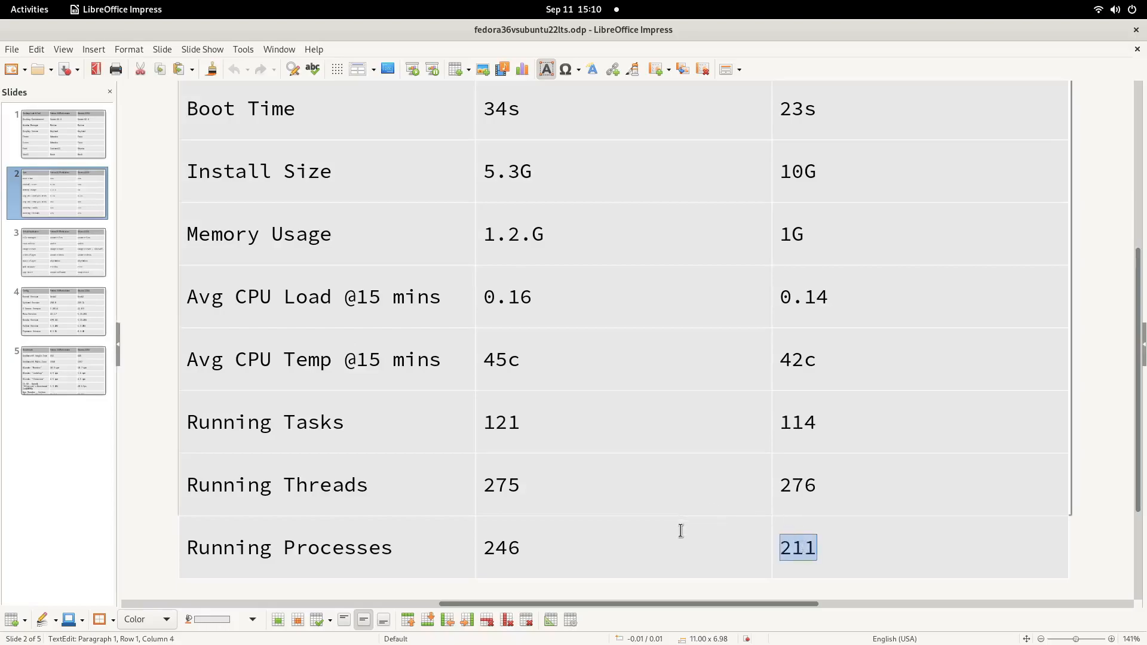
pyautogui.click(199, 421)
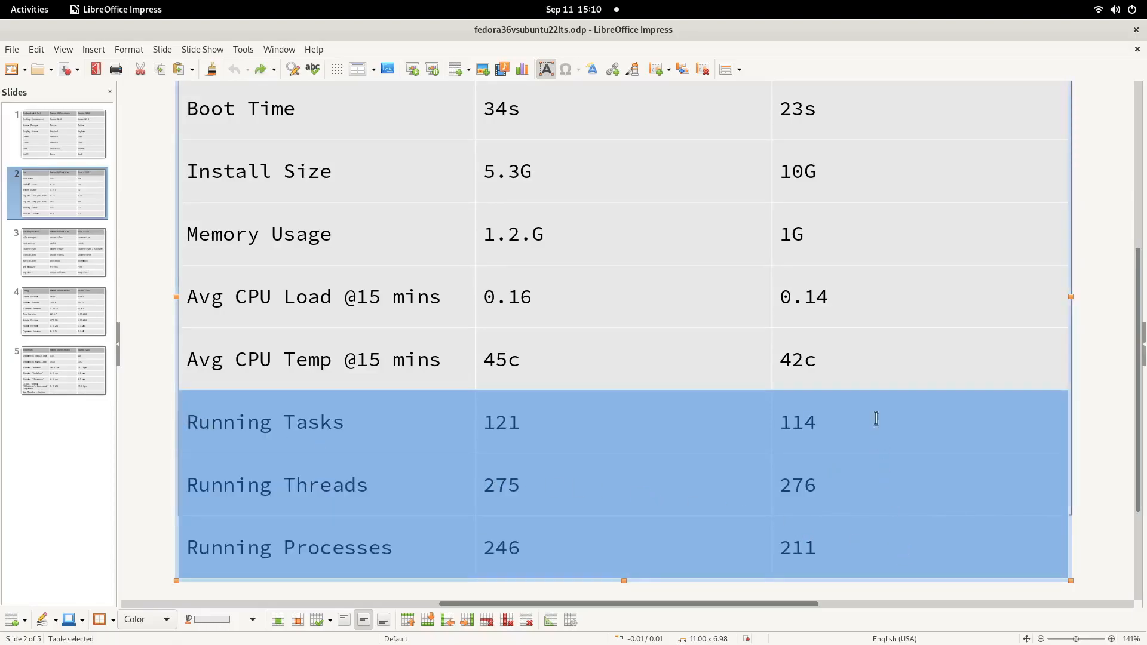
pyautogui.click(851, 433)
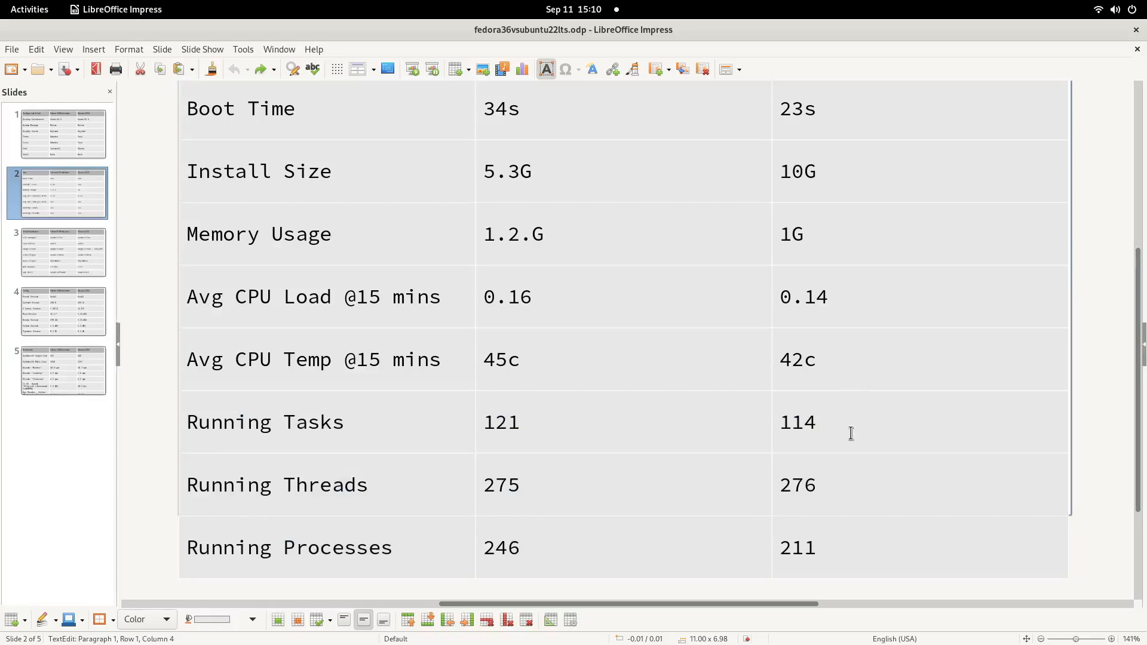
# - Select the slide 3 thumbnail and click into the default applications table
pyautogui.click(62, 252)
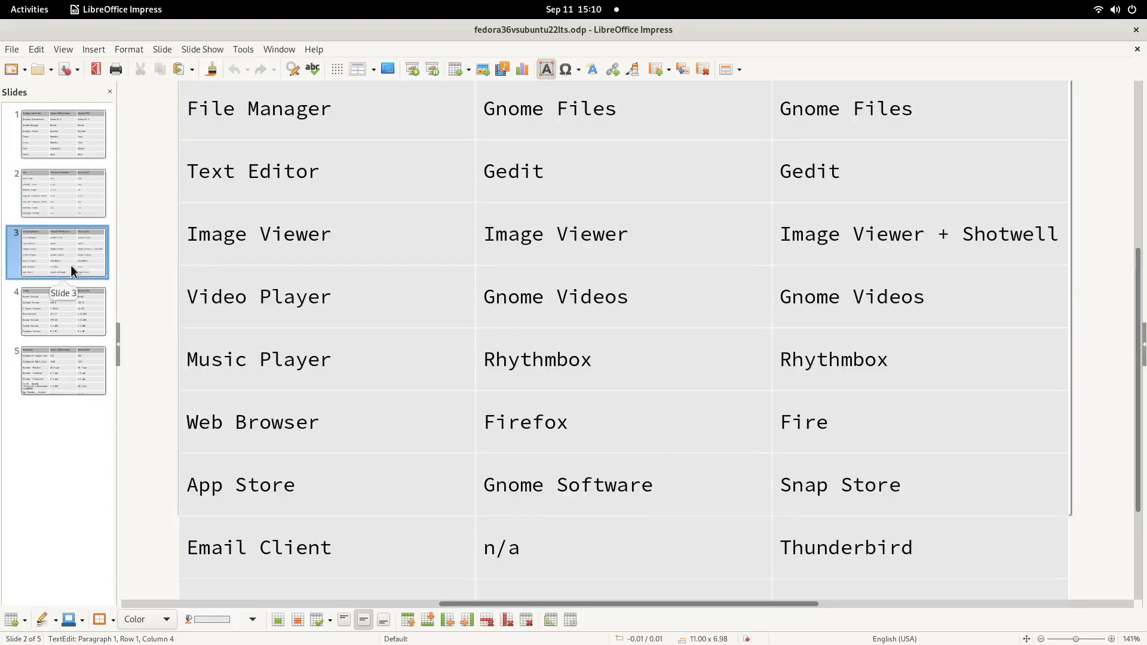
pyautogui.scroll(3)
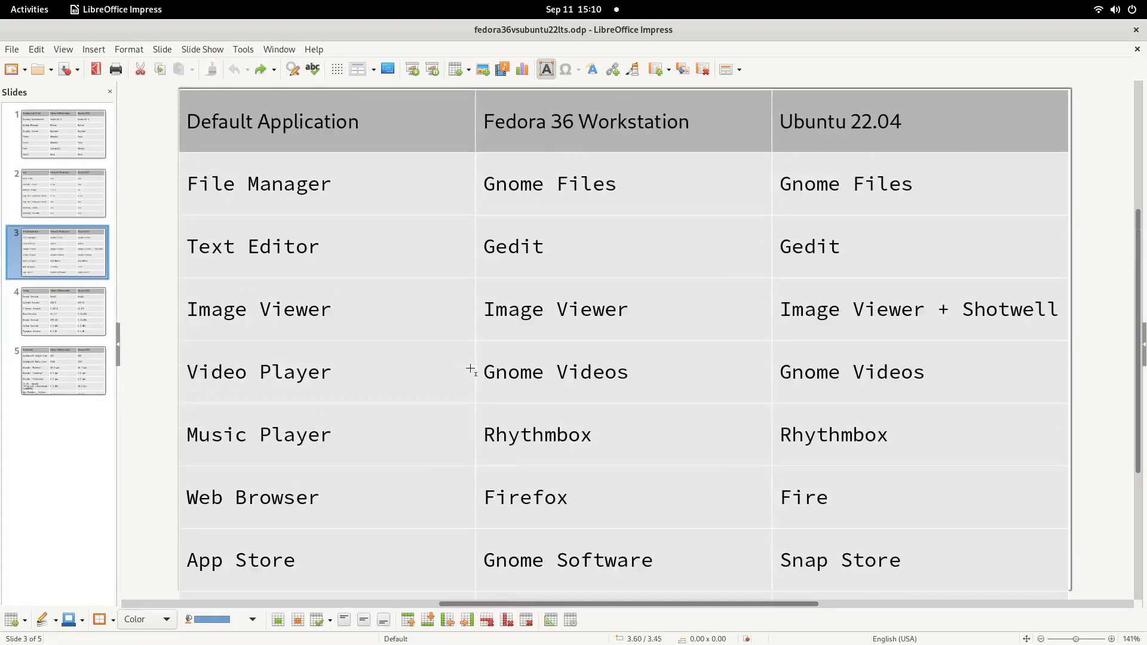
pyautogui.moveTo(450, 355)
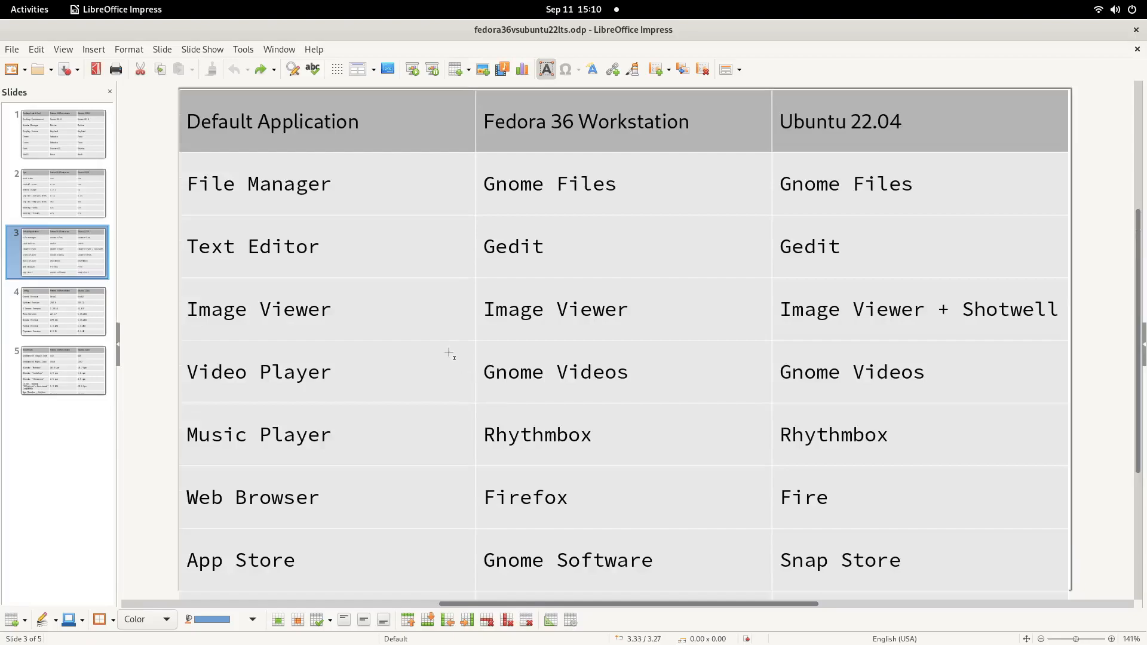
pyautogui.moveTo(483, 375)
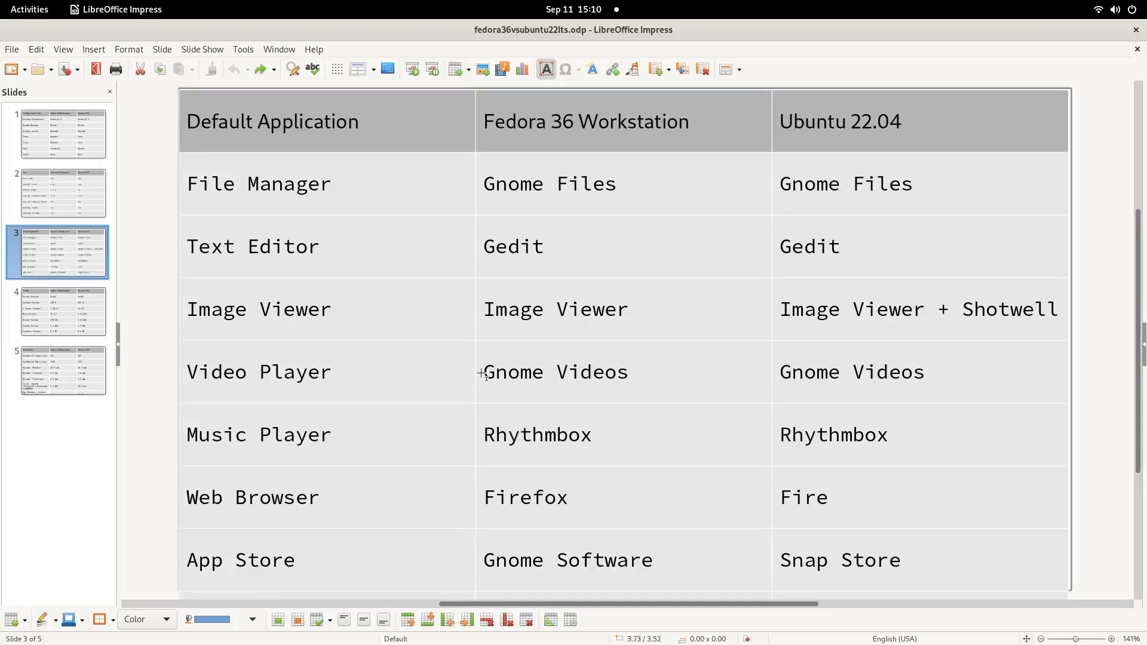
pyautogui.moveTo(510, 372)
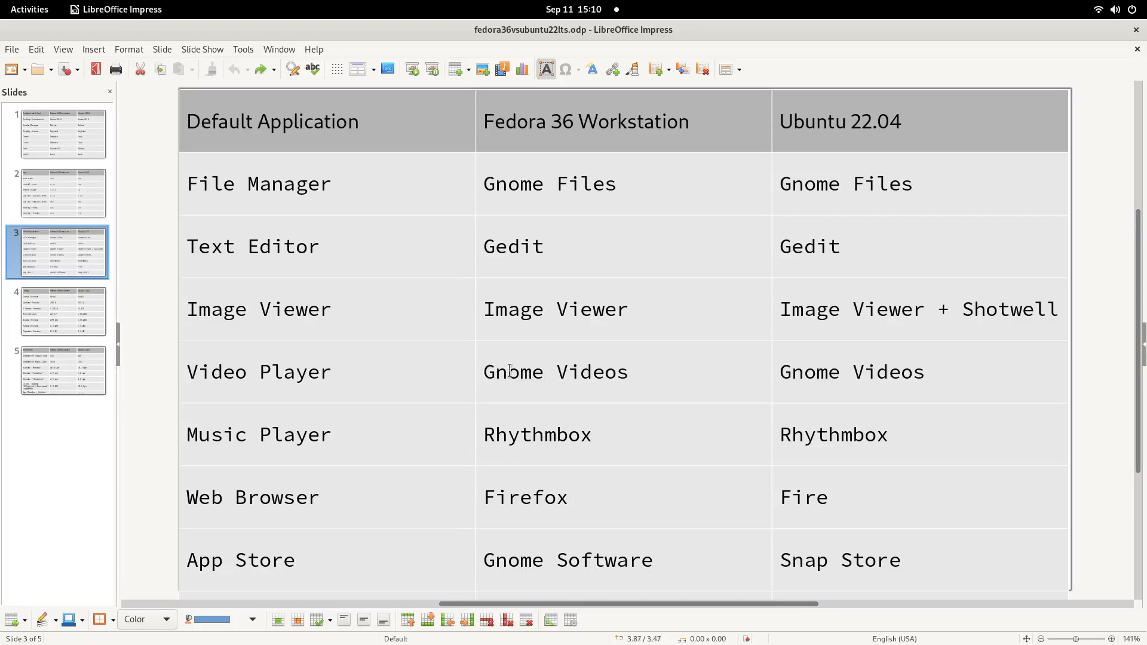
pyautogui.click(512, 371)
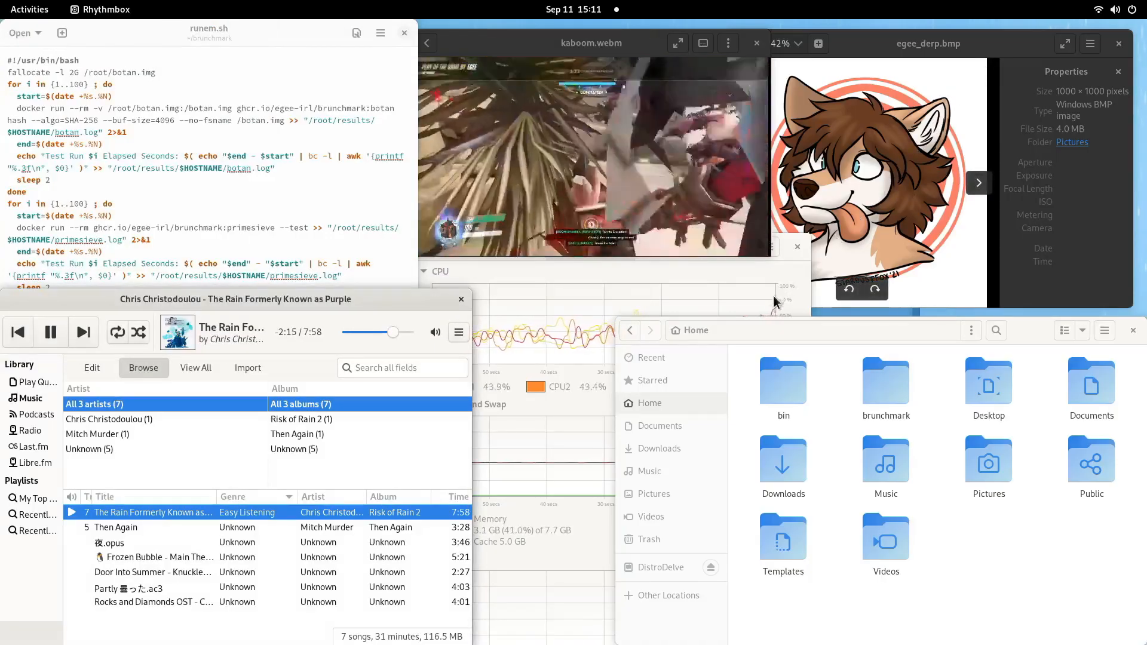
pyautogui.moveTo(962, 569)
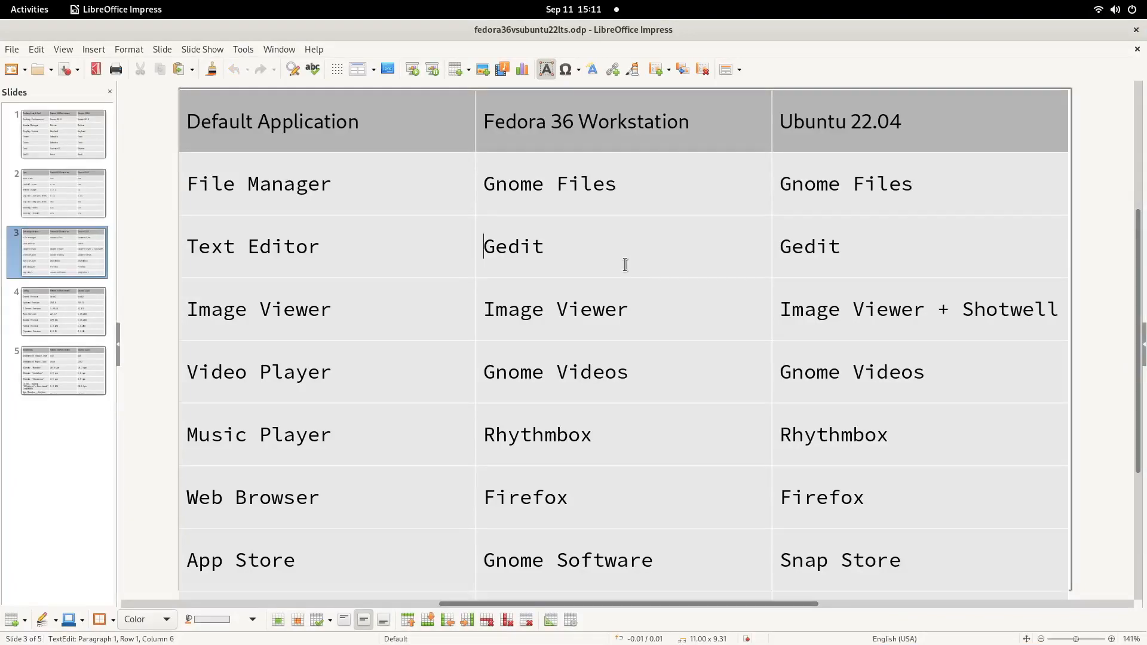
# - Click in the Fedora column and scroll to the Package Manager and Community Repositories rows
pyautogui.click(628, 309)
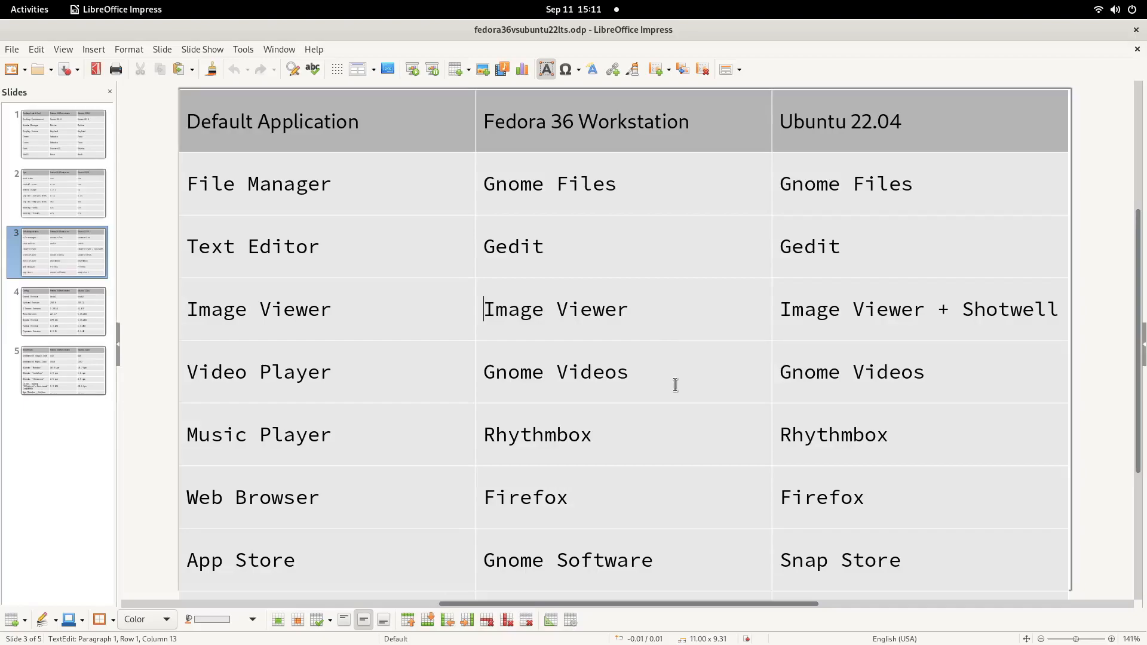
pyautogui.scroll(-3)
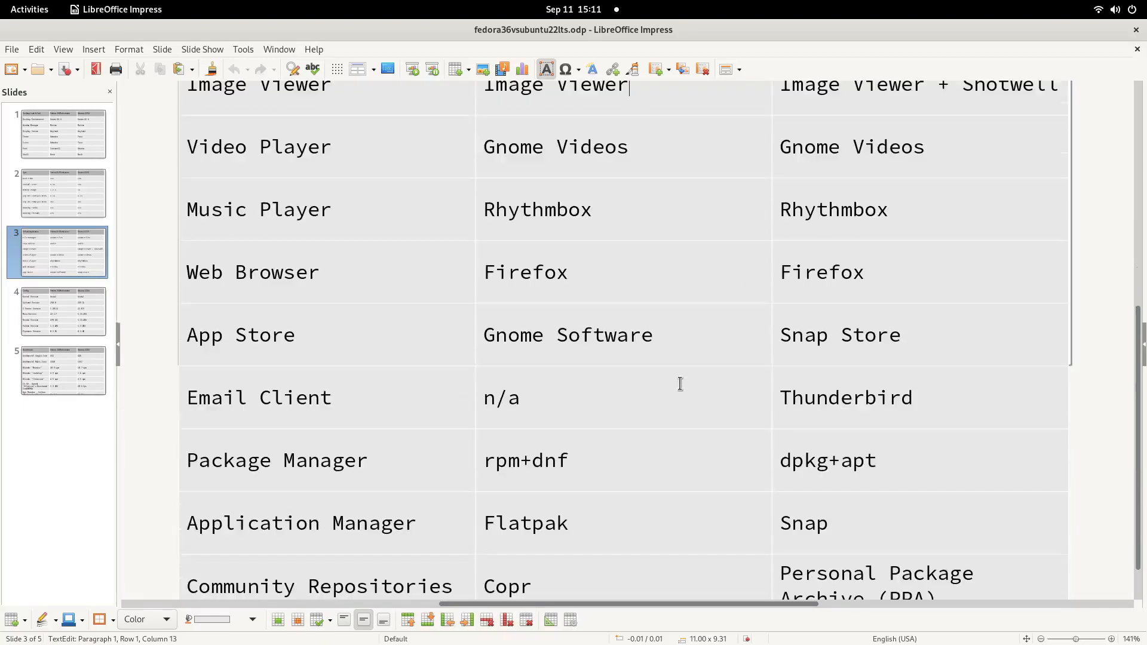
pyautogui.scroll(-3)
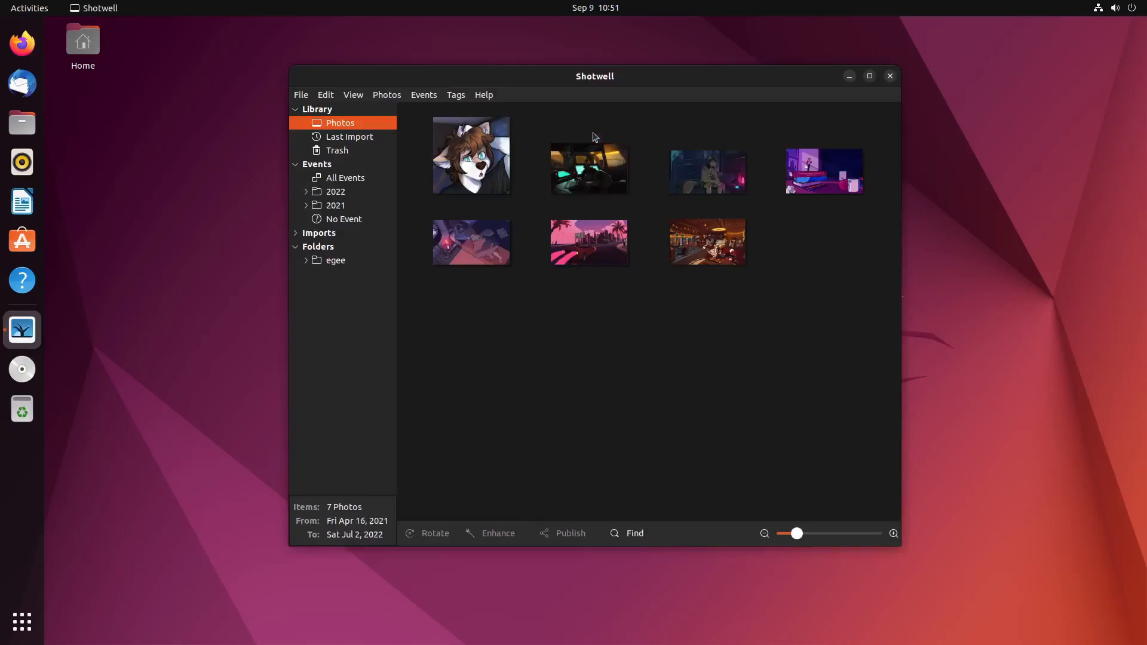
# - Expand 2022 under Events in Shotwell's sidebar to show the July event
pyautogui.click(306, 191)
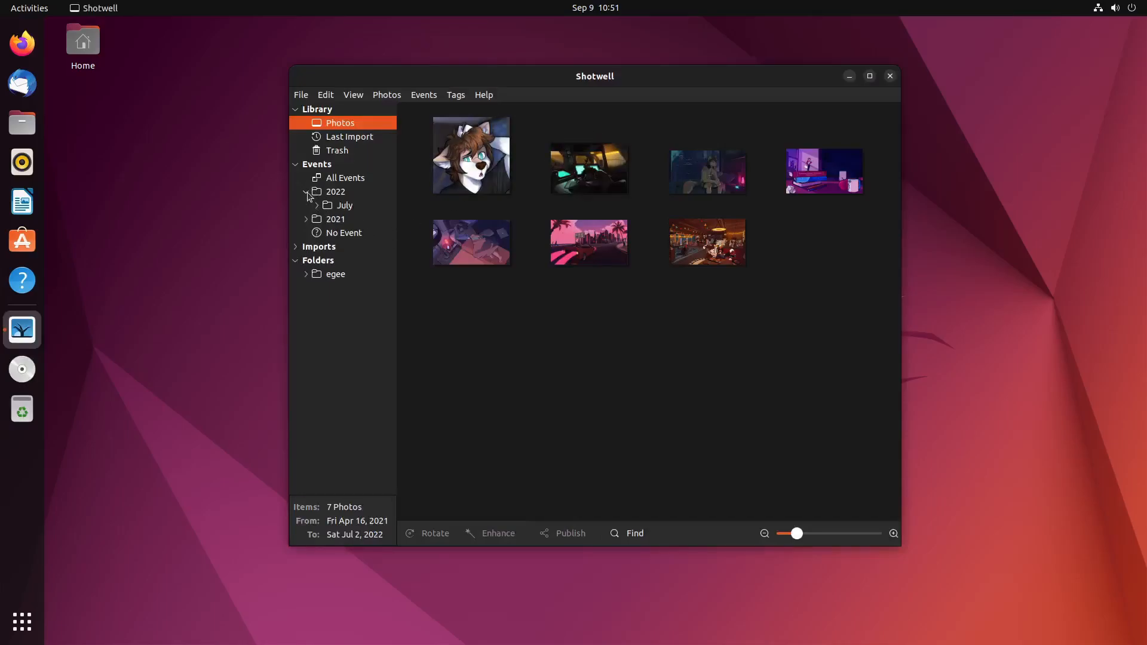
pyautogui.click(307, 219)
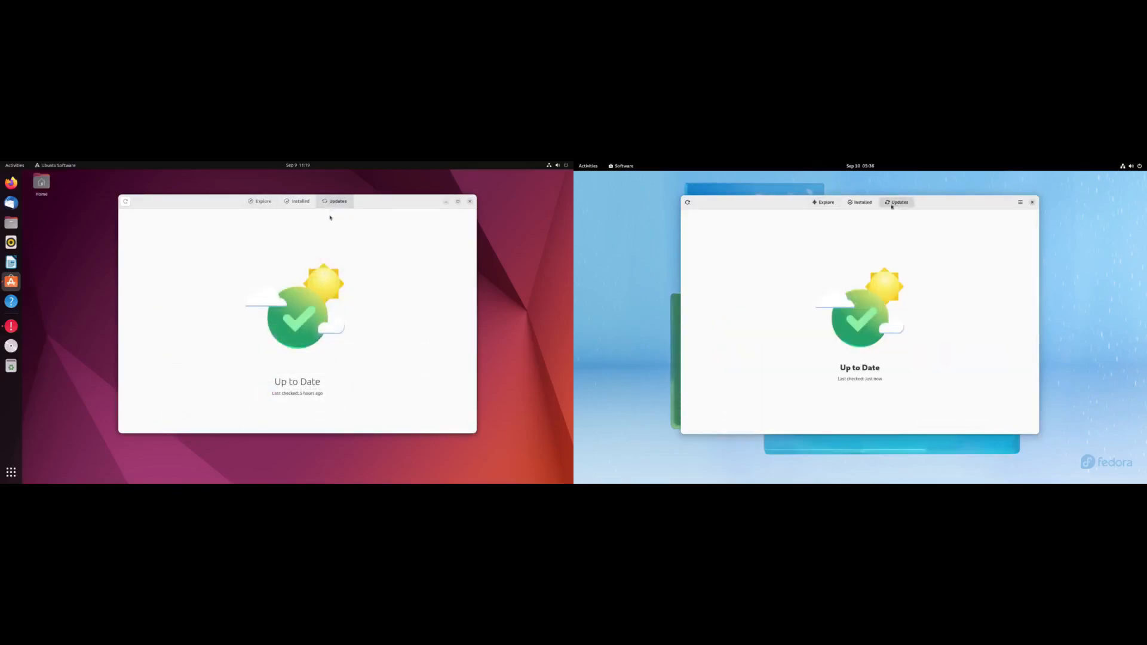
# - Show Software's Installed tab and scroll through the installed applications
pyautogui.click(300, 201)
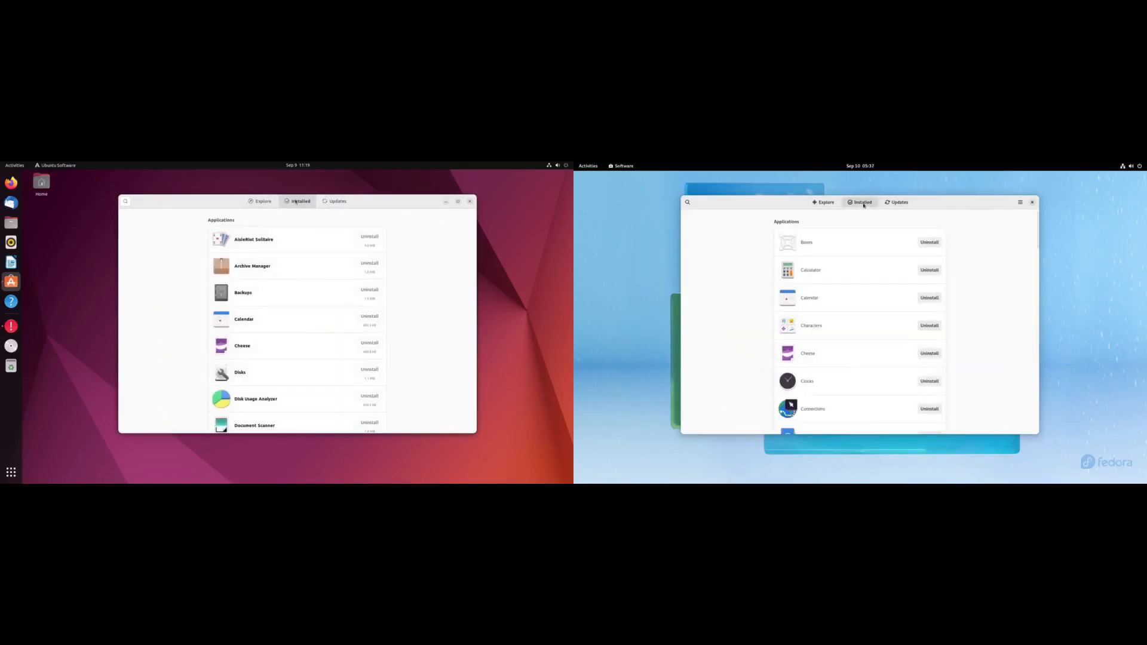
pyautogui.scroll(-3)
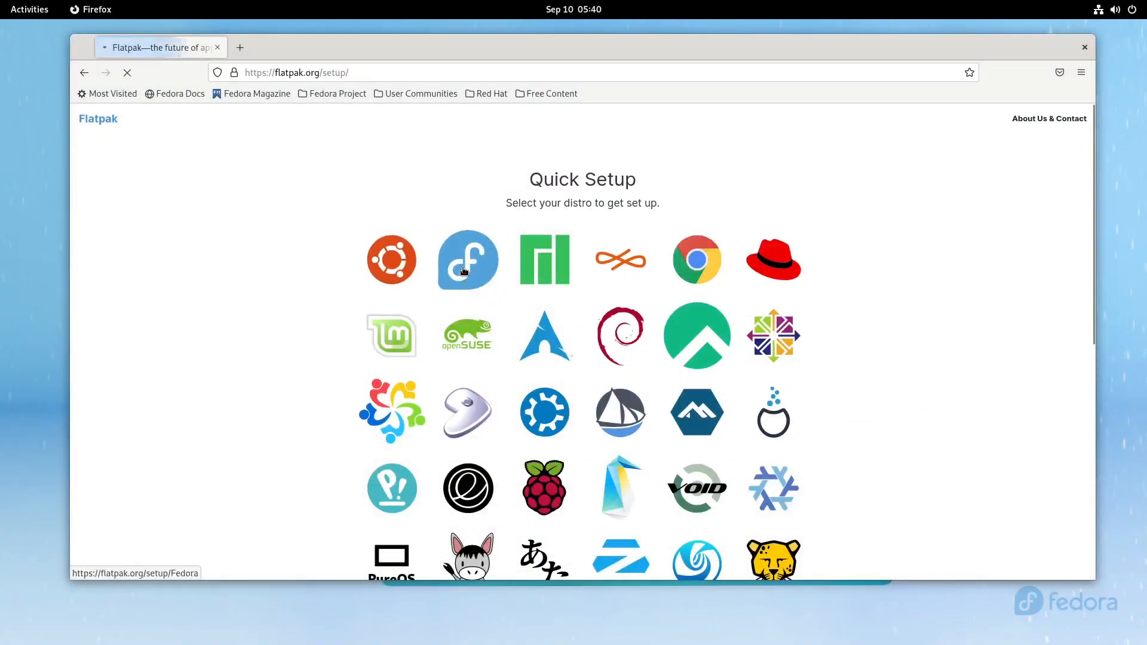
# - Install the Fedora Flathub repository file from flatpak.org and pick Flathub (Flatpak) for SuperTuxKart
pyautogui.click(468, 259)
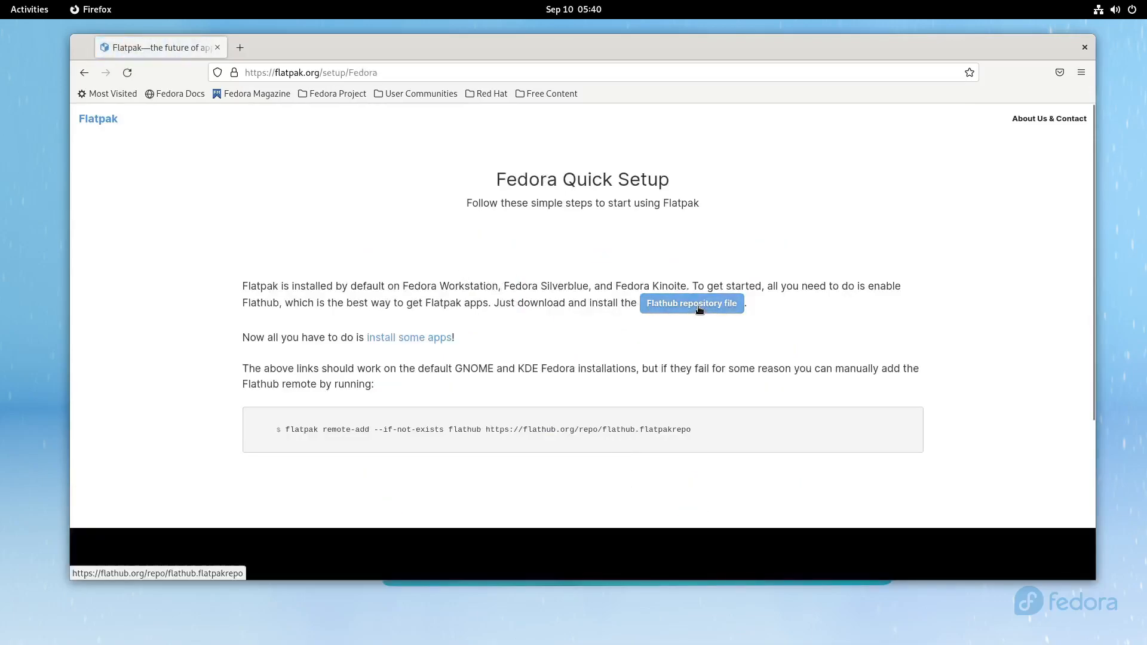
pyautogui.click(690, 303)
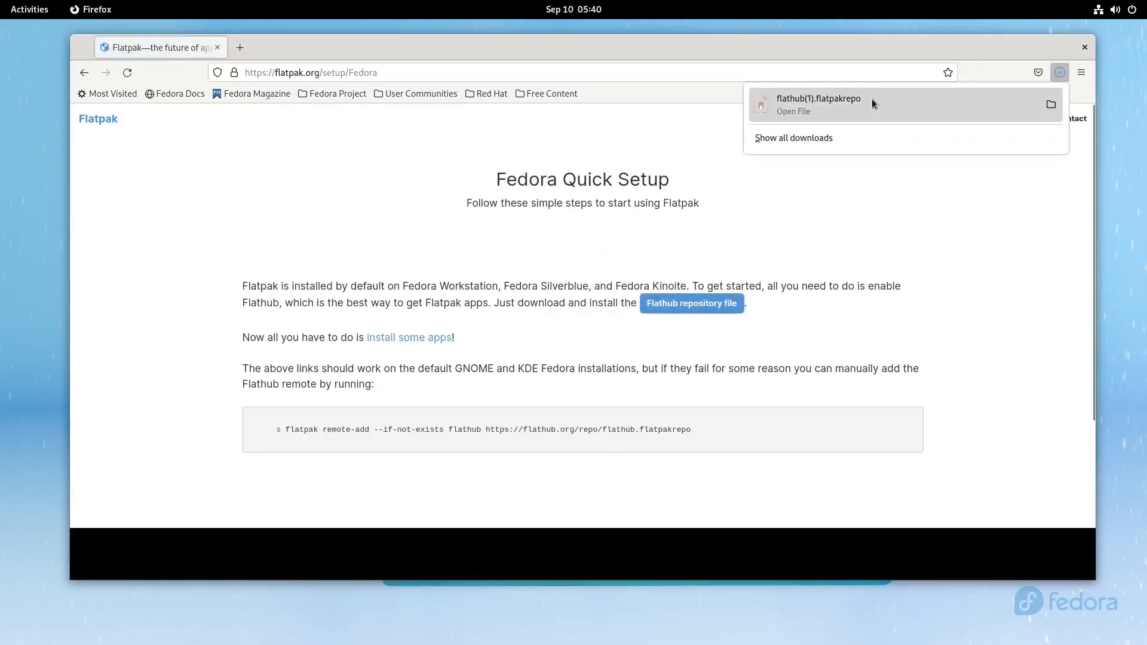
pyautogui.click(817, 104)
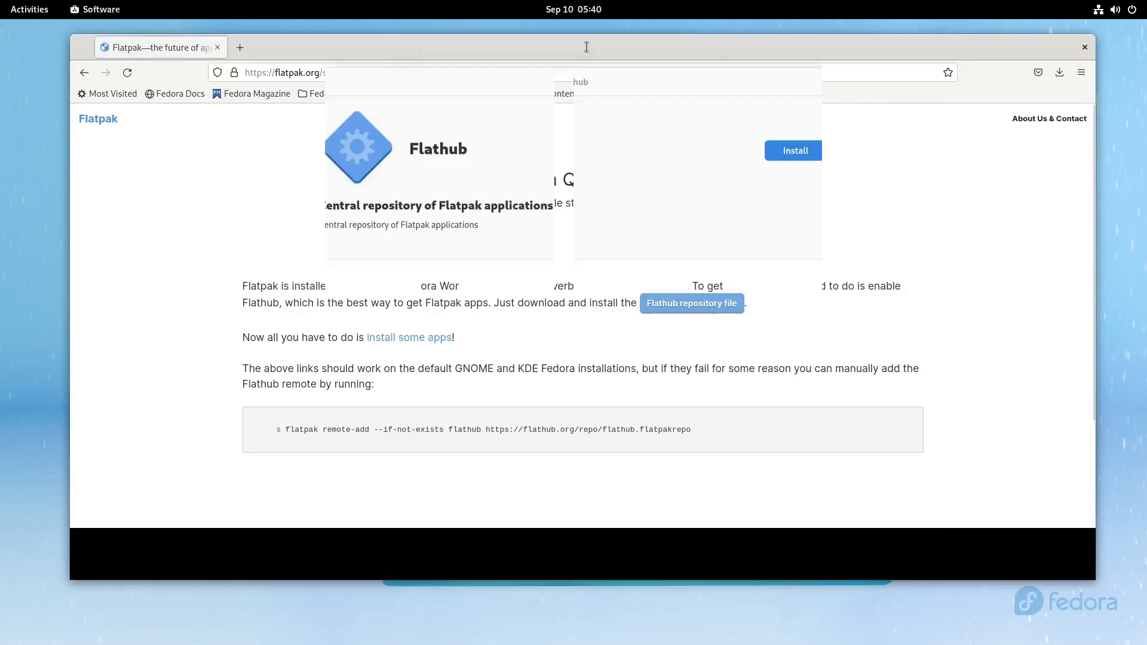
pyautogui.click(851, 82)
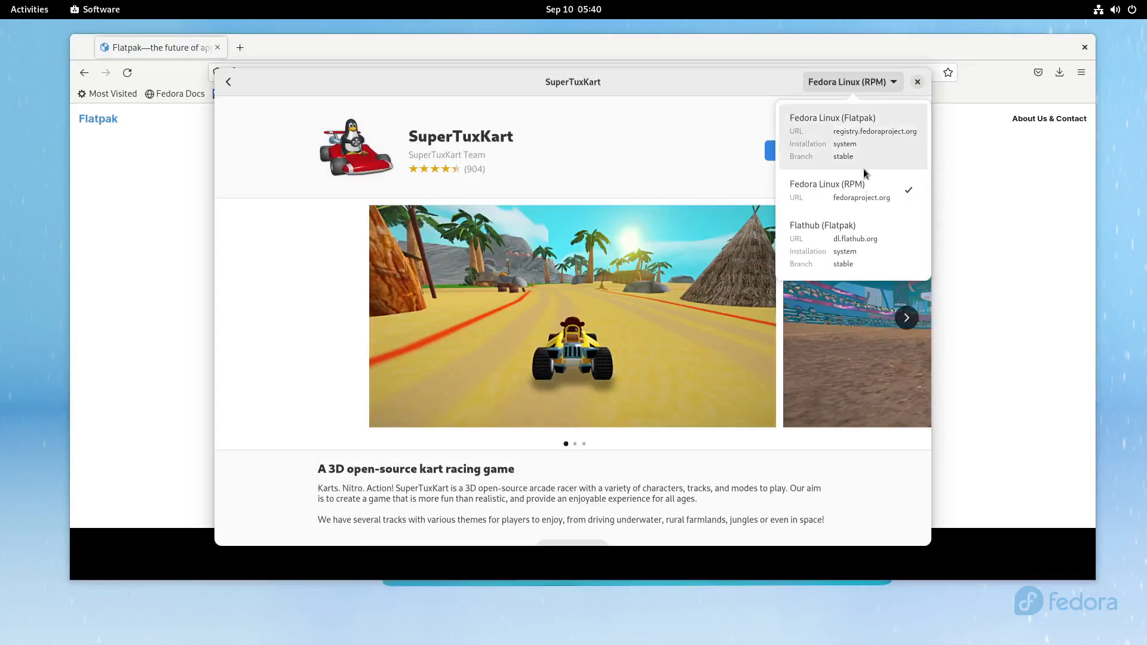
pyautogui.click(821, 244)
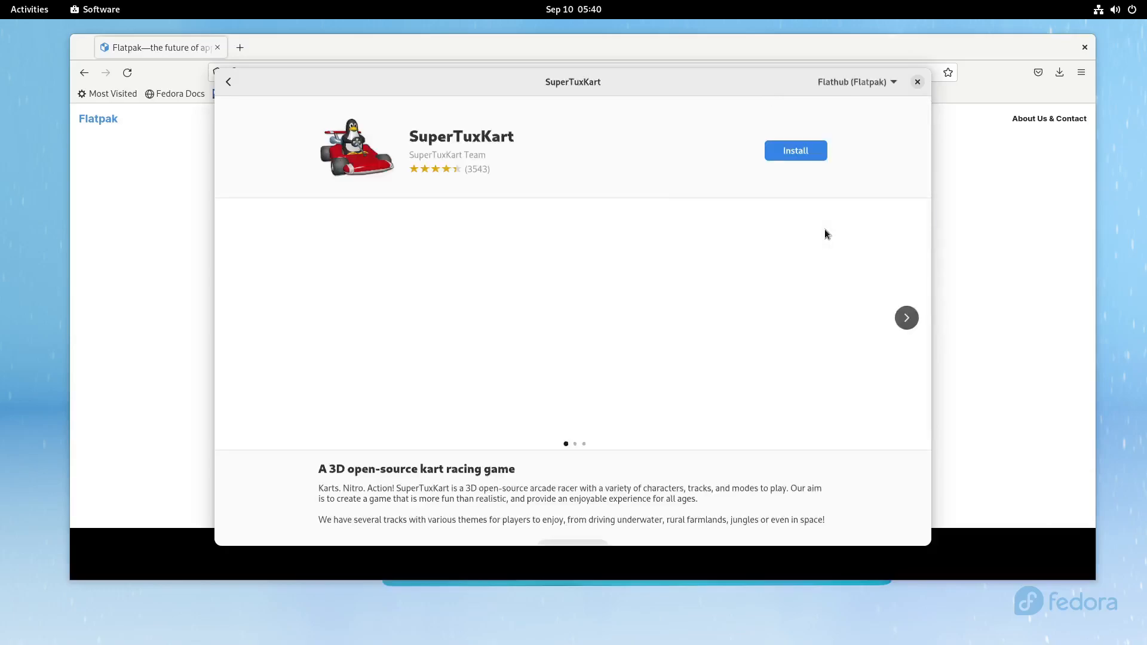
pyautogui.click(795, 150)
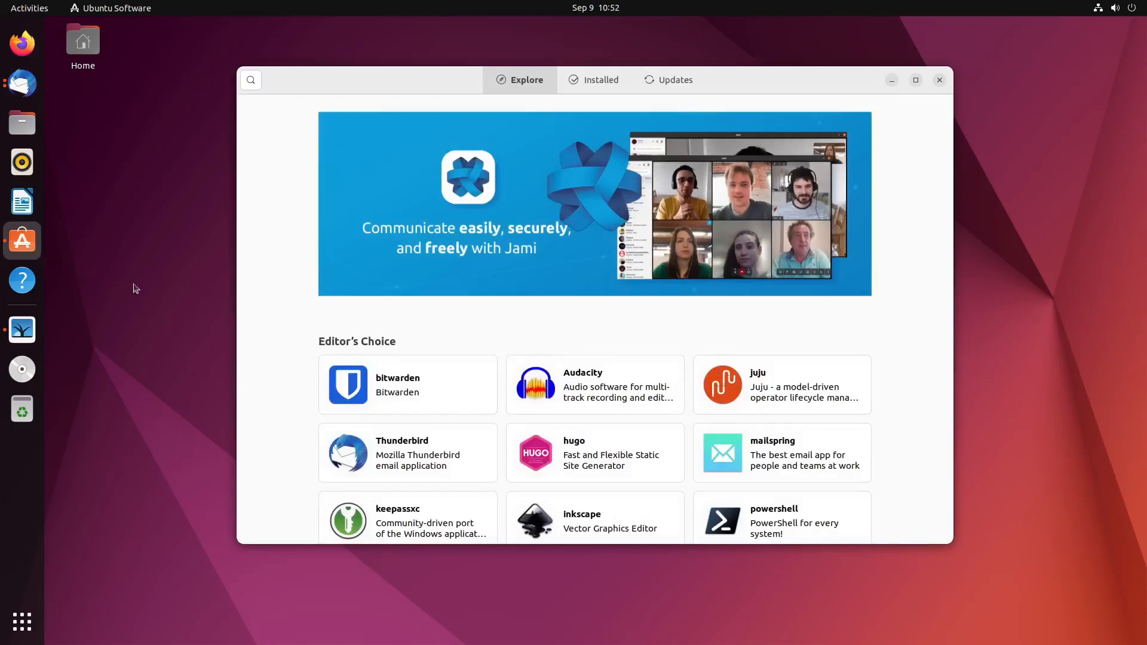
# - Open juju's details page in Ubuntu Software and install it
pyautogui.scroll(-3)
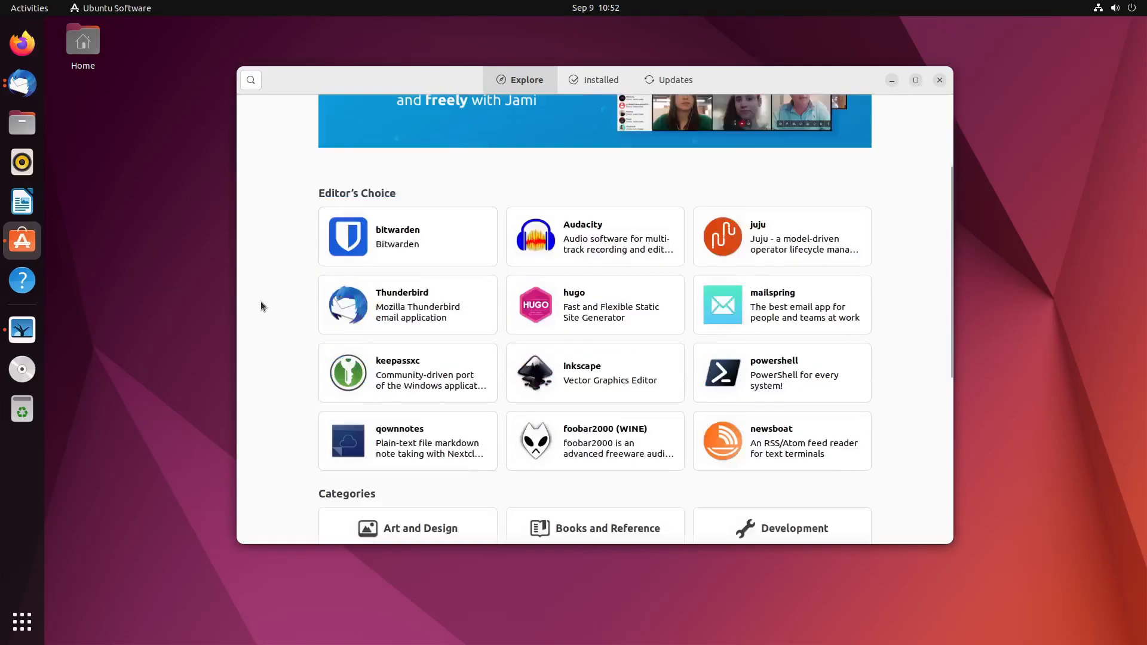
pyautogui.moveTo(772, 244)
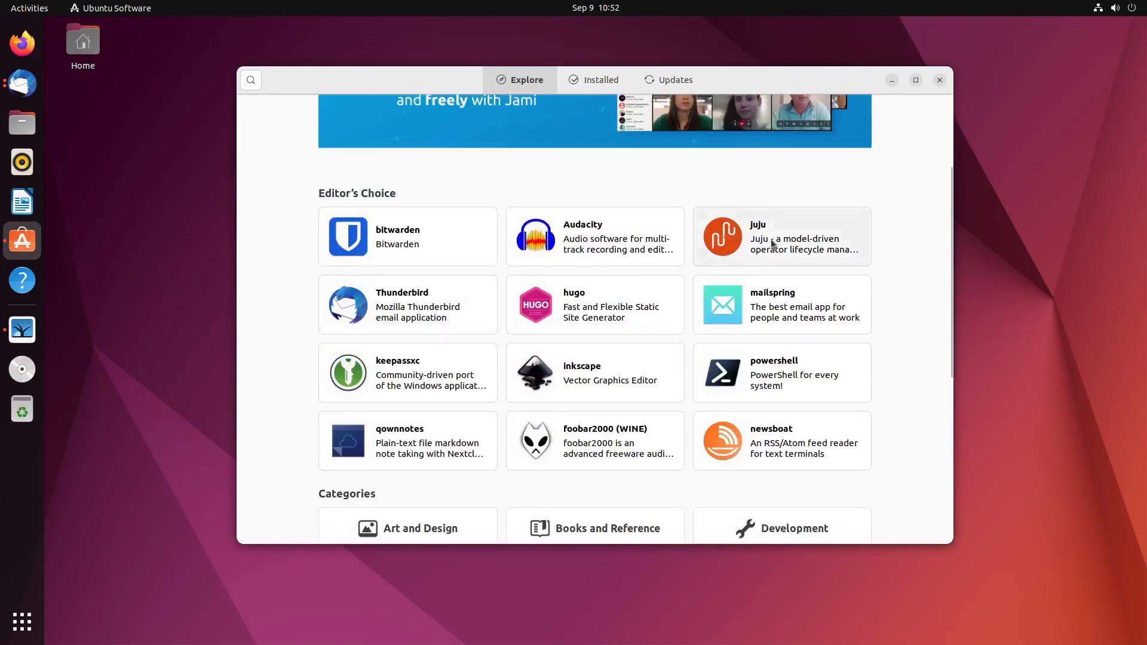
pyautogui.click(781, 235)
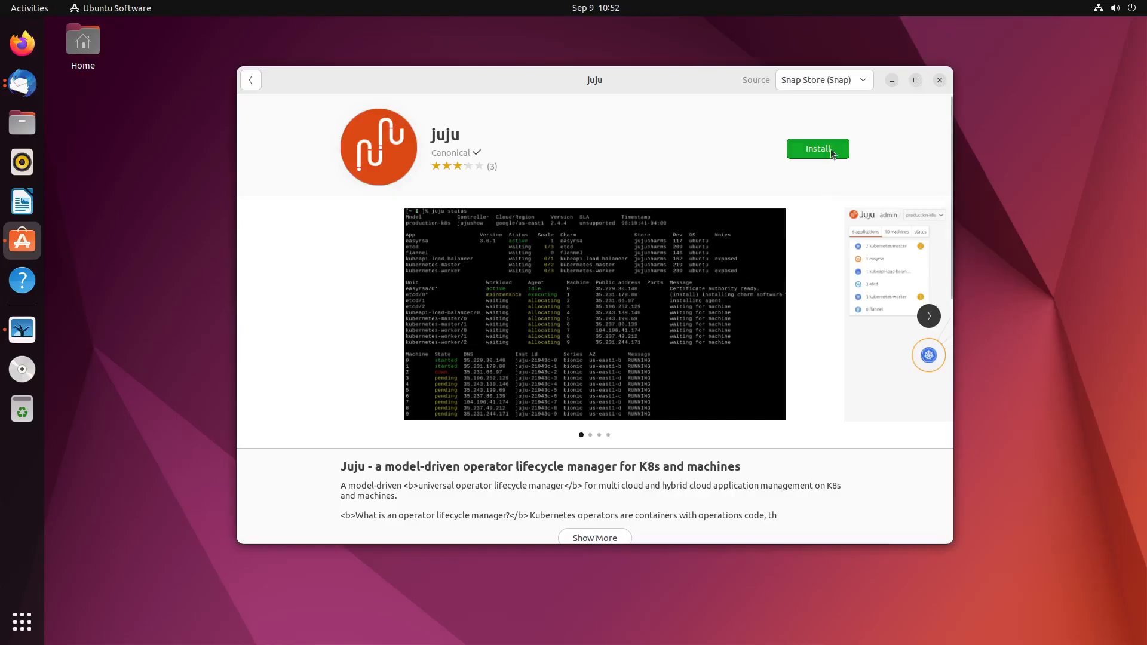
pyautogui.click(817, 149)
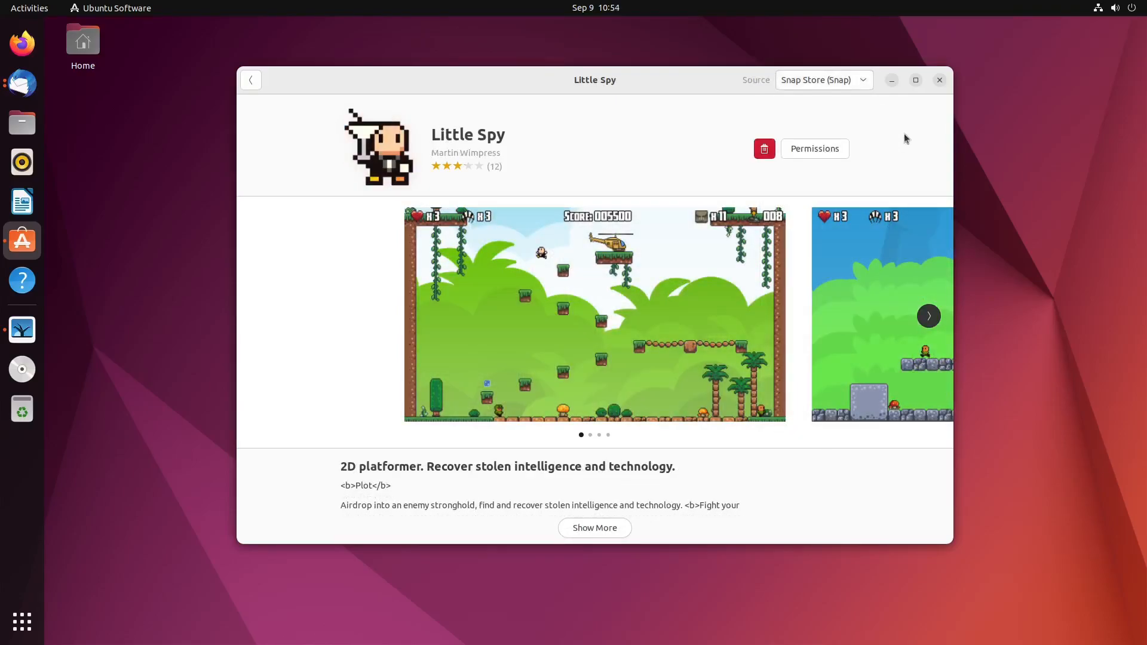
# - Turn off network access in Little Spy's permissions and close the dialog
pyautogui.click(814, 148)
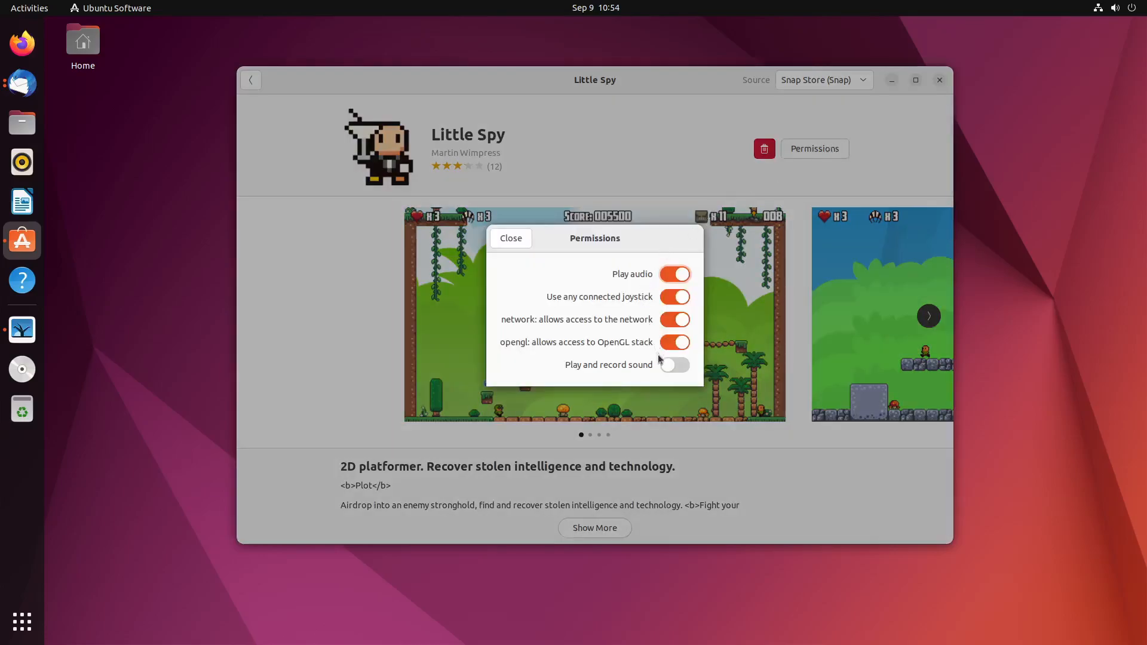
pyautogui.click(674, 319)
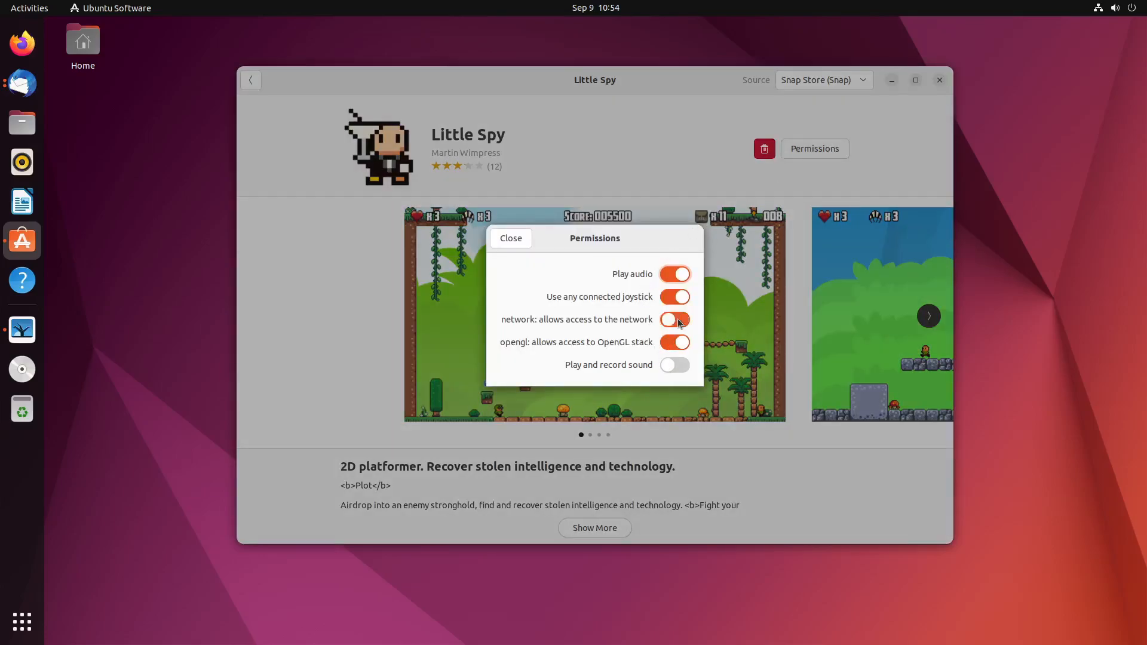
pyautogui.click(673, 320)
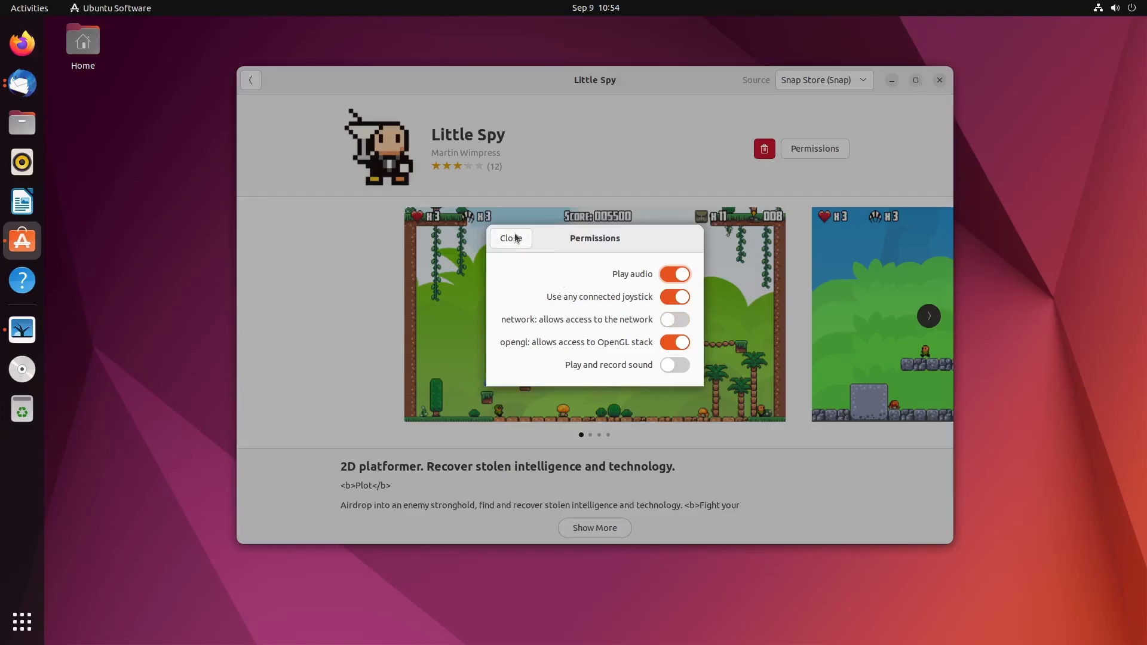
pyautogui.click(505, 238)
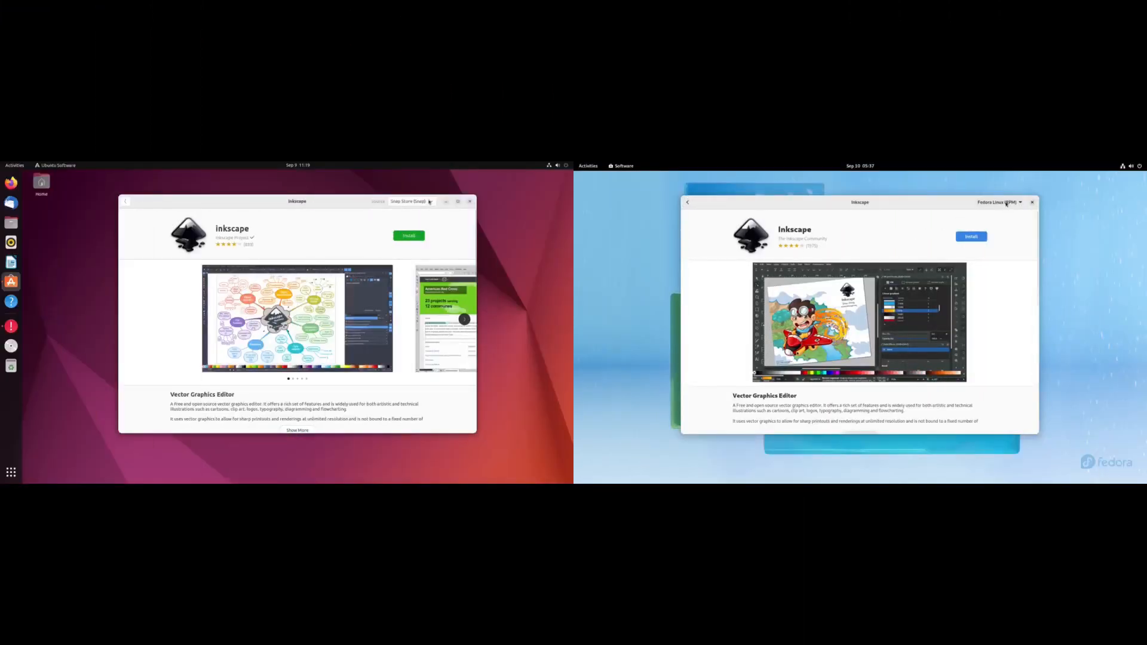
# - Choose Fedora Linux (Flatpak) as Inkscape's source and start the install
pyautogui.click(429, 201)
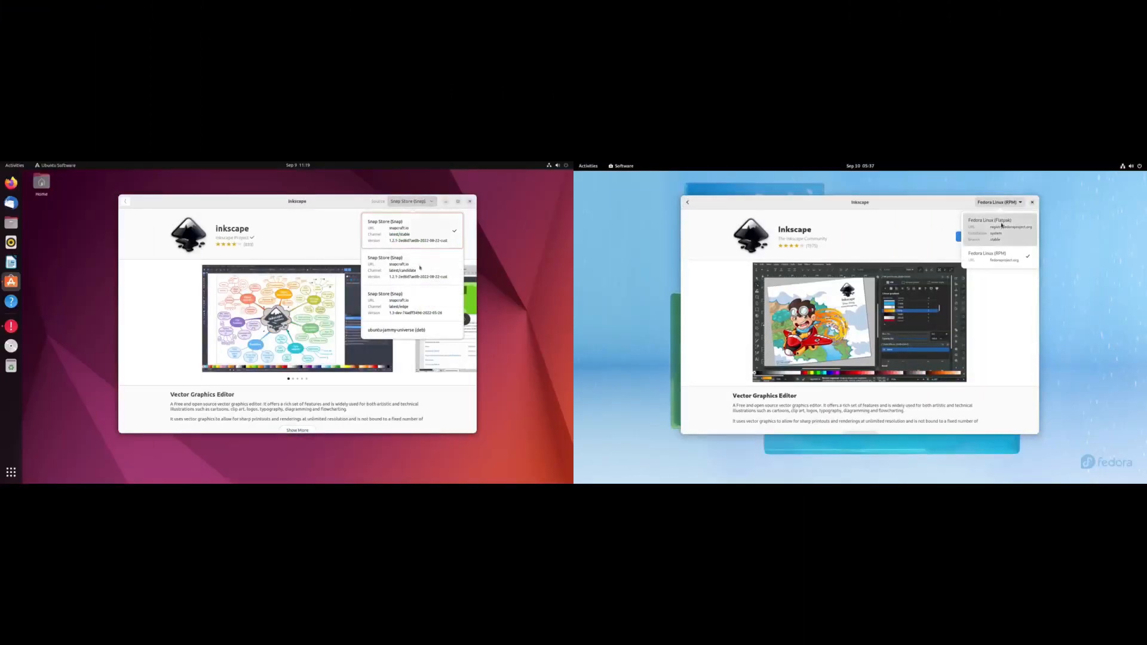
pyautogui.click(991, 220)
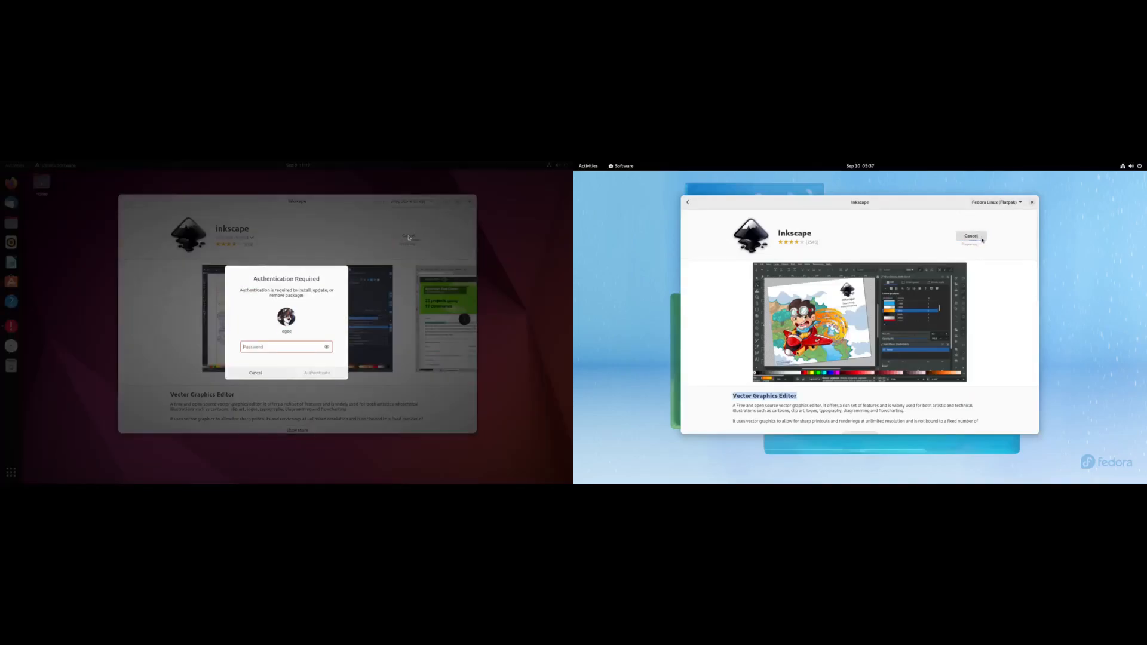
pyautogui.click(256, 372)
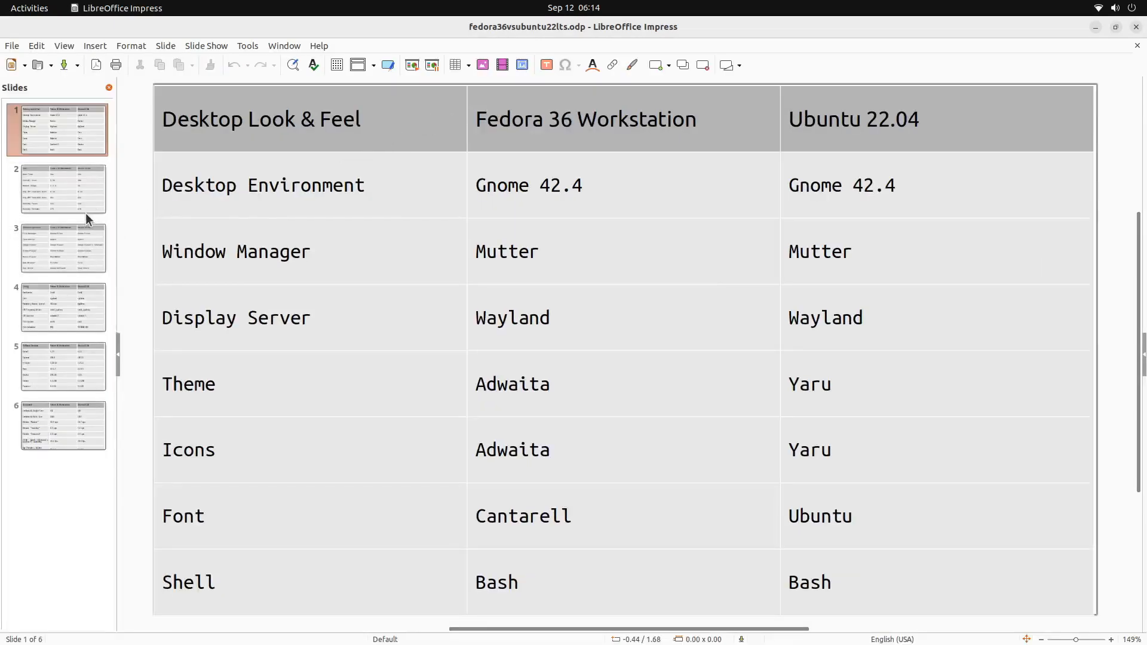
# - Go to the Config slide and highlight Fedora's Grub2 and systemd values
pyautogui.click(63, 307)
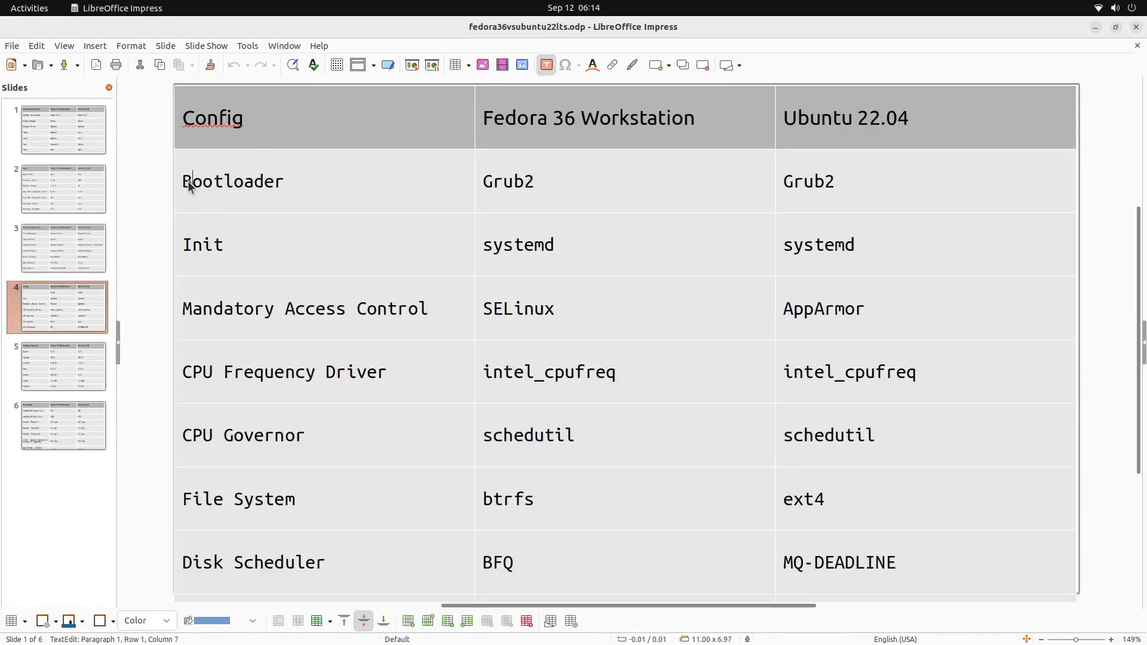
pyautogui.doubleClick(507, 180)
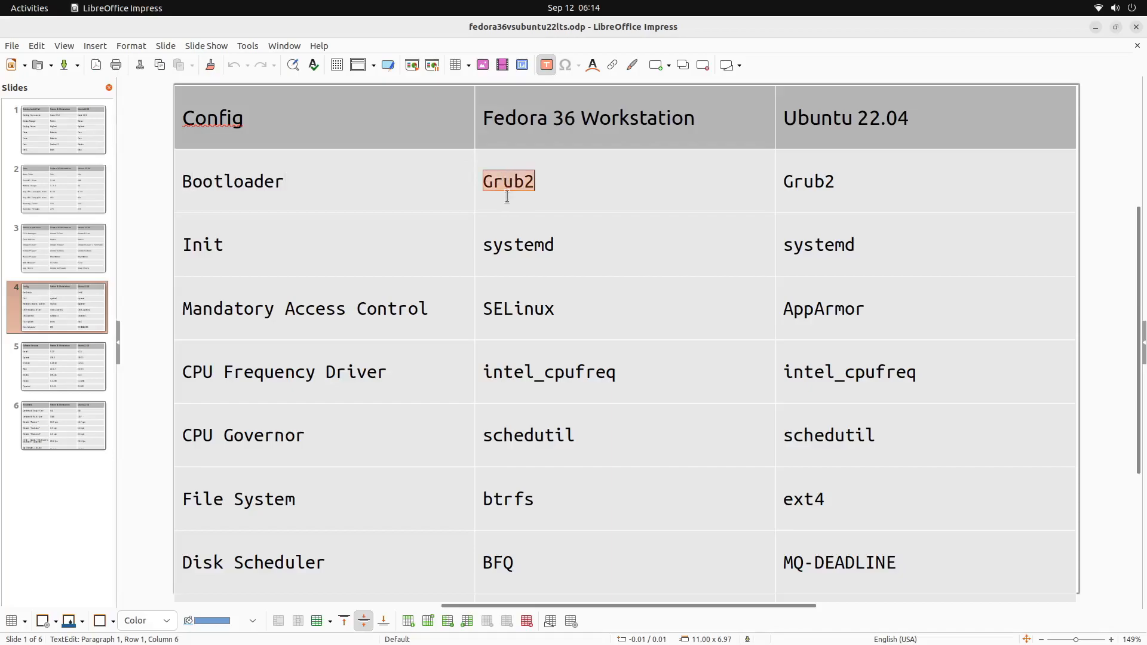
pyautogui.click(510, 245)
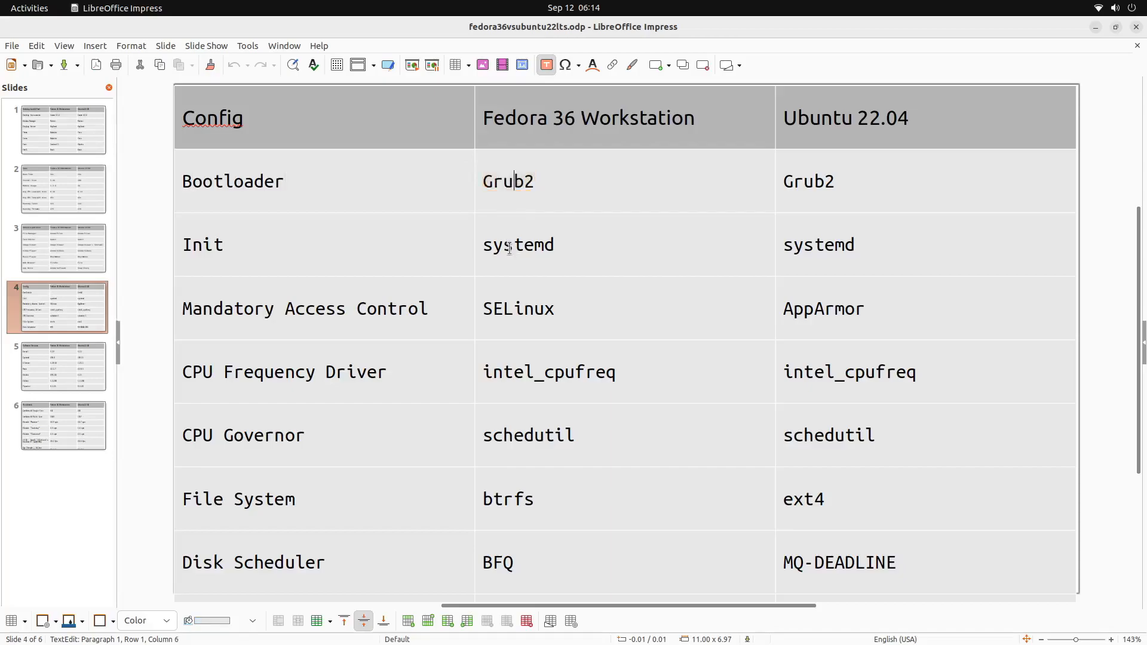
pyautogui.doubleClick(517, 244)
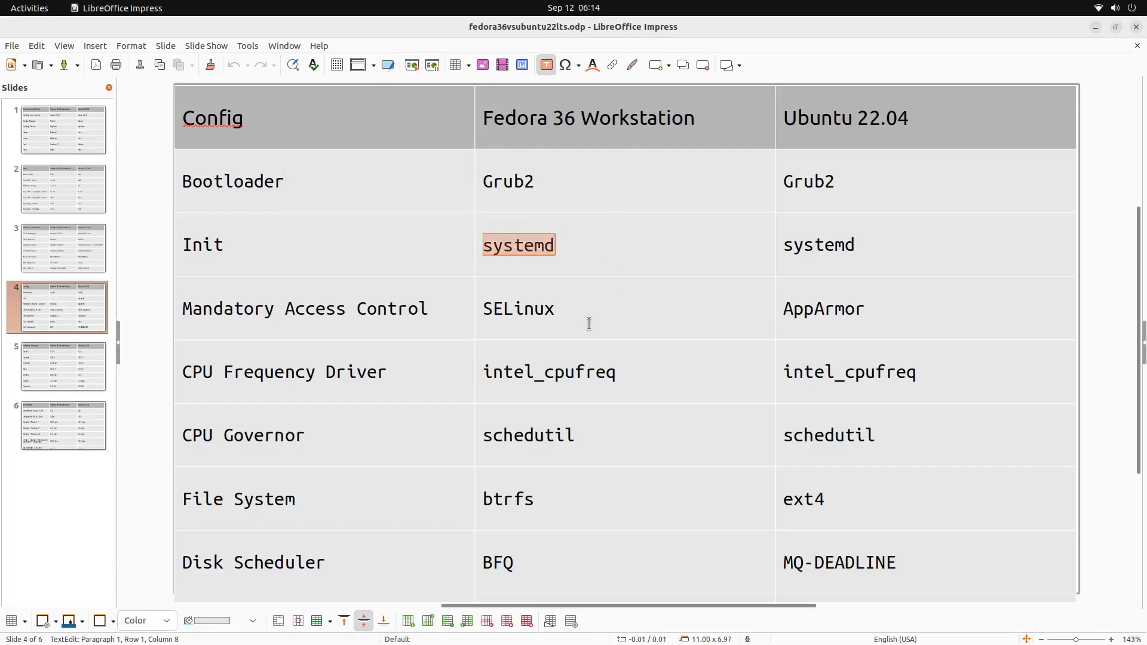
pyautogui.click(575, 309)
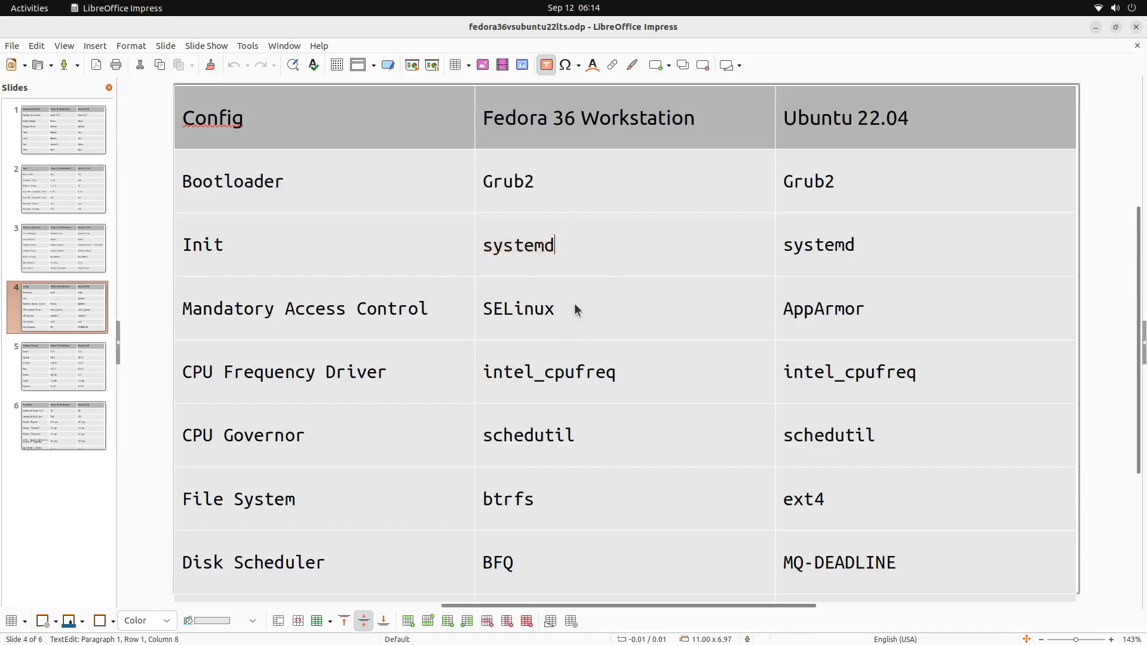
# - Highlight the SELinux and AppArmor access-control values and scroll down to Zramswap
pyautogui.doubleClick(518, 308)
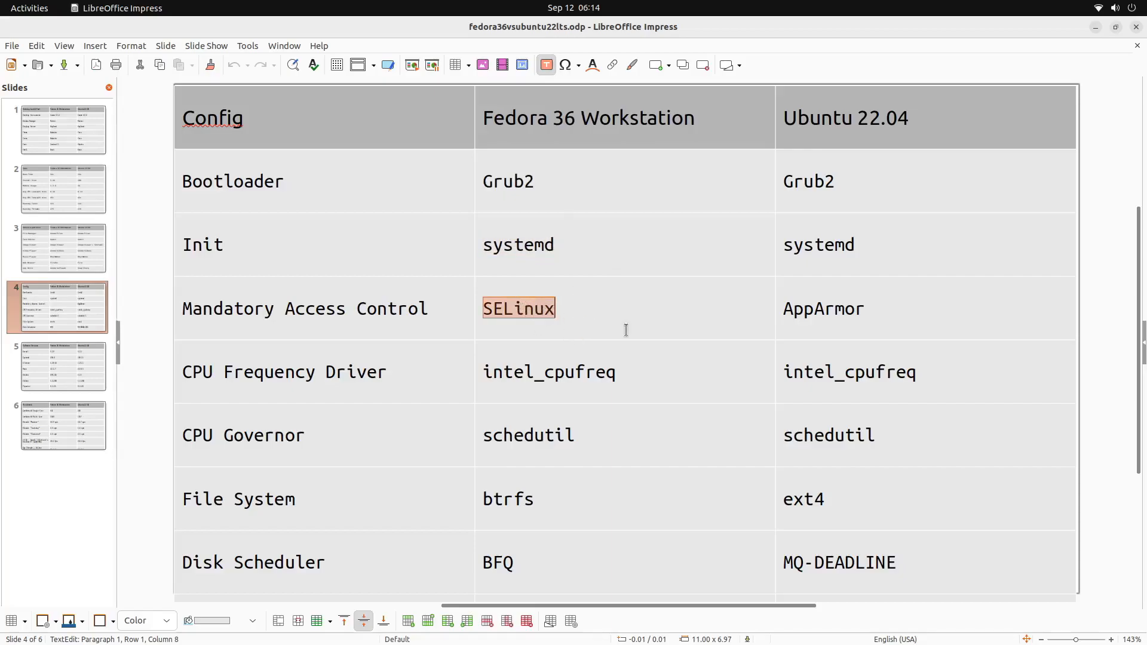
pyautogui.click(823, 309)
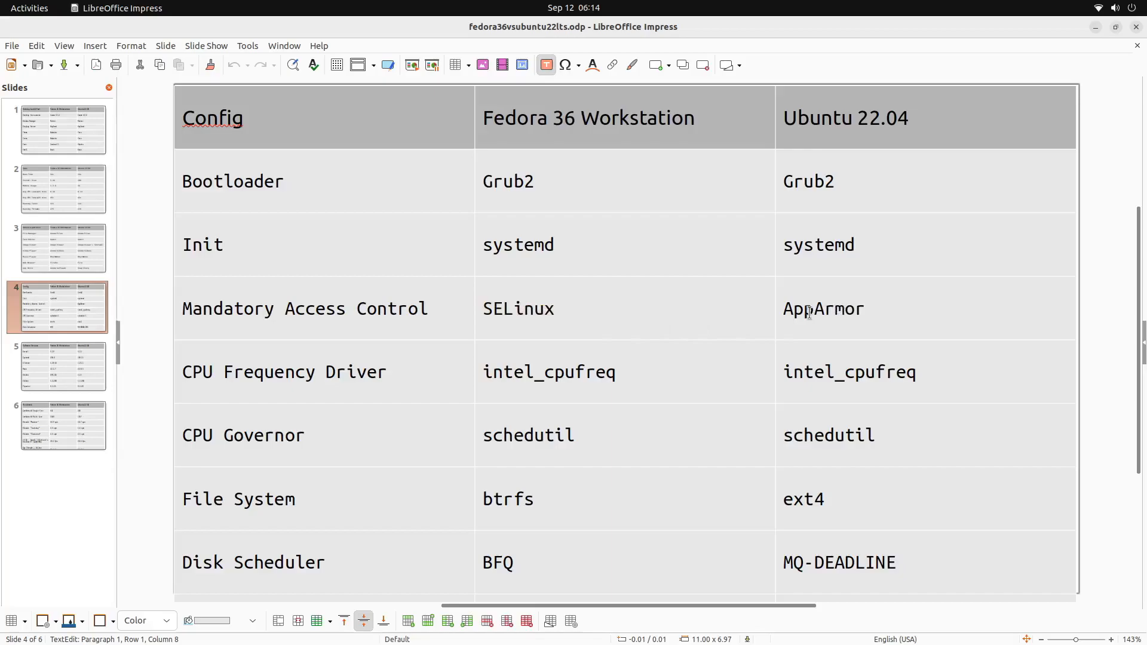
pyautogui.doubleClick(822, 308)
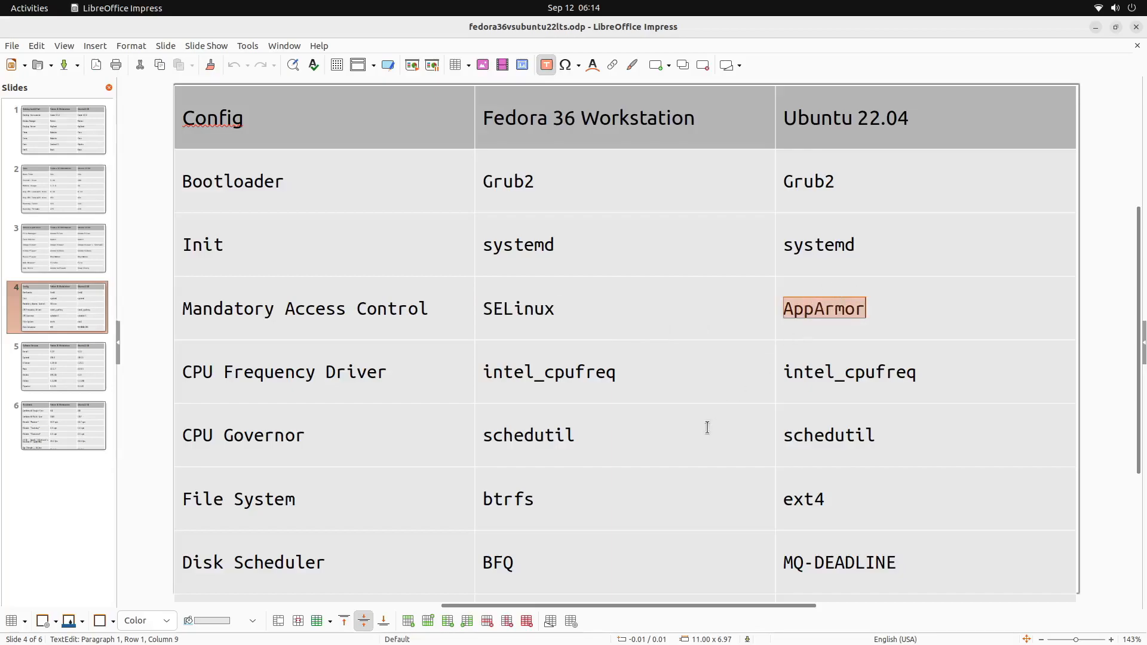
pyautogui.scroll(-3)
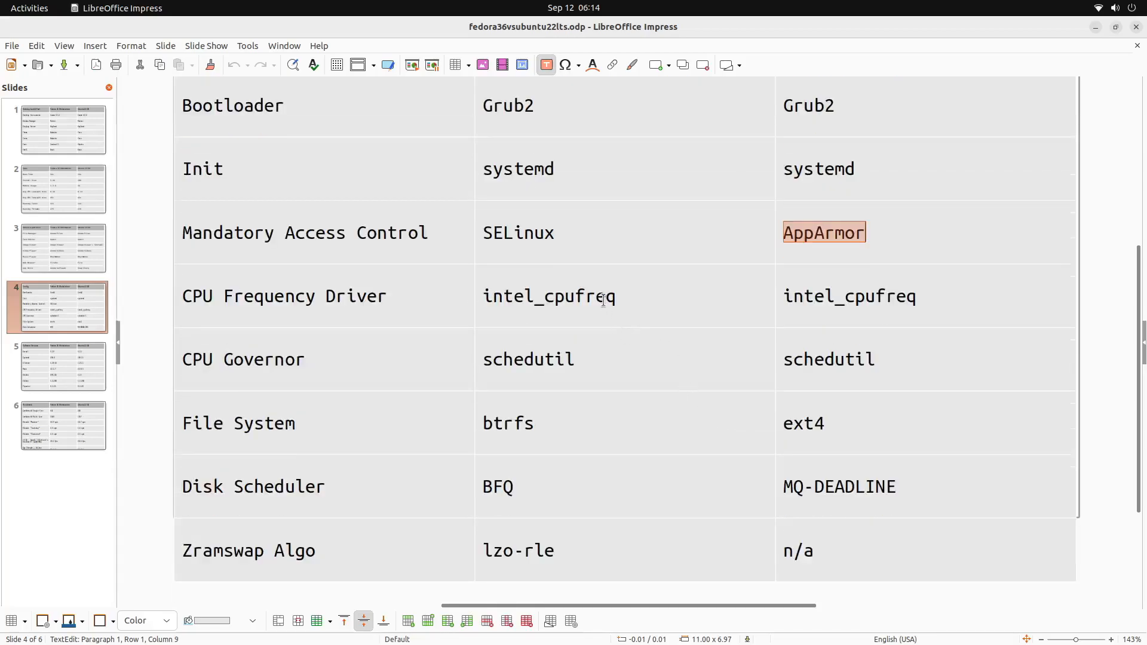
pyautogui.click(29, 8)
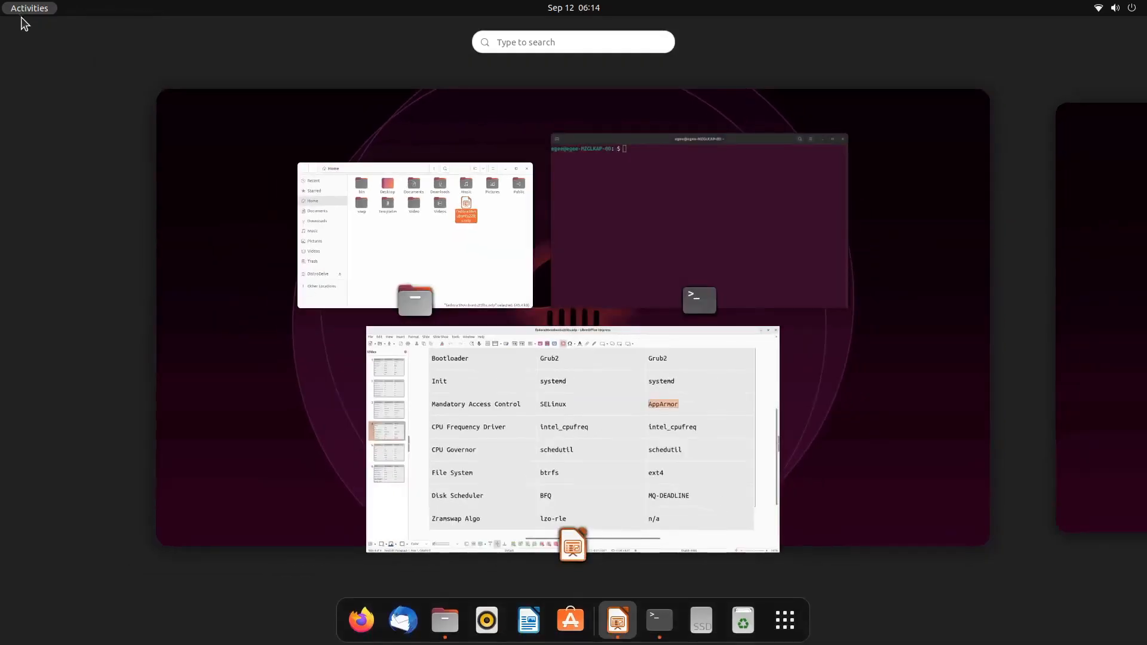
# - Bring the Impress window back to the front from the Activities overview
pyautogui.click(697, 220)
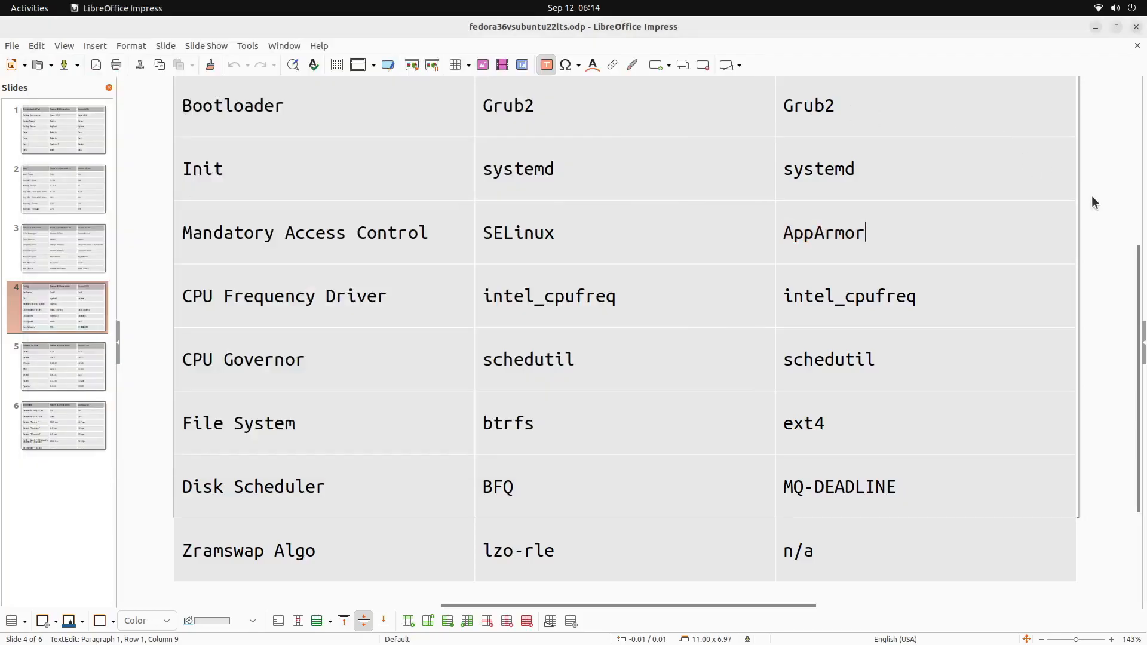
pyautogui.scroll(-3)
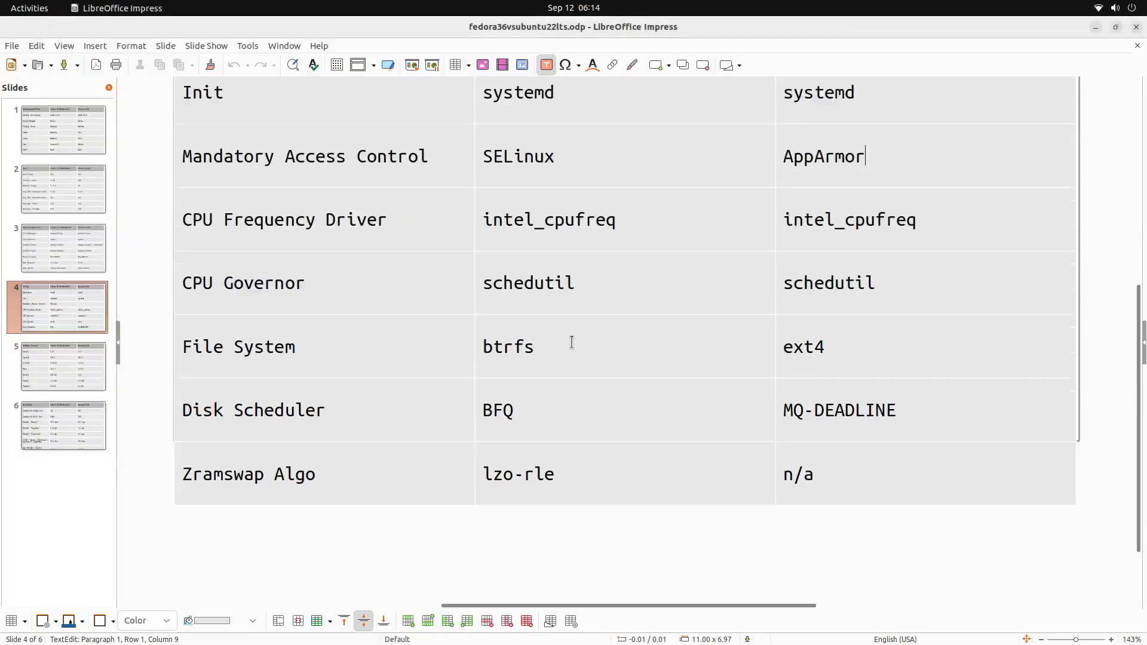
pyautogui.doubleClick(507, 346)
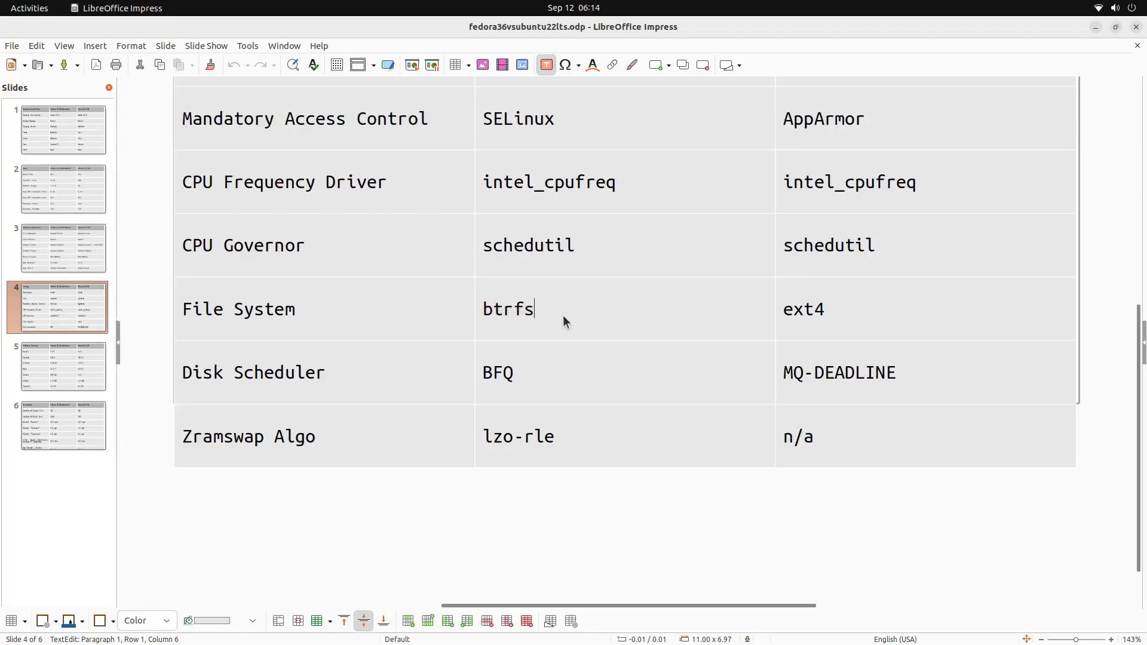
pyautogui.moveTo(643, 374)
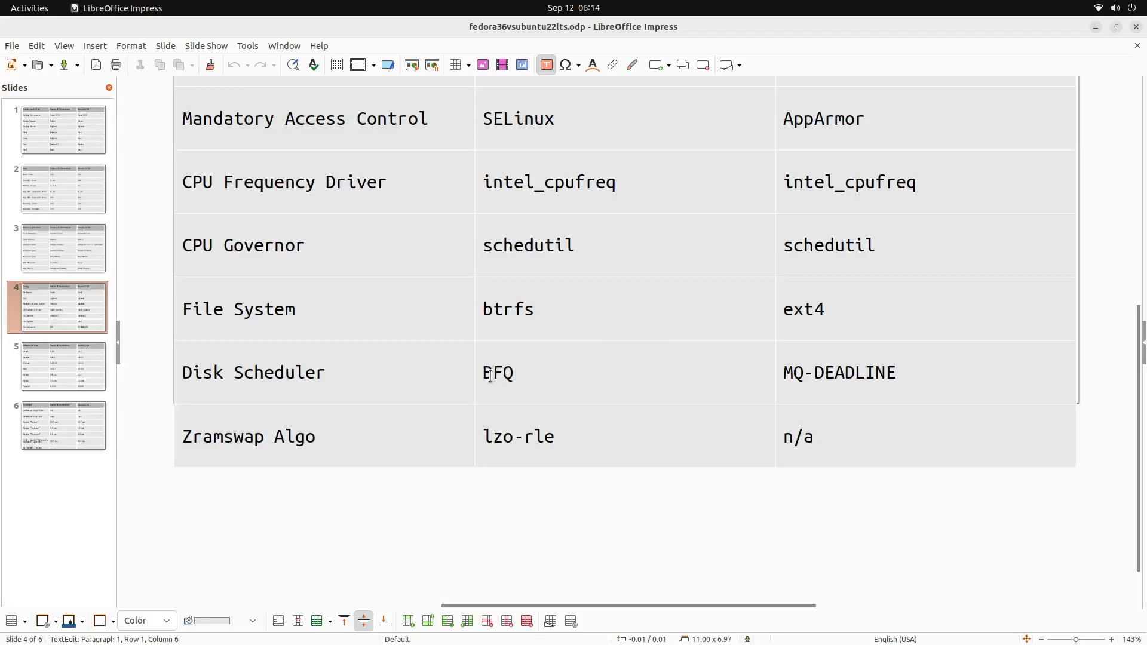
pyautogui.doubleClick(498, 372)
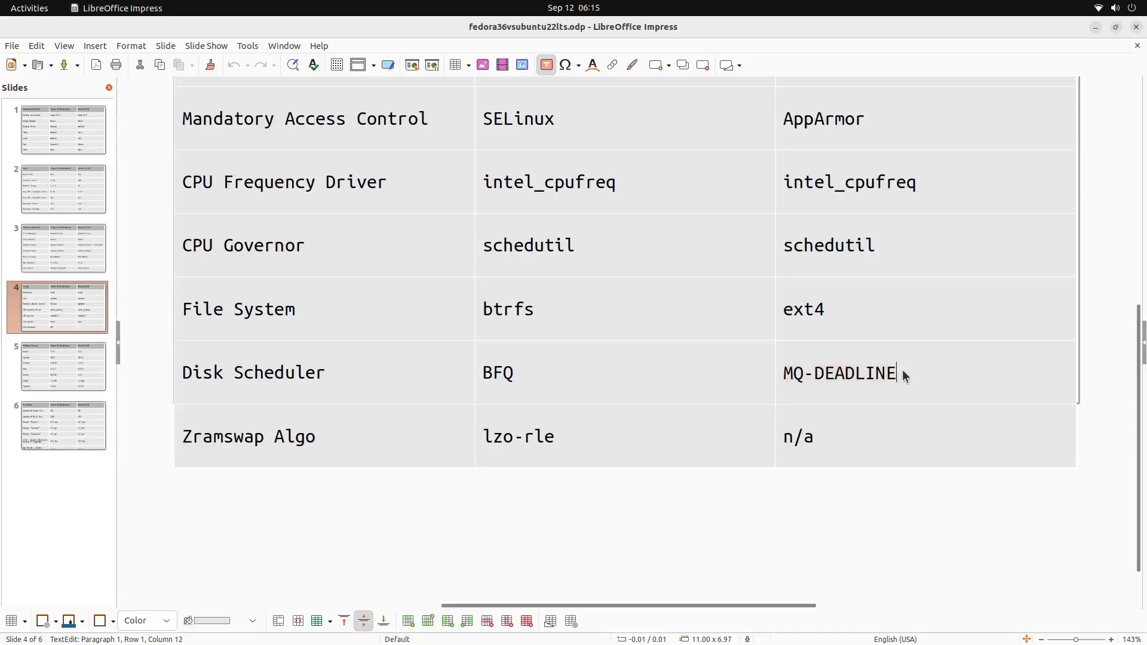
pyautogui.moveTo(889, 411)
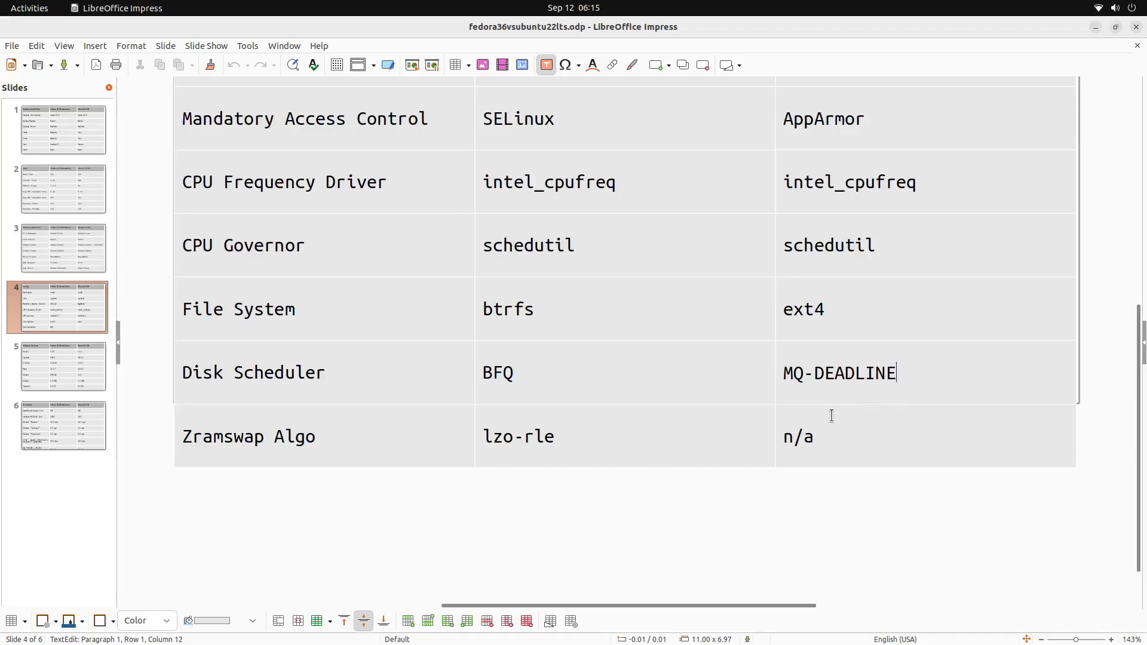
pyautogui.moveTo(815, 378)
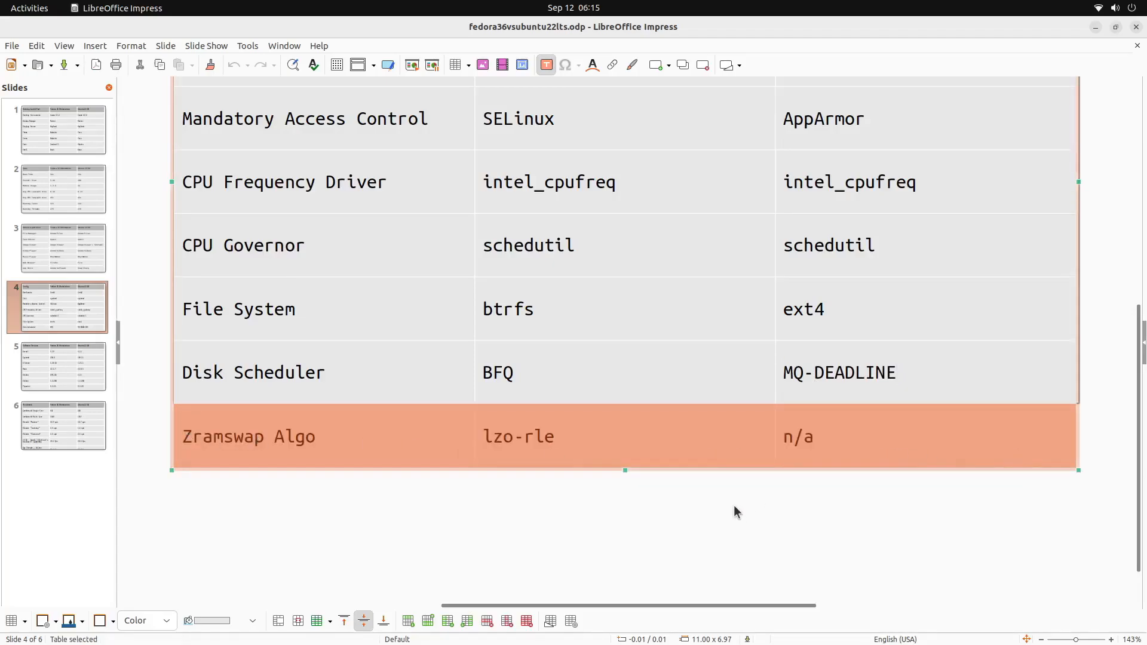
pyautogui.moveTo(349, 430)
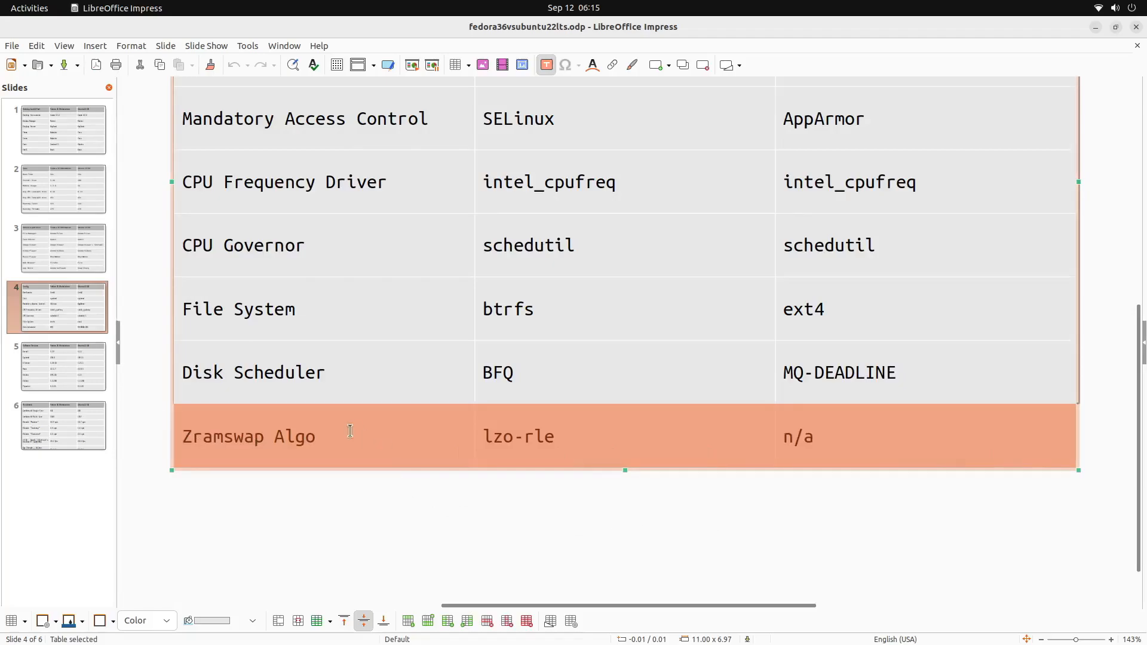
pyautogui.click(212, 436)
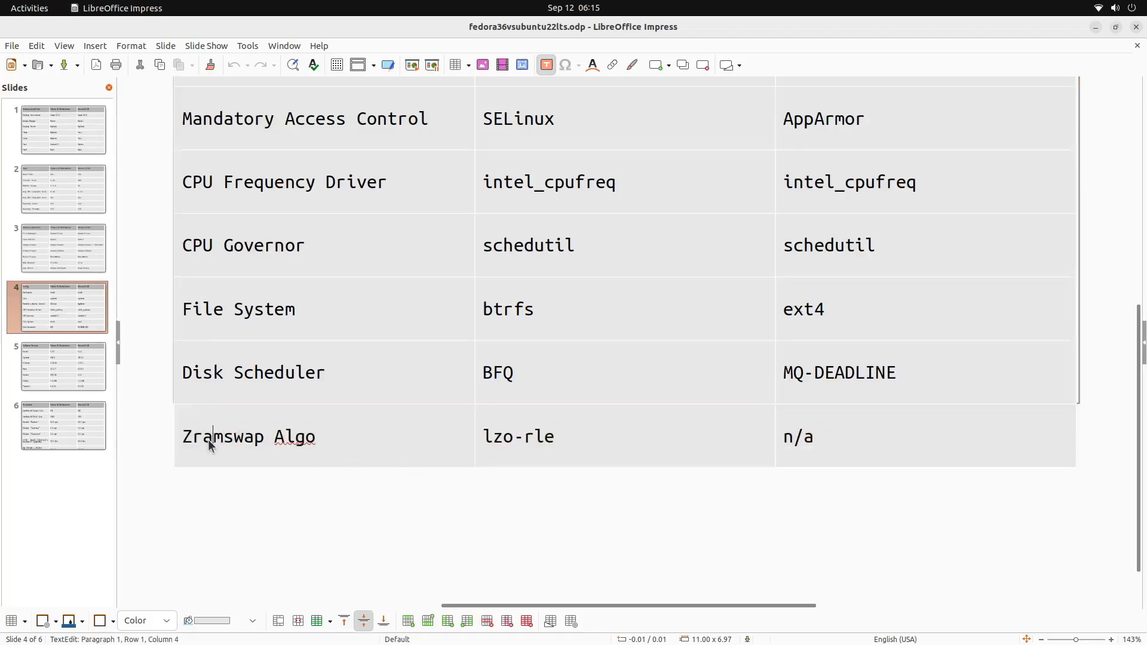
pyautogui.doubleClick(222, 437)
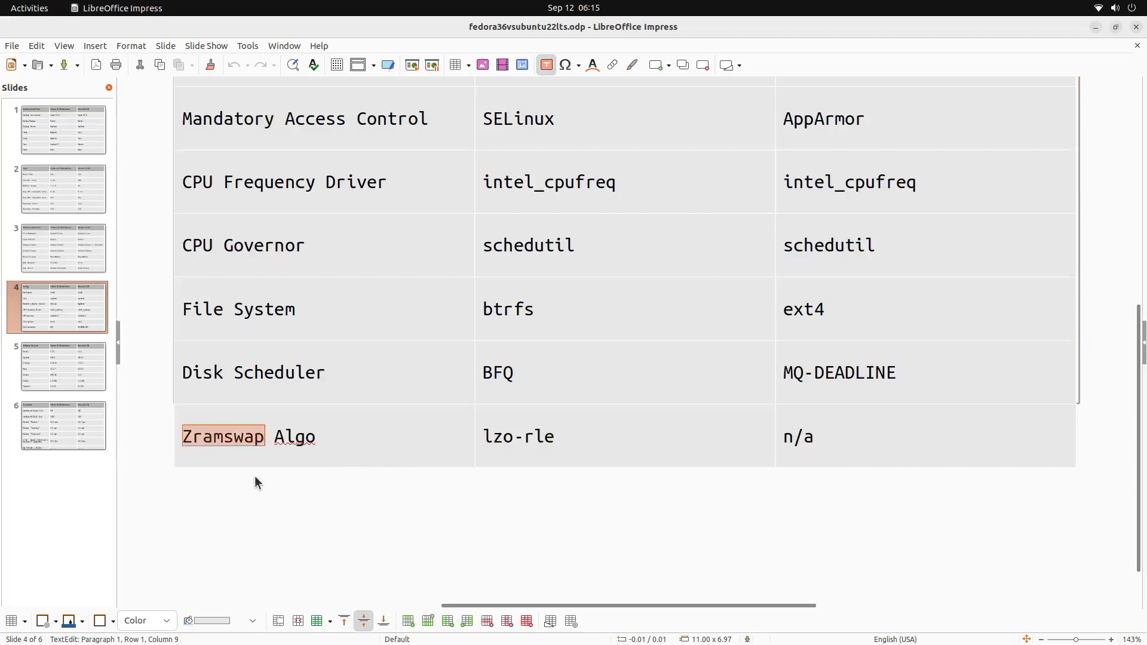
pyautogui.scroll(3)
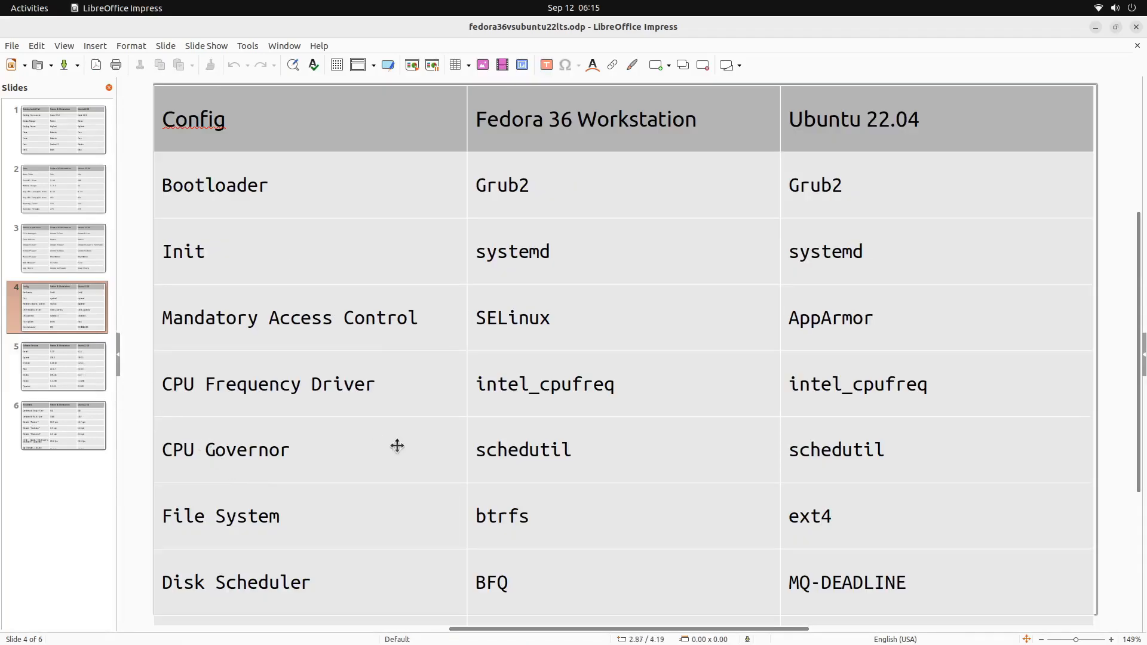
pyautogui.click(397, 446)
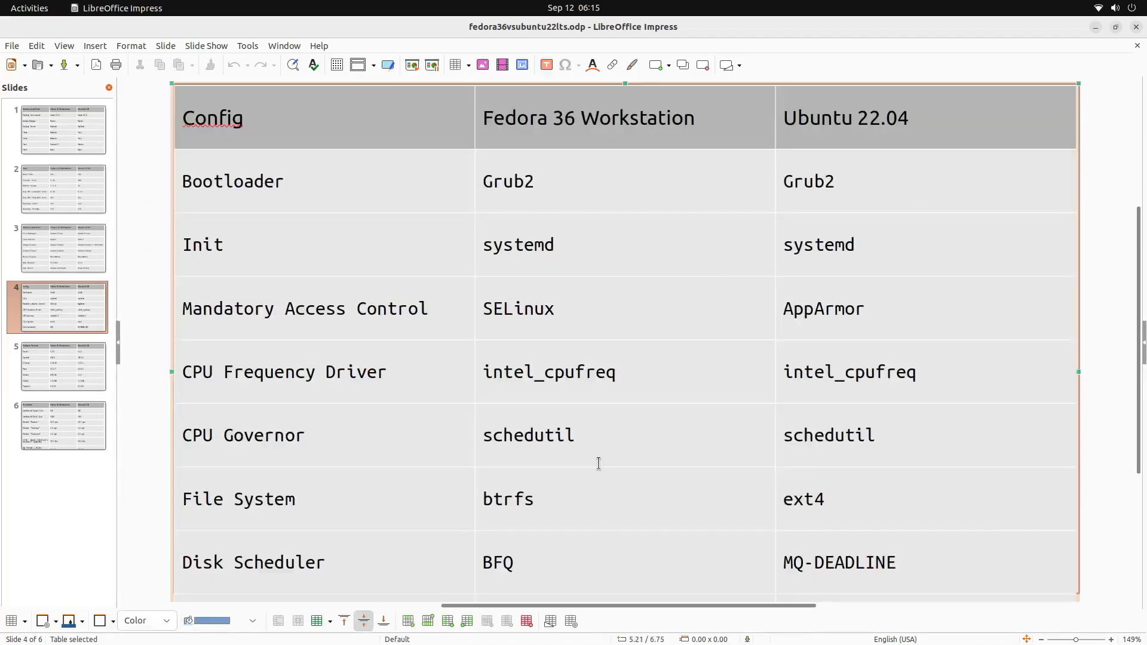
pyautogui.scroll(-3)
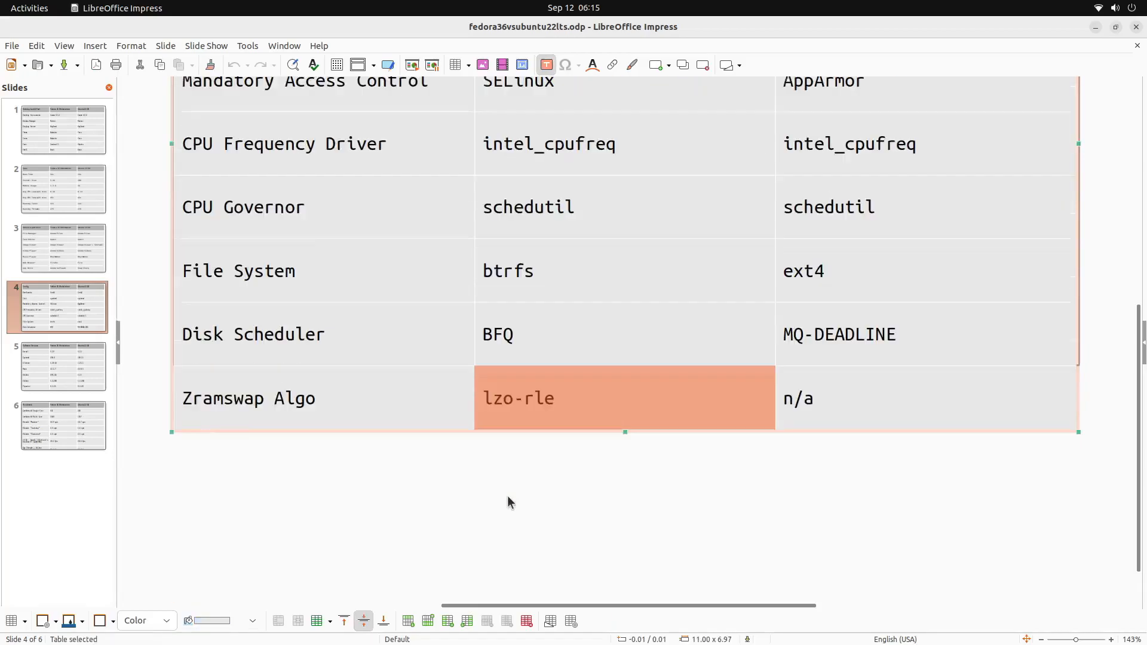
pyautogui.doubleClick(518, 398)
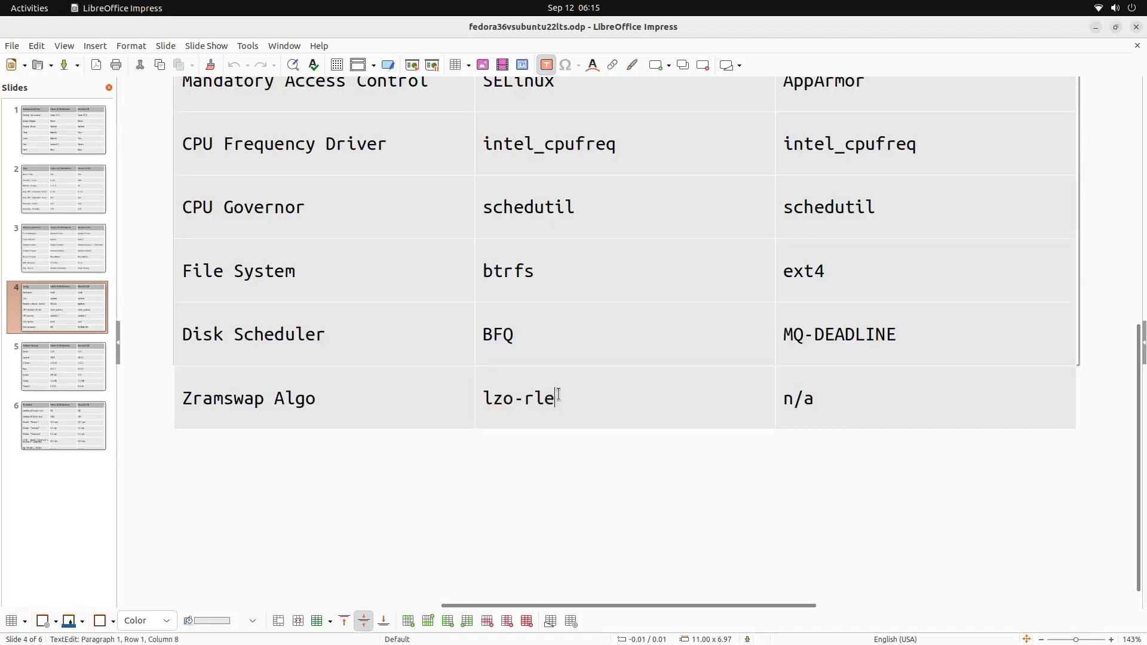
pyautogui.moveTo(78, 377)
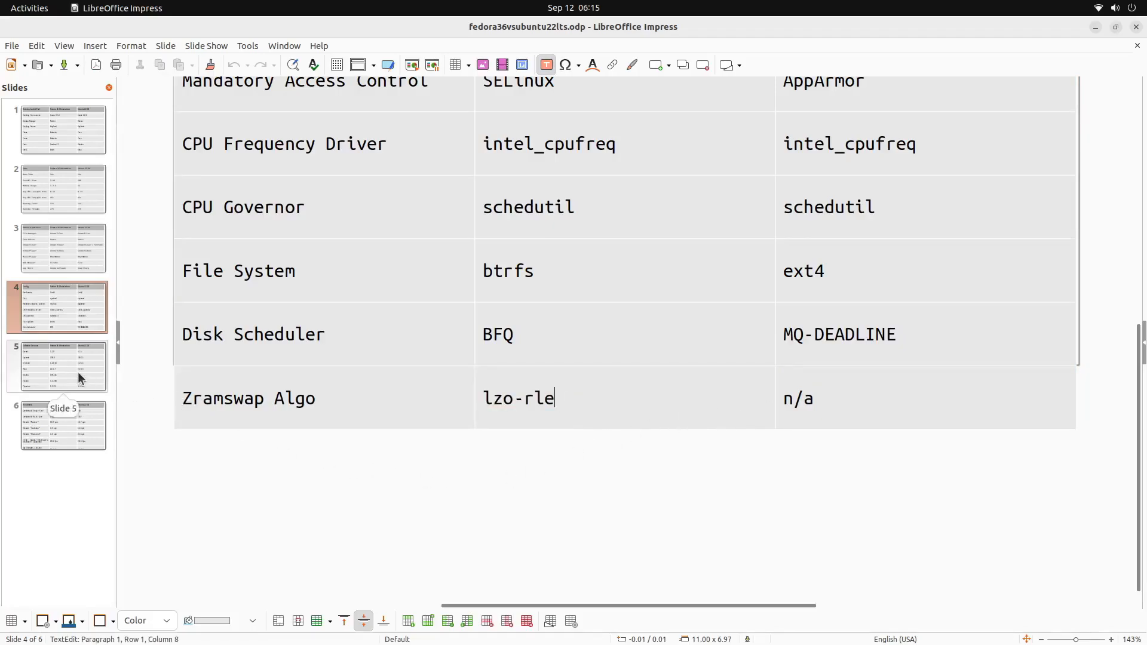
pyautogui.click(63, 365)
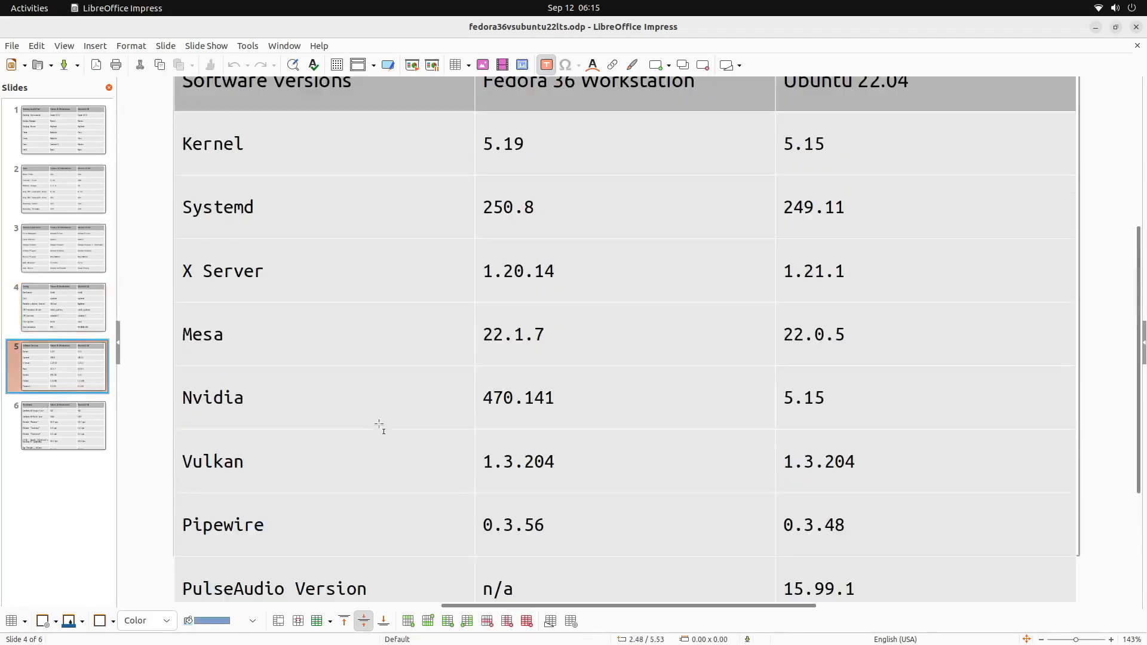
pyautogui.scroll(3)
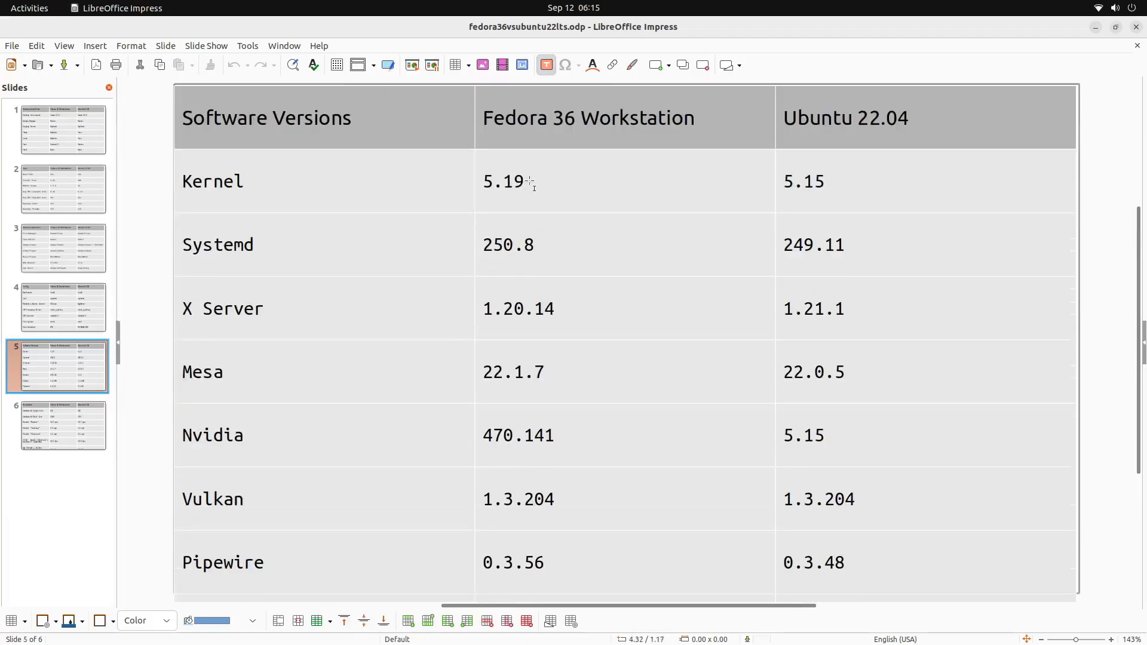
pyautogui.doubleClick(508, 180)
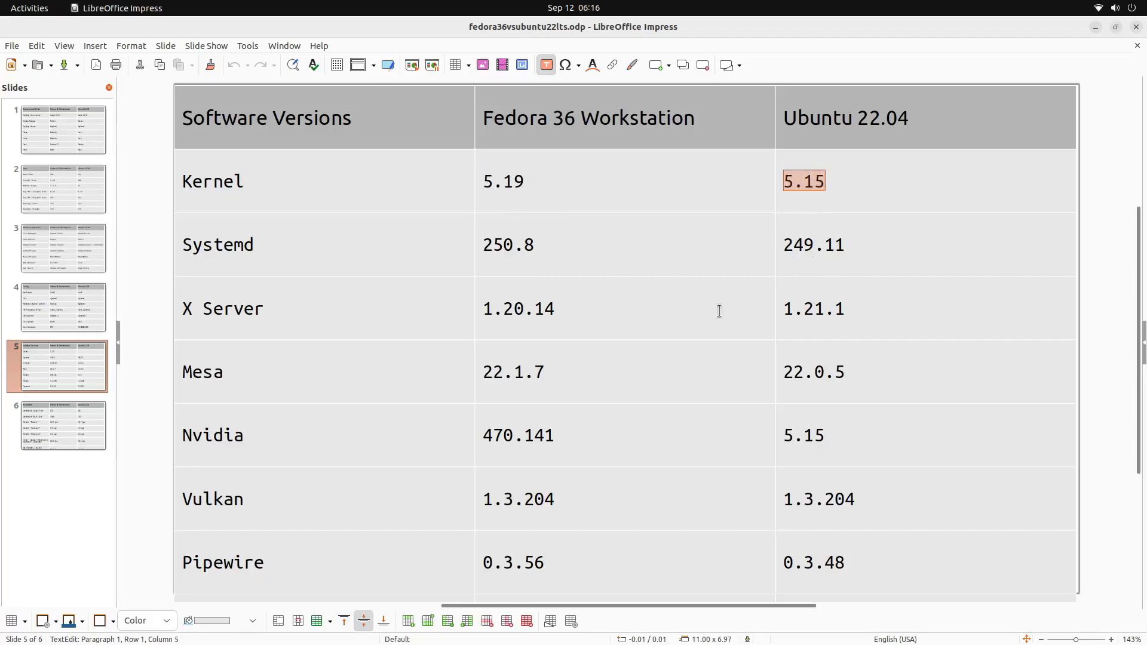
pyautogui.moveTo(574, 179)
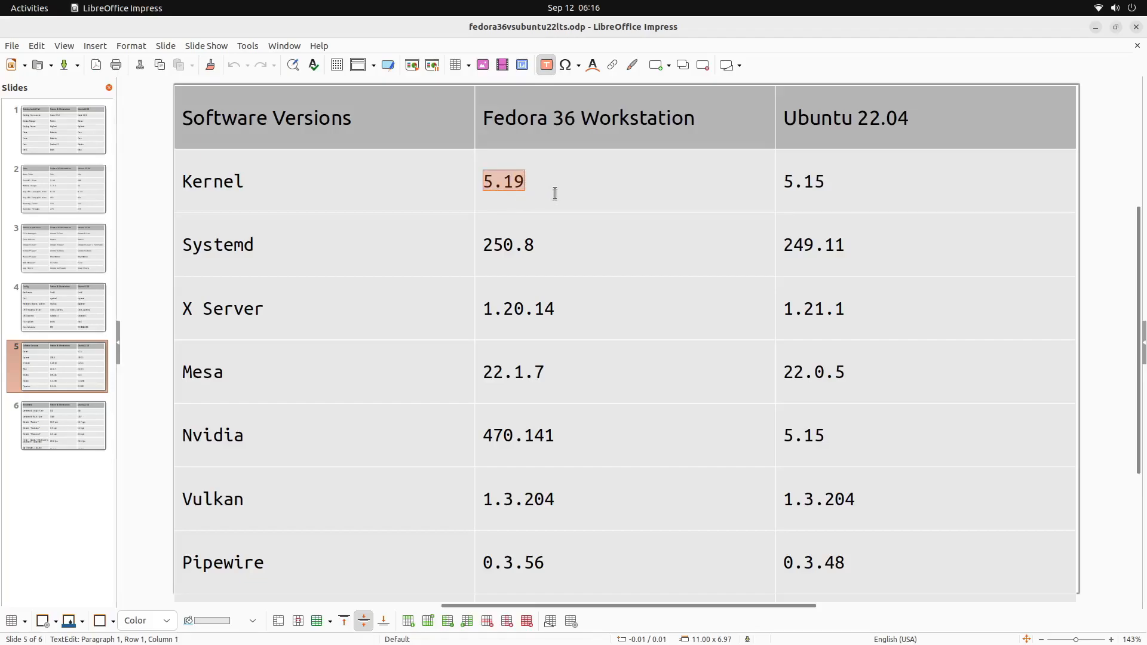
pyautogui.click(524, 180)
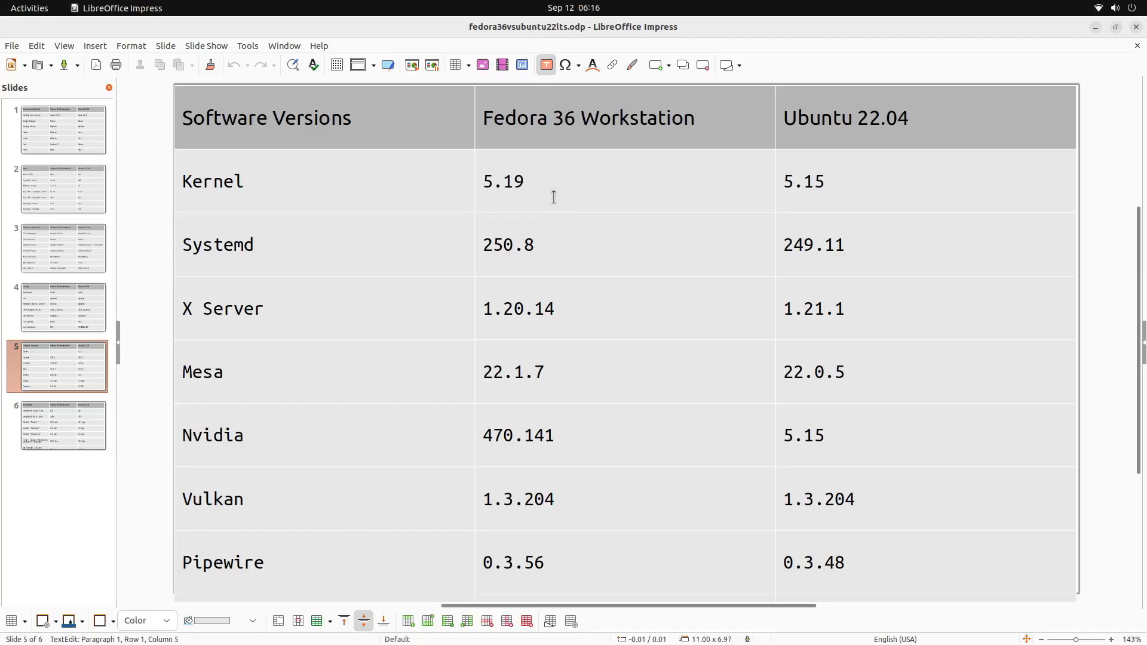
pyautogui.moveTo(558, 192)
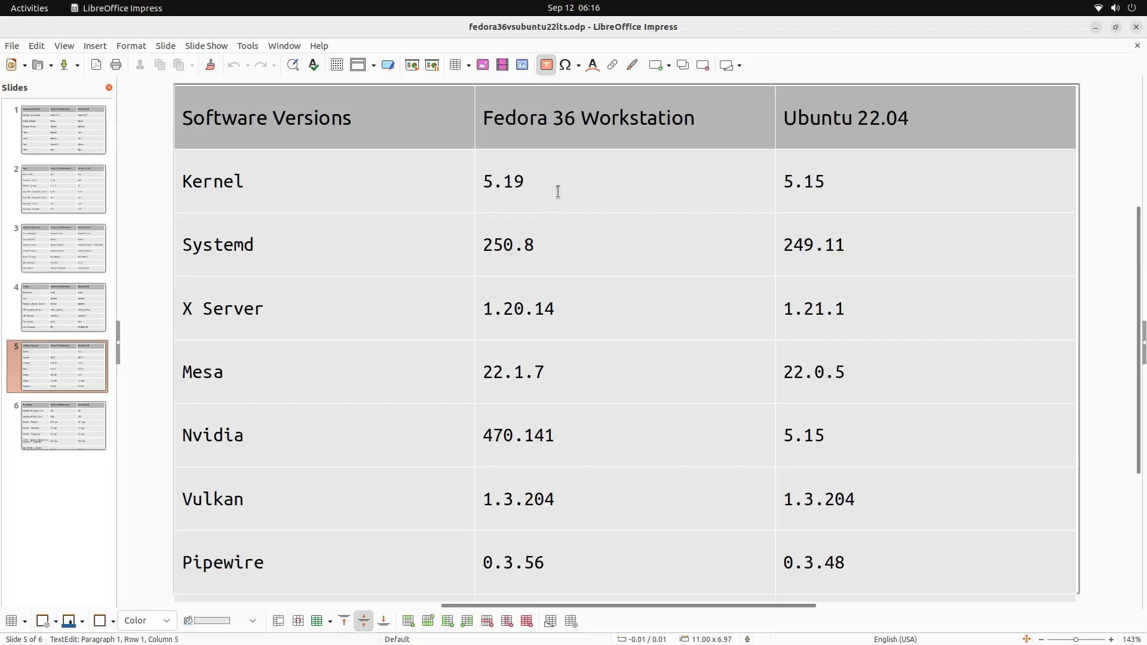
pyautogui.click(485, 181)
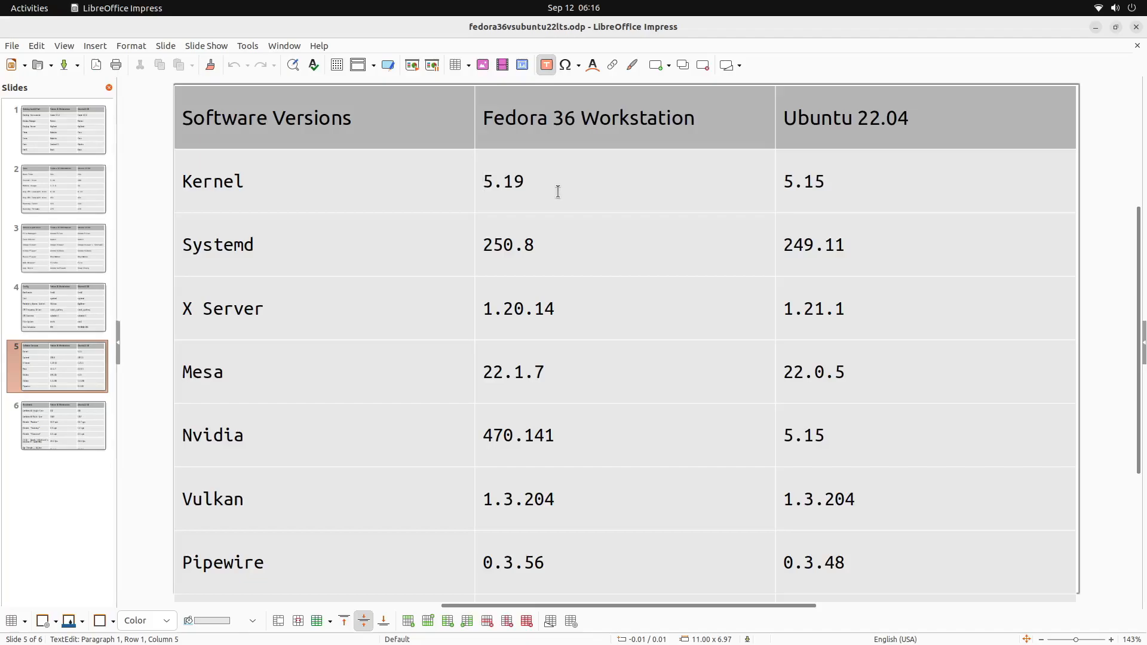
pyautogui.moveTo(534, 196)
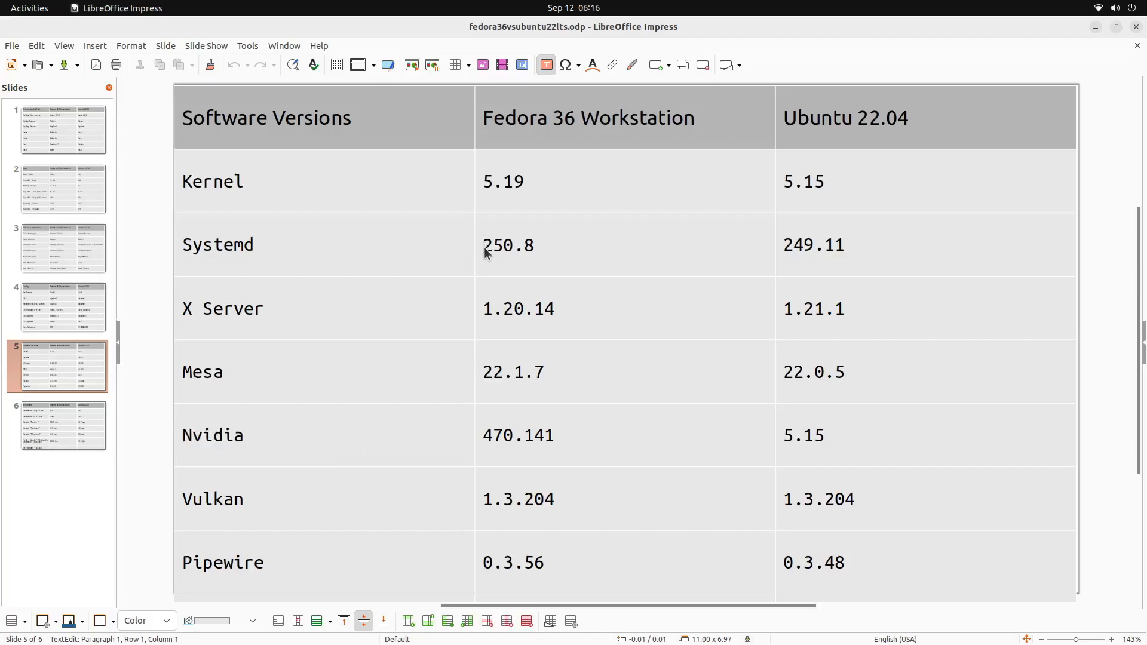
pyautogui.doubleClick(507, 245)
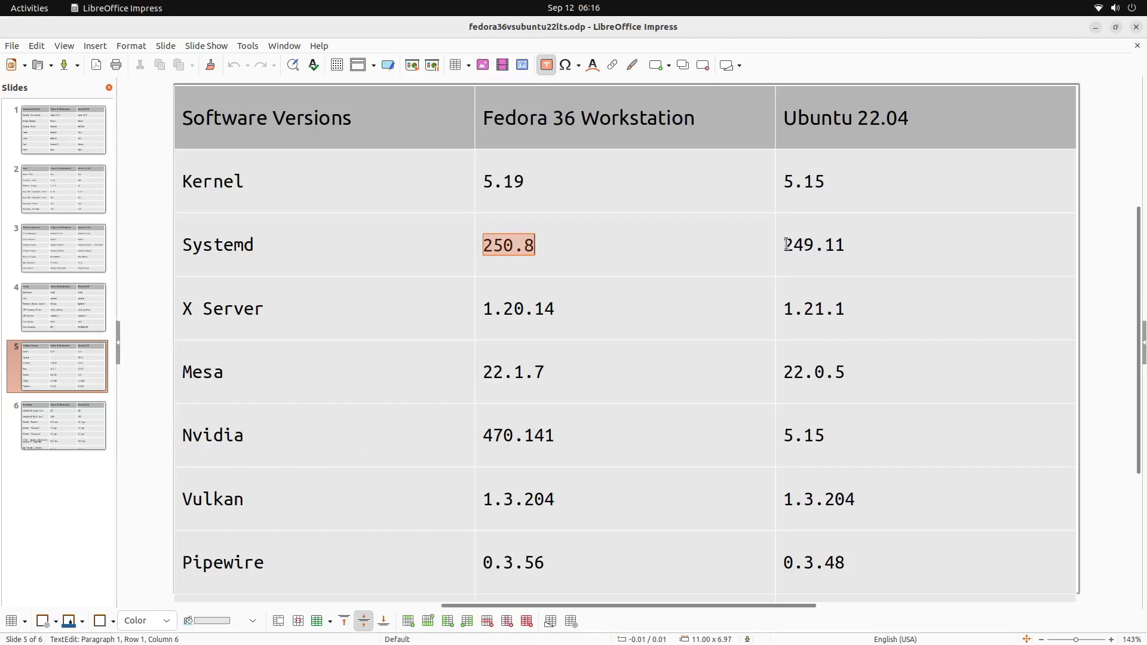
pyautogui.click(814, 245)
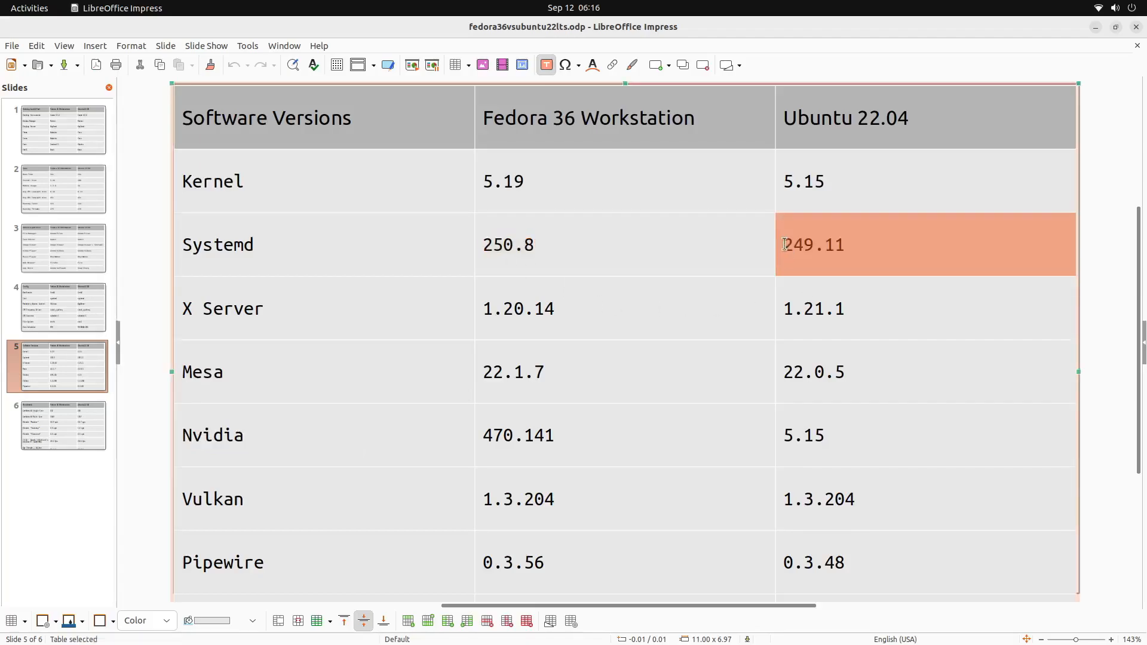
pyautogui.doubleClick(814, 245)
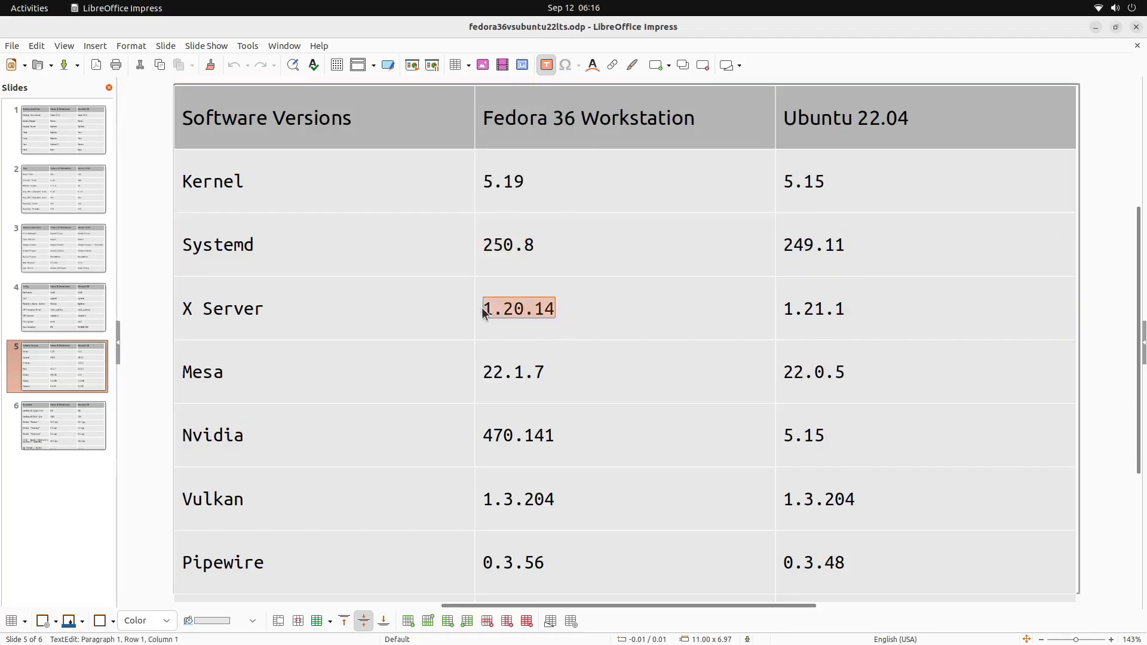
pyautogui.moveTo(566, 395)
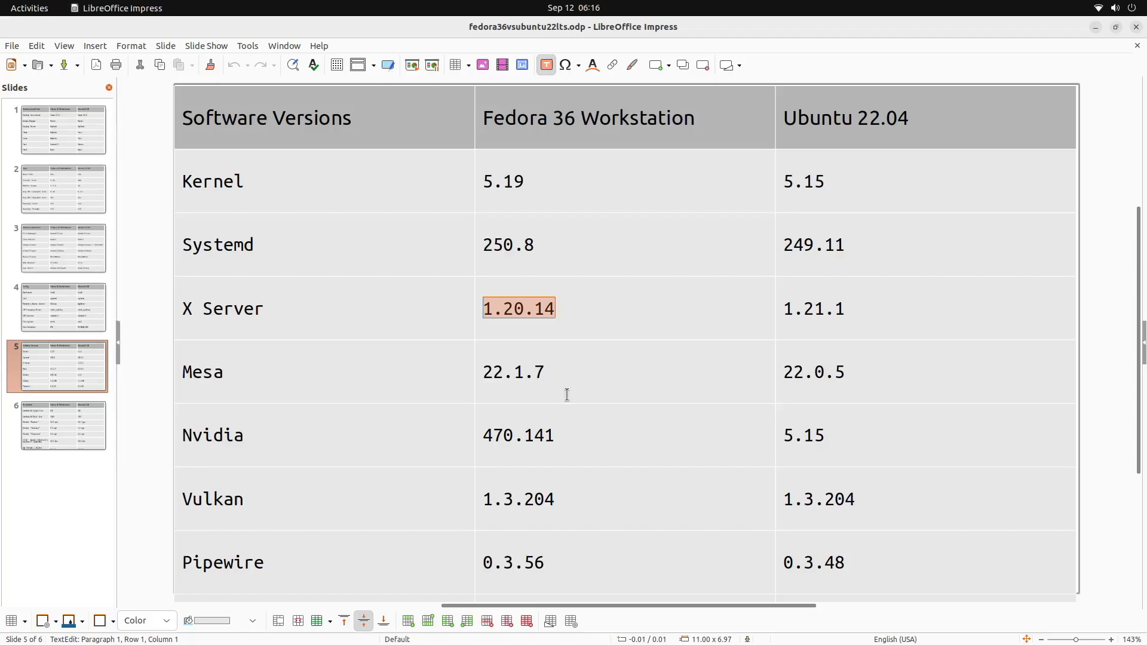
pyautogui.doubleClick(515, 308)
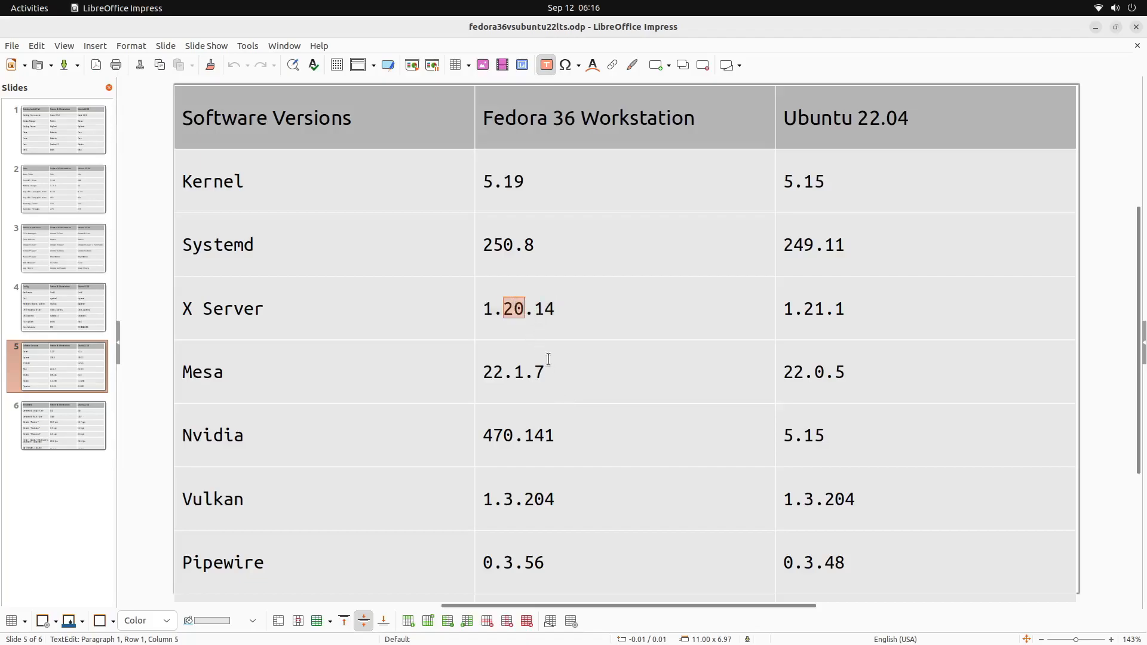
pyautogui.scroll(-3)
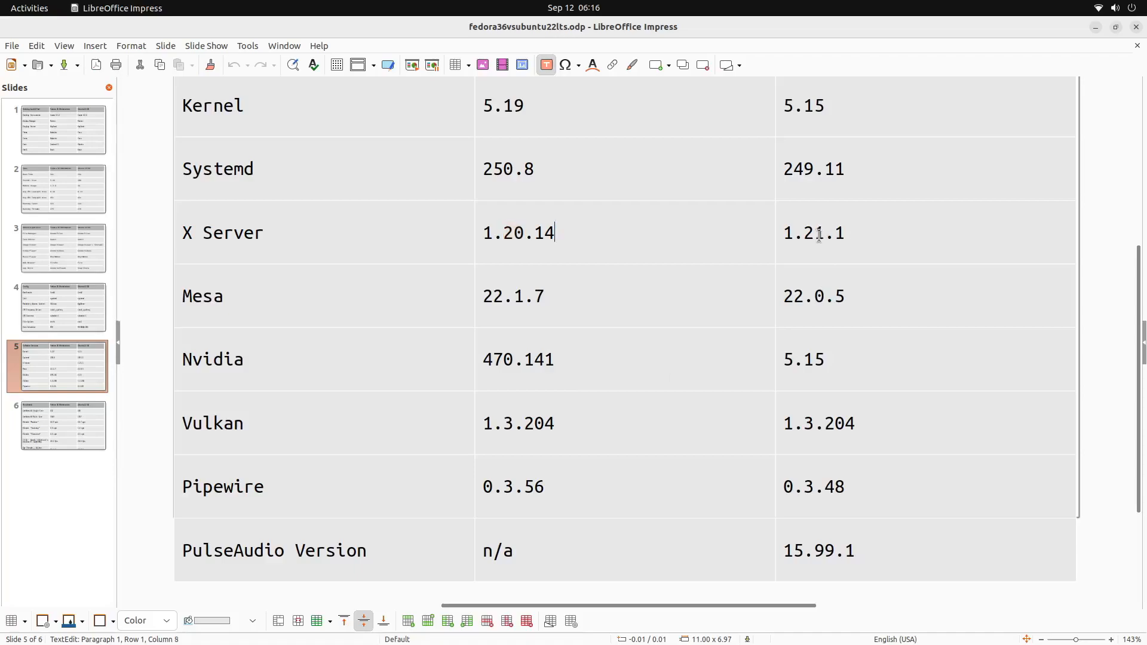
pyautogui.click(845, 232)
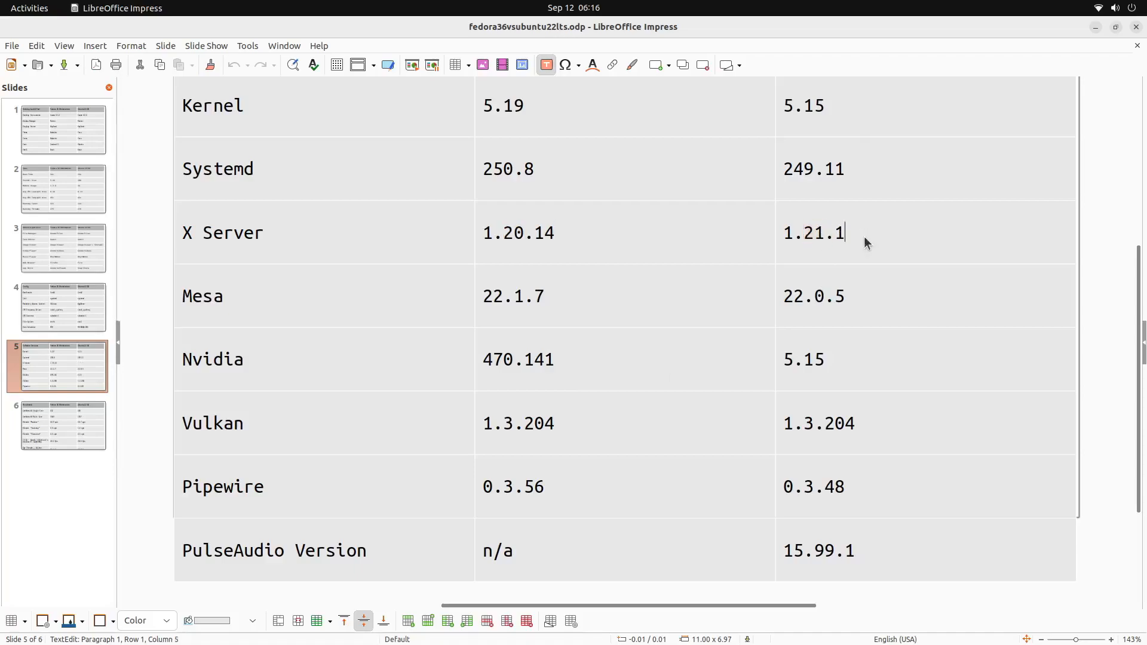
pyautogui.moveTo(524, 304)
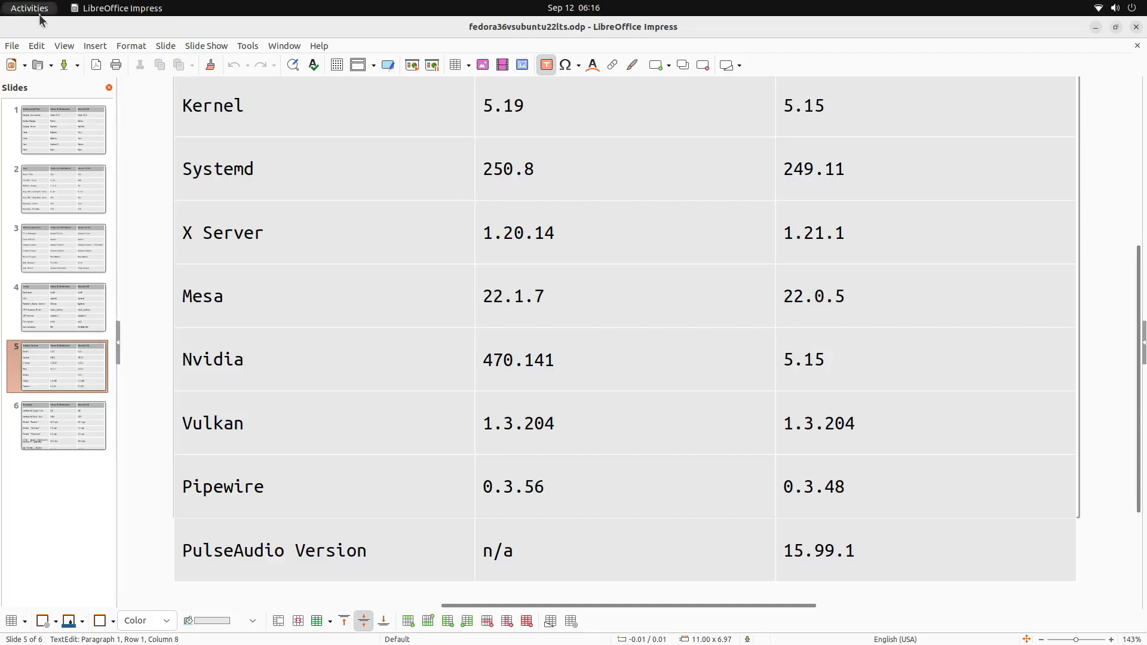
# - Run 'apt search video-nvidia-' in Terminal, listing NVIDIA driver packages 470 through 515
pyautogui.click(29, 7)
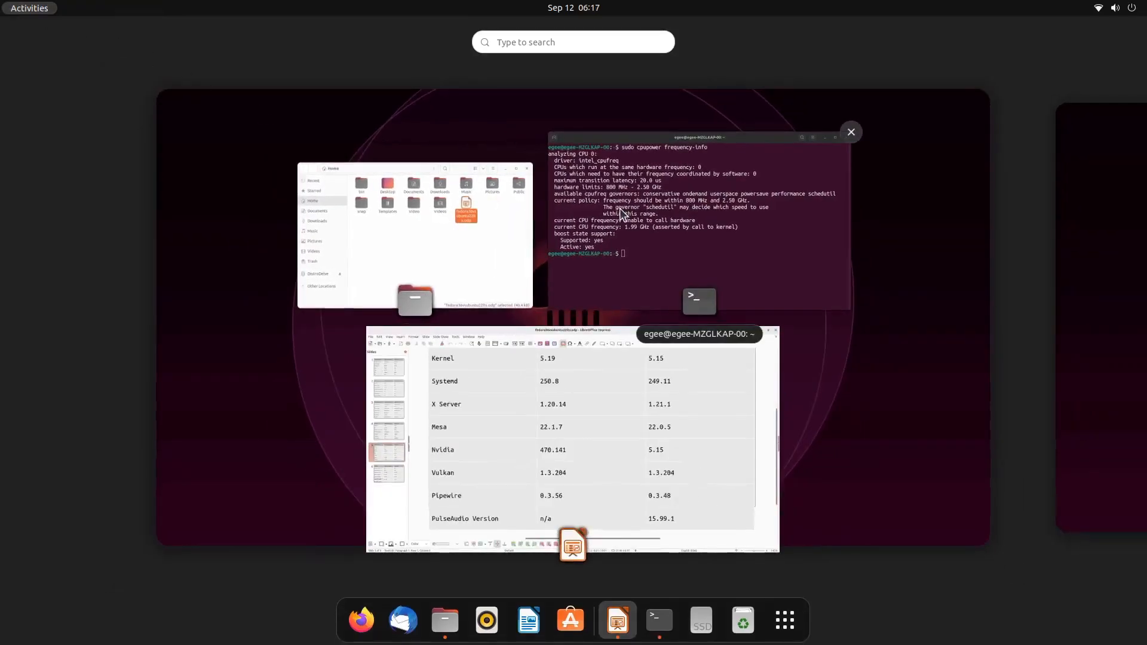
pyautogui.click(693, 212)
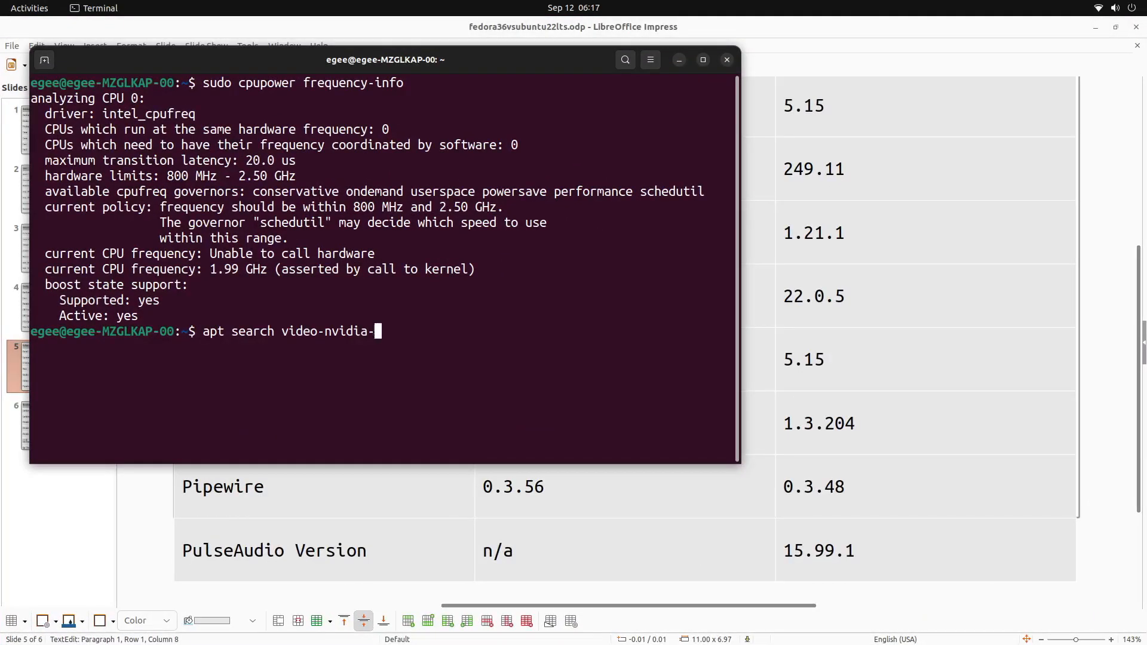
pyautogui.press('Return')
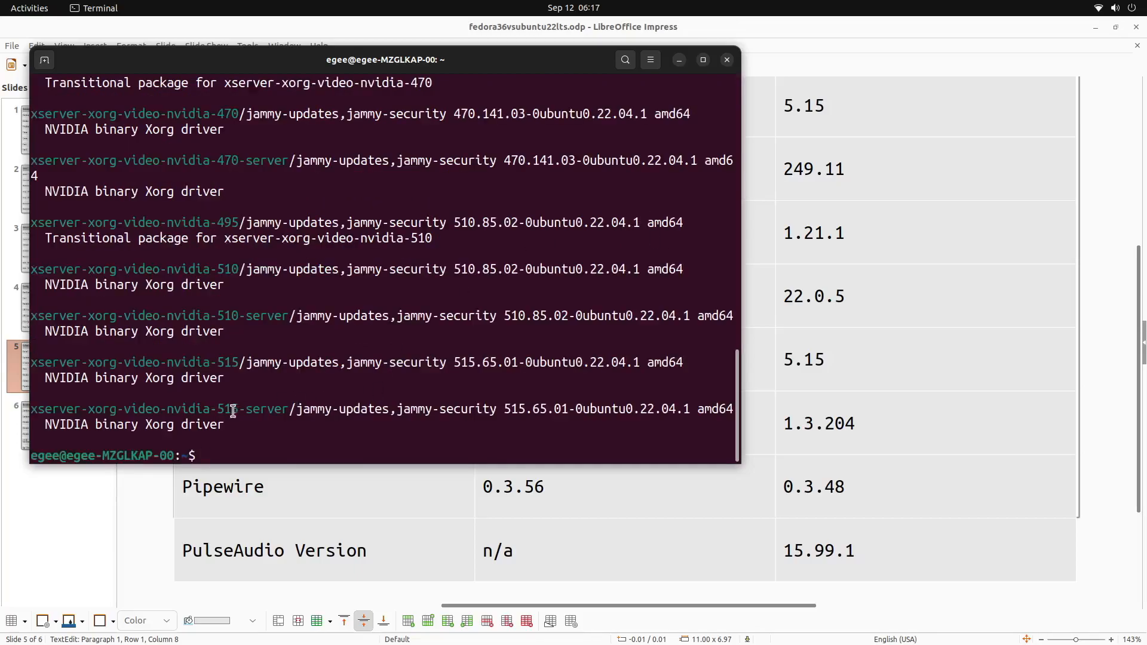
pyautogui.doubleClick(228, 409)
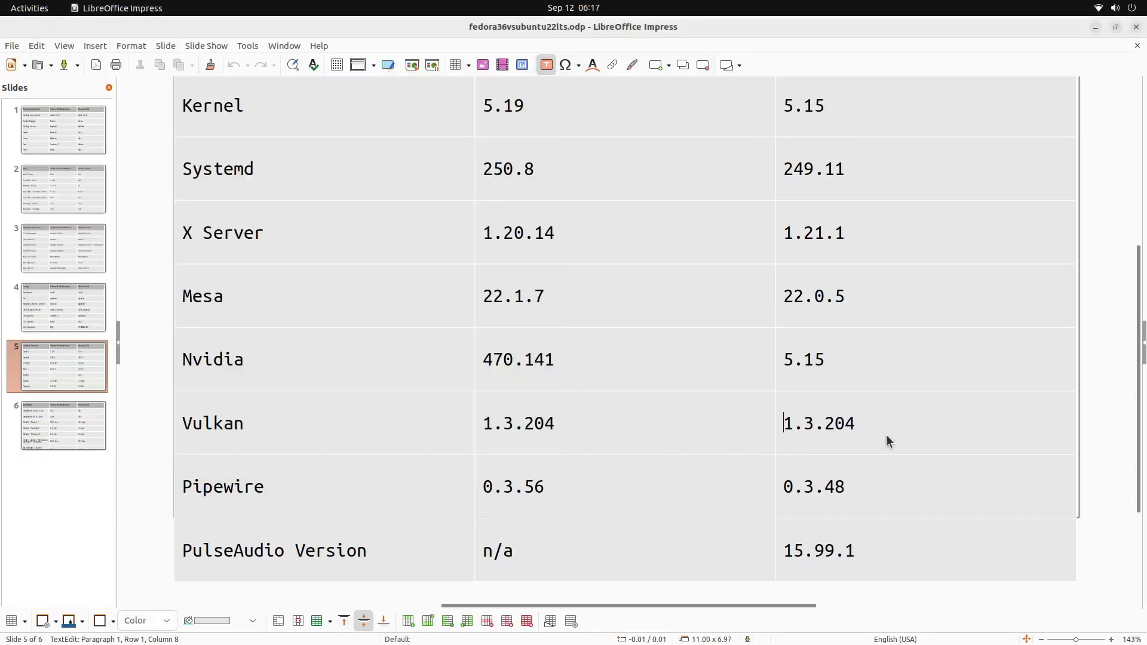
# - Clear the Fedora terminal and run mangohud ./DorianDoorEmporium_v1.1.x86_64
pyautogui.scroll(-3)
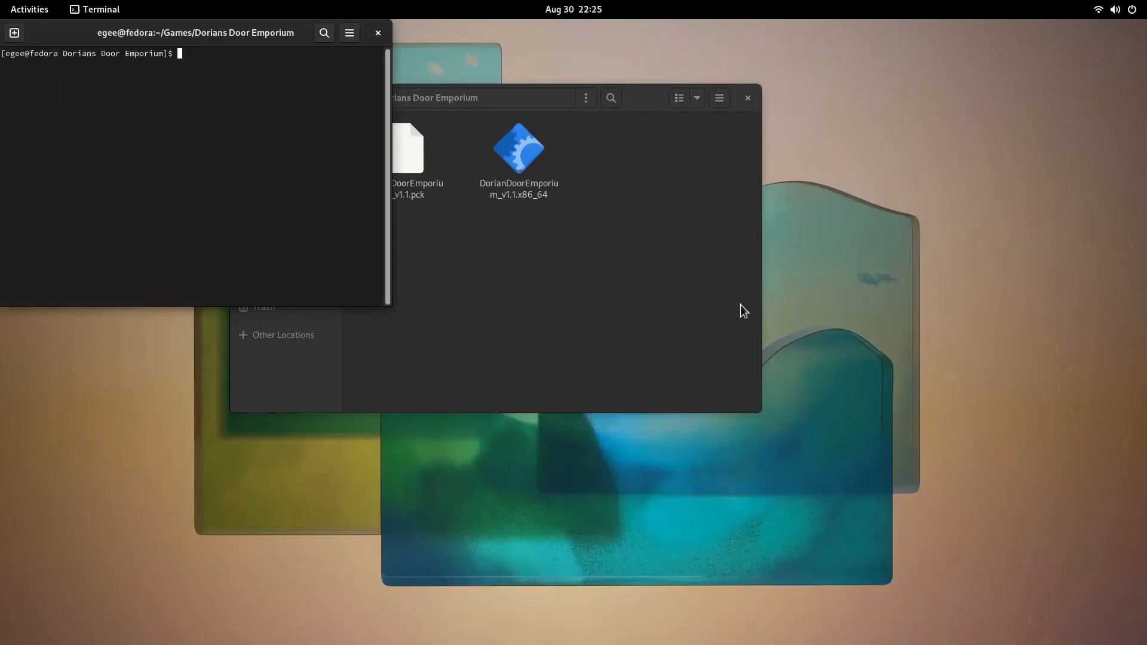
pyautogui.write('clear')
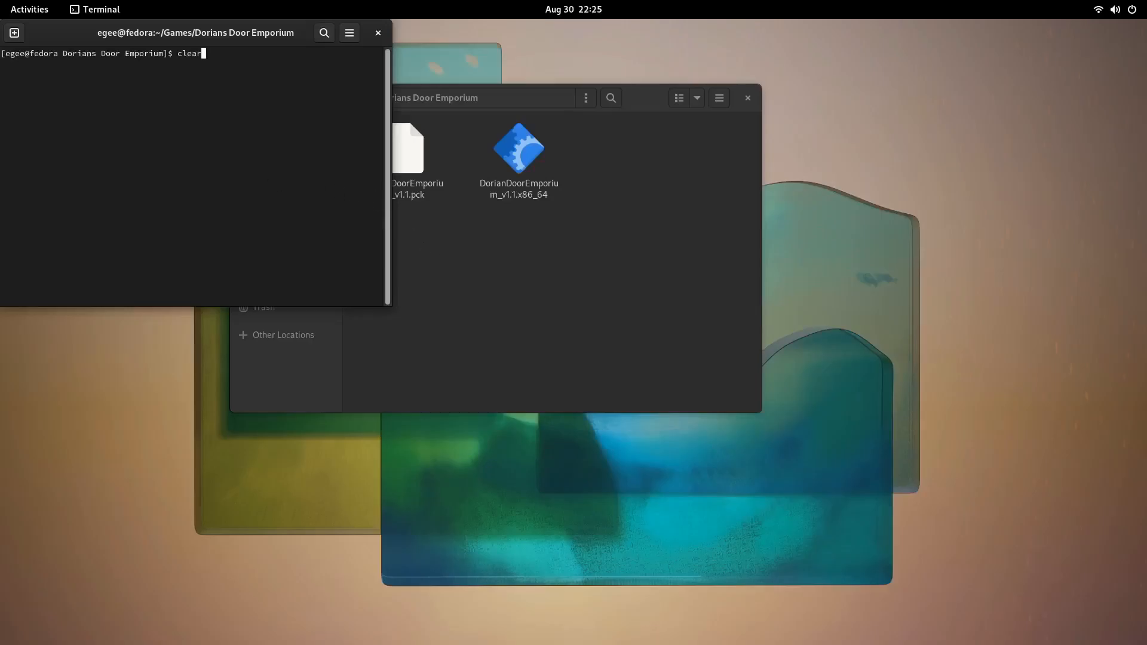
pyautogui.press('Return')
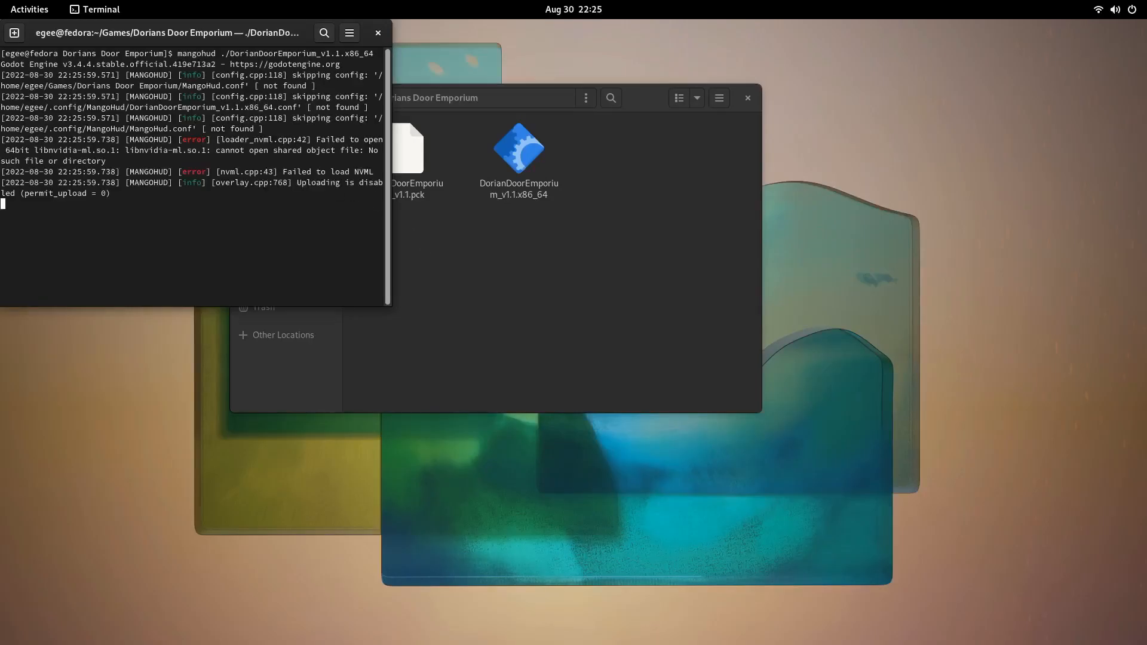
# - Confirm Fullscreen is ON in the game's Options, then press Play to enter the first room
pyautogui.doubleClick(518, 148)
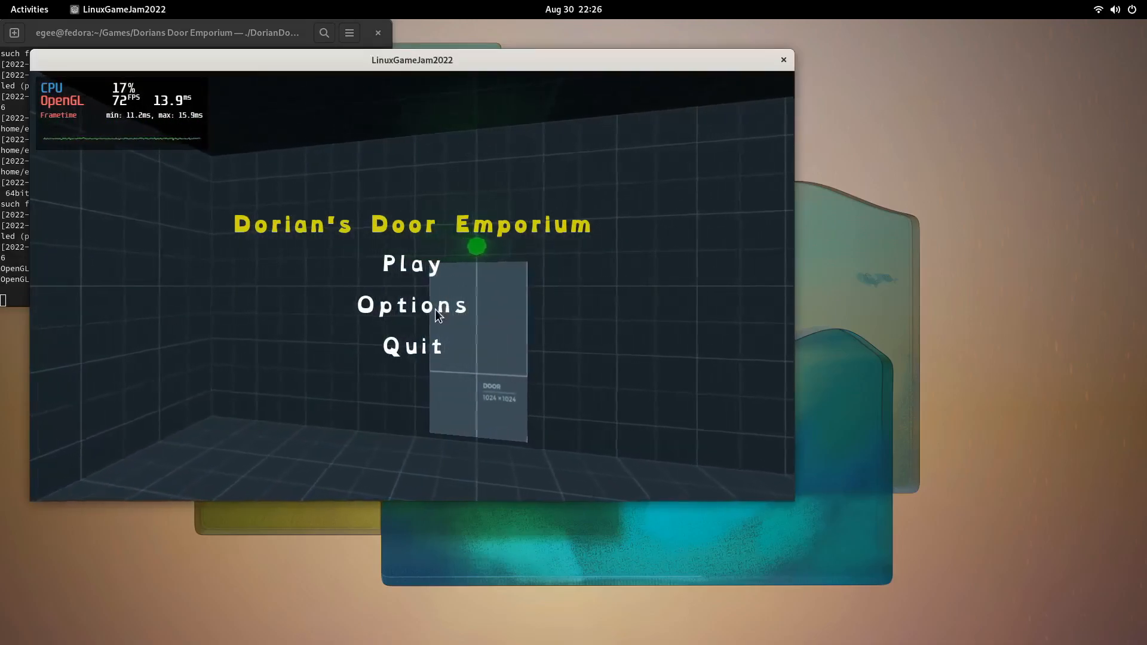
pyautogui.click(413, 305)
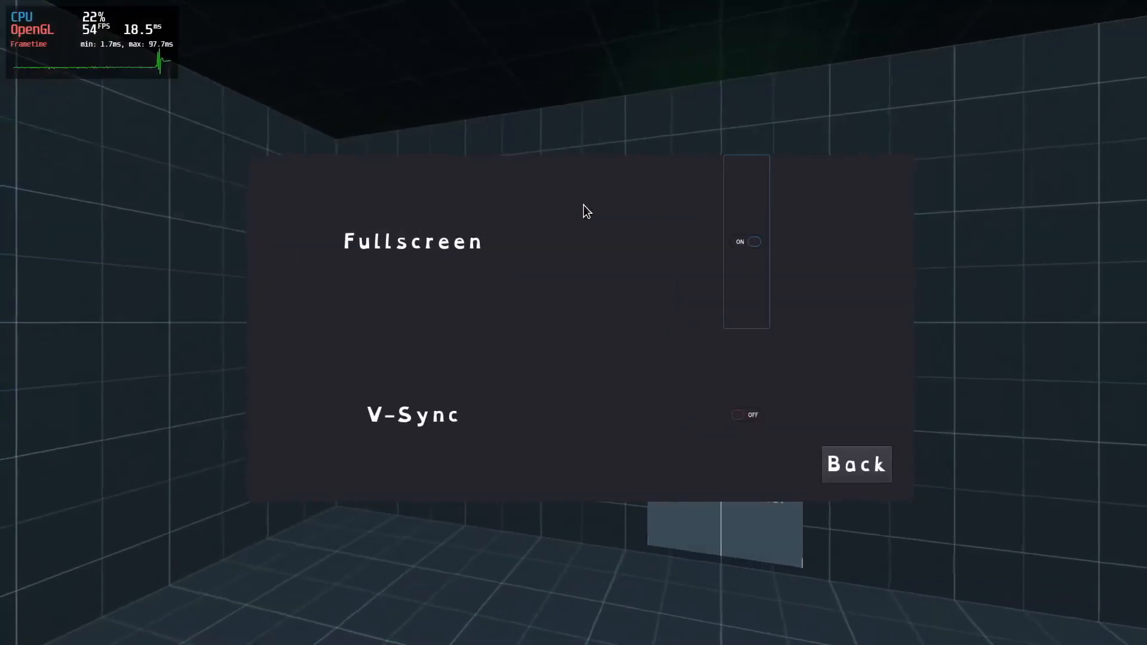
pyautogui.click(855, 464)
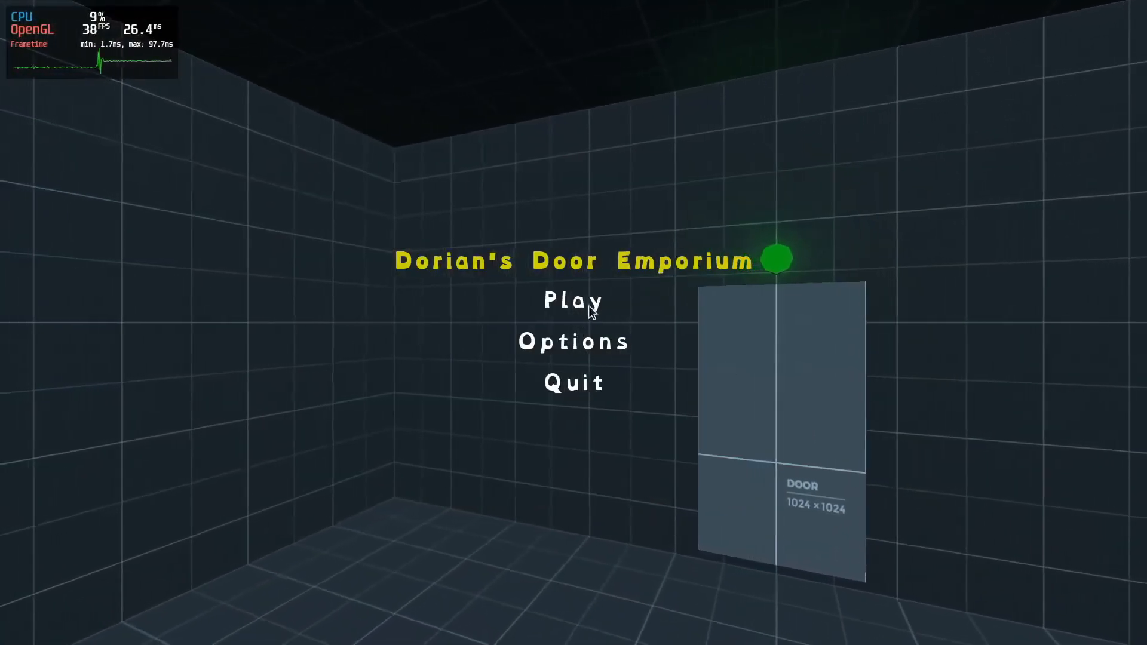
pyautogui.click(573, 300)
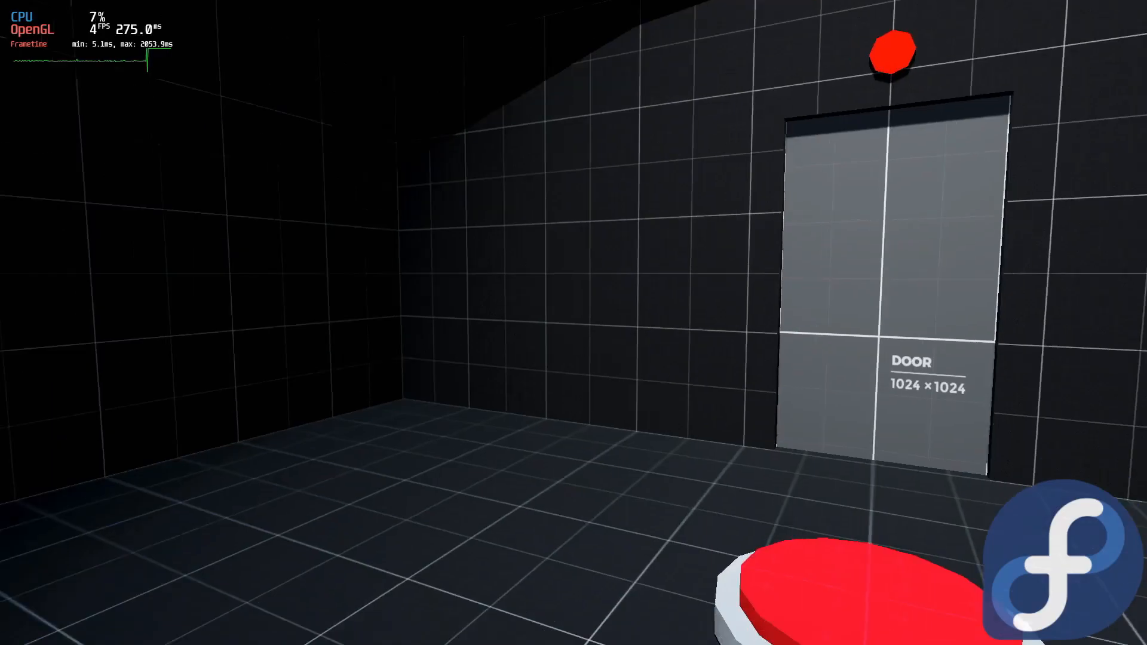
pyautogui.moveTo(574, 323)
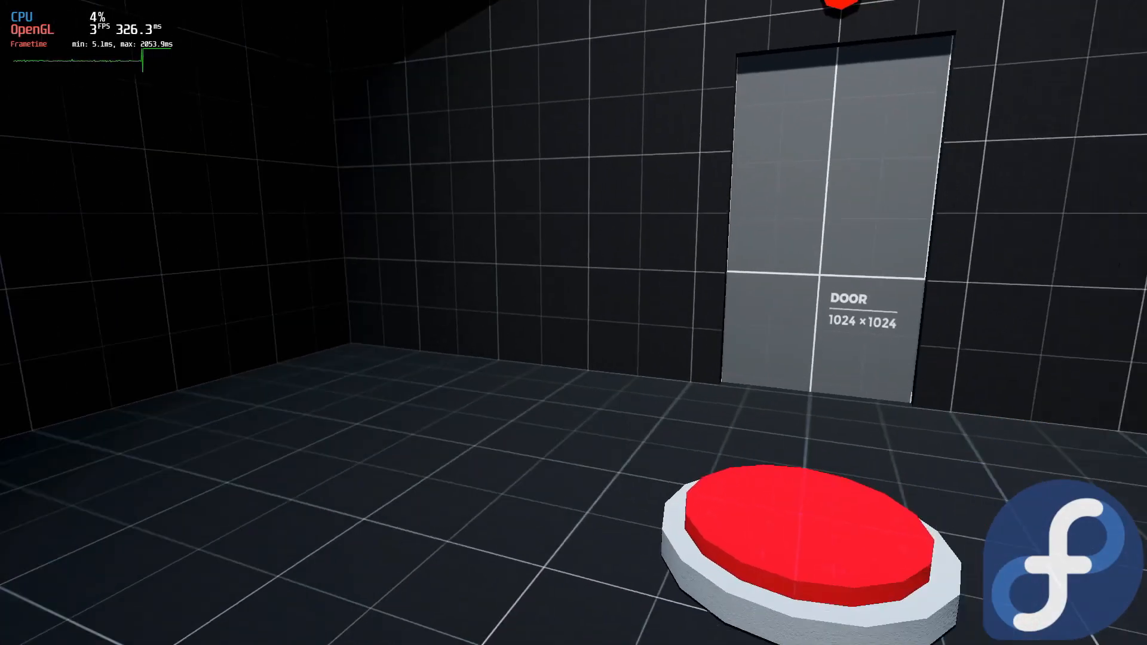
pyautogui.moveTo(574, 323)
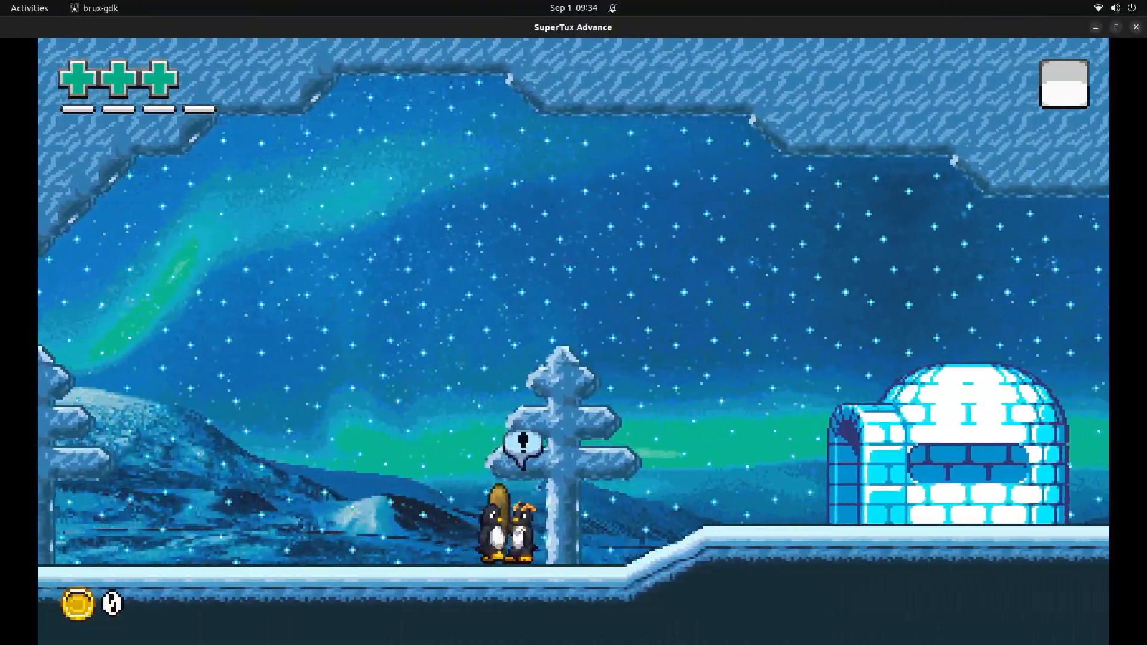
# - Run the SuperTux Advance build script and steer the penguin across the snowy level
pyautogui.press('Right')
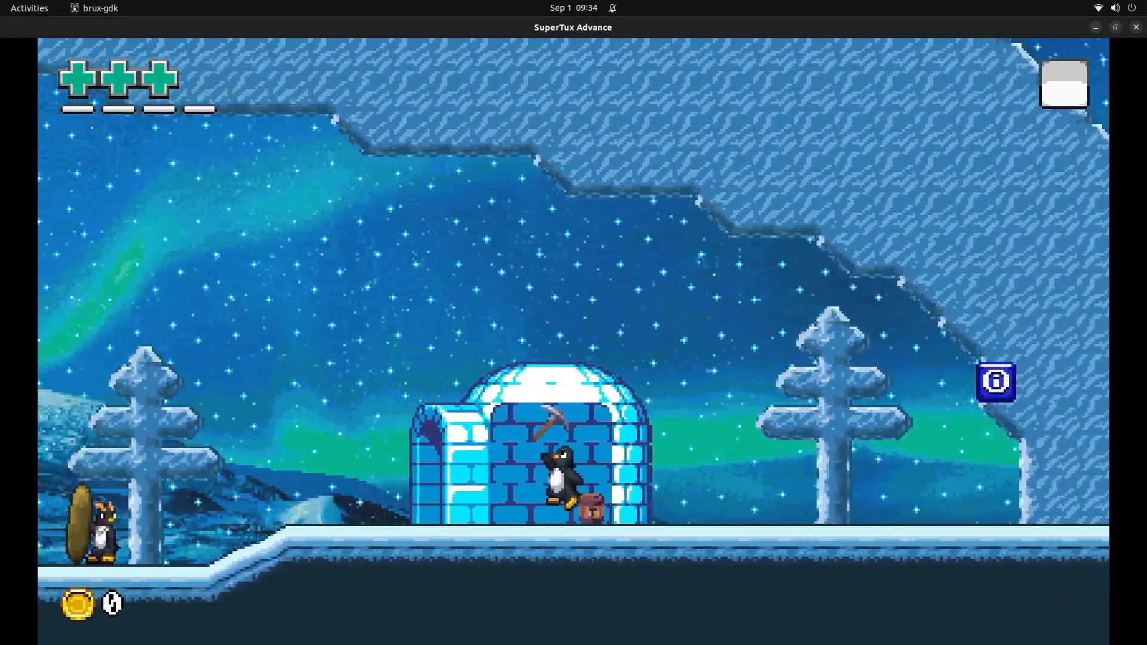
pyautogui.press('Right')
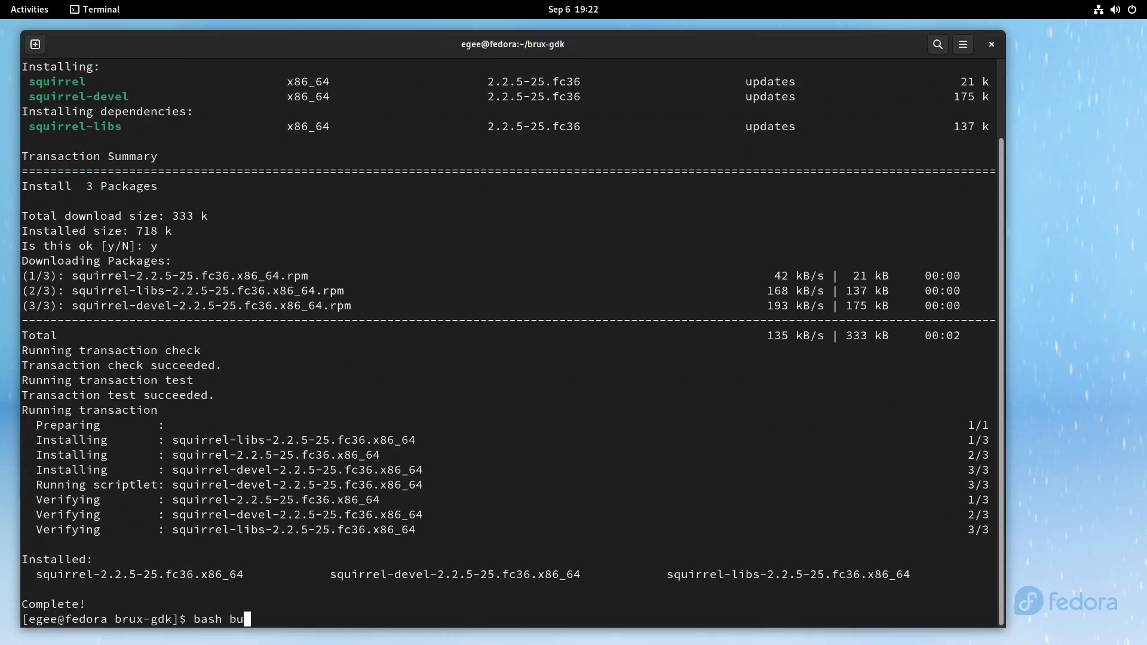
pyautogui.press('Return')
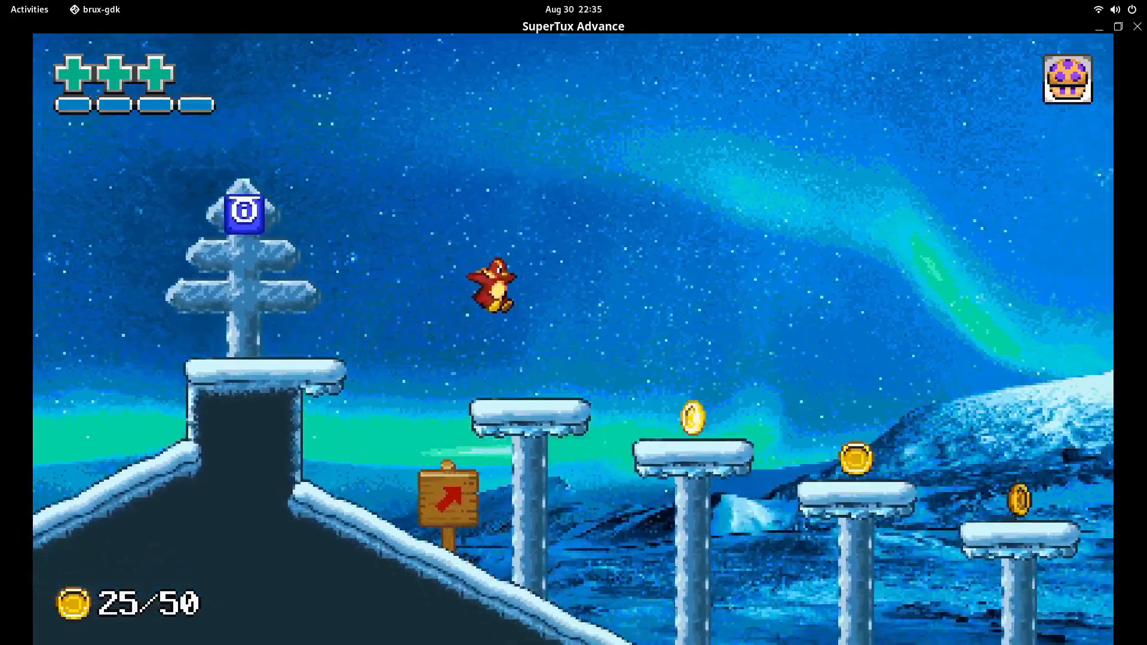
pyautogui.press('Right')
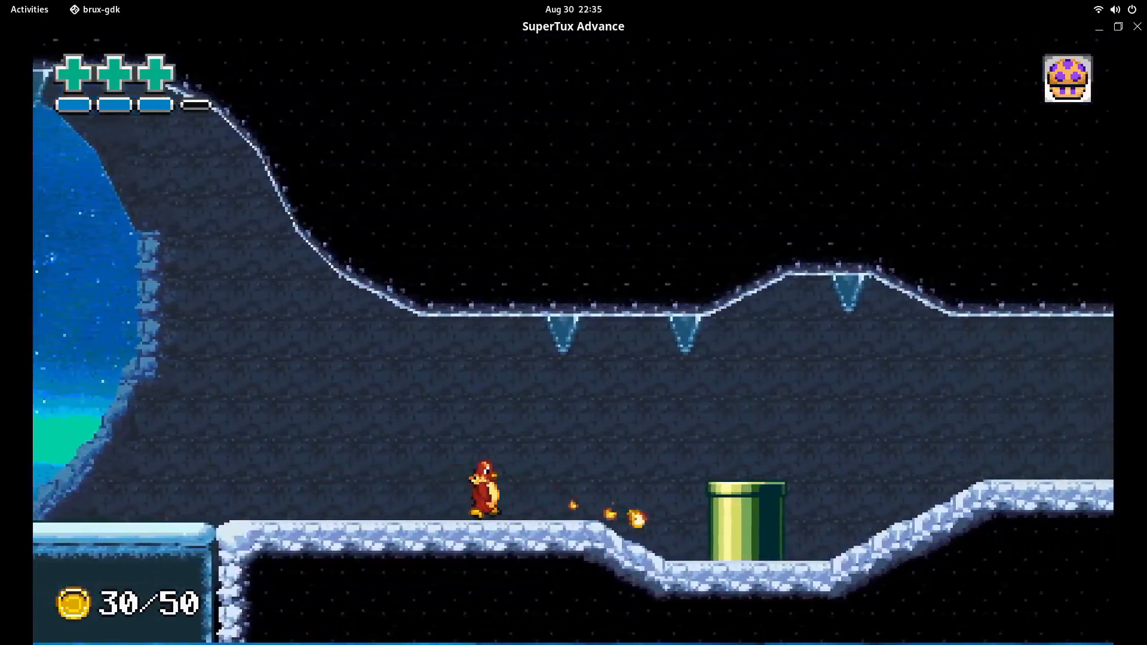
pyautogui.press('Right')
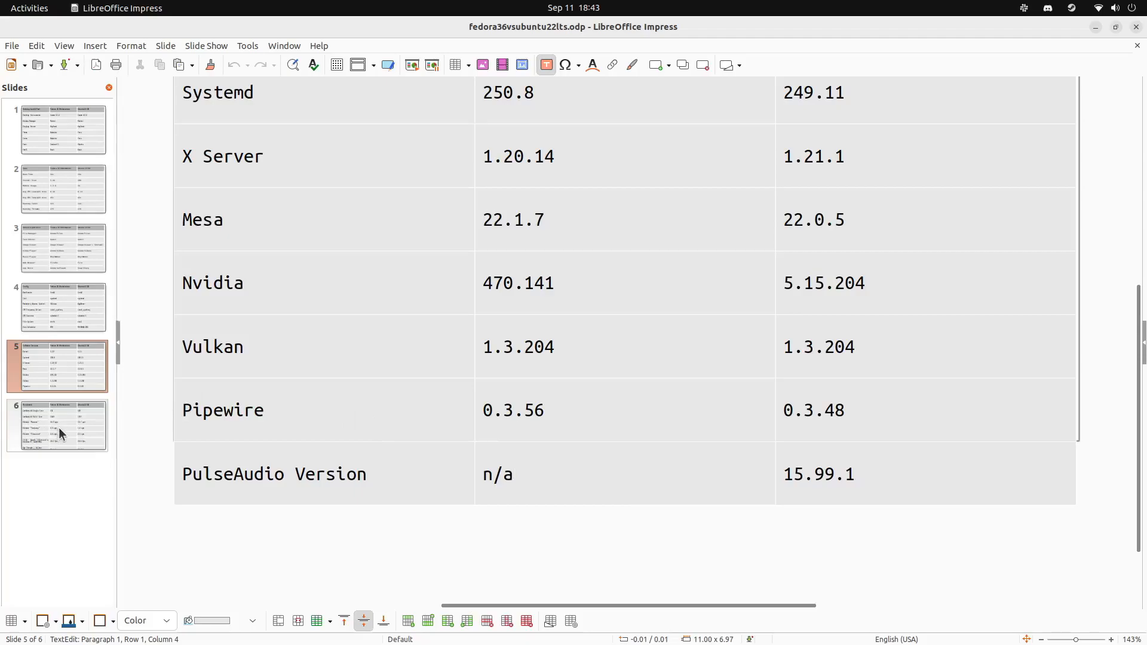
# - Review benchmark slide 6 and the Geekbench Ubuntu-versus-Fedora comparison page
pyautogui.click(59, 426)
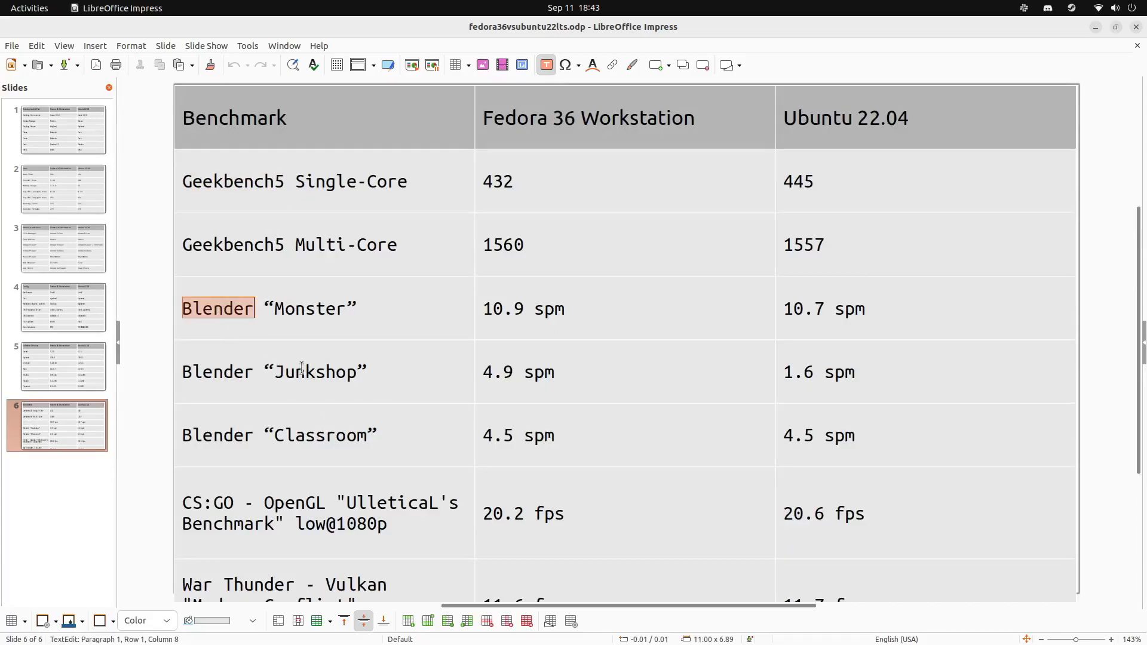
pyautogui.scroll(-3)
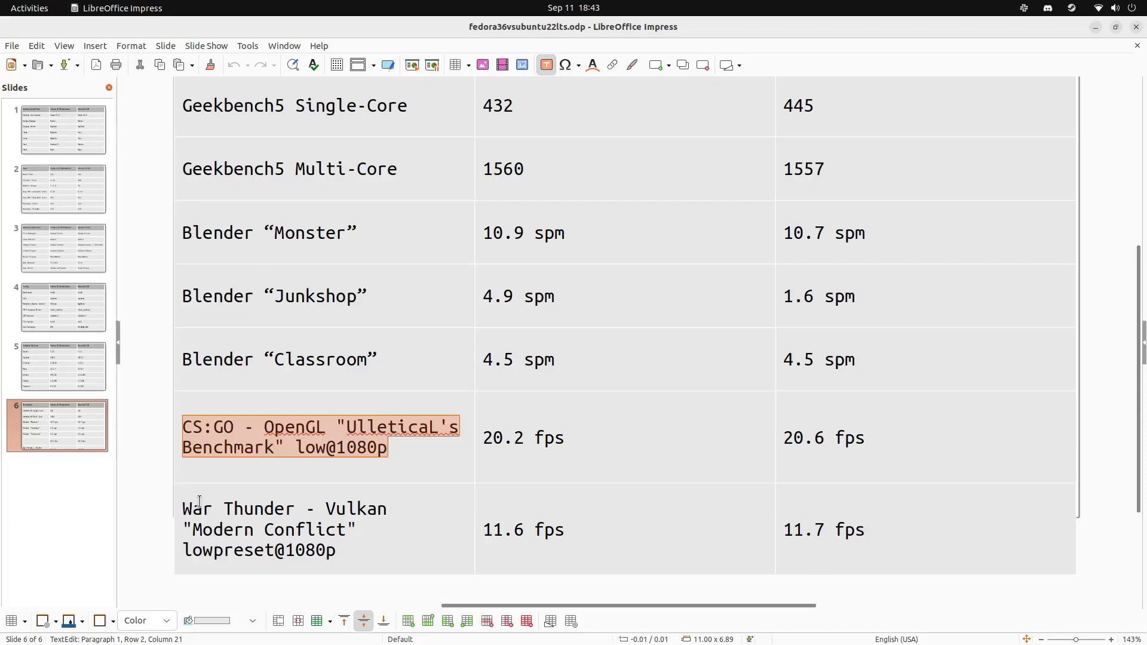
pyautogui.scroll(3)
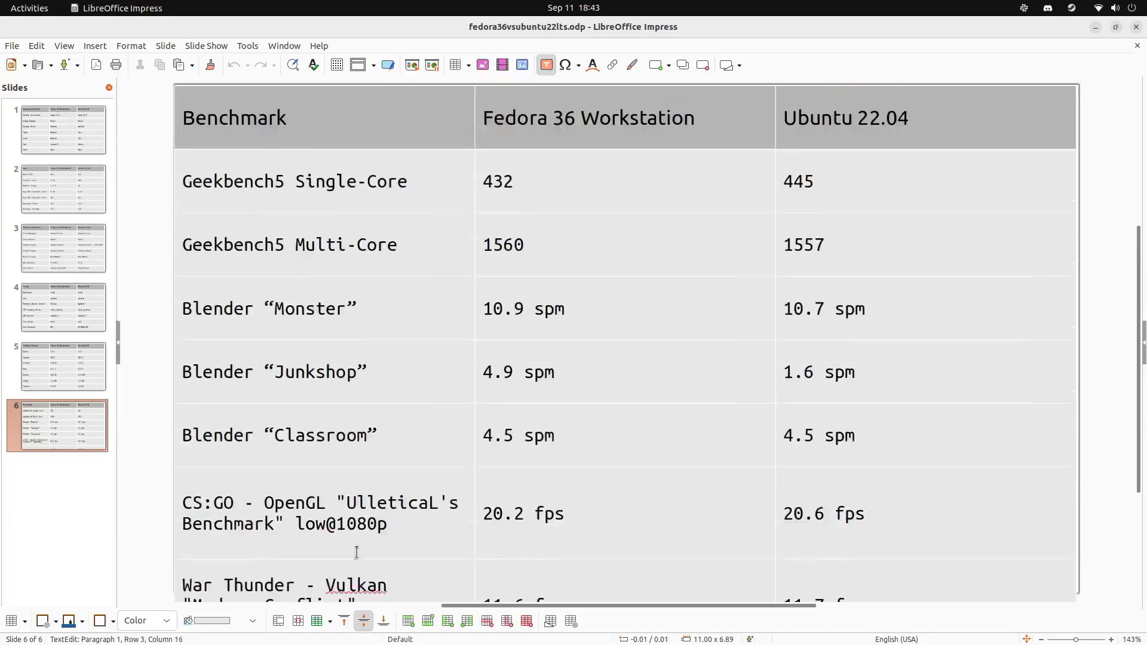
pyautogui.scroll(3)
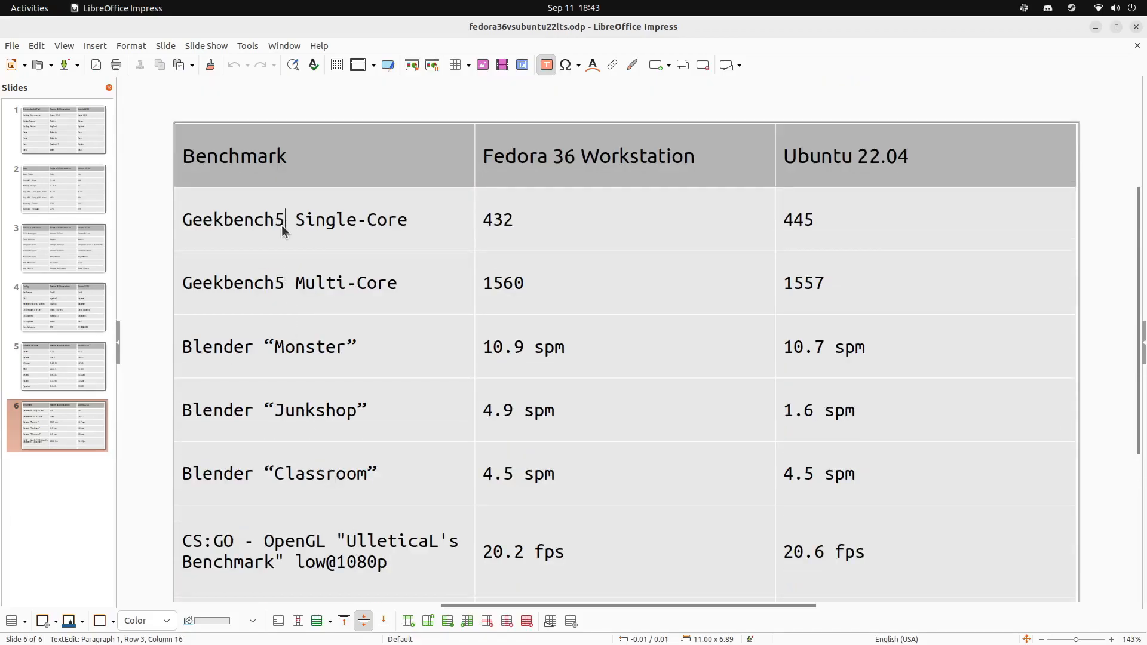
pyautogui.click(29, 8)
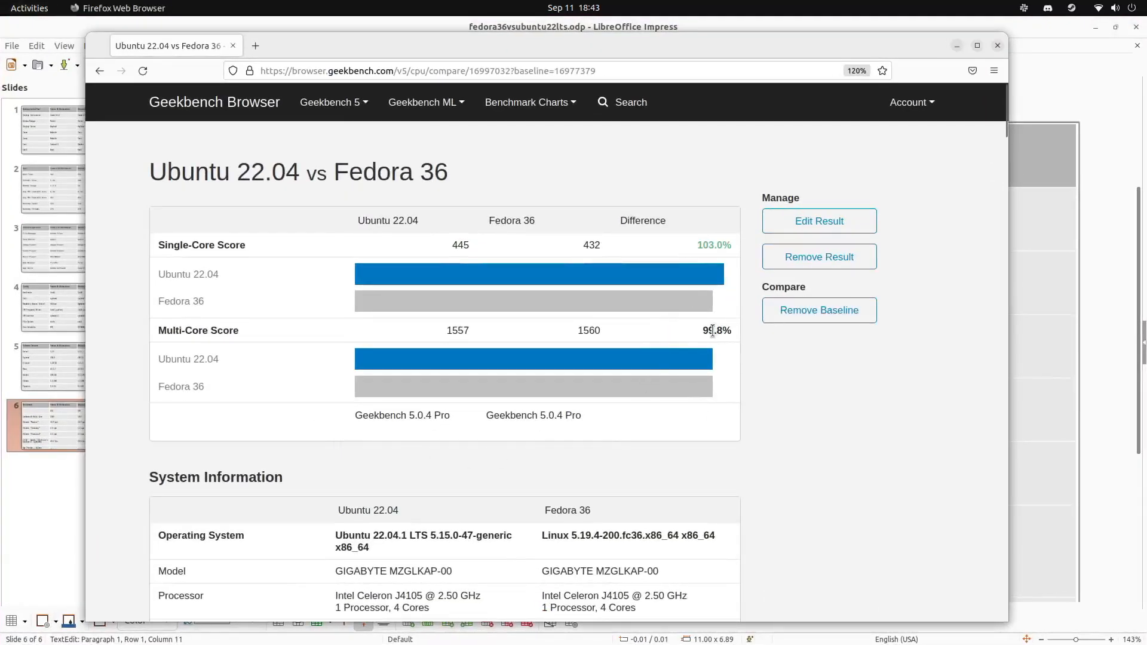
pyautogui.moveTo(708, 306)
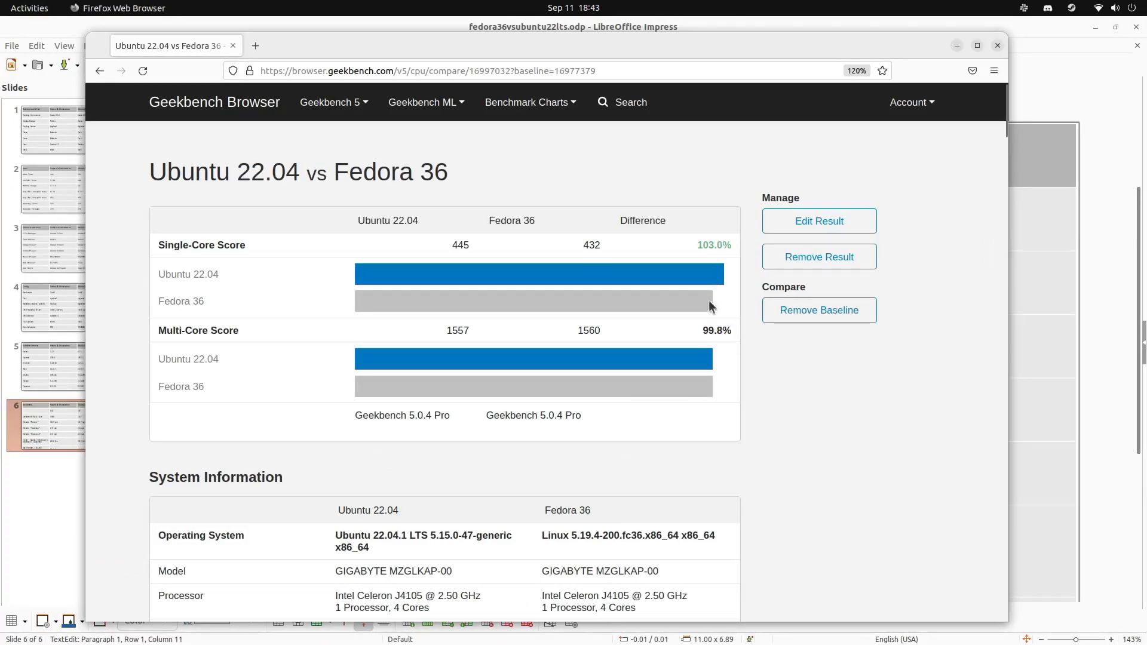
pyautogui.scroll(-3)
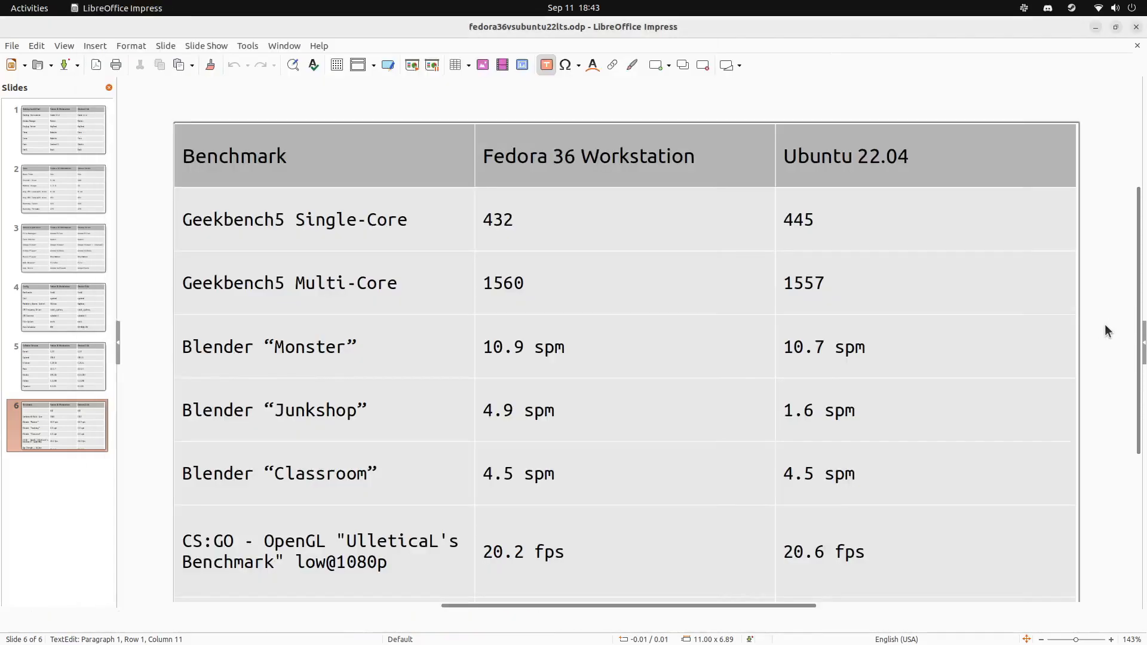
# - On slide 6, highlight the Blender Junkshop row and select Ubuntu's 1.6 spm score
pyautogui.click(410, 400)
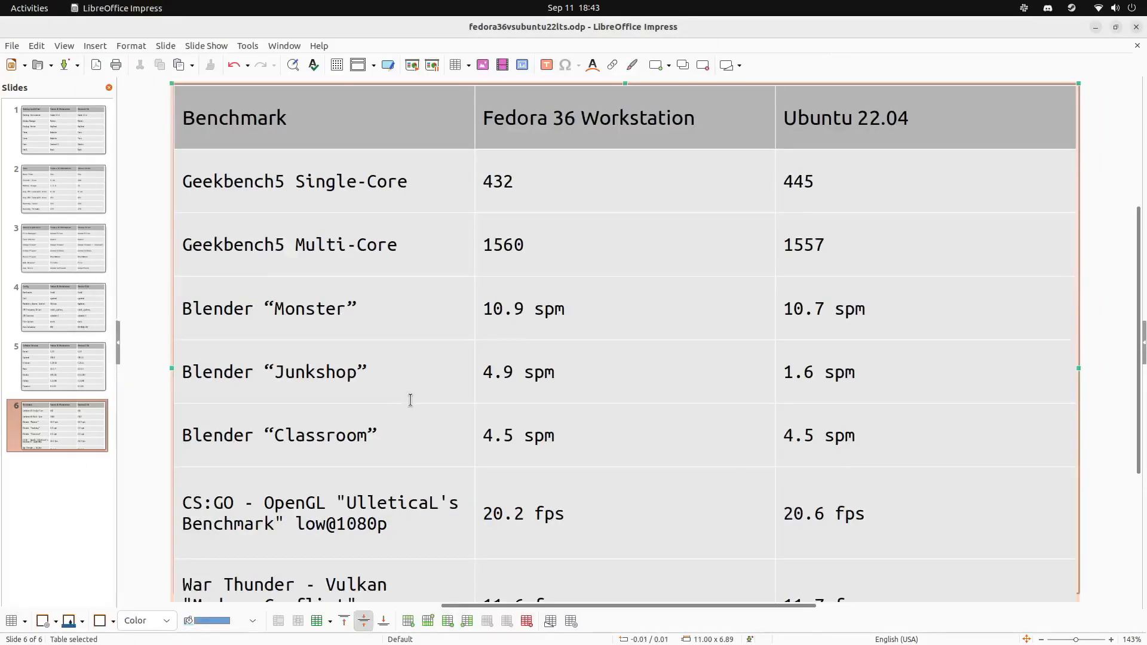
pyautogui.scroll(-3)
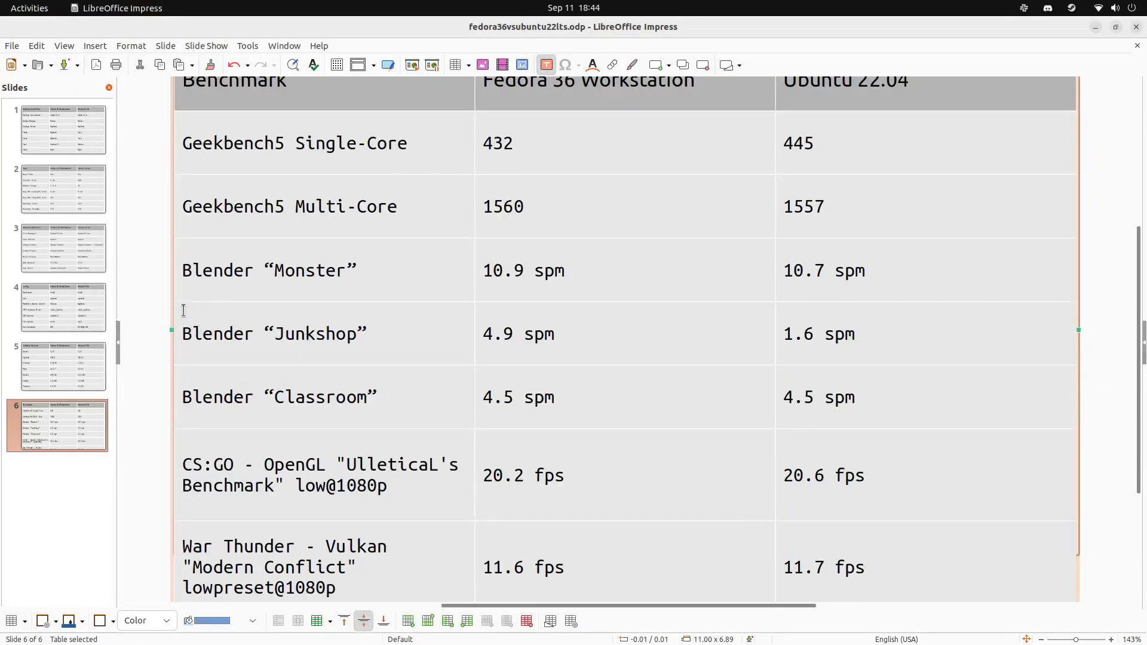
pyautogui.click(512, 333)
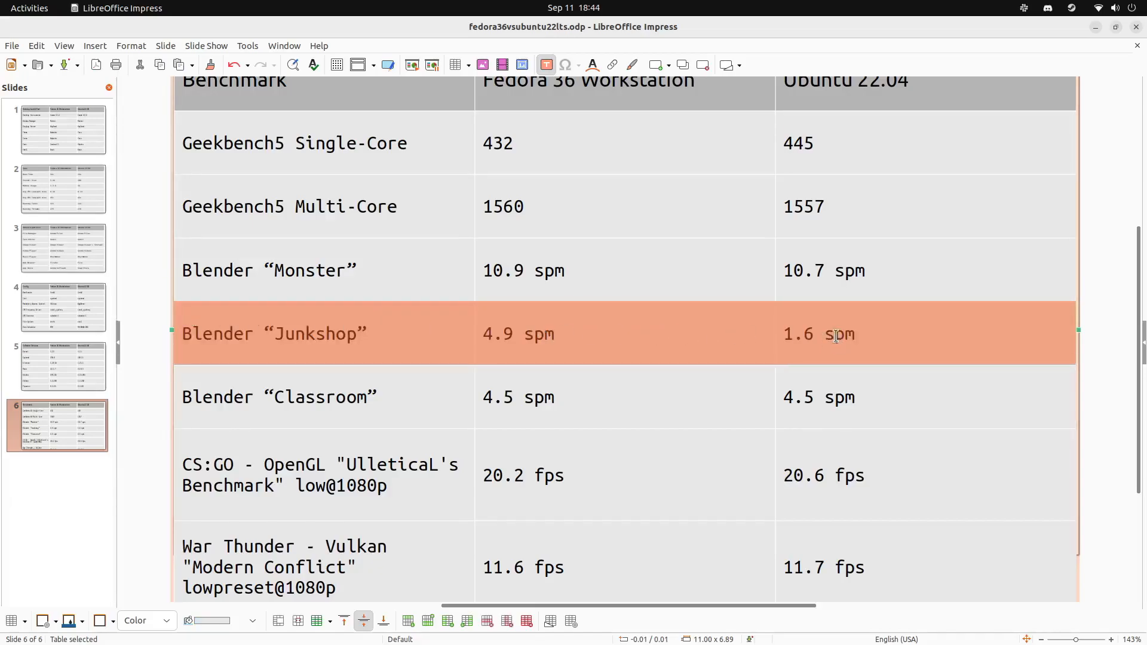
pyautogui.moveTo(871, 359)
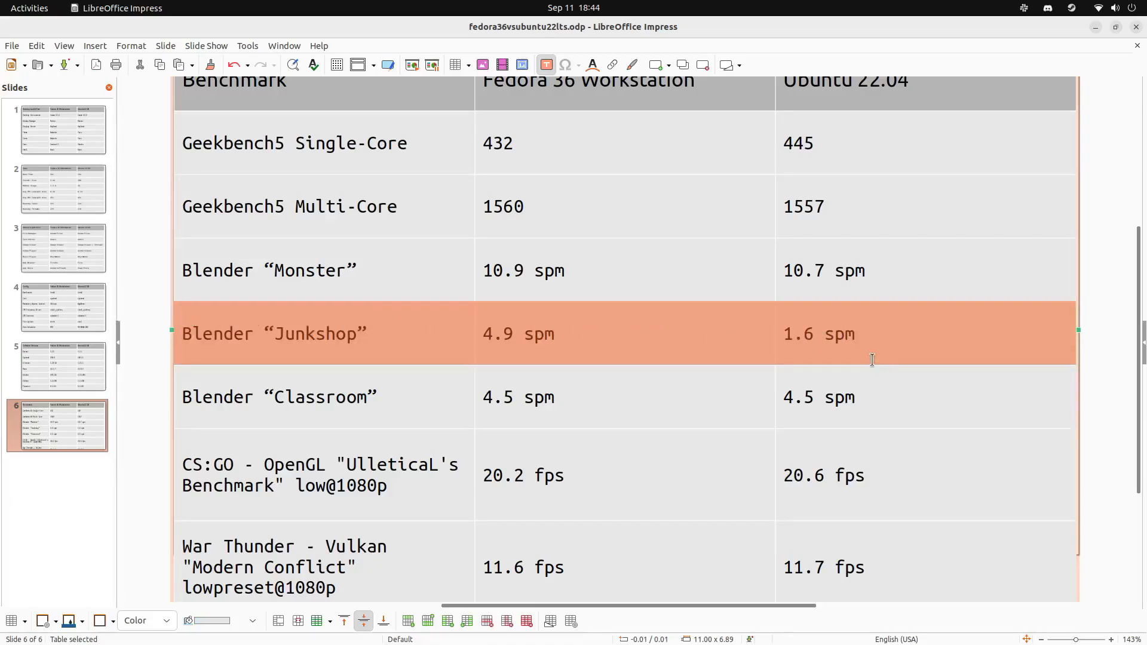
pyautogui.doubleClick(819, 333)
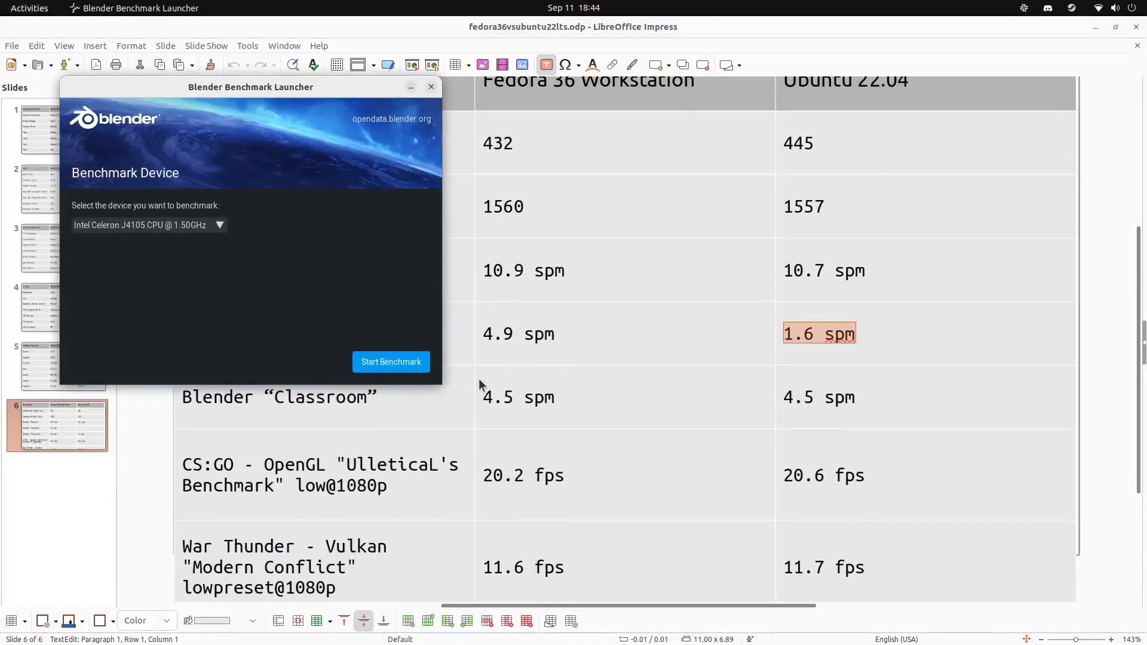
# - Start Blender Benchmark Launcher's run, beginning with the monster scene, beside the results table
pyautogui.click(391, 361)
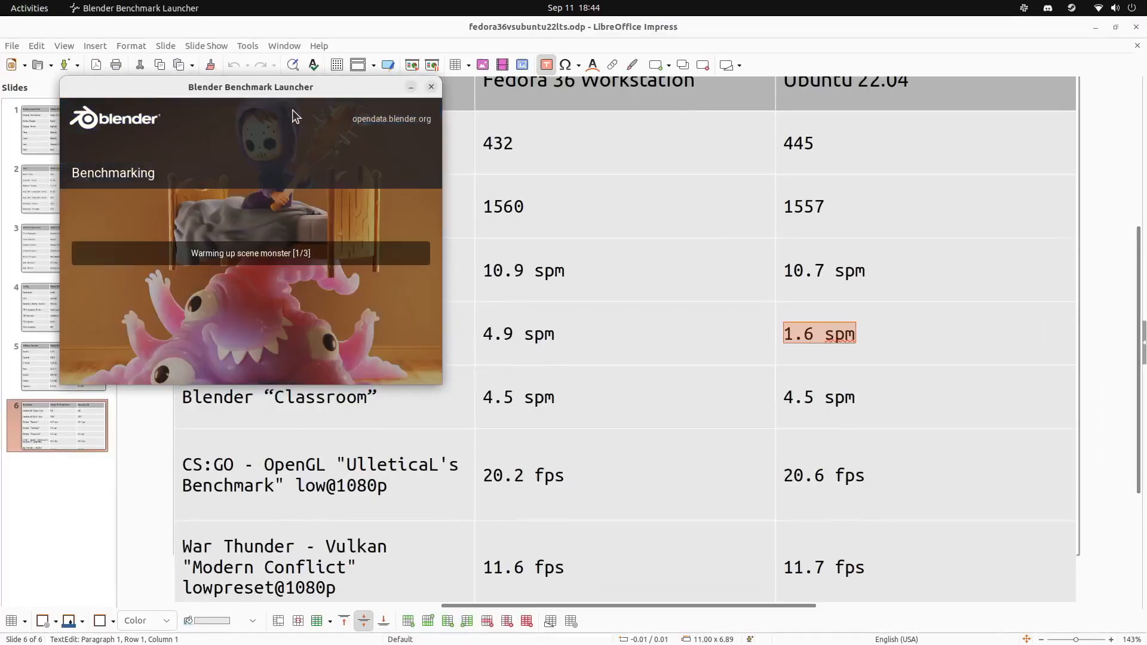
pyautogui.rightClick(251, 86)
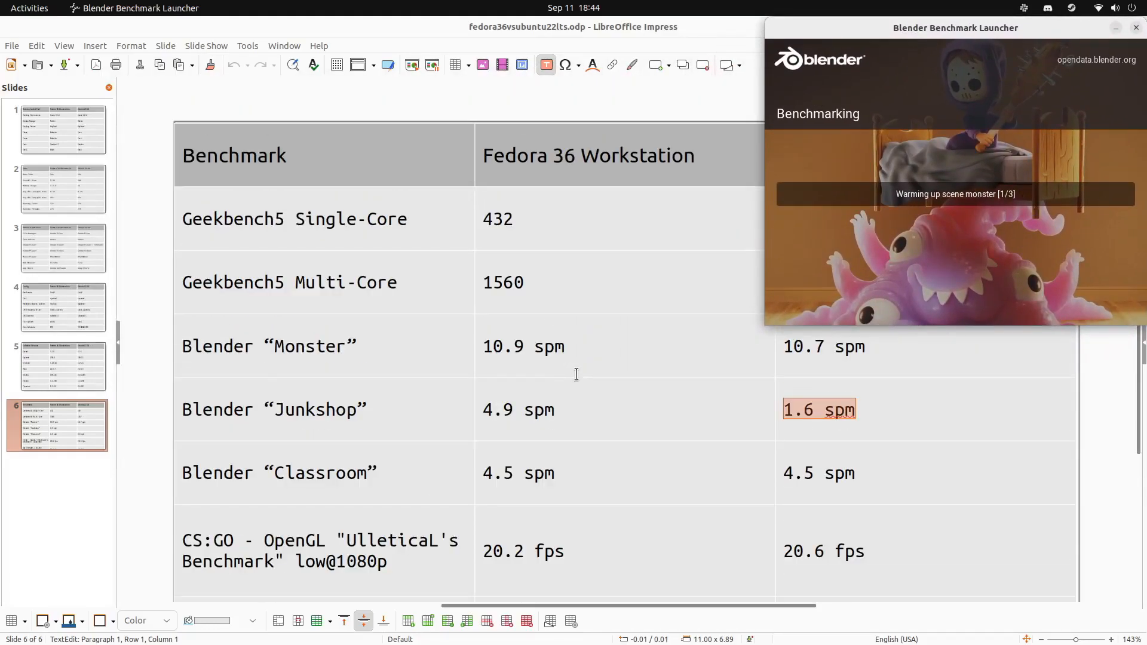
pyautogui.click(905, 425)
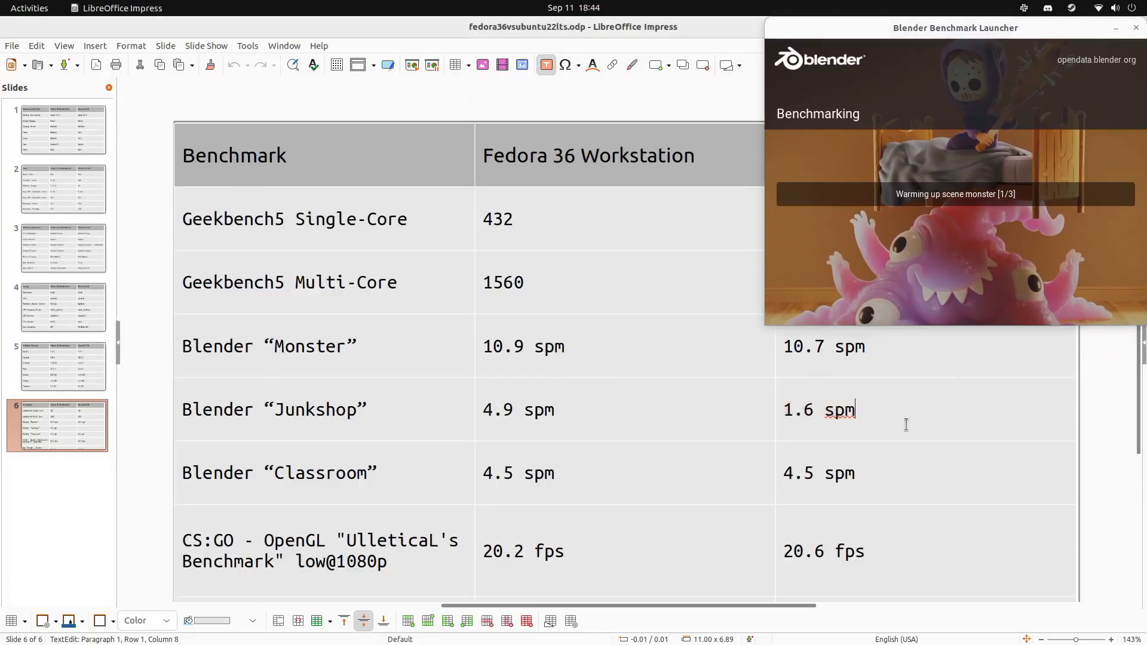
pyautogui.moveTo(882, 476)
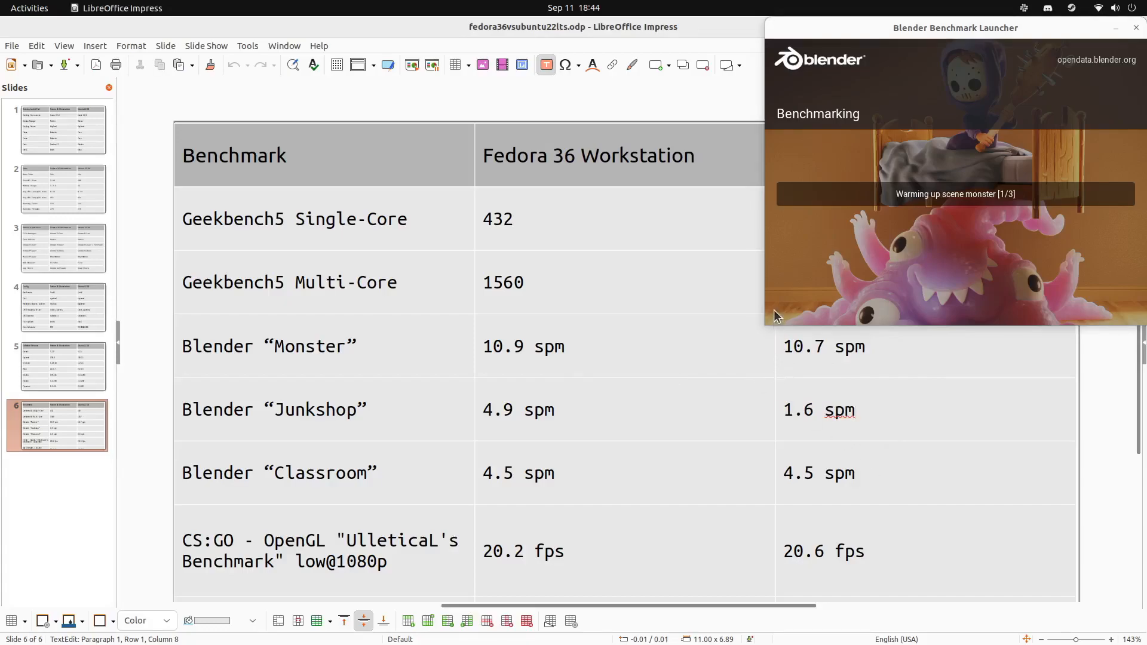
pyautogui.scroll(-3)
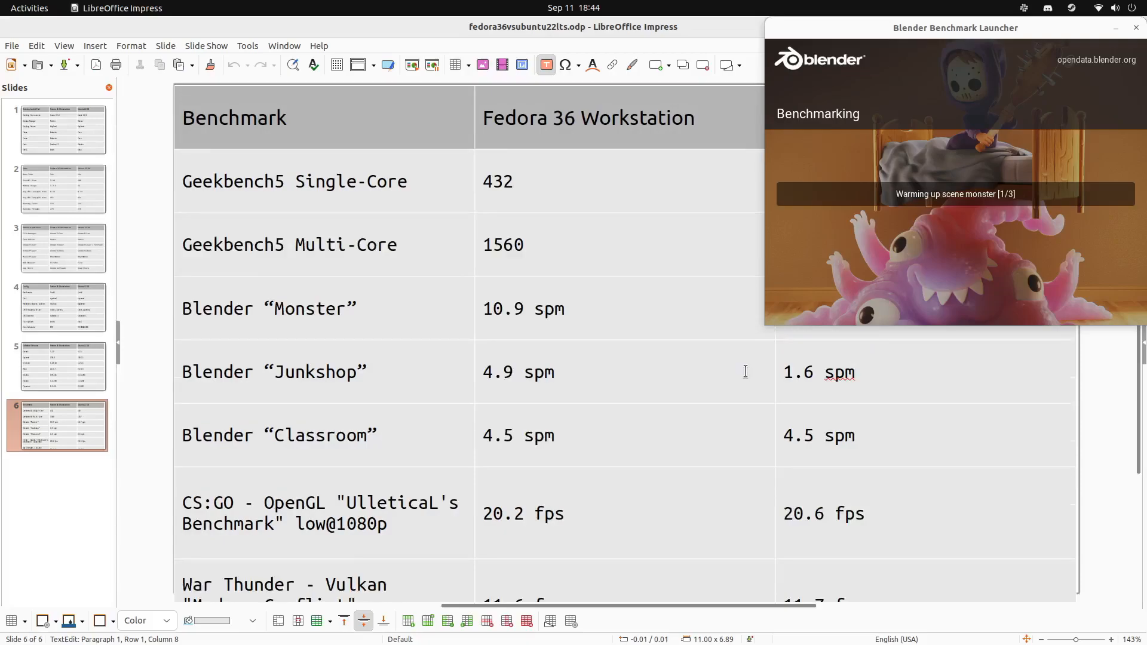
pyautogui.scroll(-3)
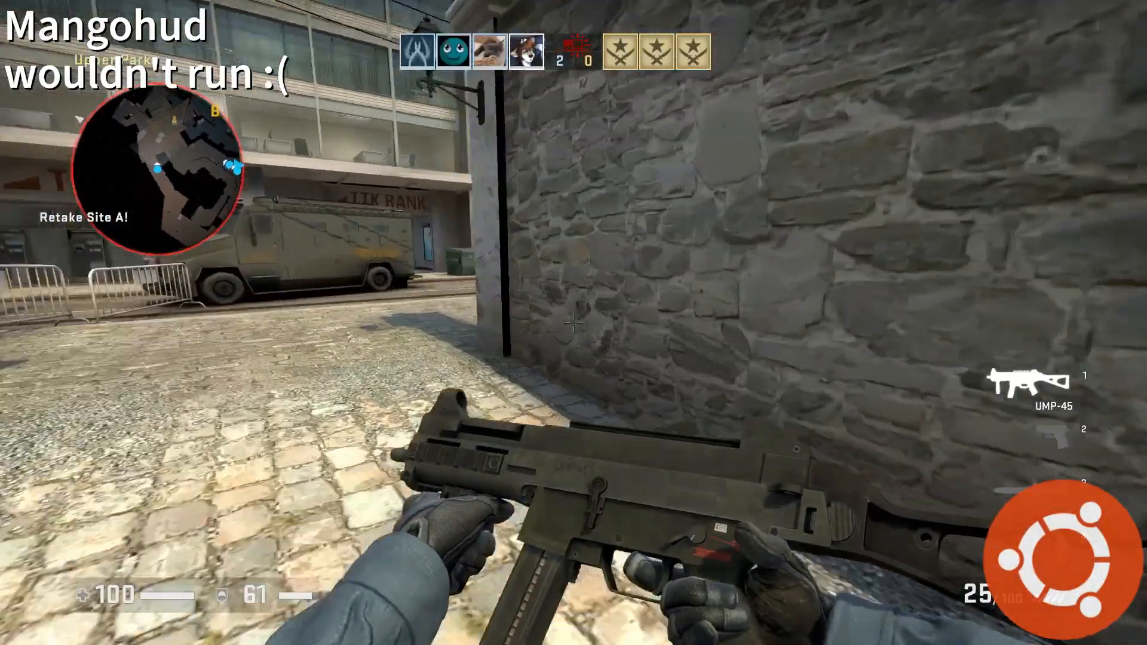
pyautogui.moveTo(574, 323)
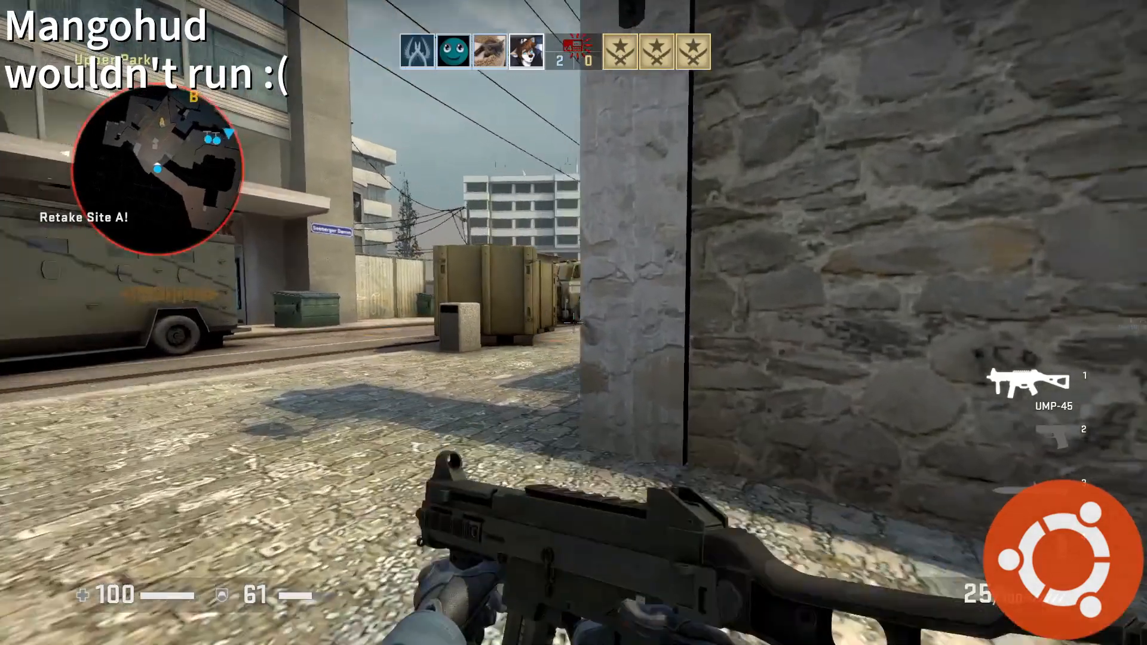
pyautogui.moveTo(574, 322)
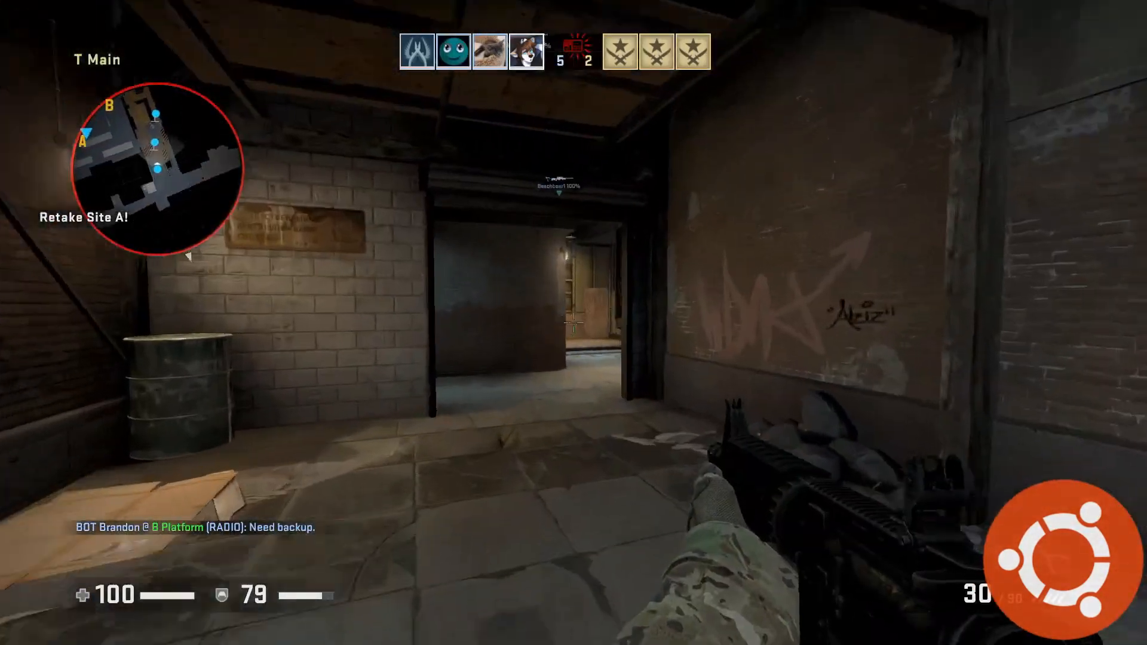
pyautogui.moveTo(574, 323)
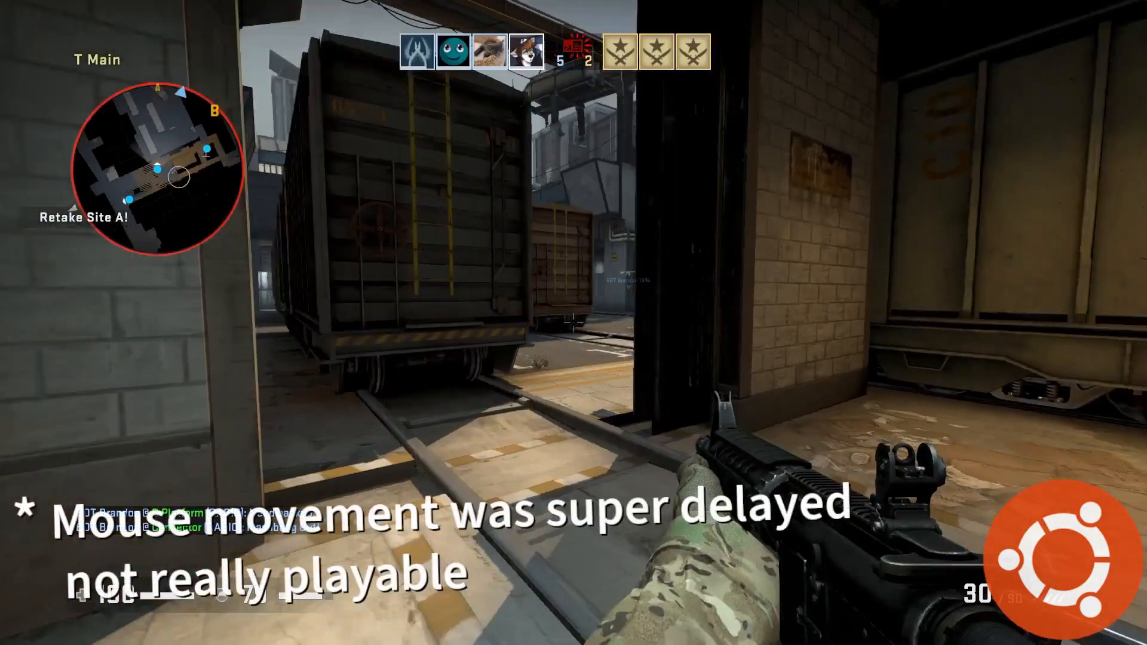
pyautogui.moveTo(573, 323)
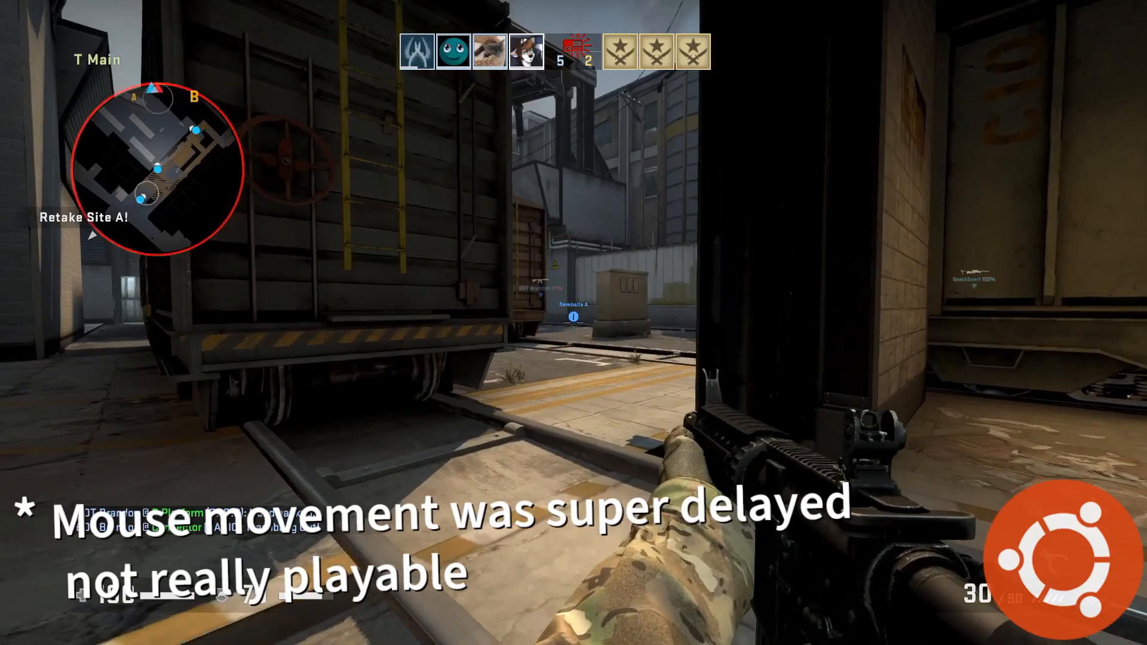
pyautogui.moveTo(573, 316)
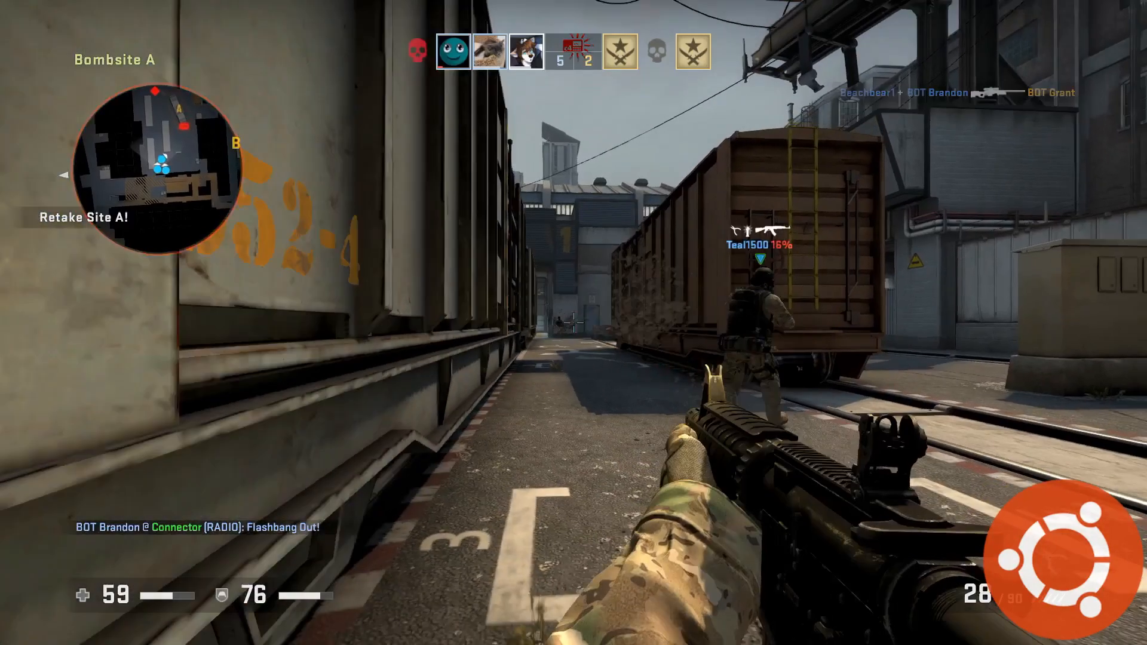
# - Fire the M4A4 while retaking Bombsite A, then push on to Bombsite B
pyautogui.click(573, 322)
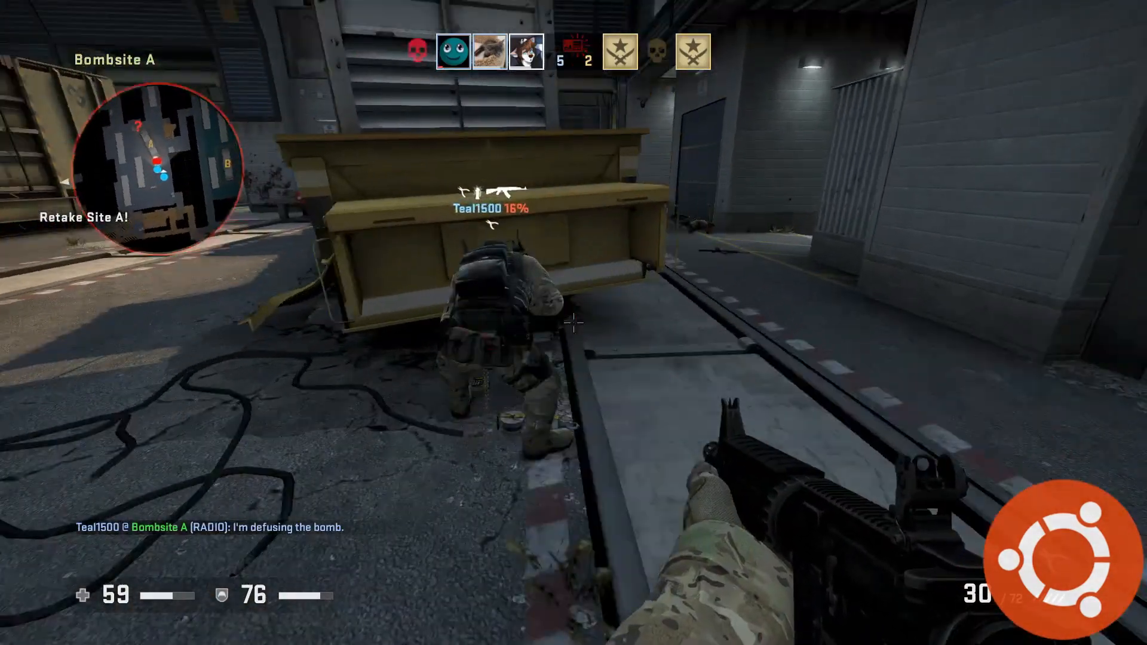
pyautogui.click(574, 323)
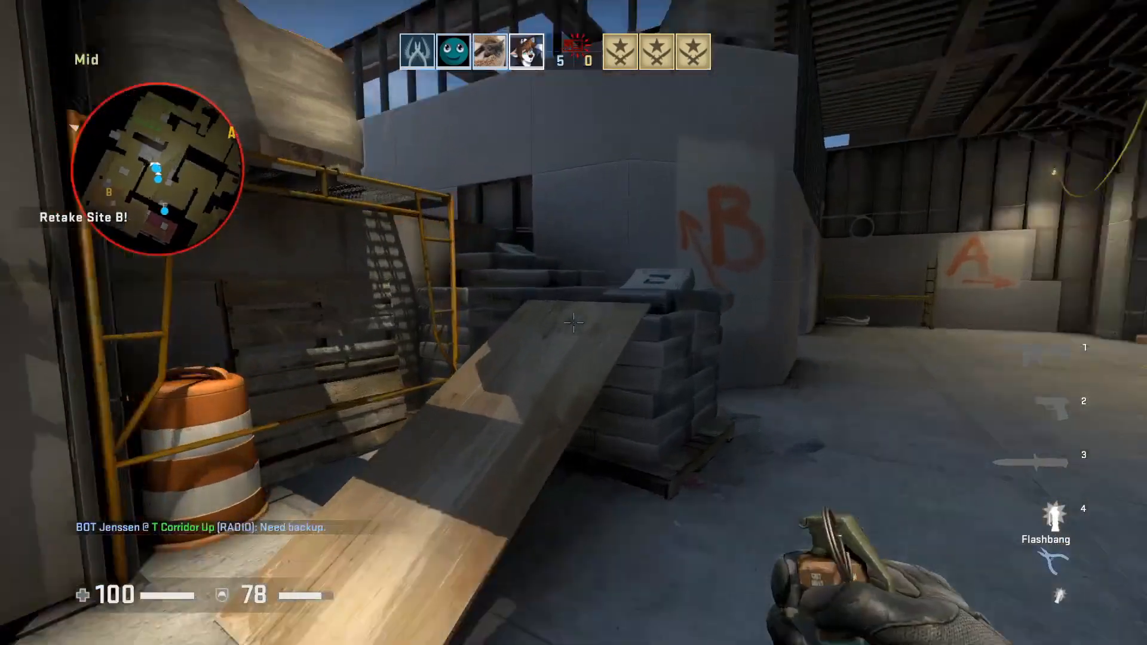
pyautogui.moveTo(573, 323)
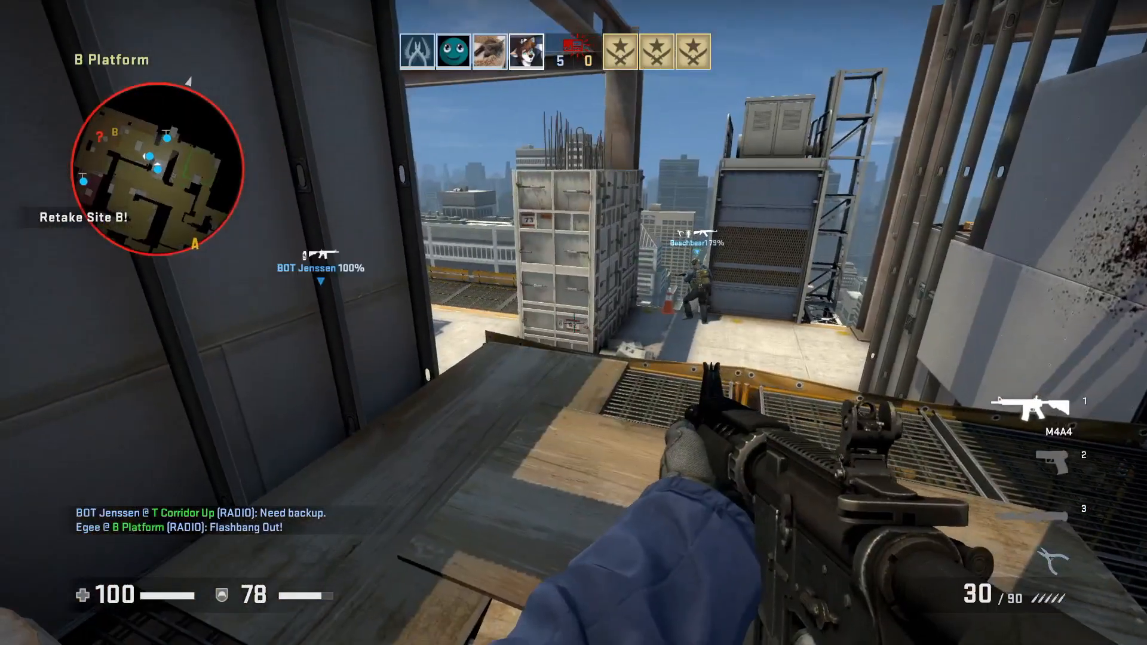
pyautogui.moveTo(573, 323)
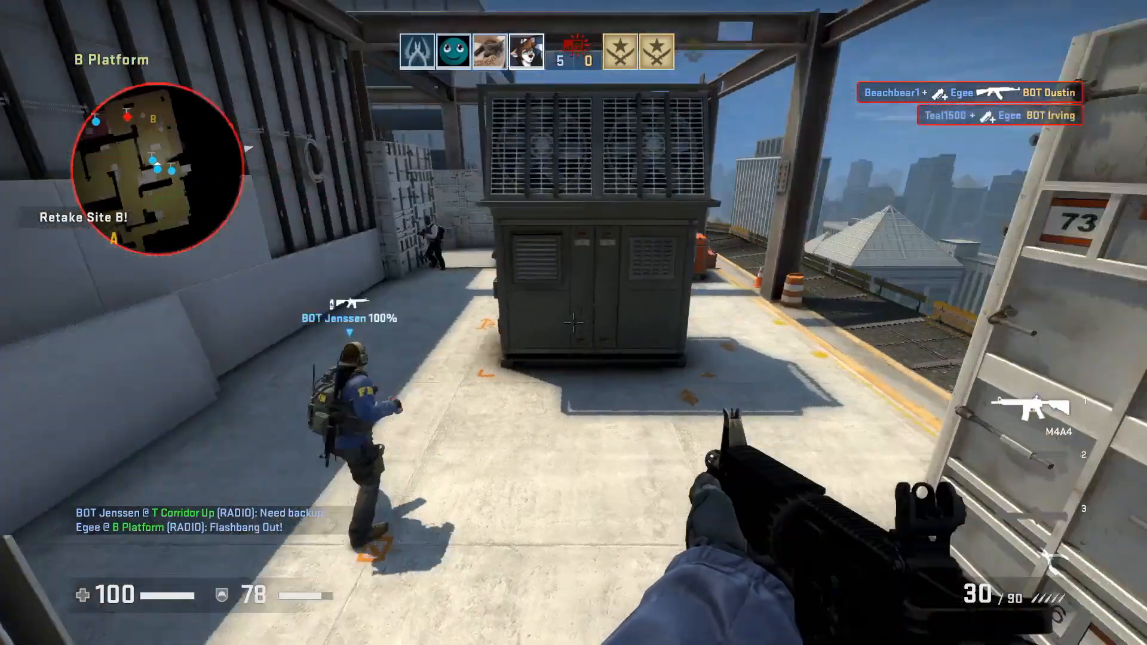
pyautogui.moveTo(574, 323)
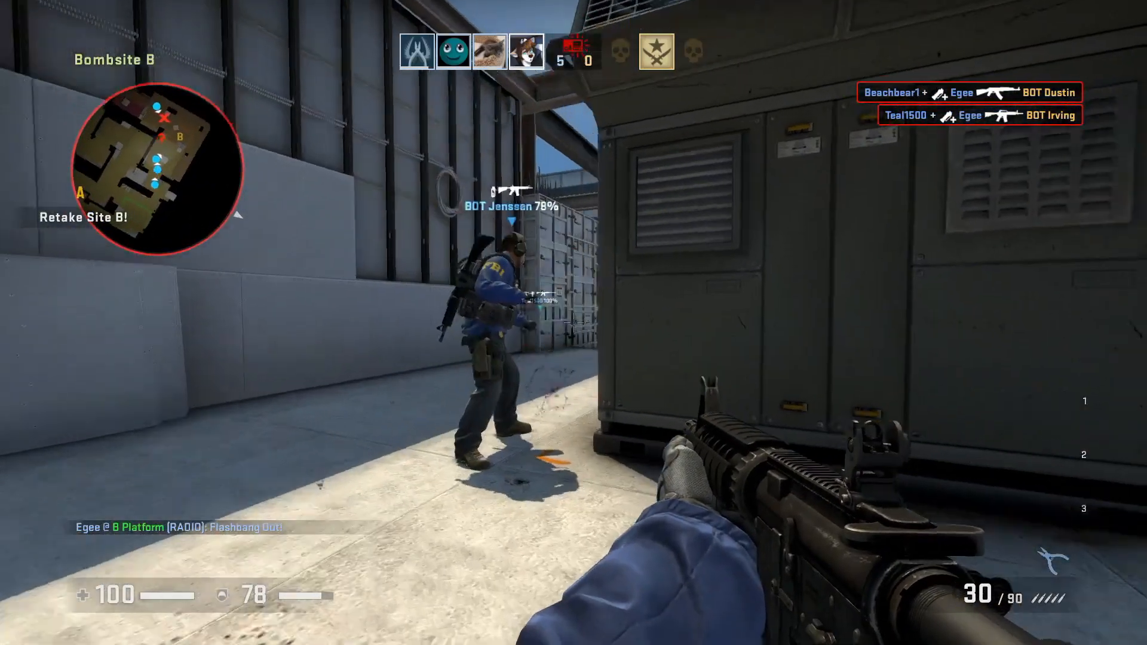
pyautogui.click(574, 323)
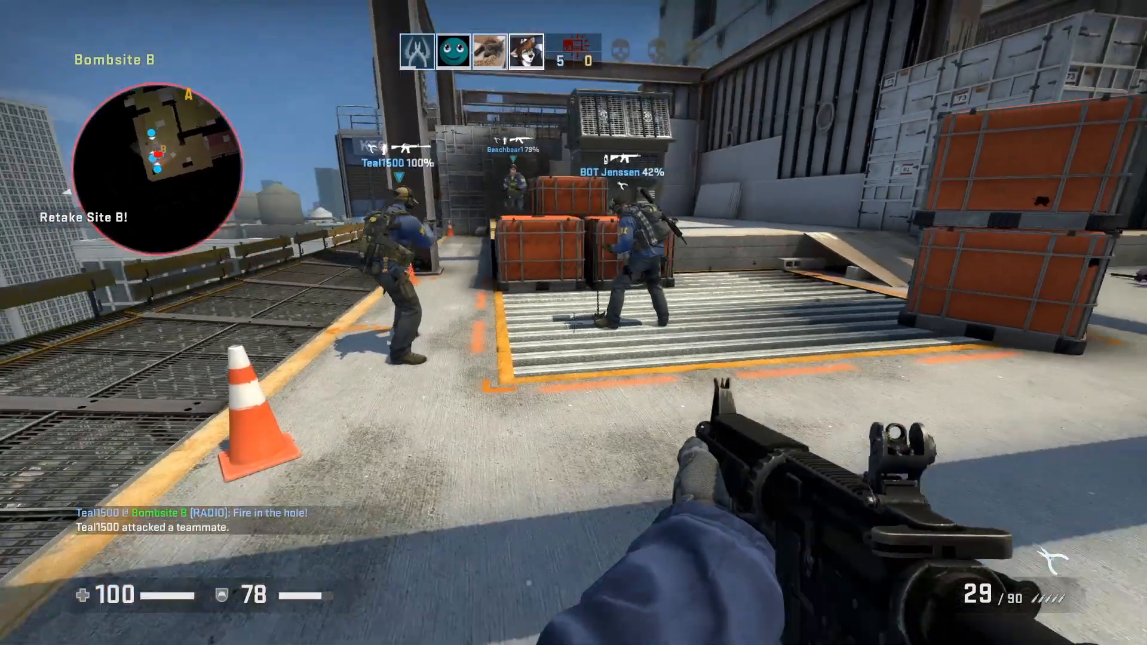
pyautogui.moveTo(574, 322)
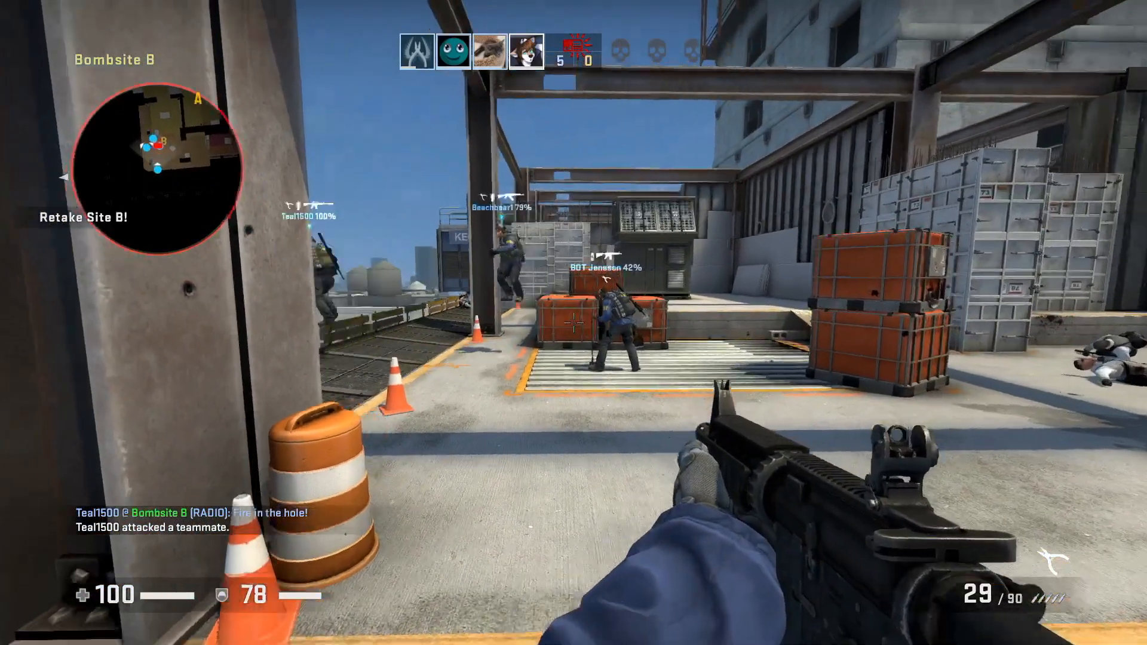
pyautogui.moveTo(573, 323)
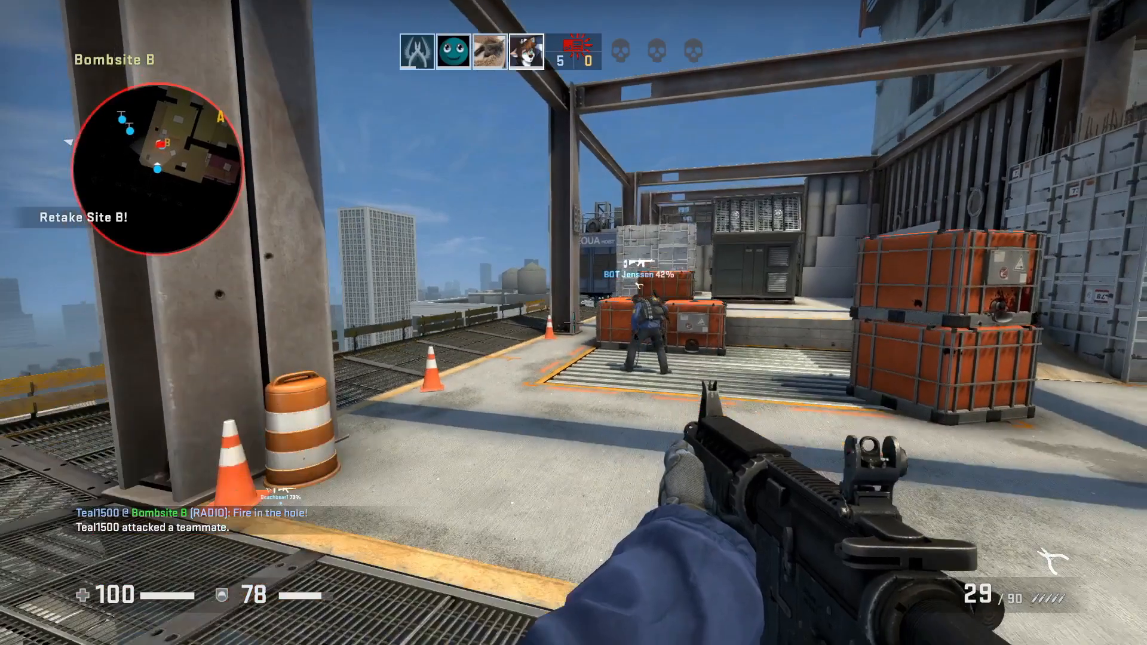